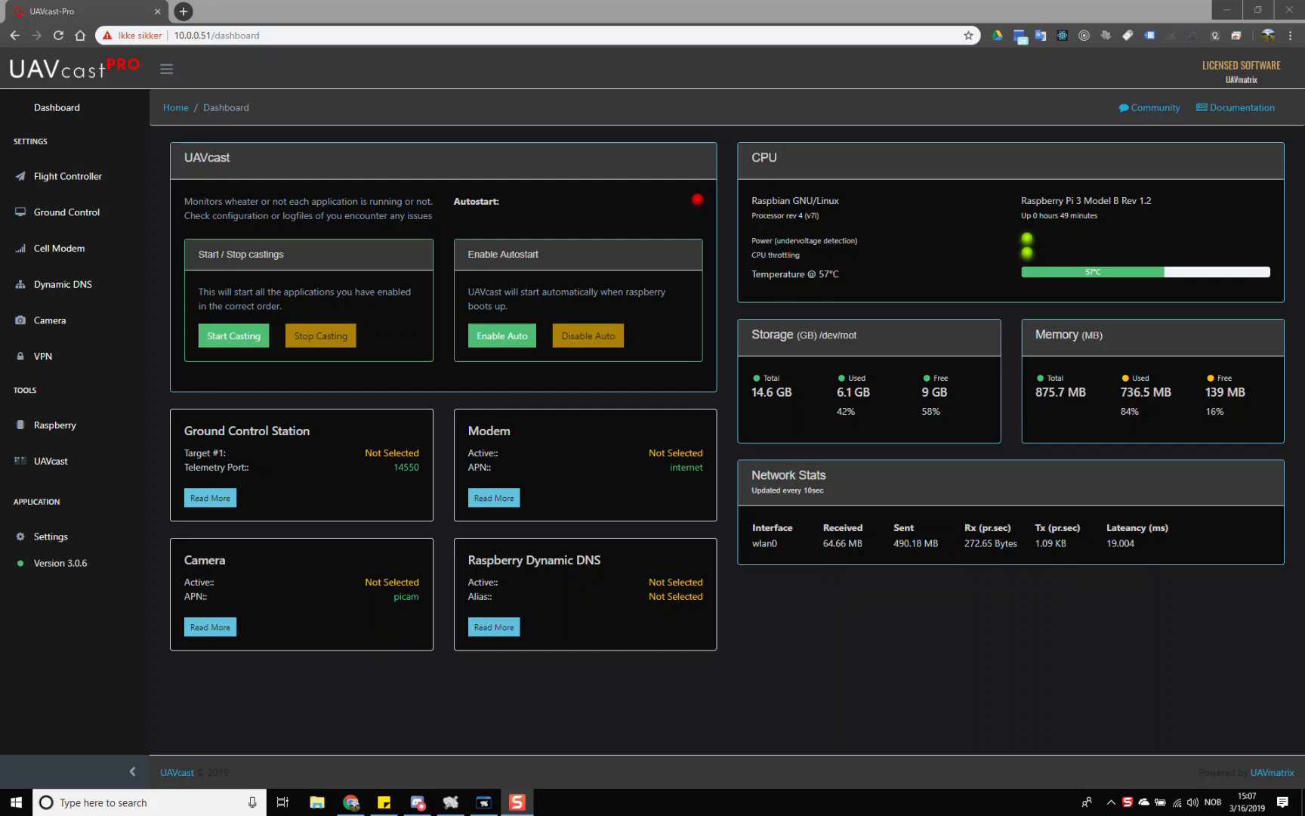
mouse_move(173, 388)
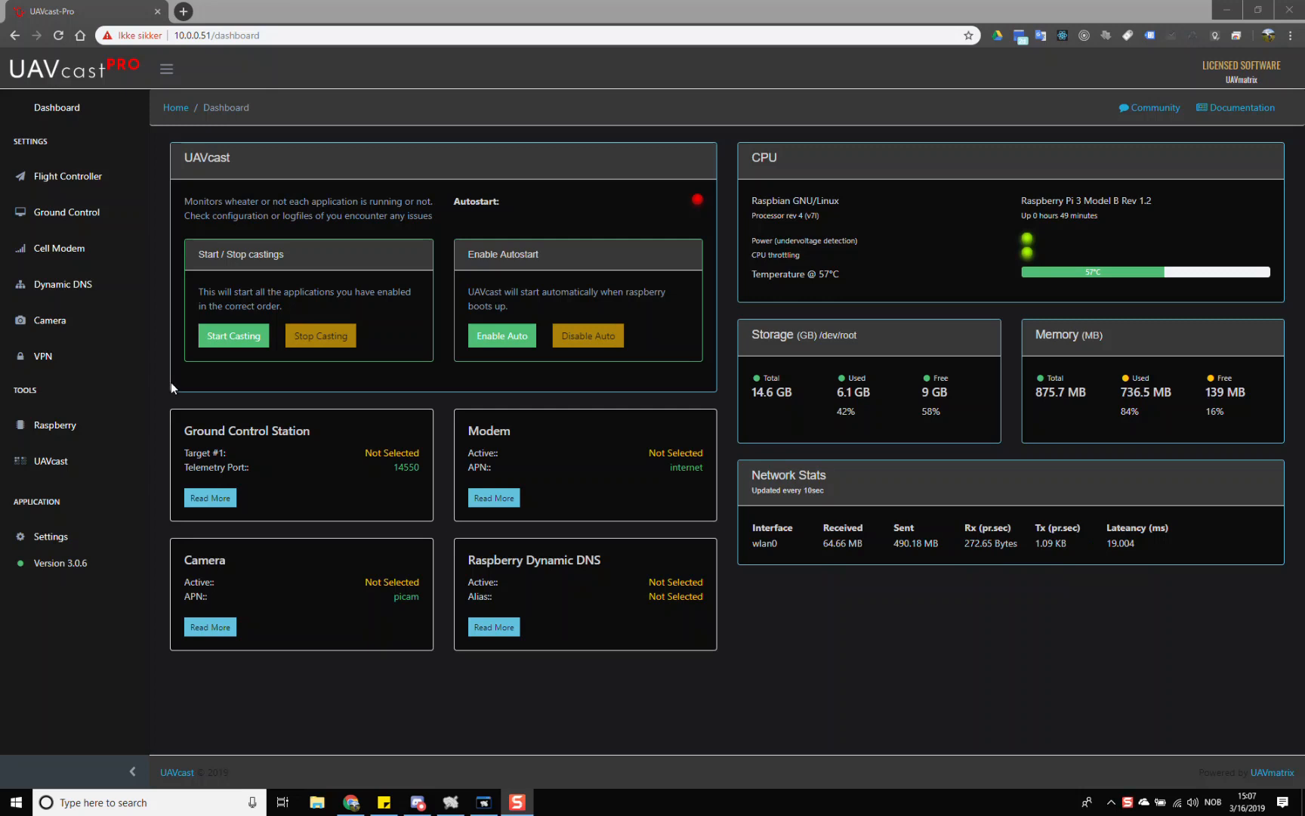
Bring up the Camera page showing PiCam over UDP at HD 1280x720, 20 fps.
left_click(49, 319)
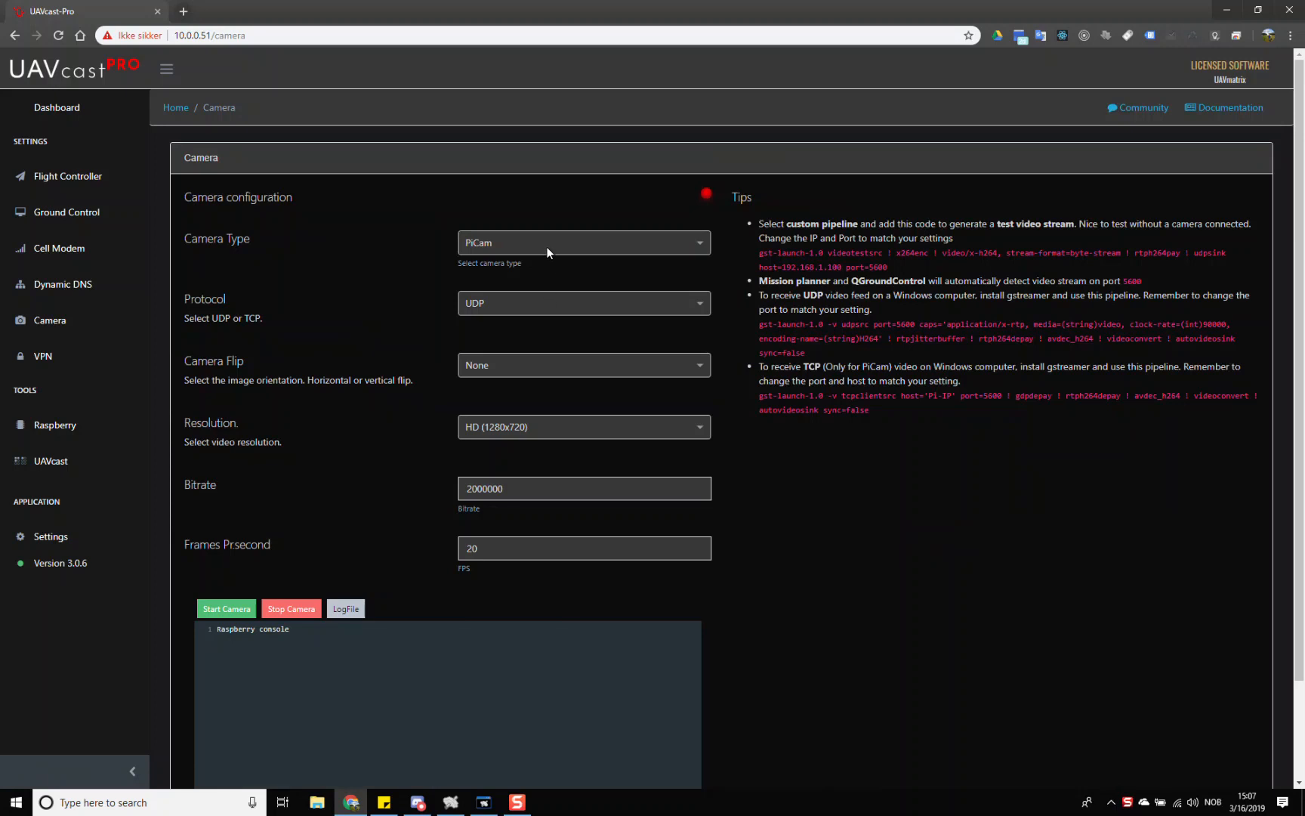
mouse_move(515, 248)
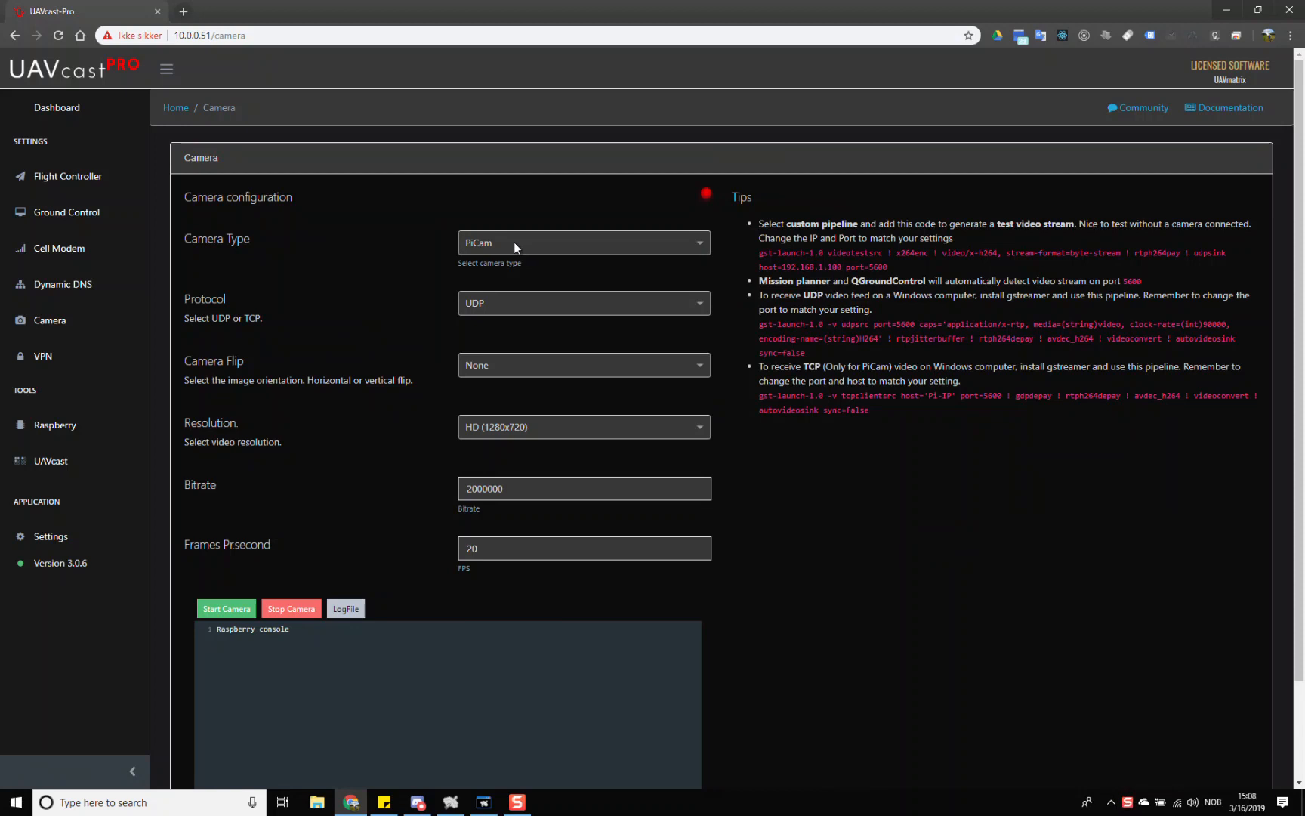
mouse_move(537, 256)
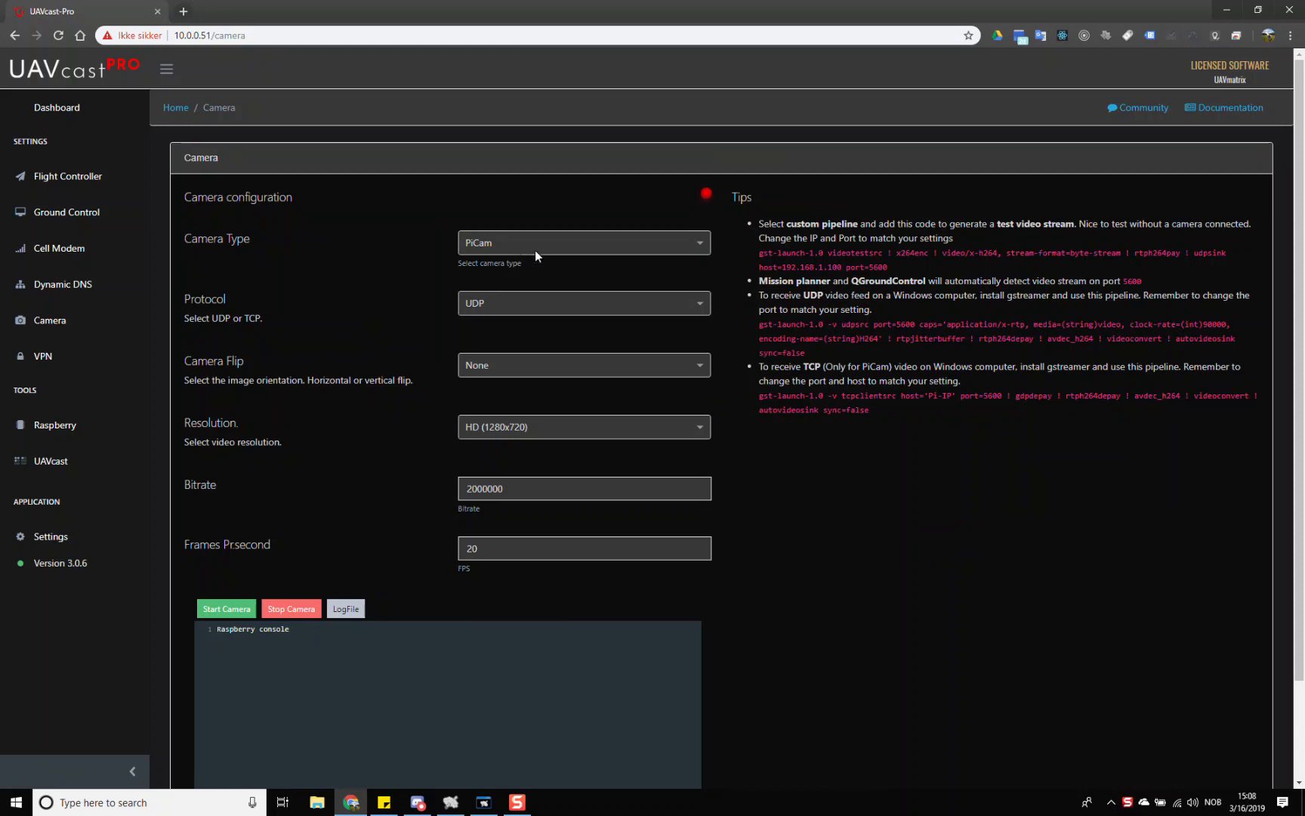
mouse_move(503, 246)
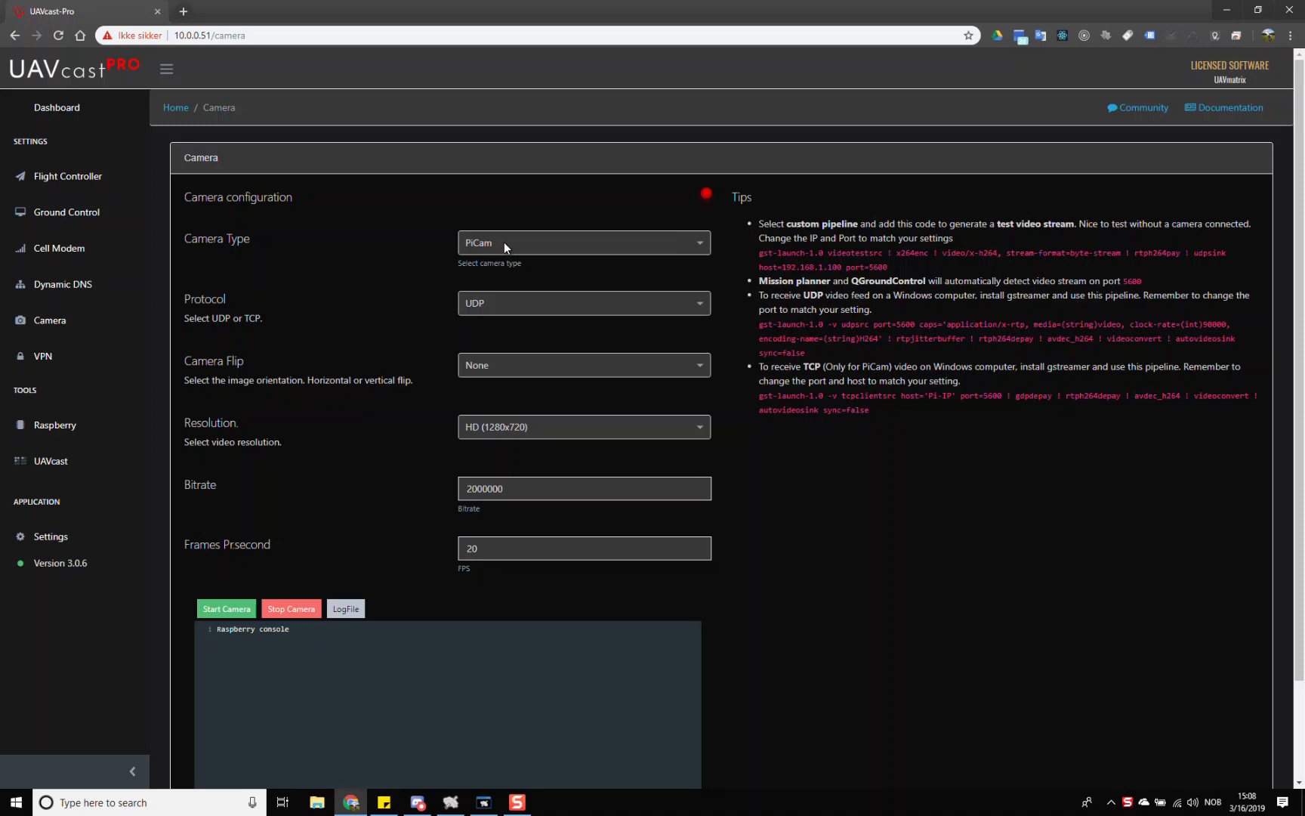
mouse_move(549, 239)
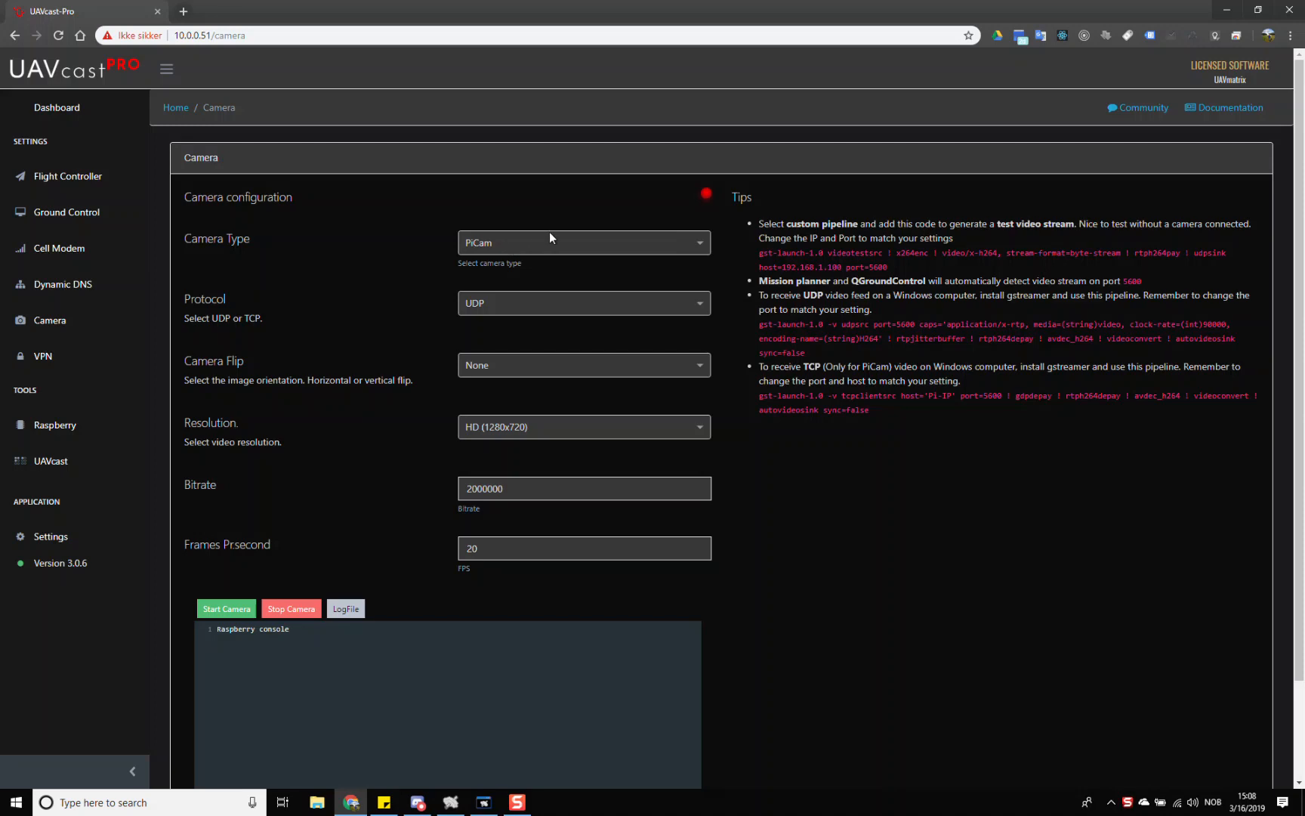
mouse_move(481, 390)
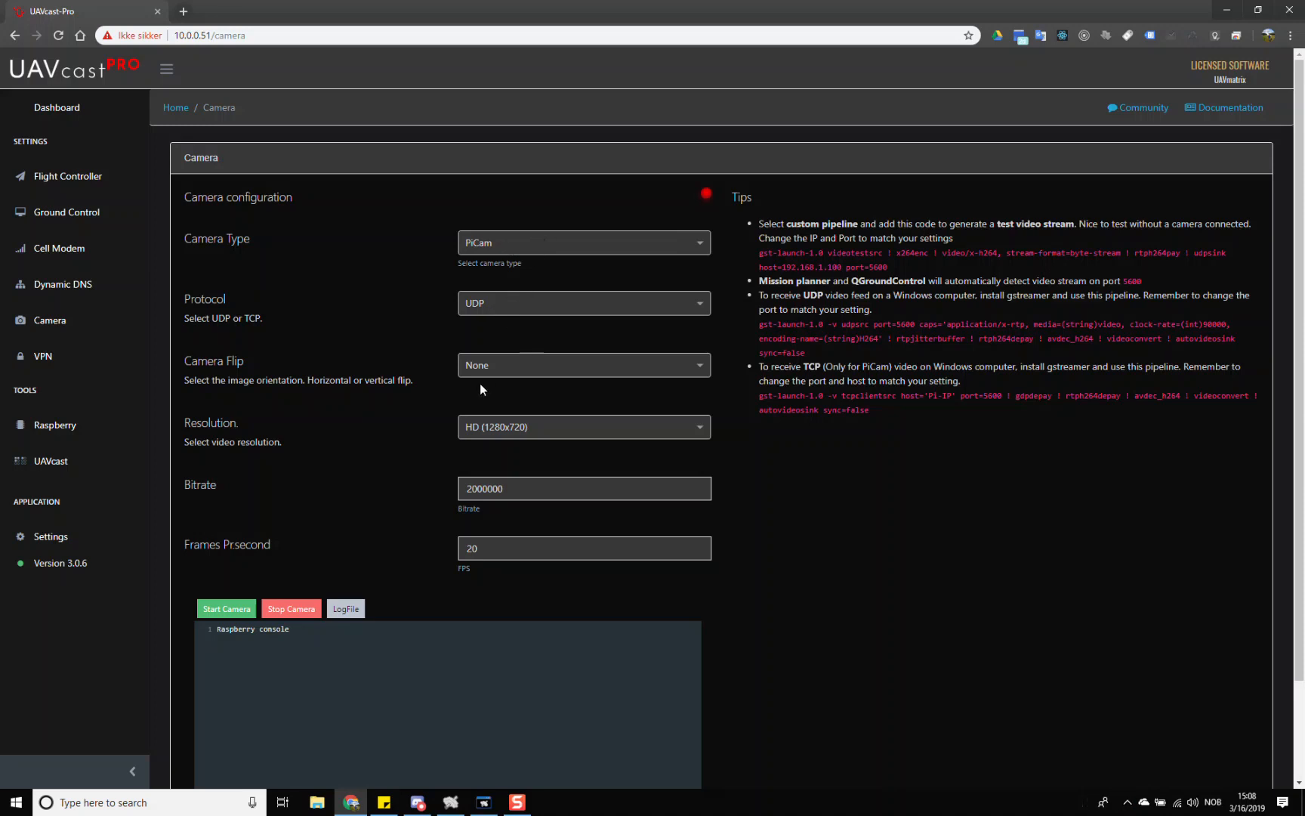
mouse_move(486, 467)
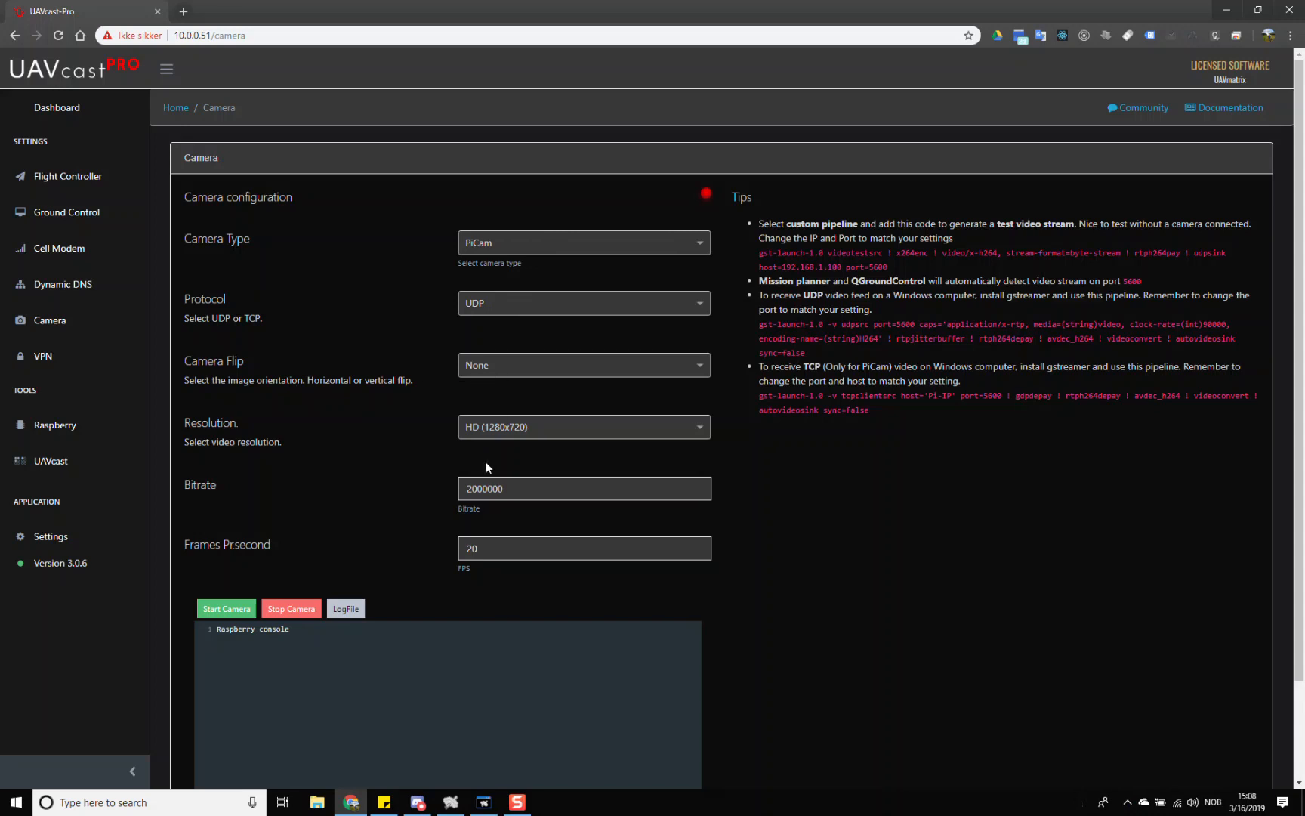
mouse_move(487, 446)
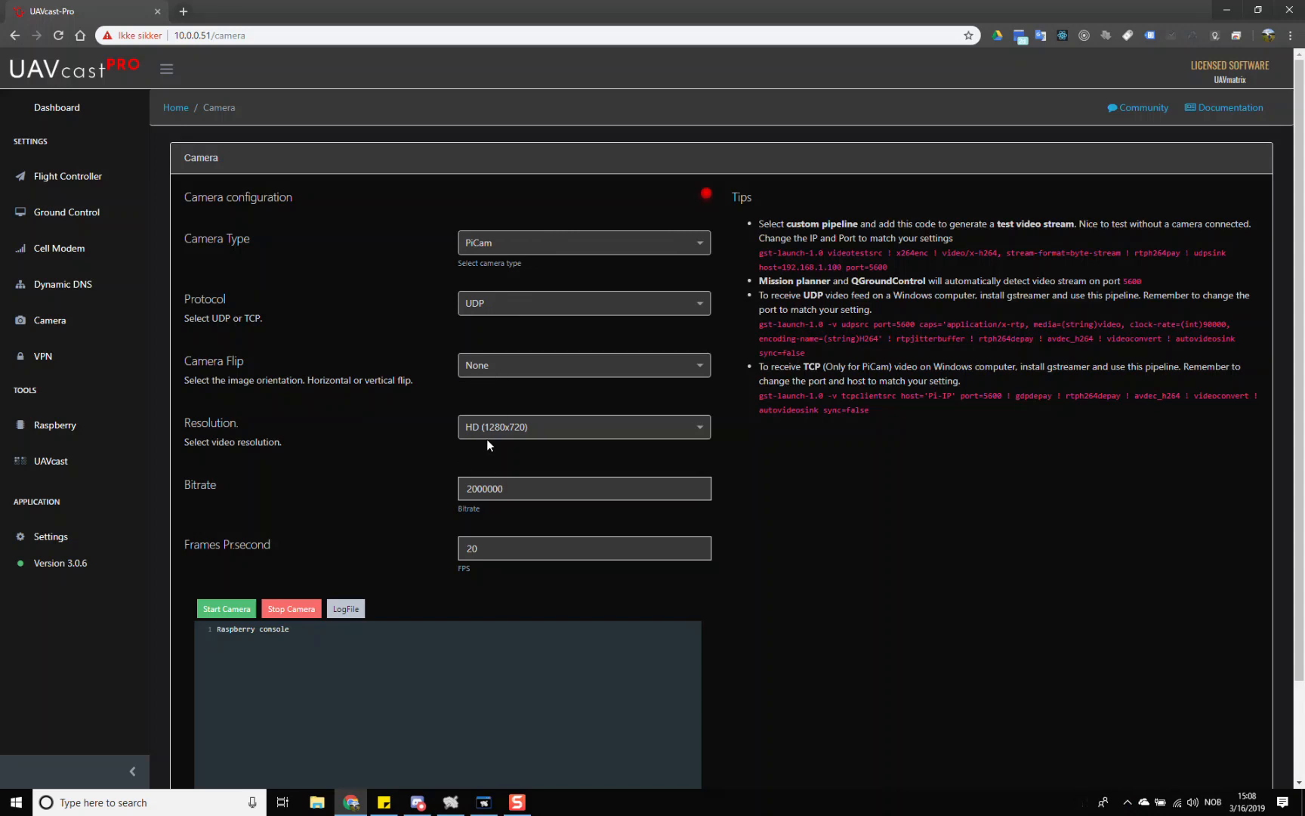
left_click(583, 489)
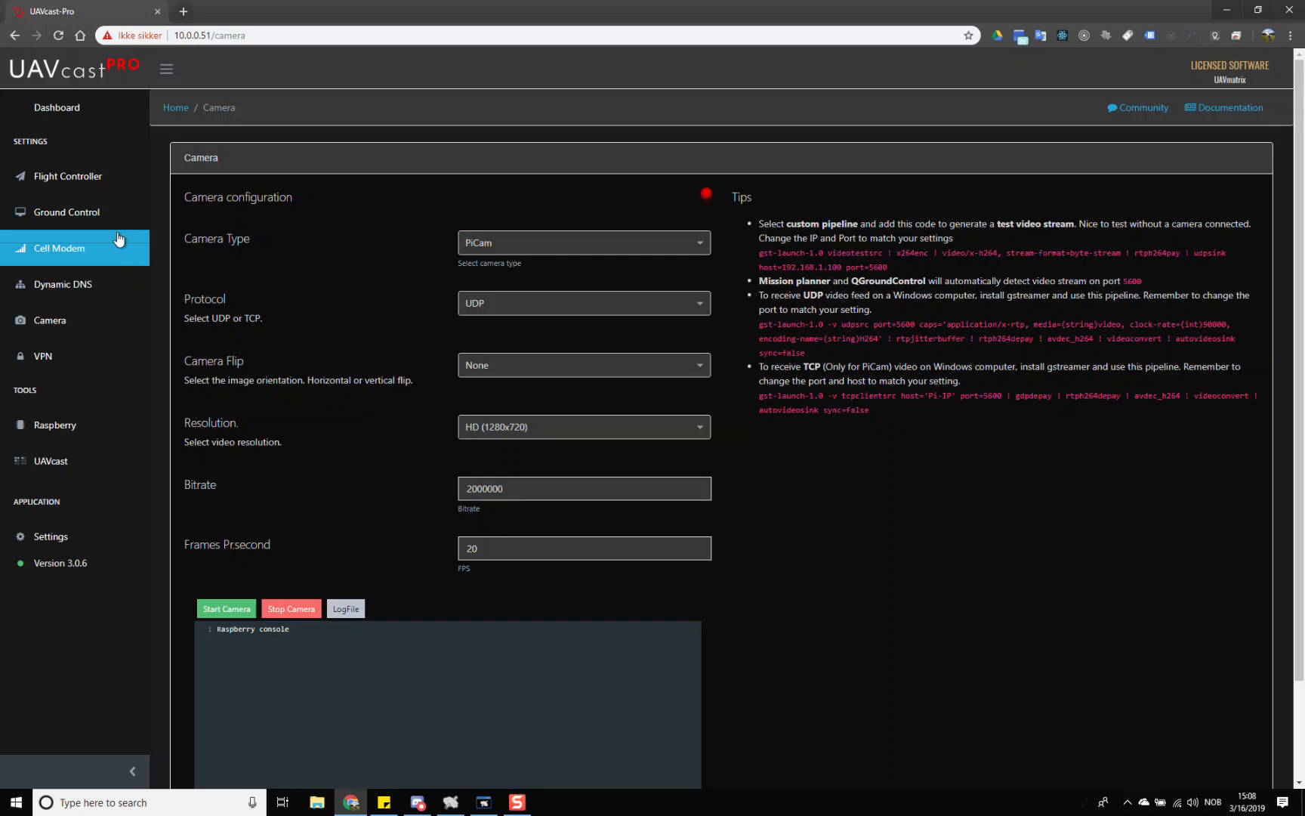
Give the 'laptop' ground station host 10.0.0.131 and switch video on for port 5600.
left_click(67, 212)
type("10")
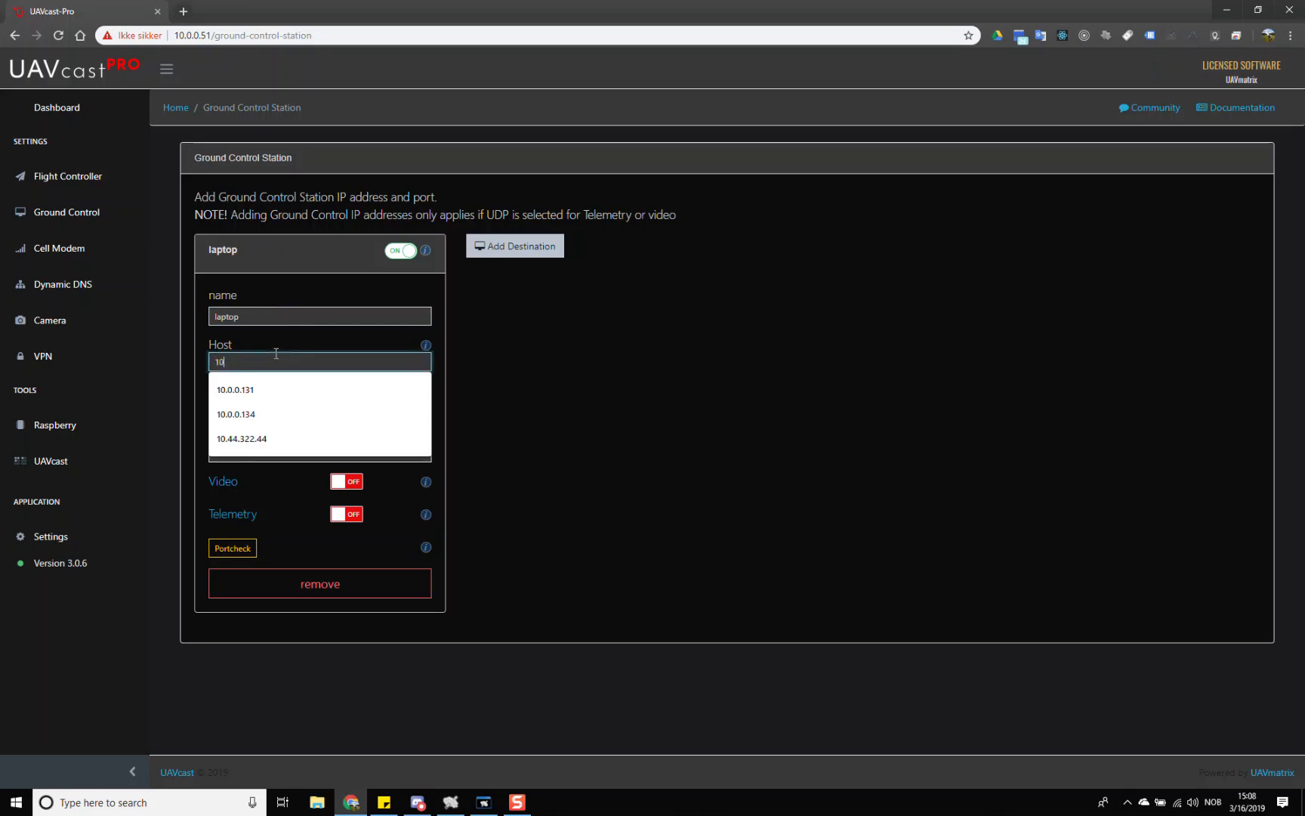
left_click(235, 389)
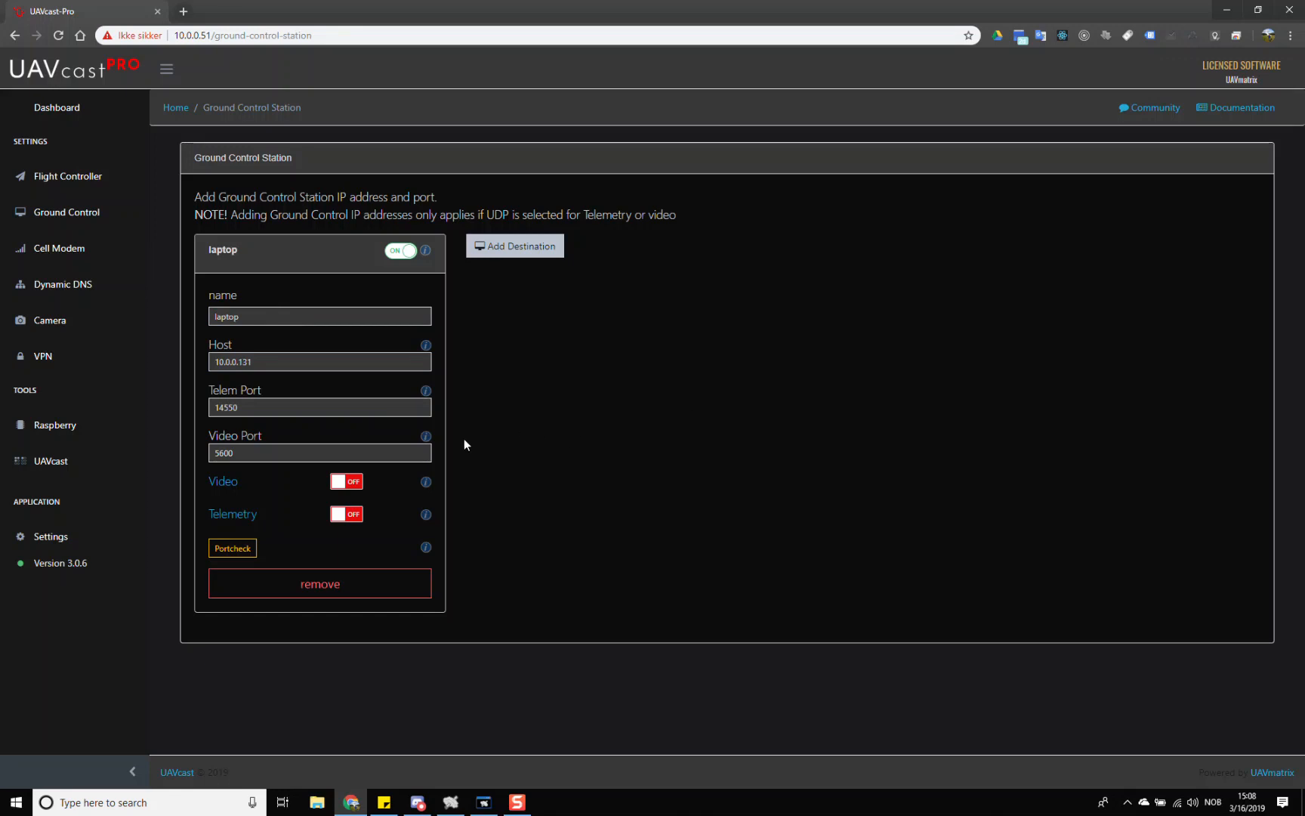
left_click(346, 481)
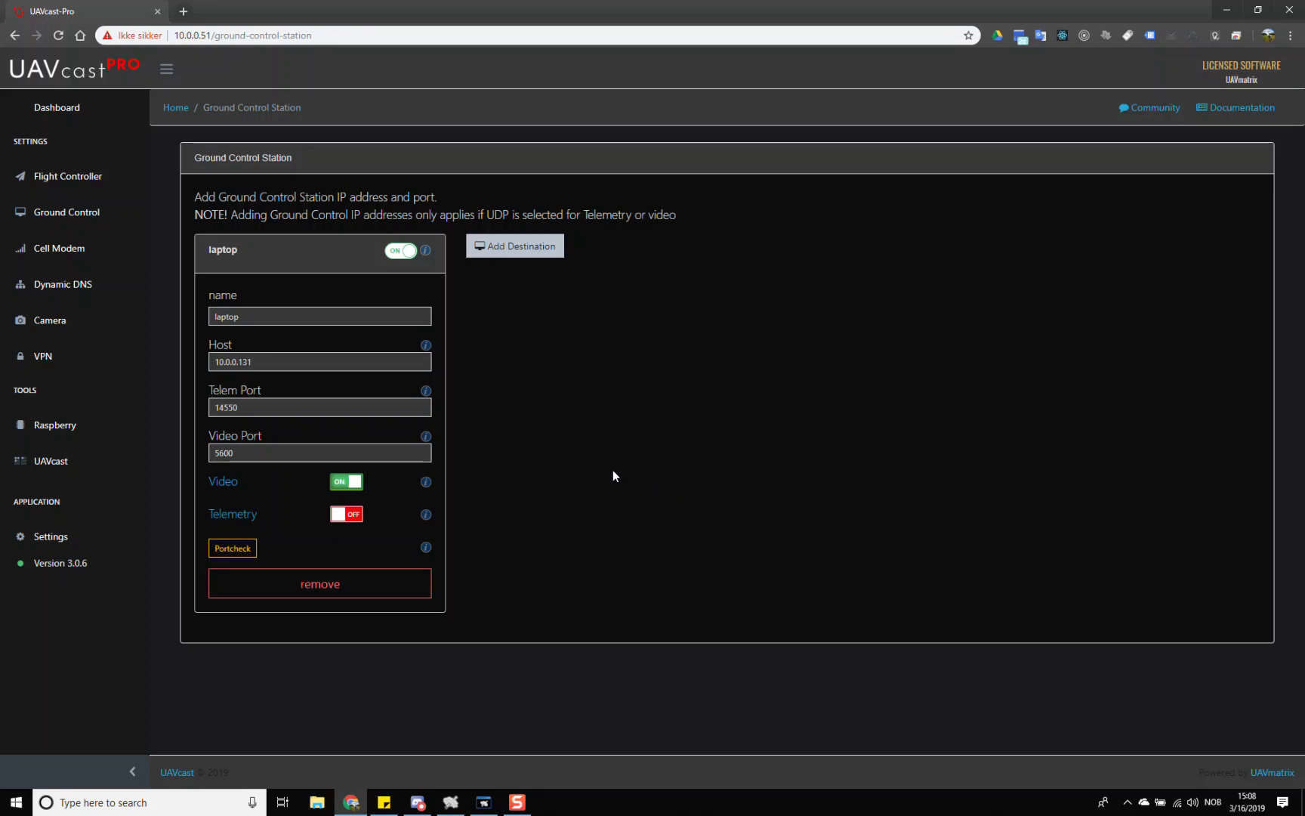
mouse_move(513, 441)
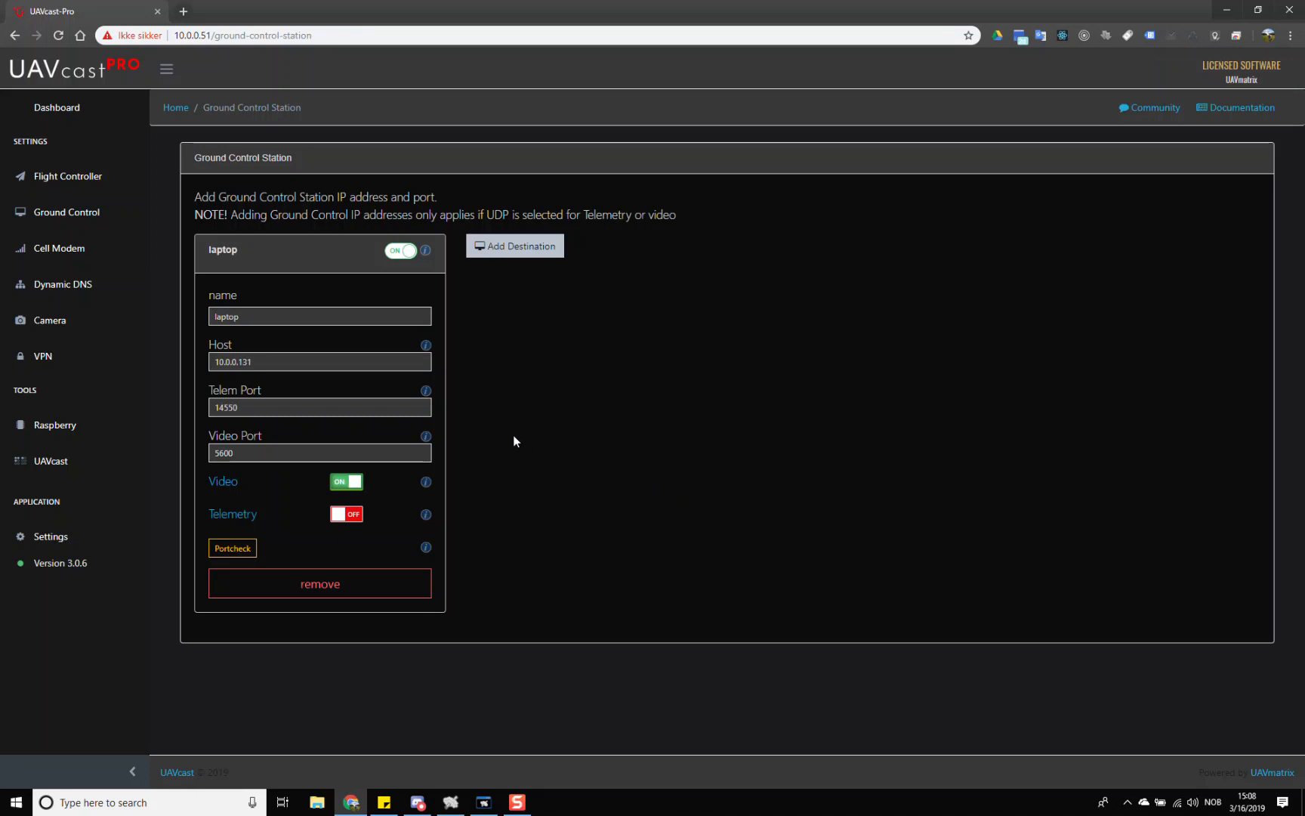
Back on the Camera page, view the LogFile output of the PiCam H.264 UDP pipeline.
left_click(49, 320)
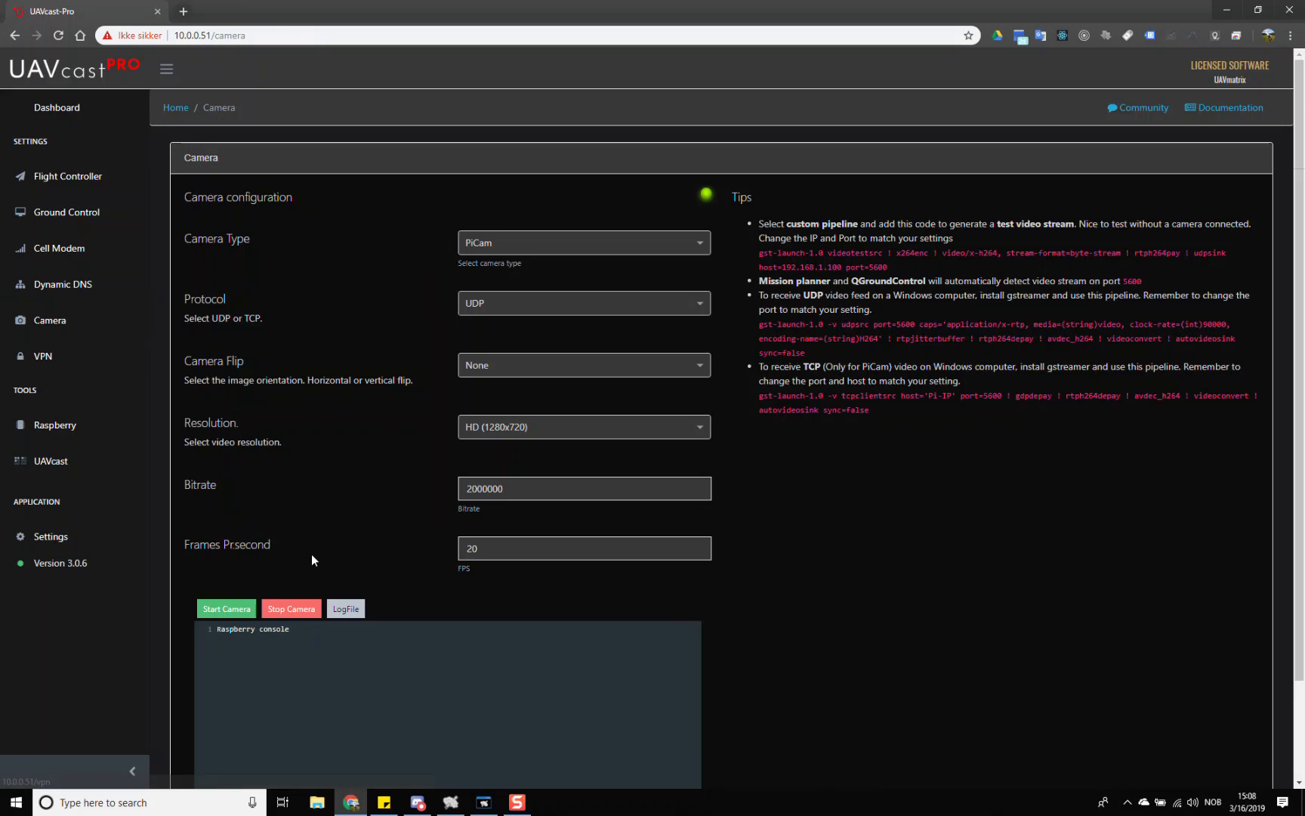
mouse_move(345, 609)
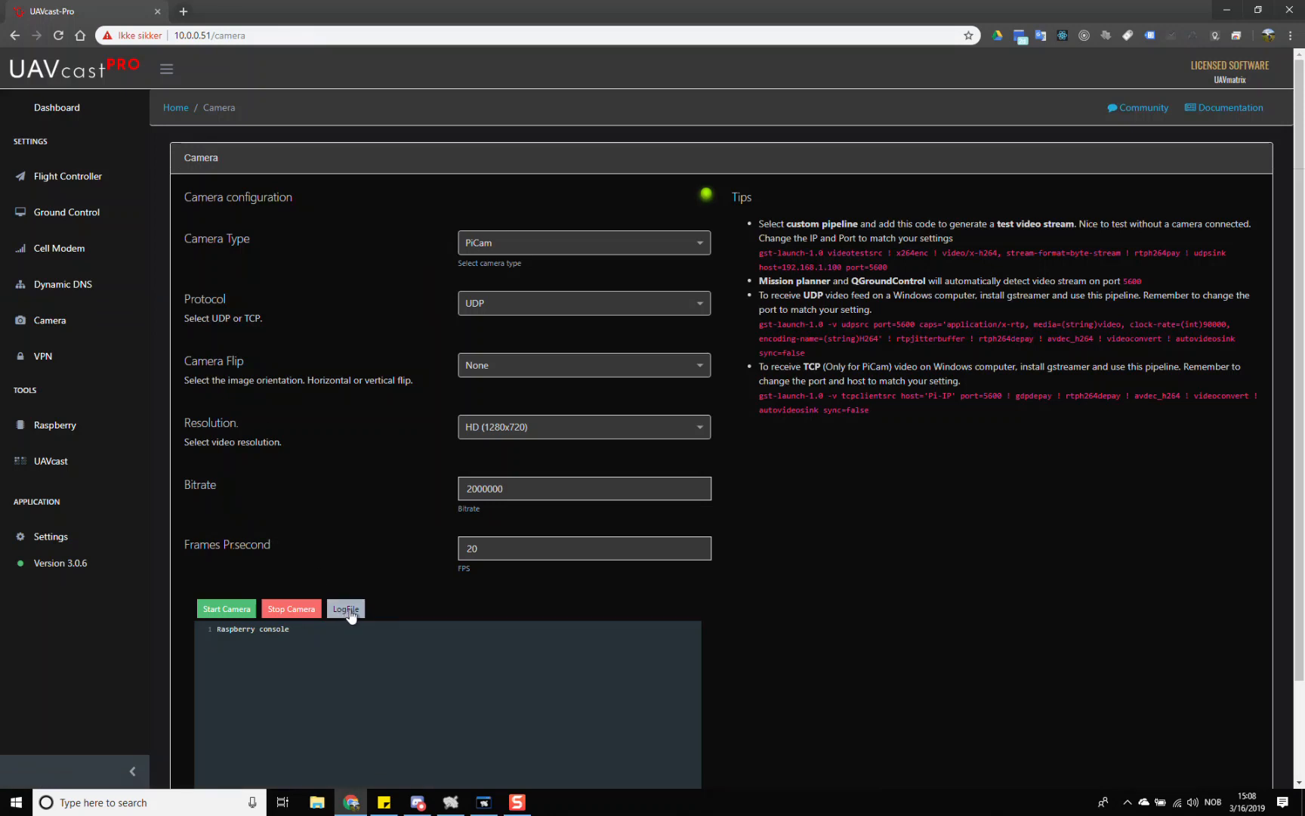
left_click(345, 609)
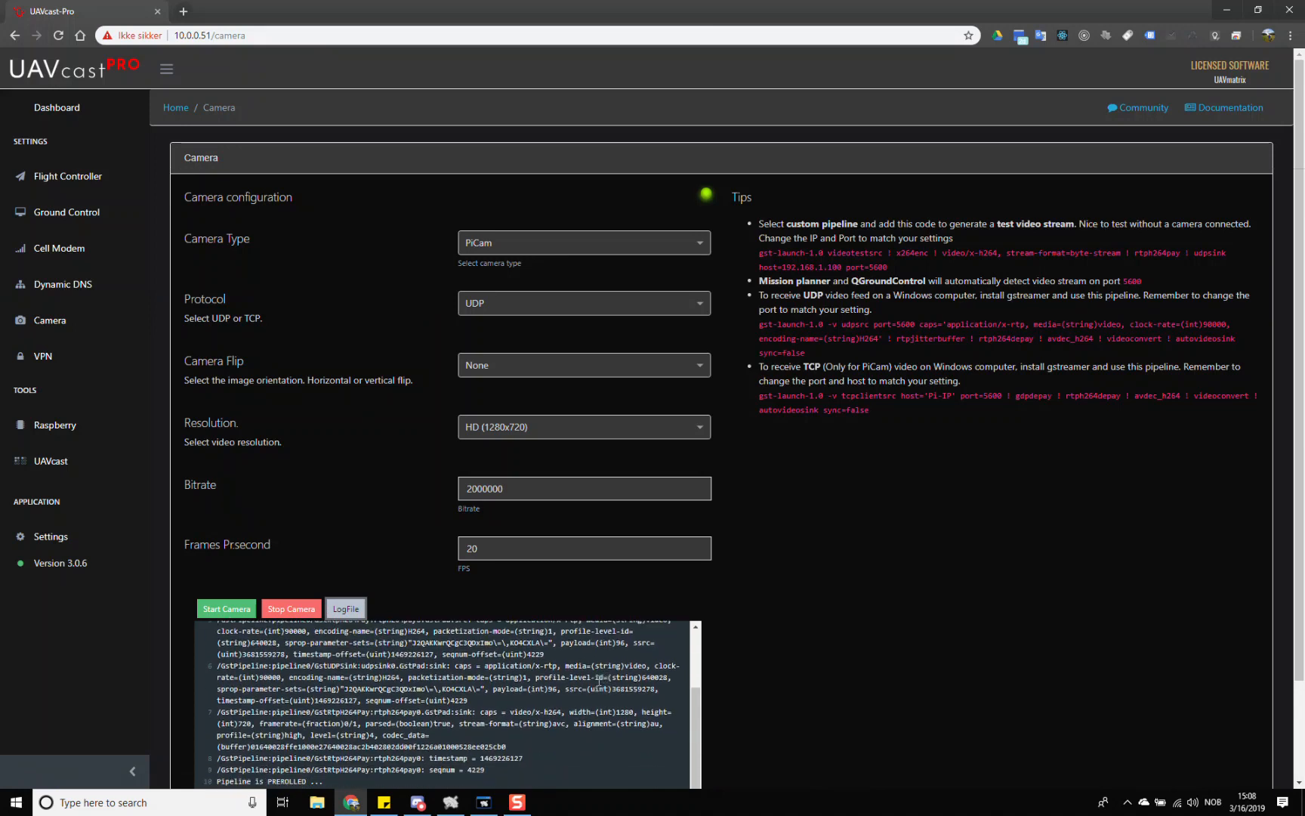
scroll("down", 3)
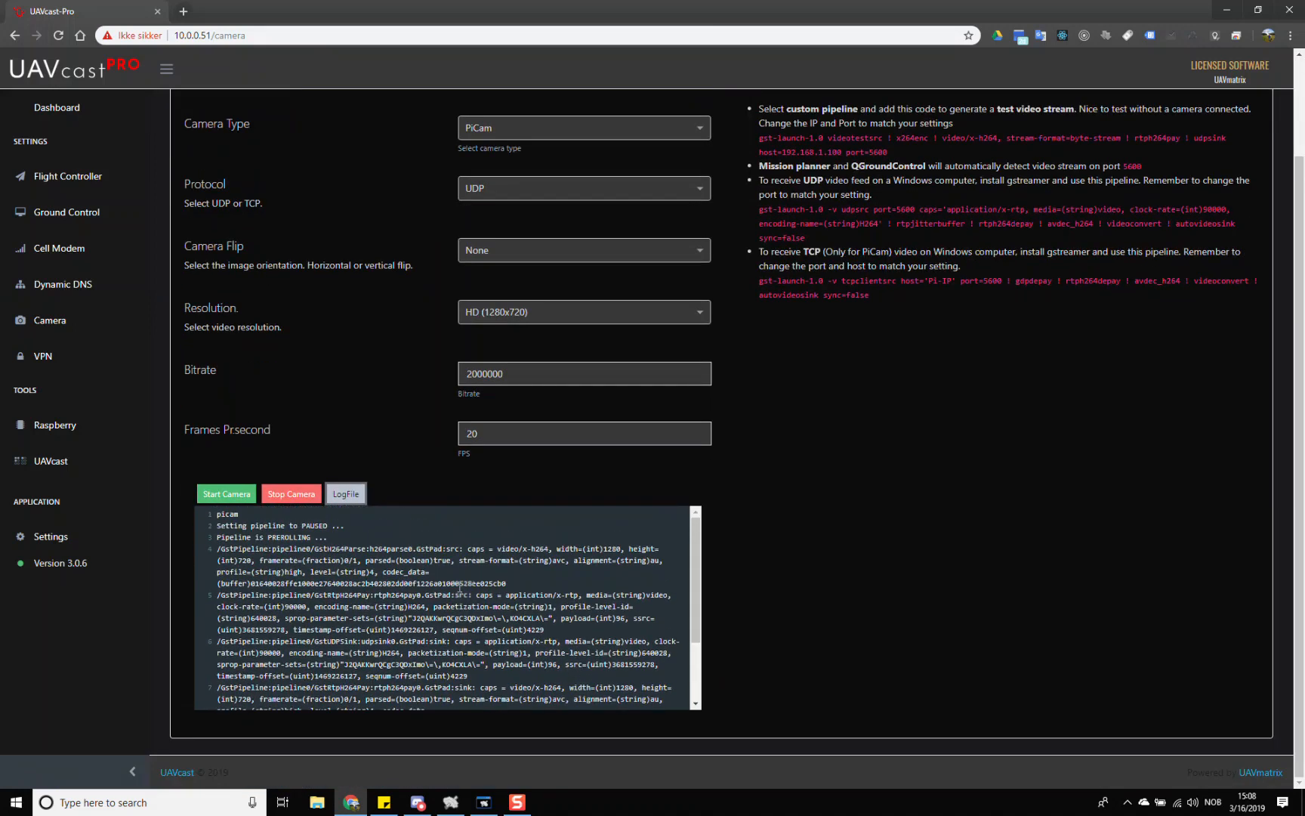
scroll("up", 3)
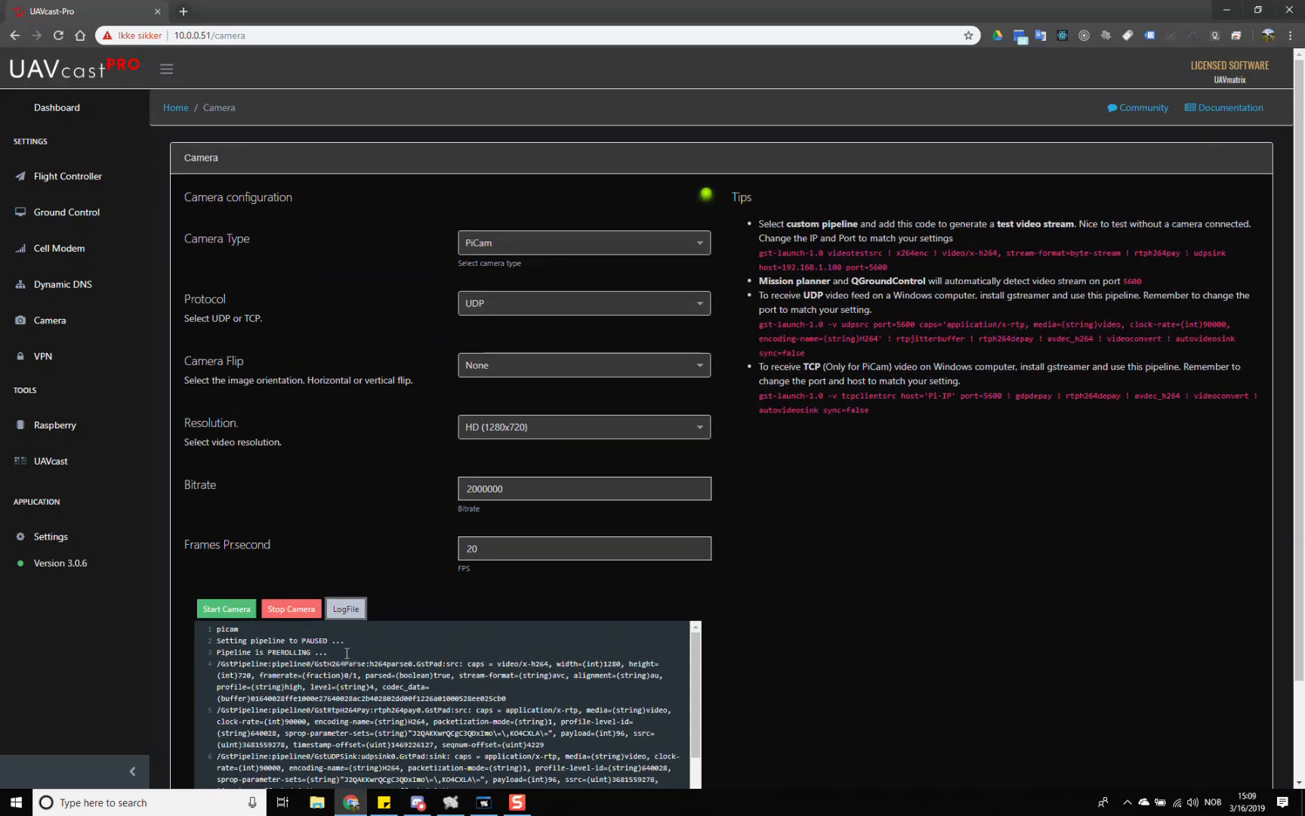
mouse_move(308, 400)
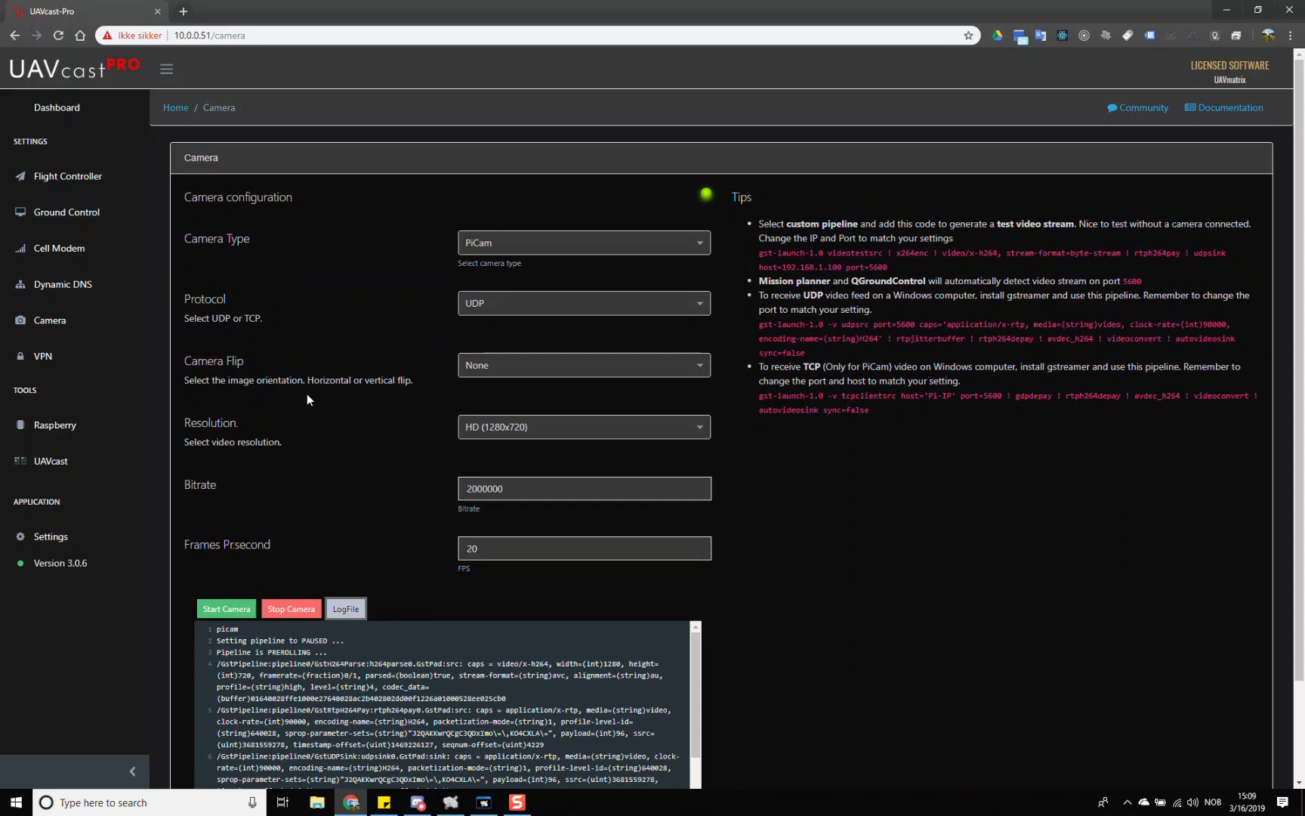
mouse_move(331, 509)
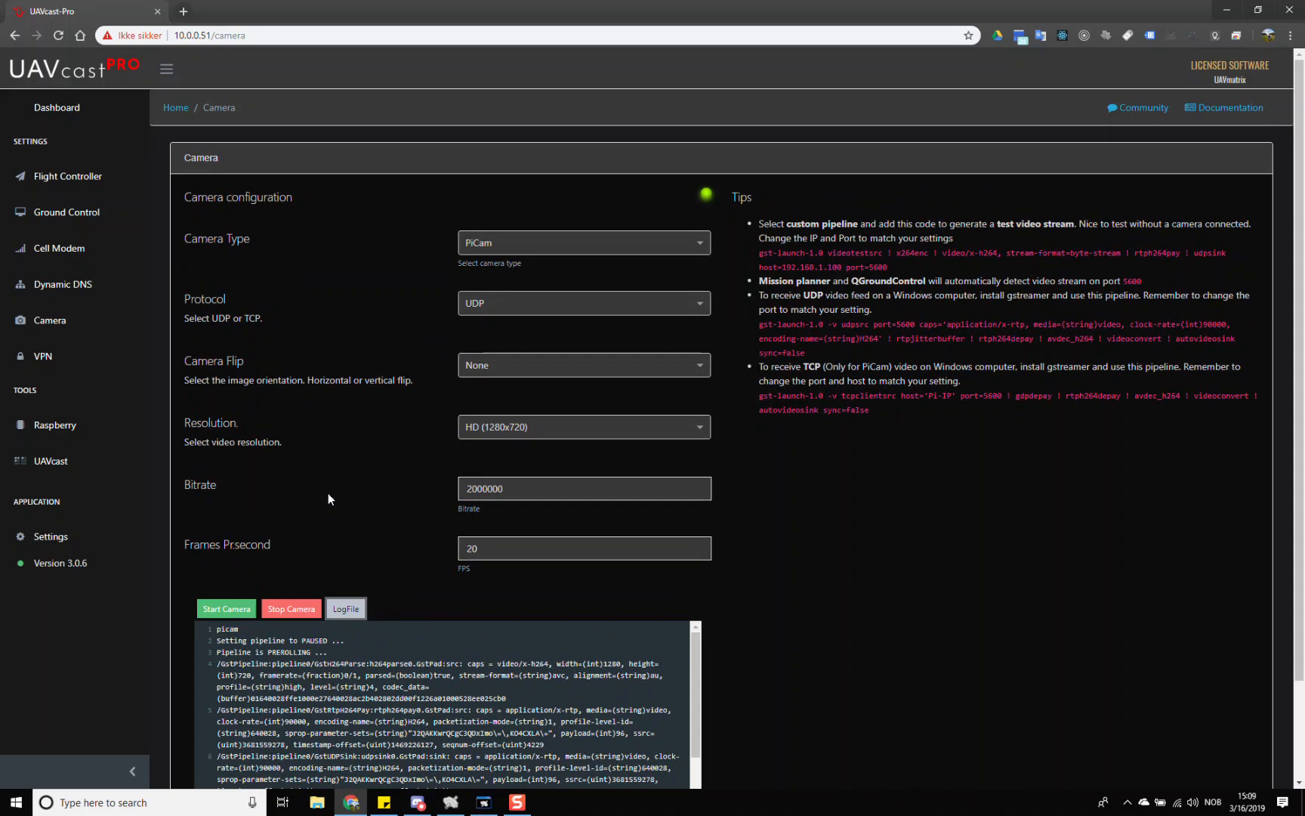
mouse_move(398, 422)
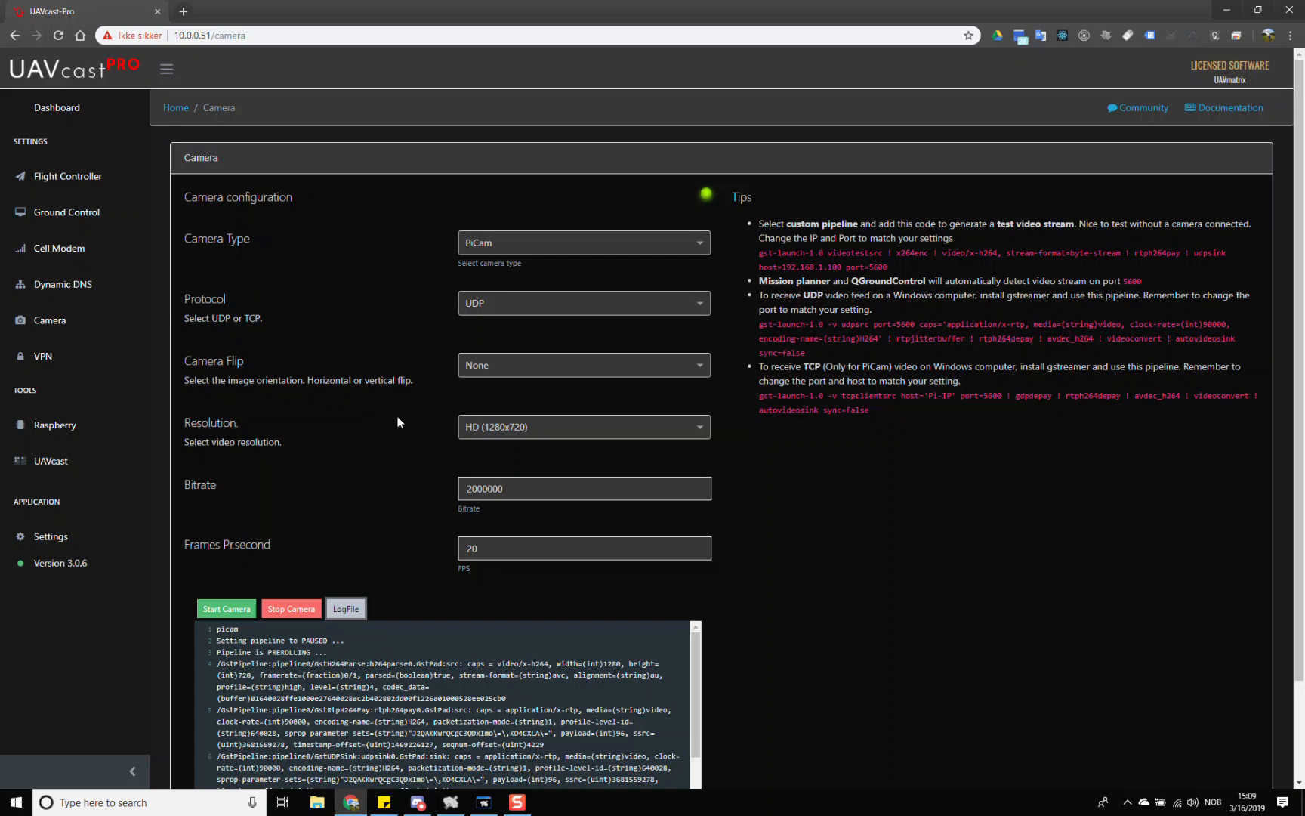
scroll("down", 3)
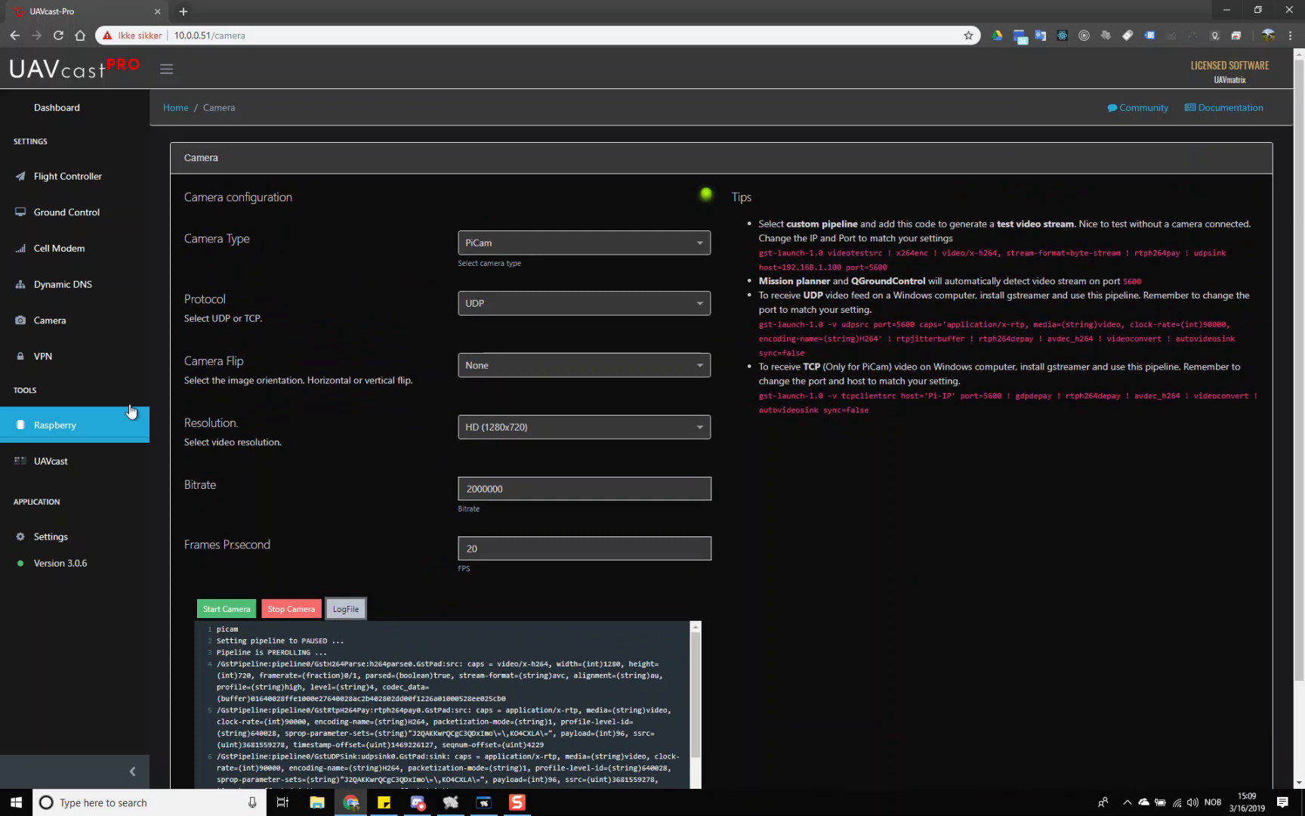
Check the laptop destination (10.0.0.131, video port 5600), dismiss Windows search, and launch Mission Planner.
left_click(66, 212)
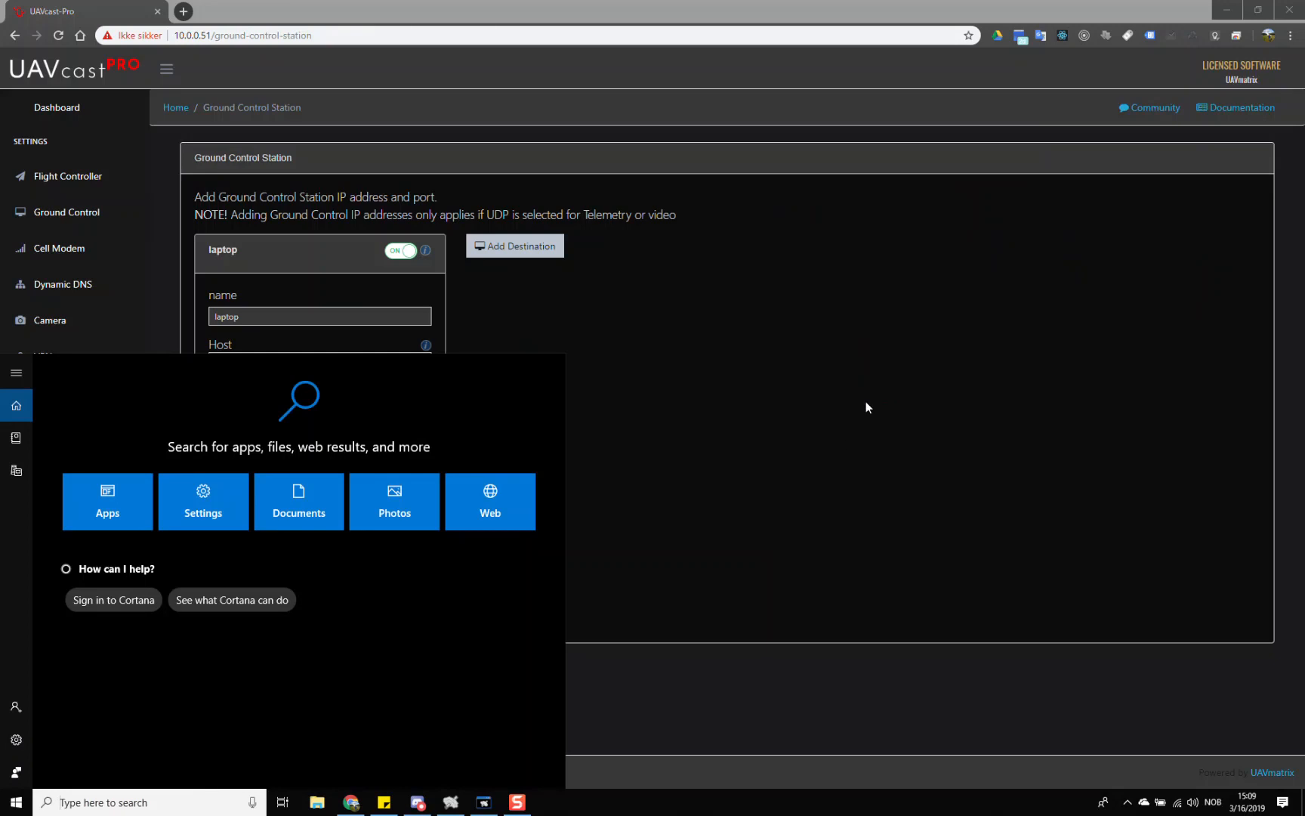
left_click(867, 407)
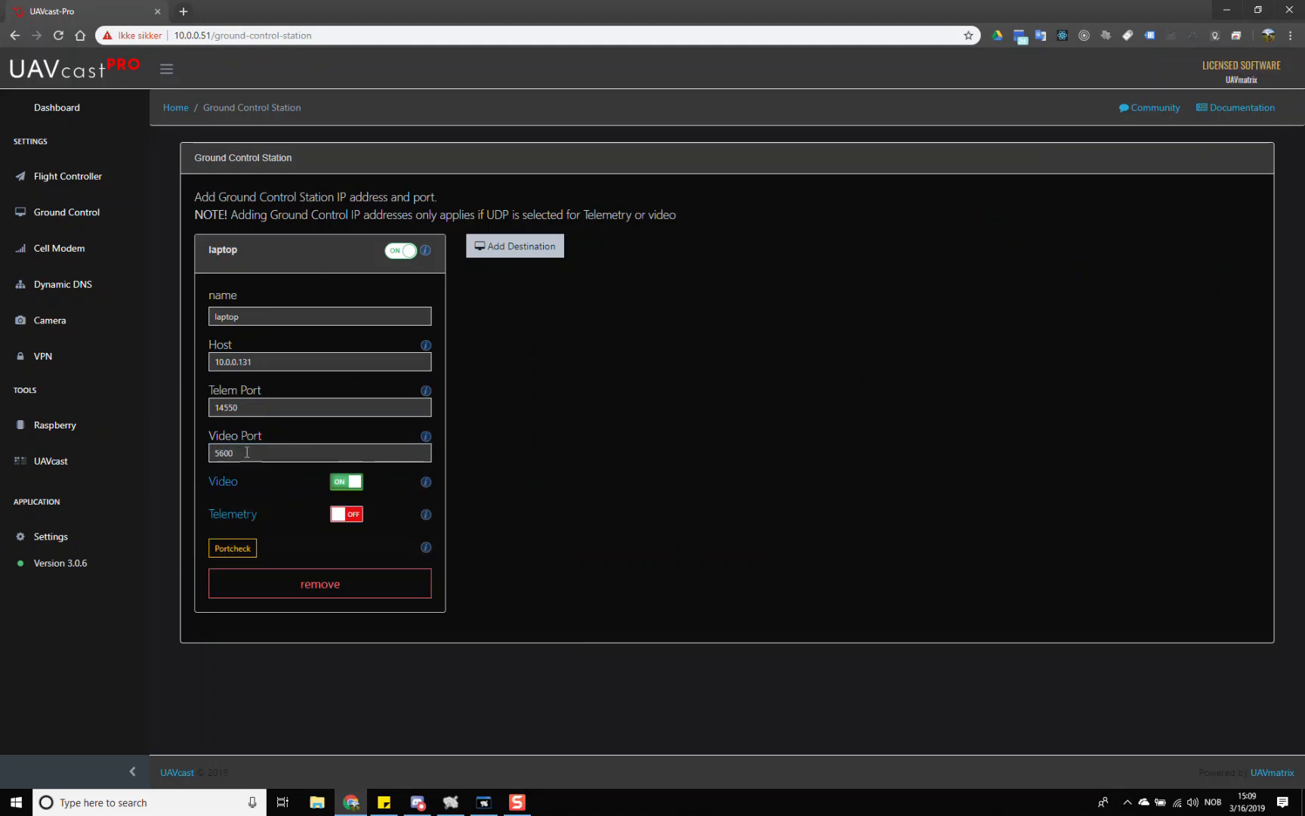
mouse_move(460, 423)
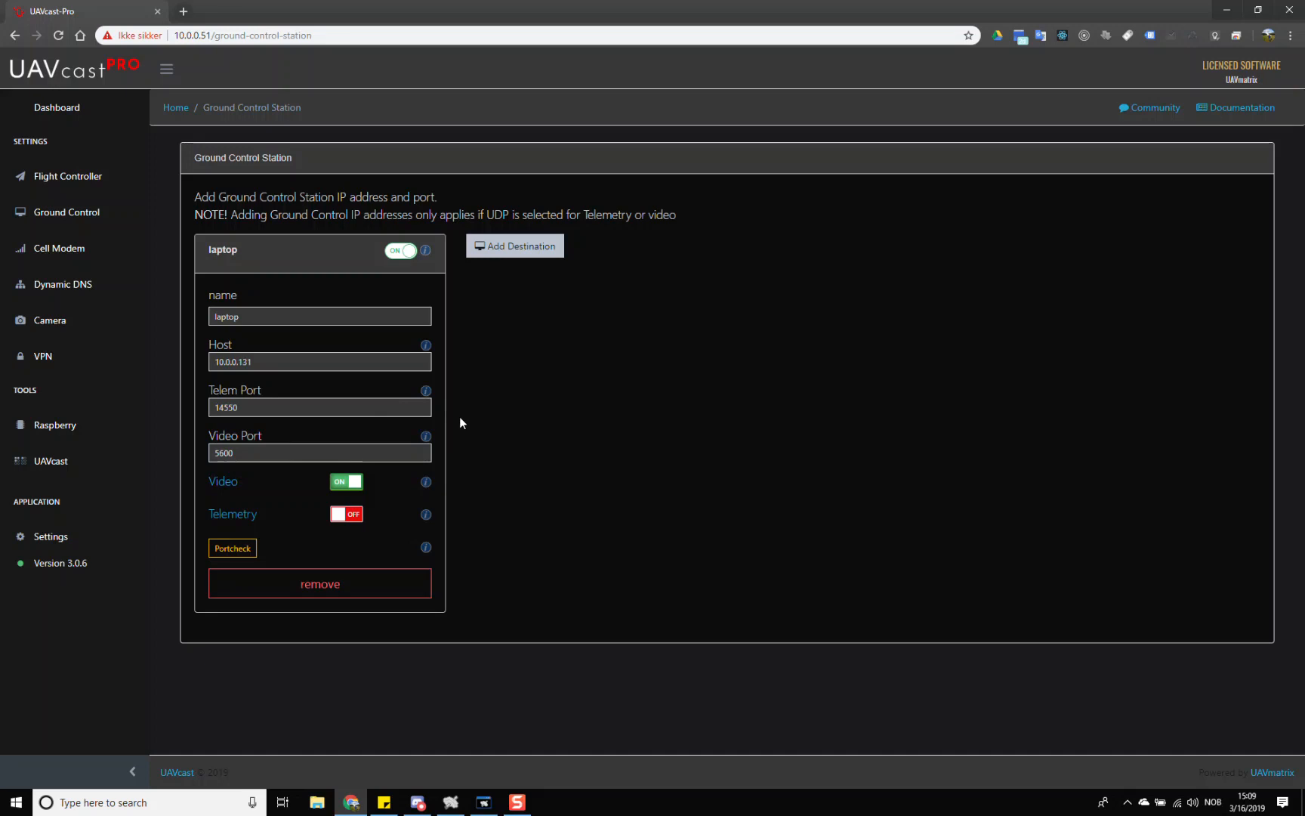
left_click(125, 802)
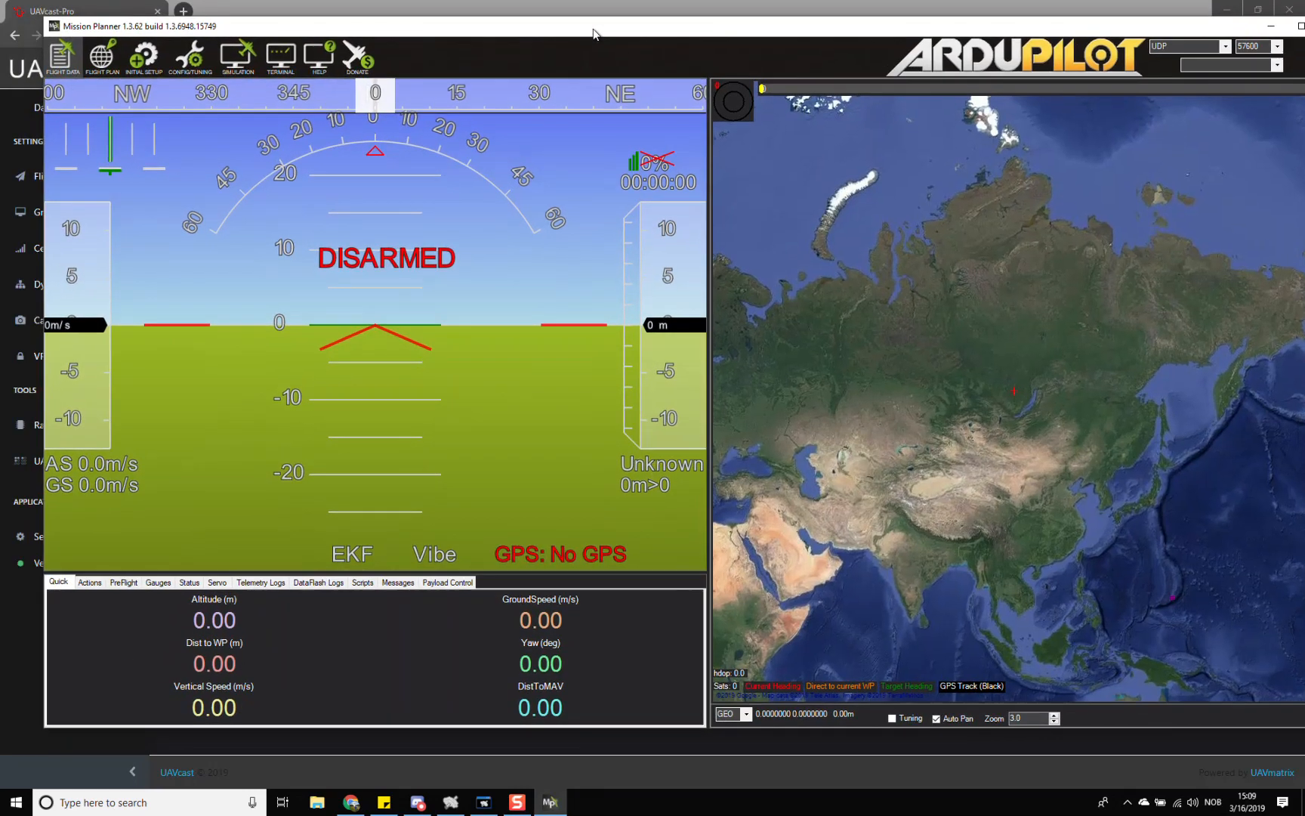
mouse_move(304, 304)
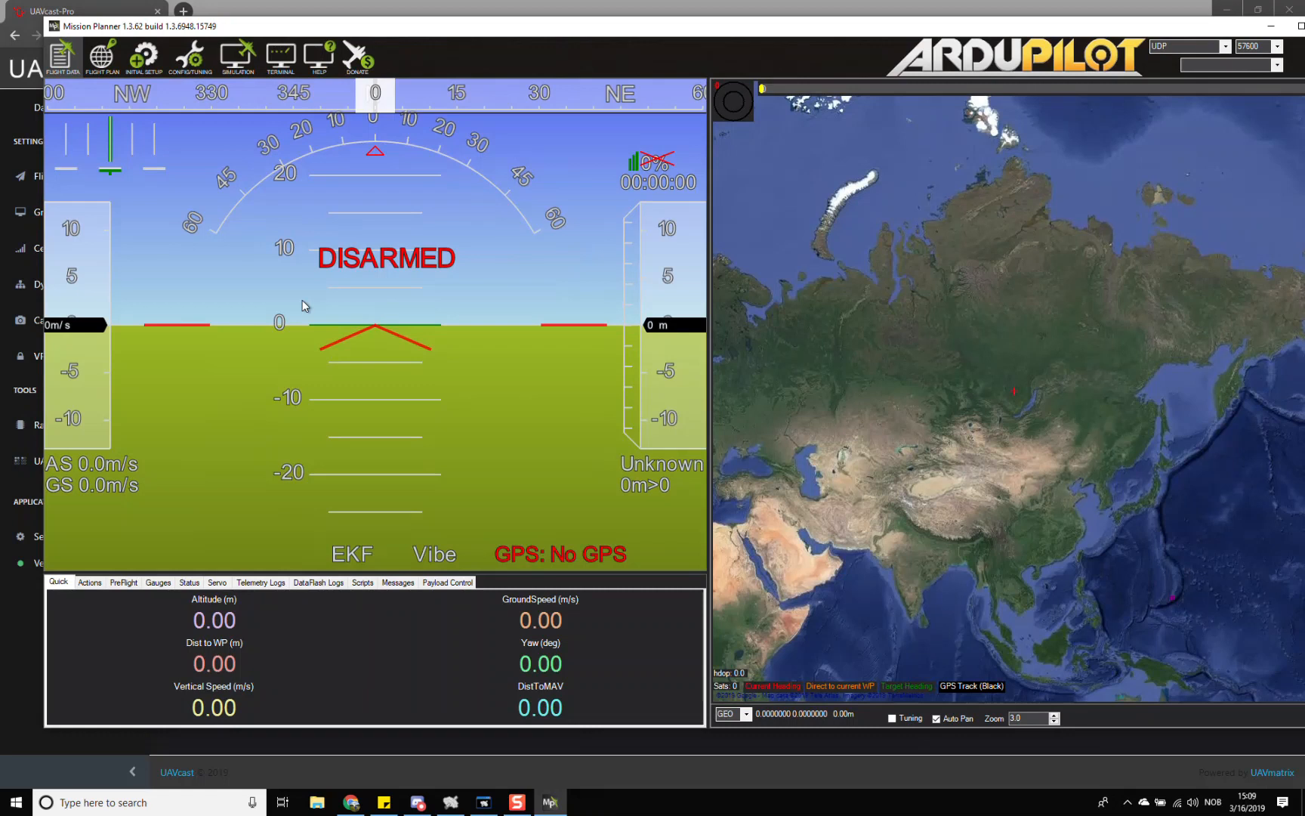
mouse_move(499, 383)
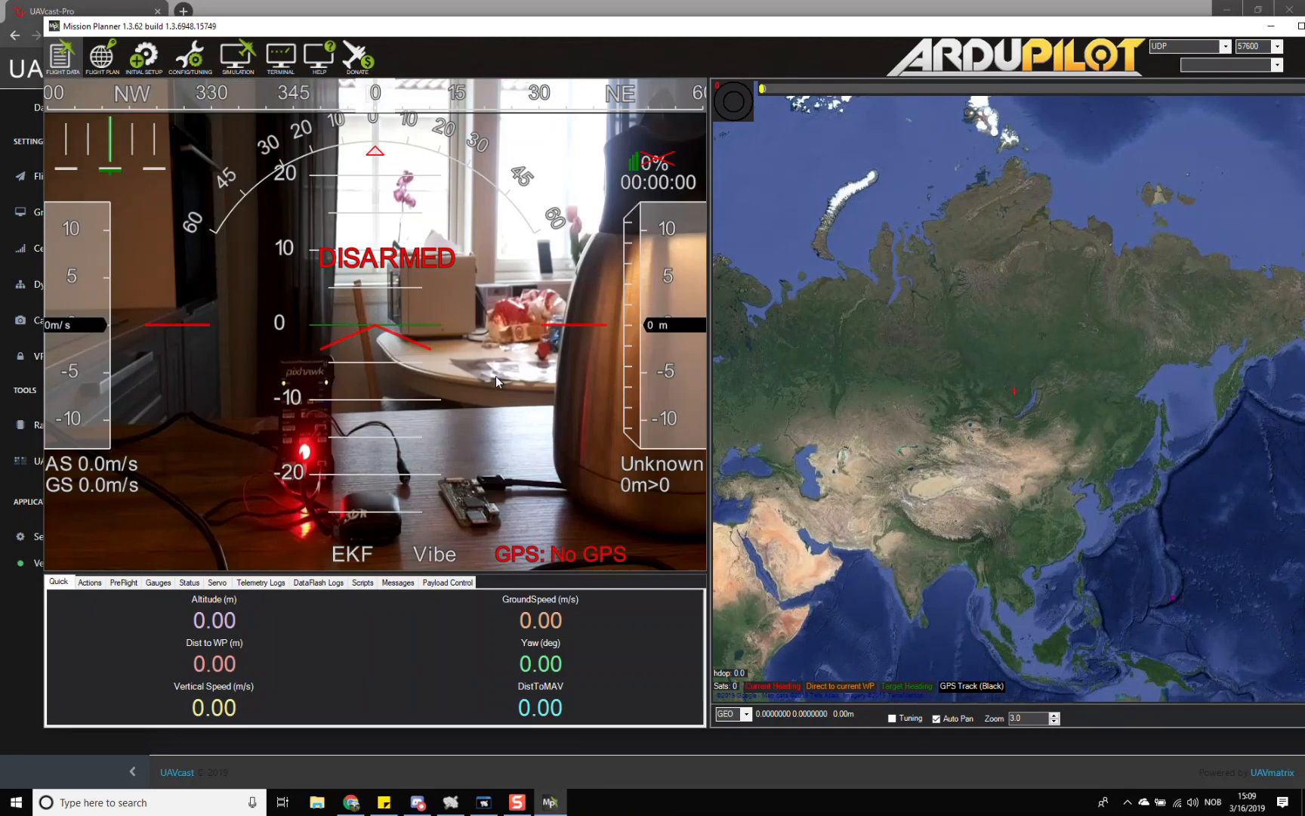
mouse_move(481, 456)
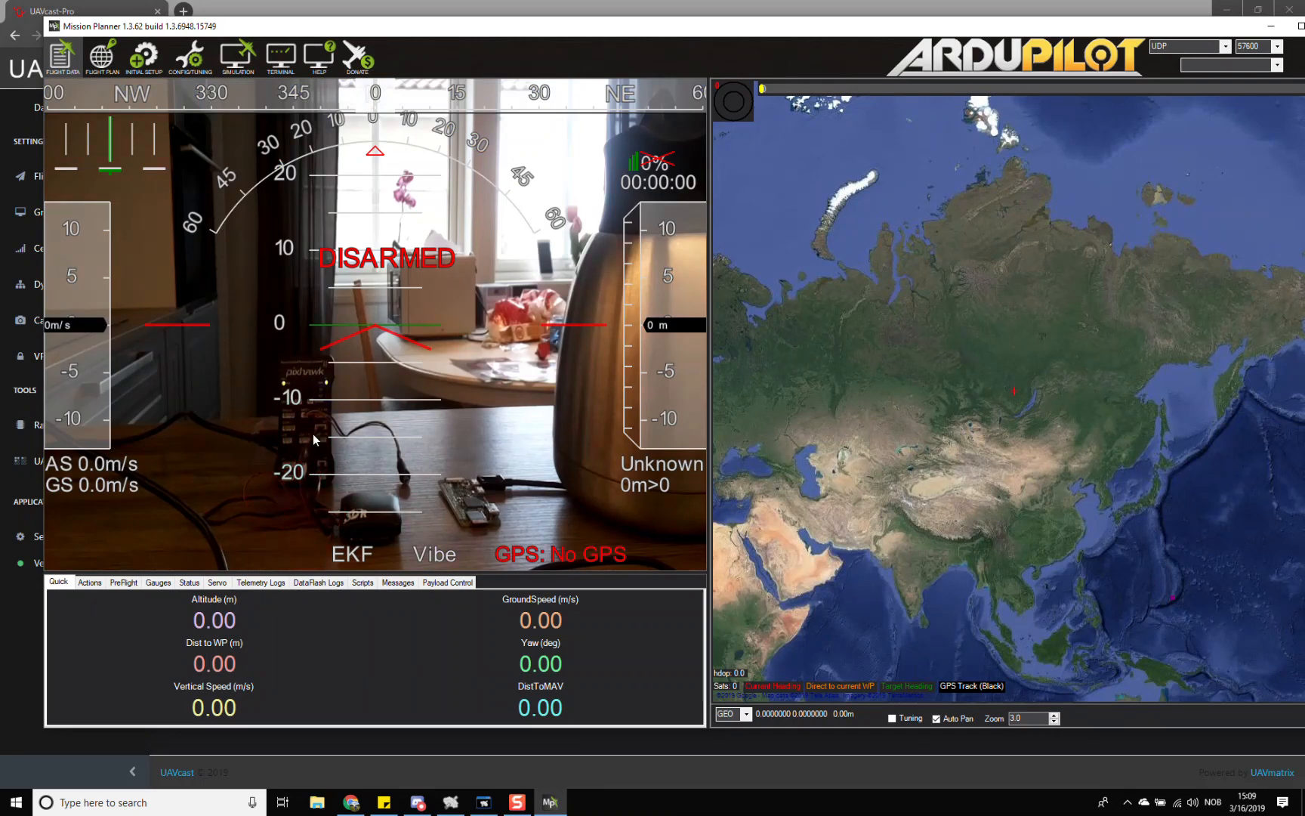
mouse_move(362, 456)
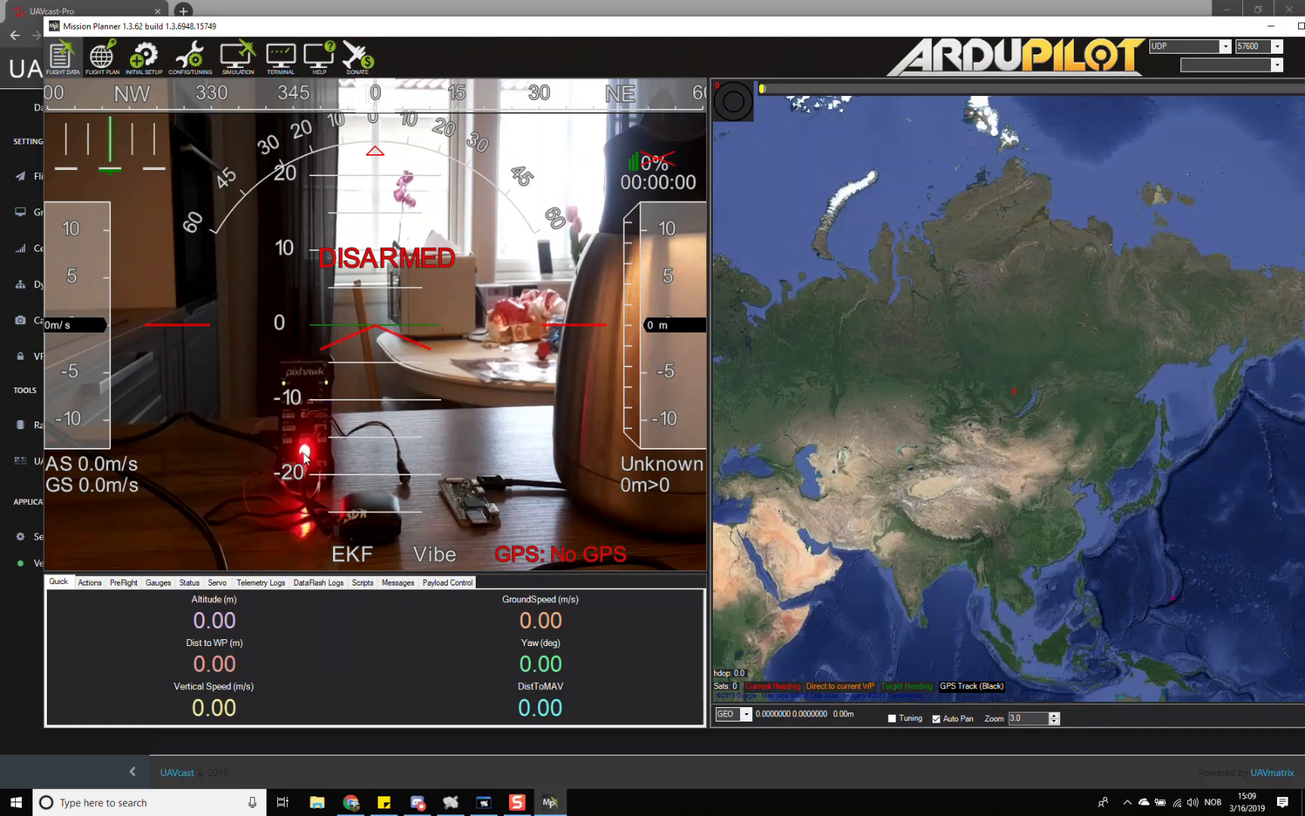
mouse_move(377, 375)
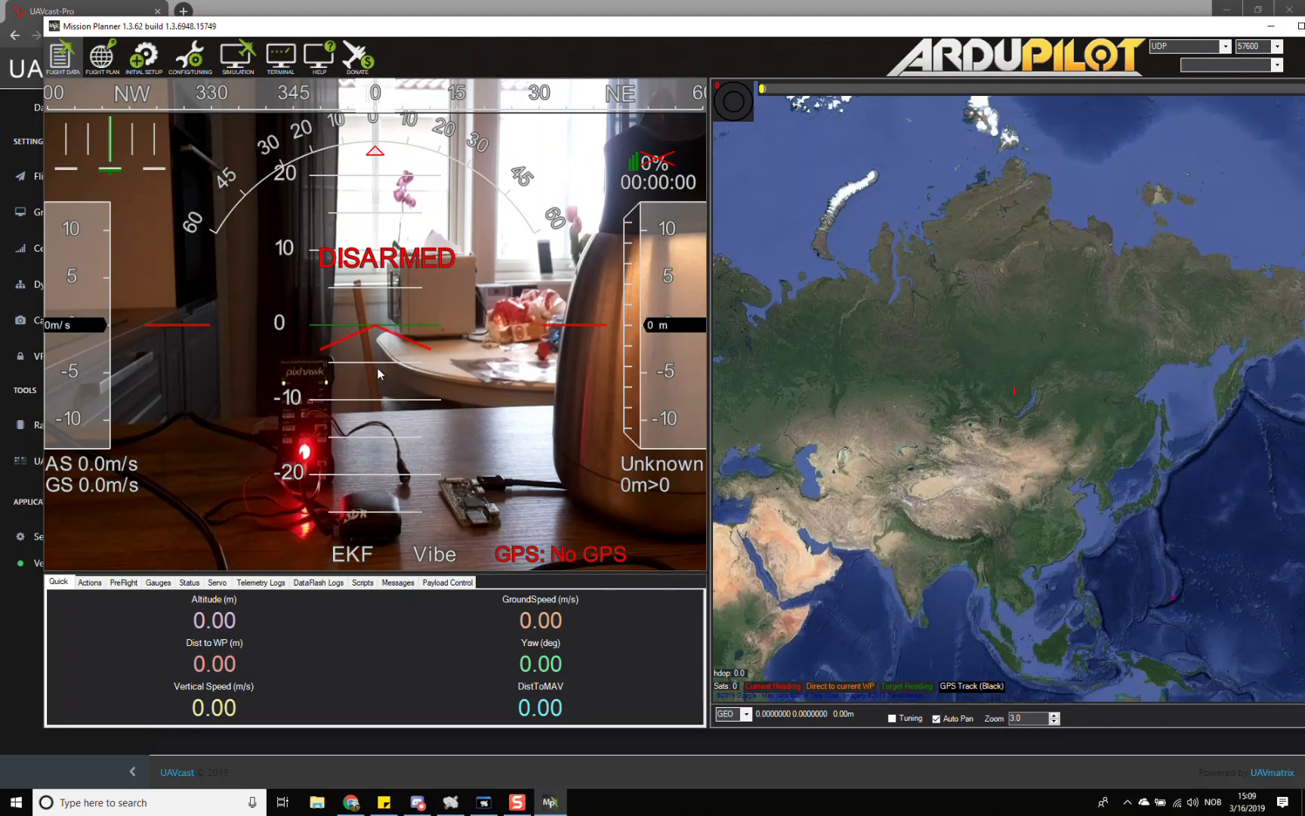
mouse_move(303, 303)
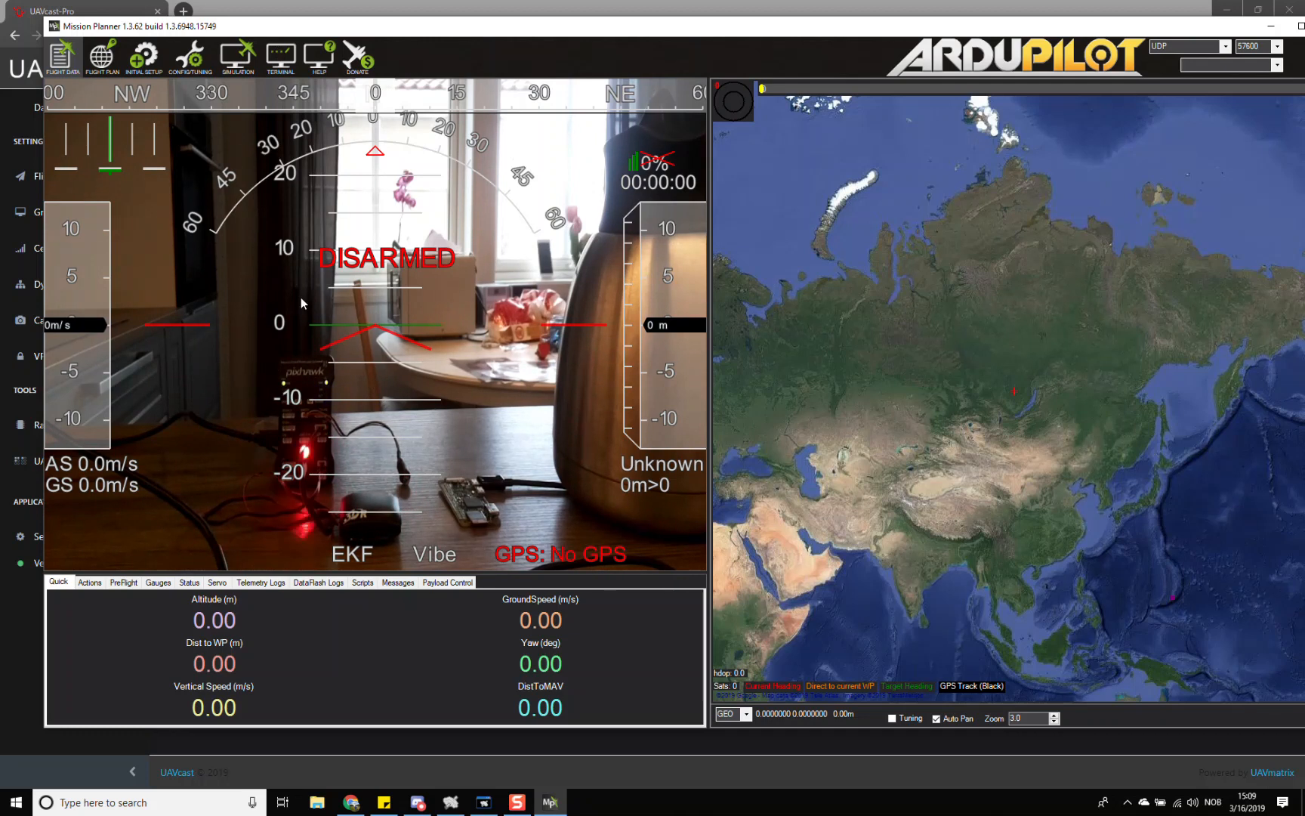
mouse_move(280, 373)
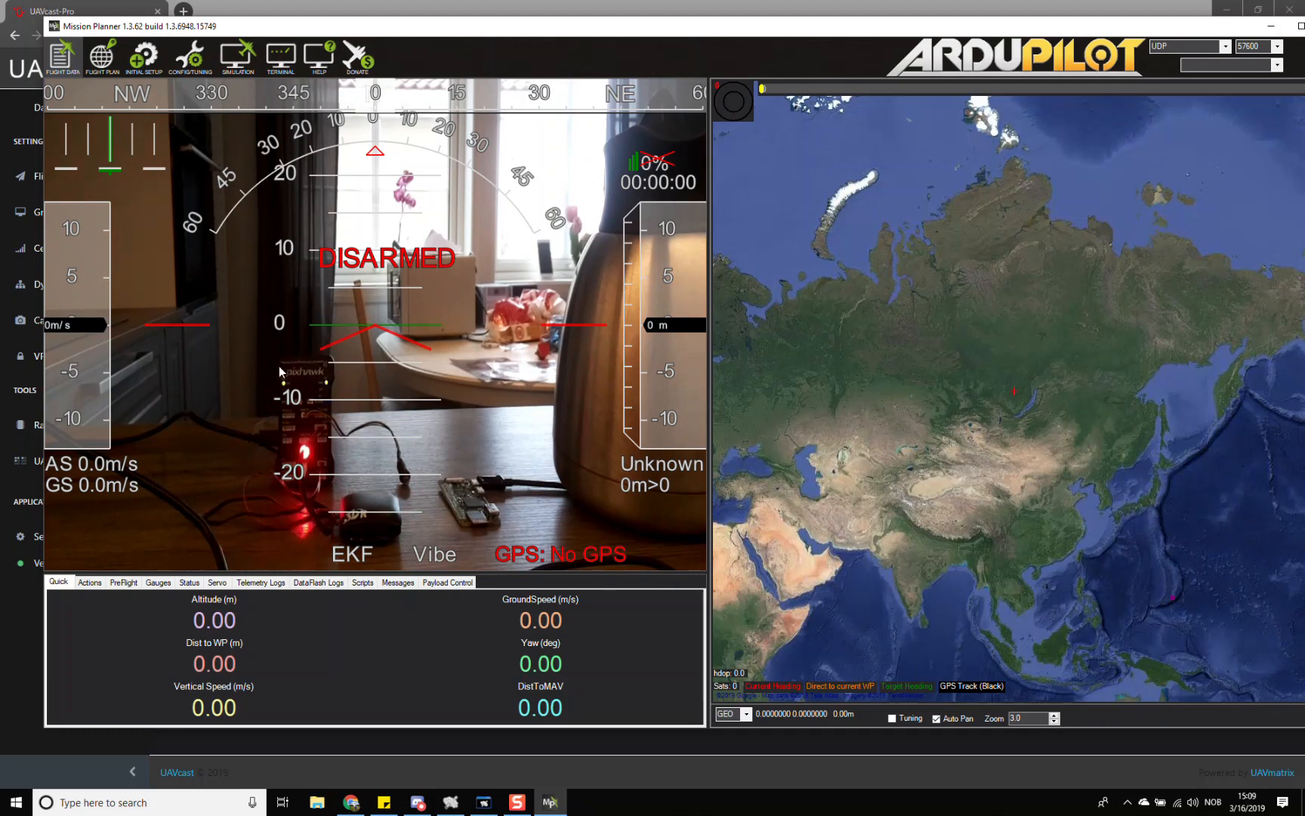
mouse_move(278, 294)
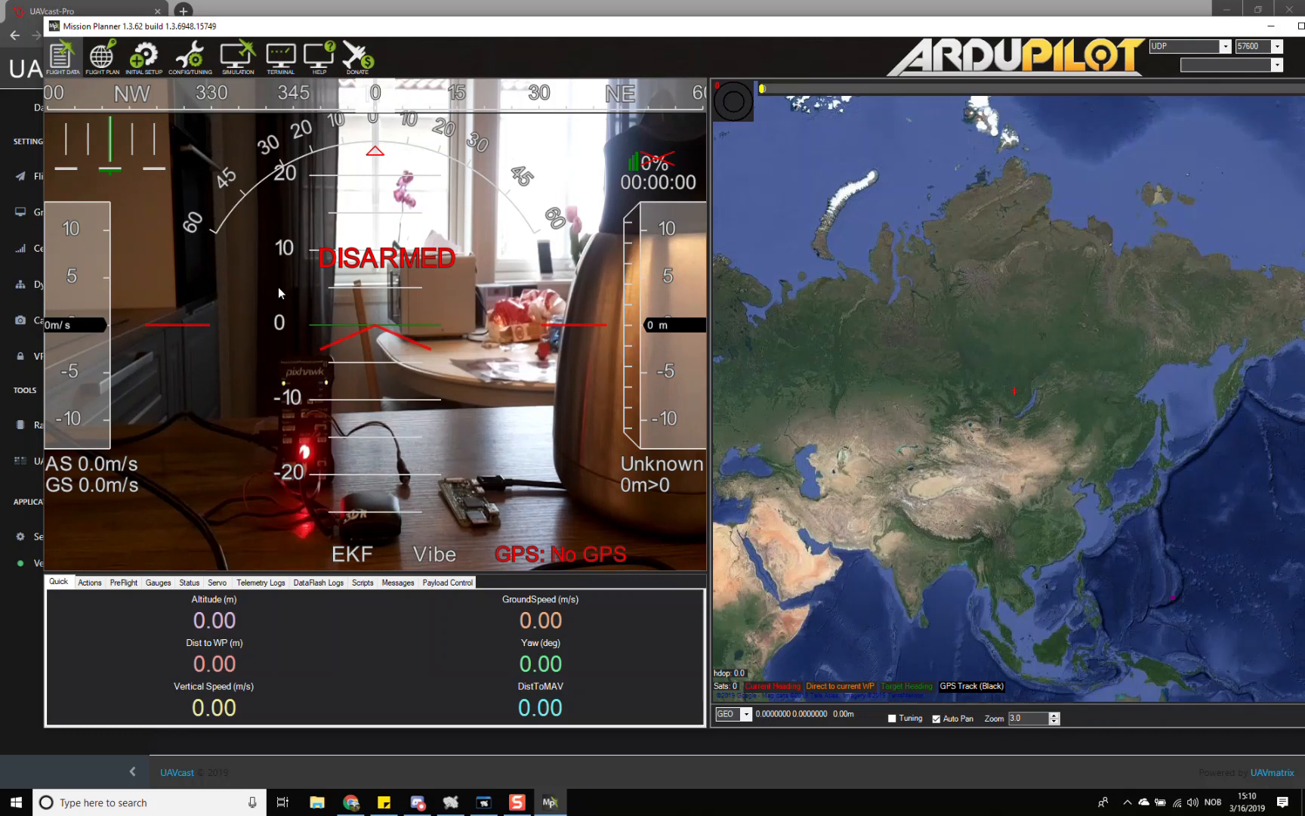
mouse_move(369, 188)
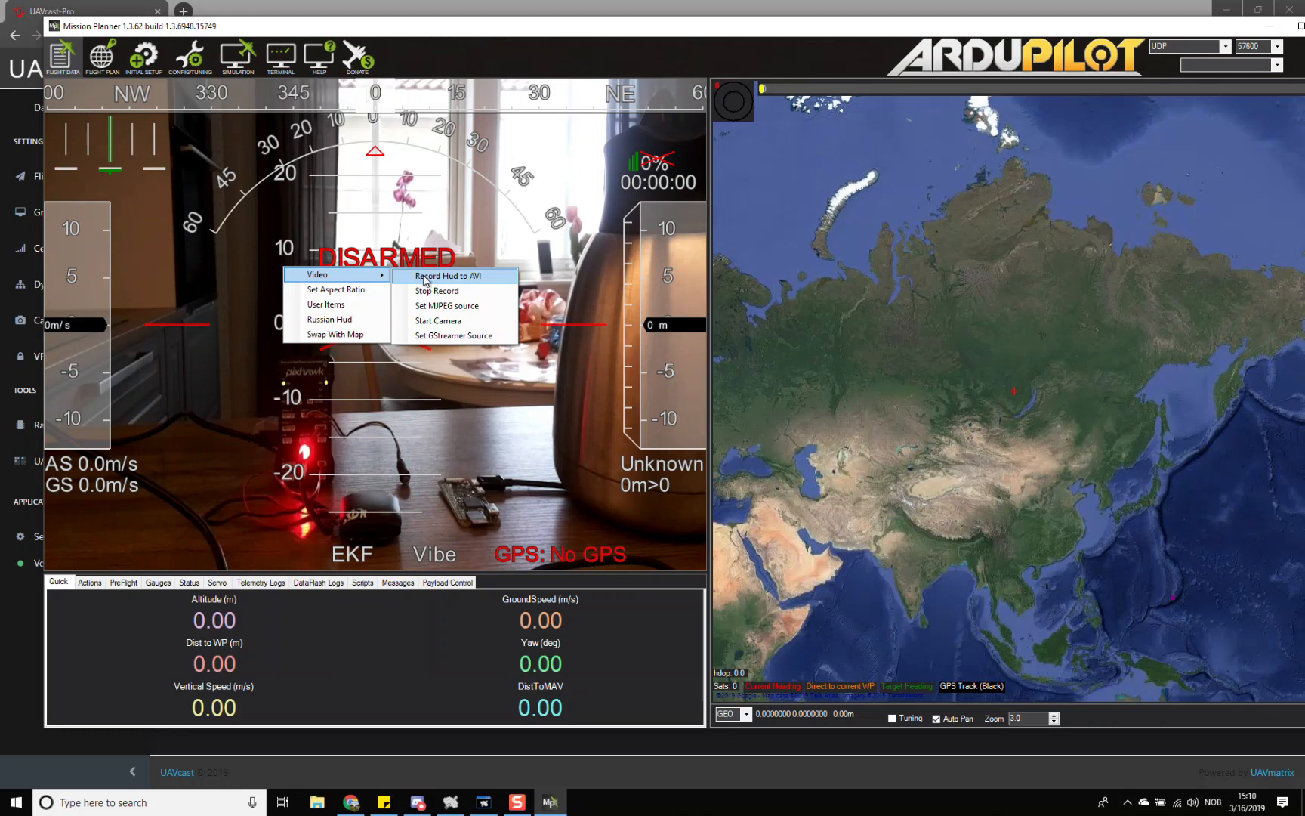
mouse_move(471, 276)
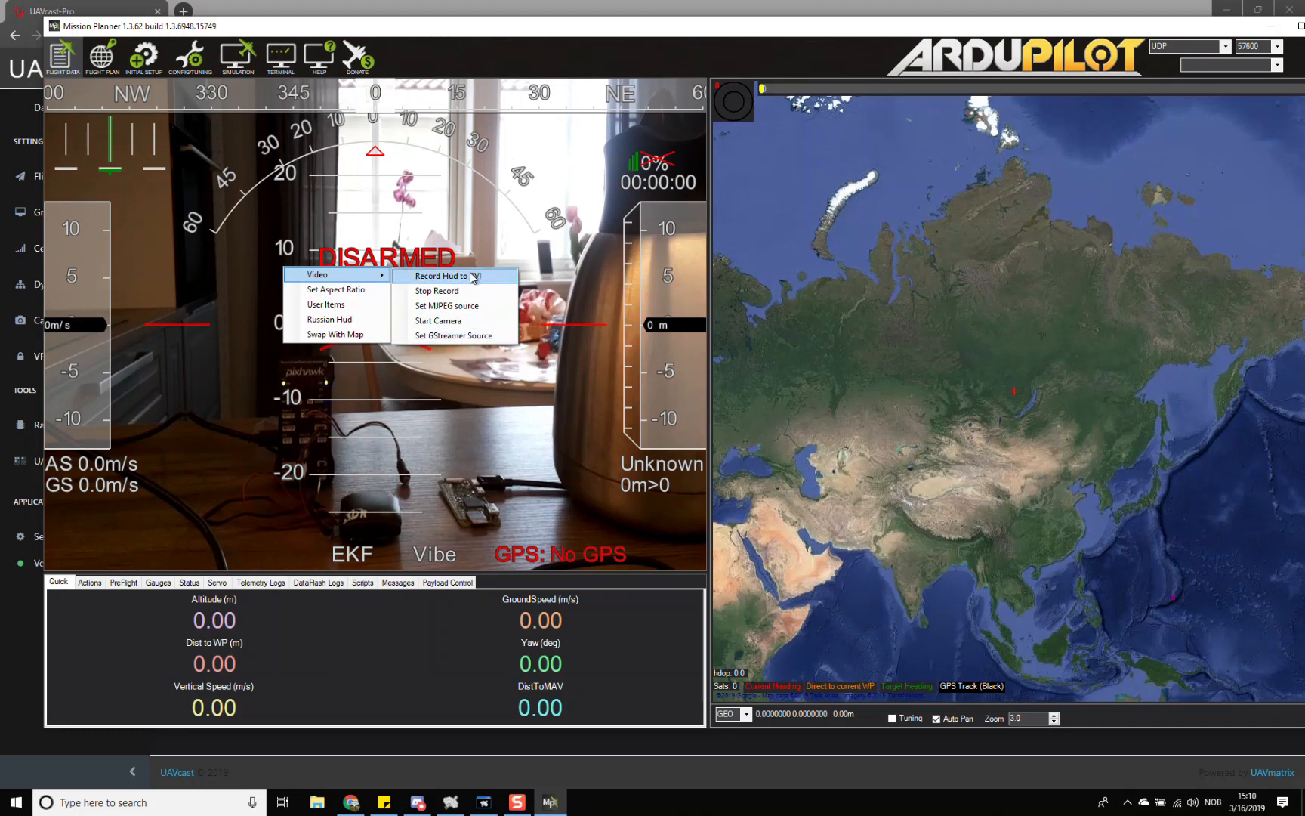
left_click(432, 362)
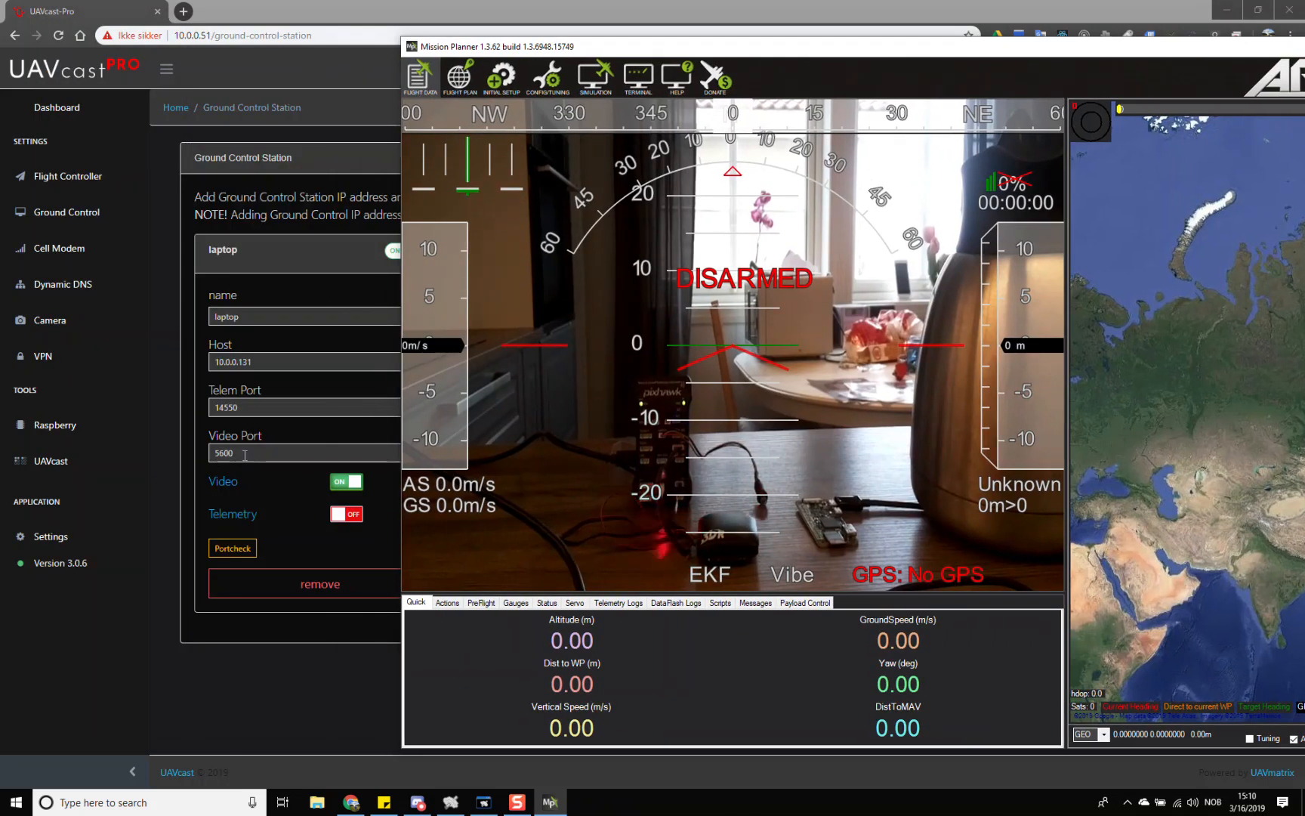
Show the Camera page again and close the Mission Planner window.
left_click(49, 319)
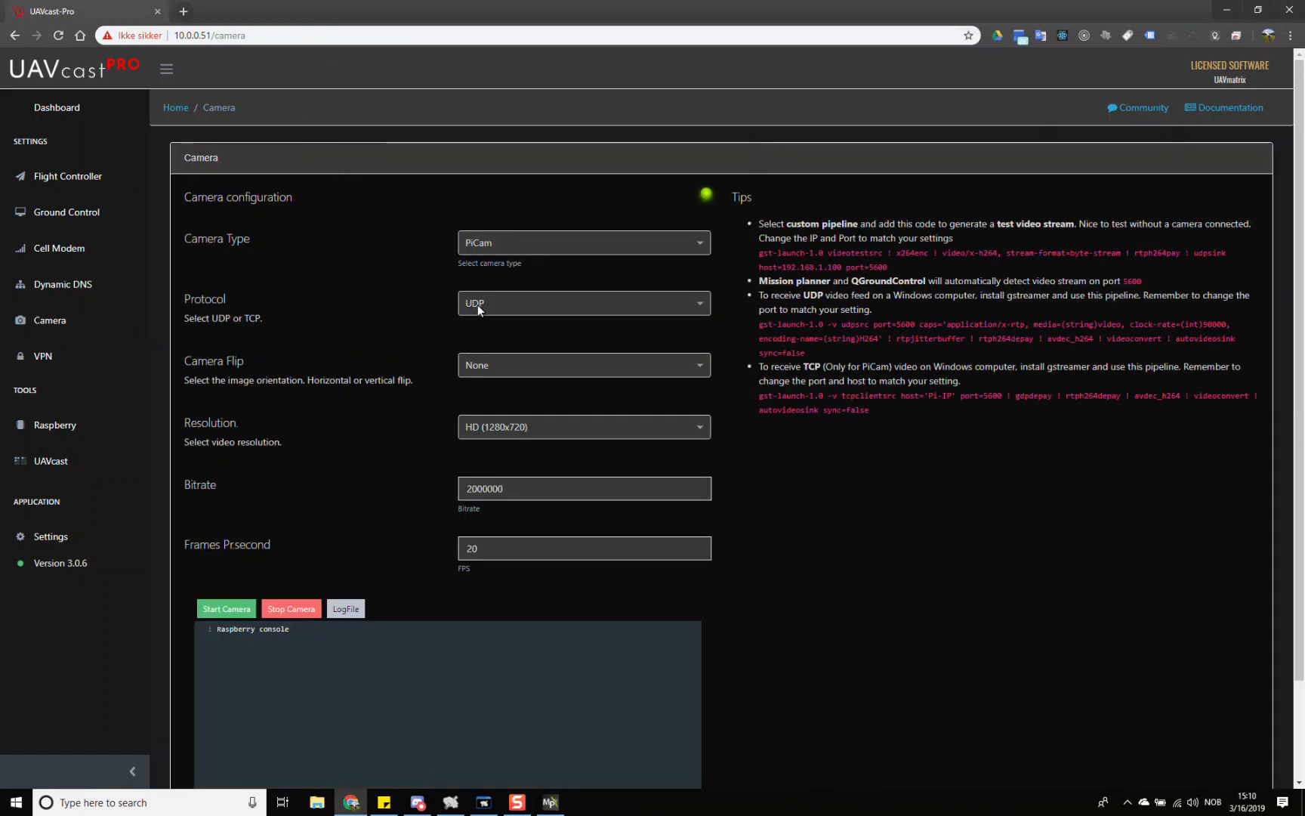
mouse_move(554, 805)
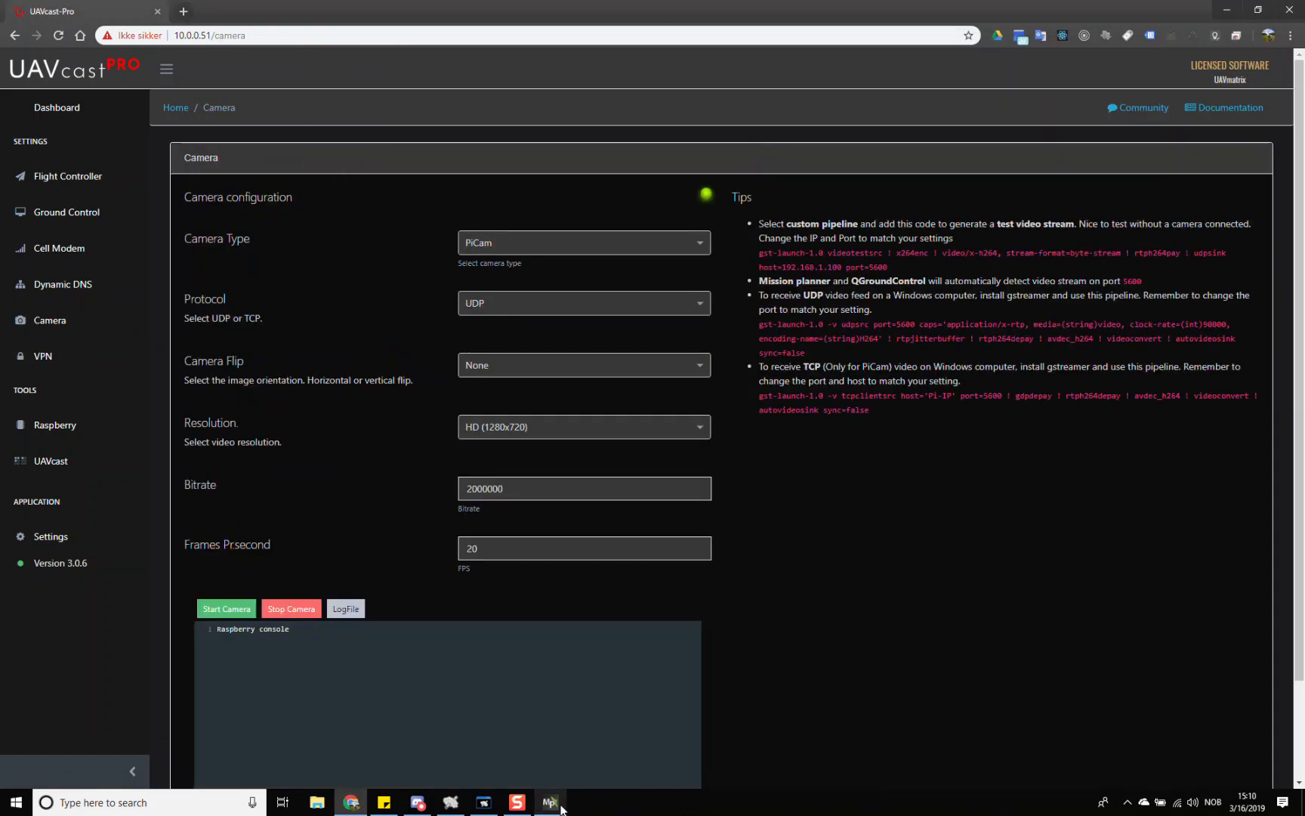
left_click(548, 802)
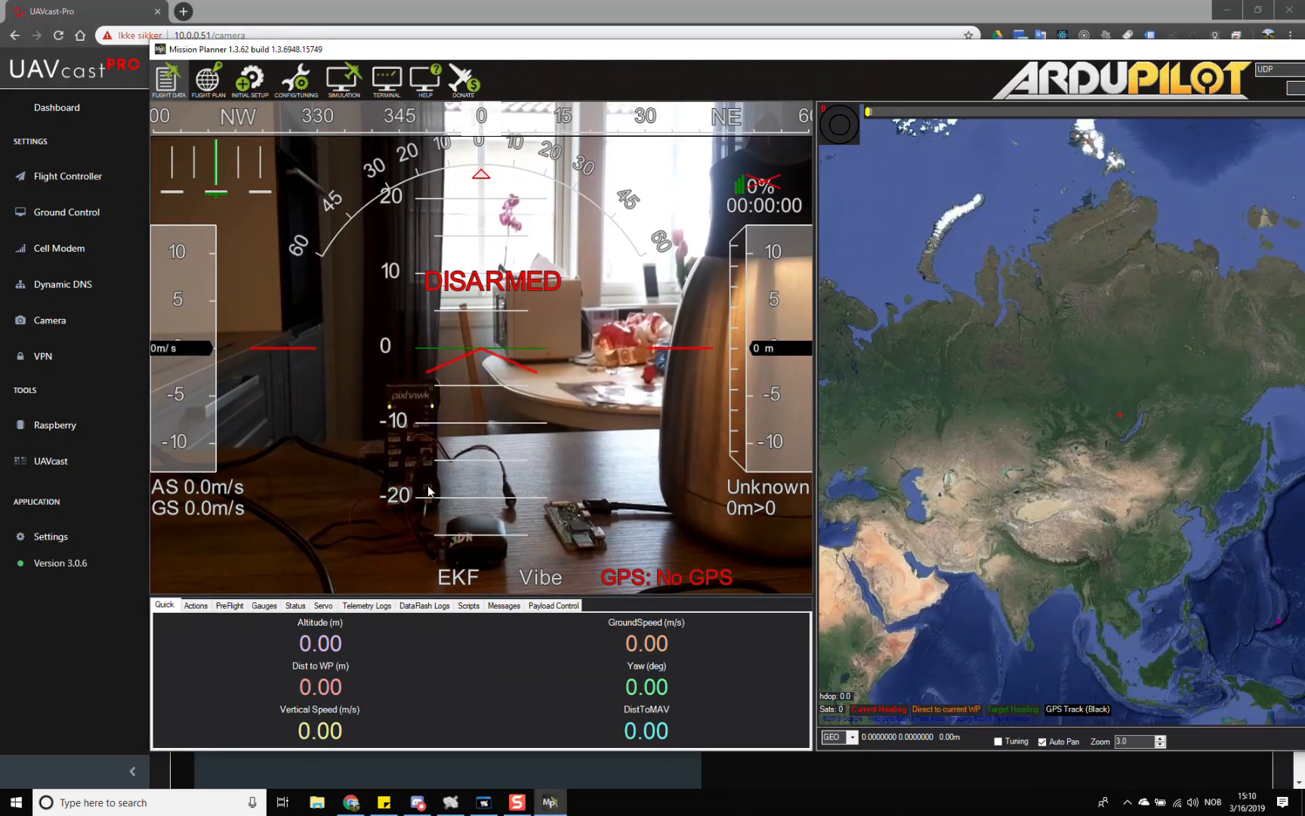
mouse_move(506, 368)
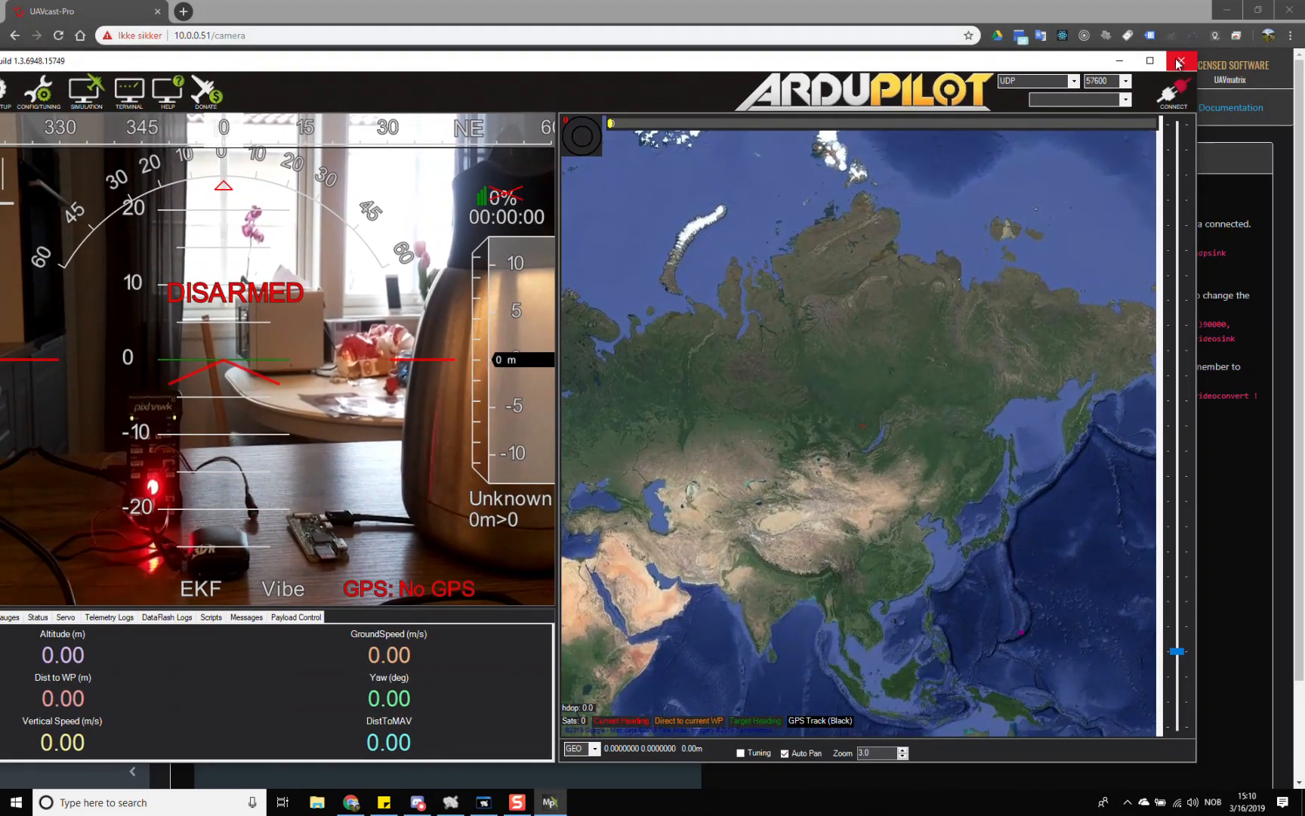
left_click(1179, 62)
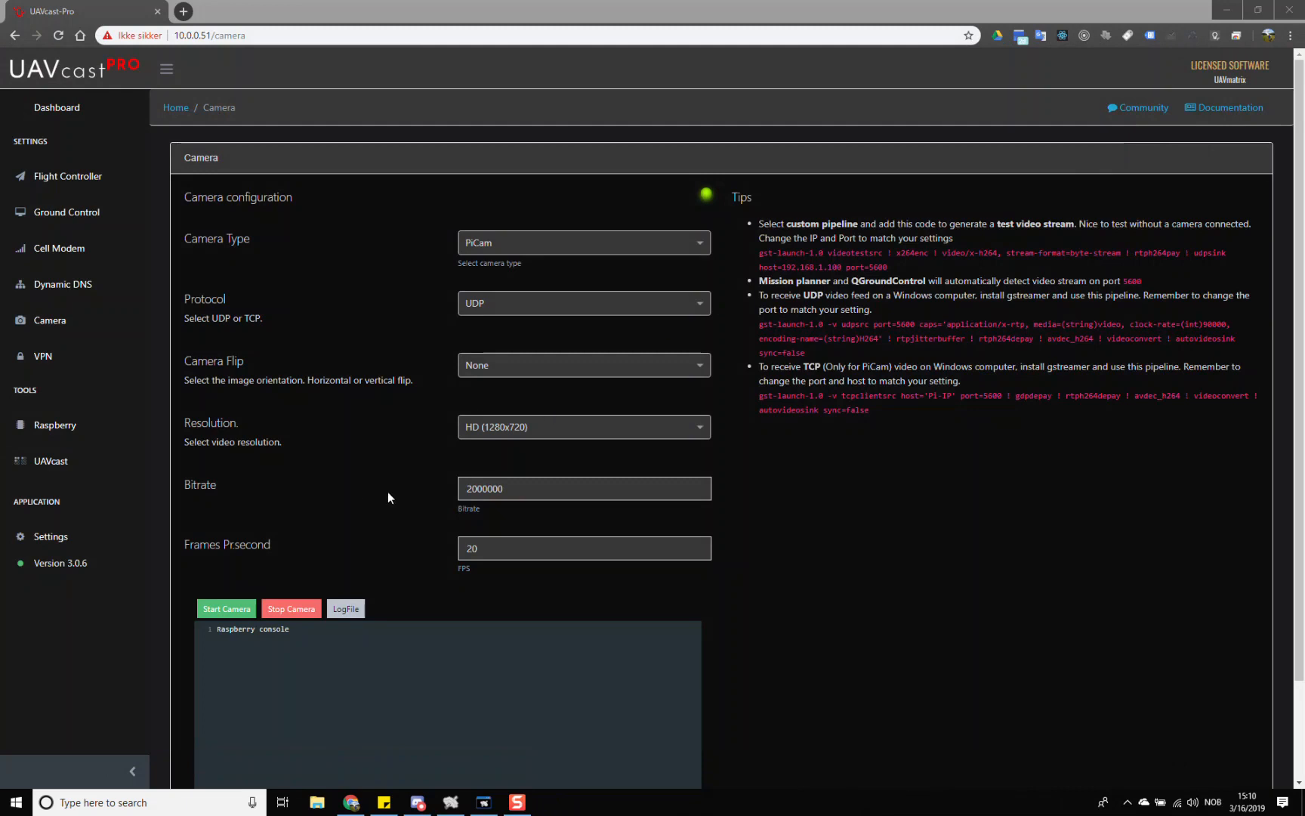
mouse_move(189, 17)
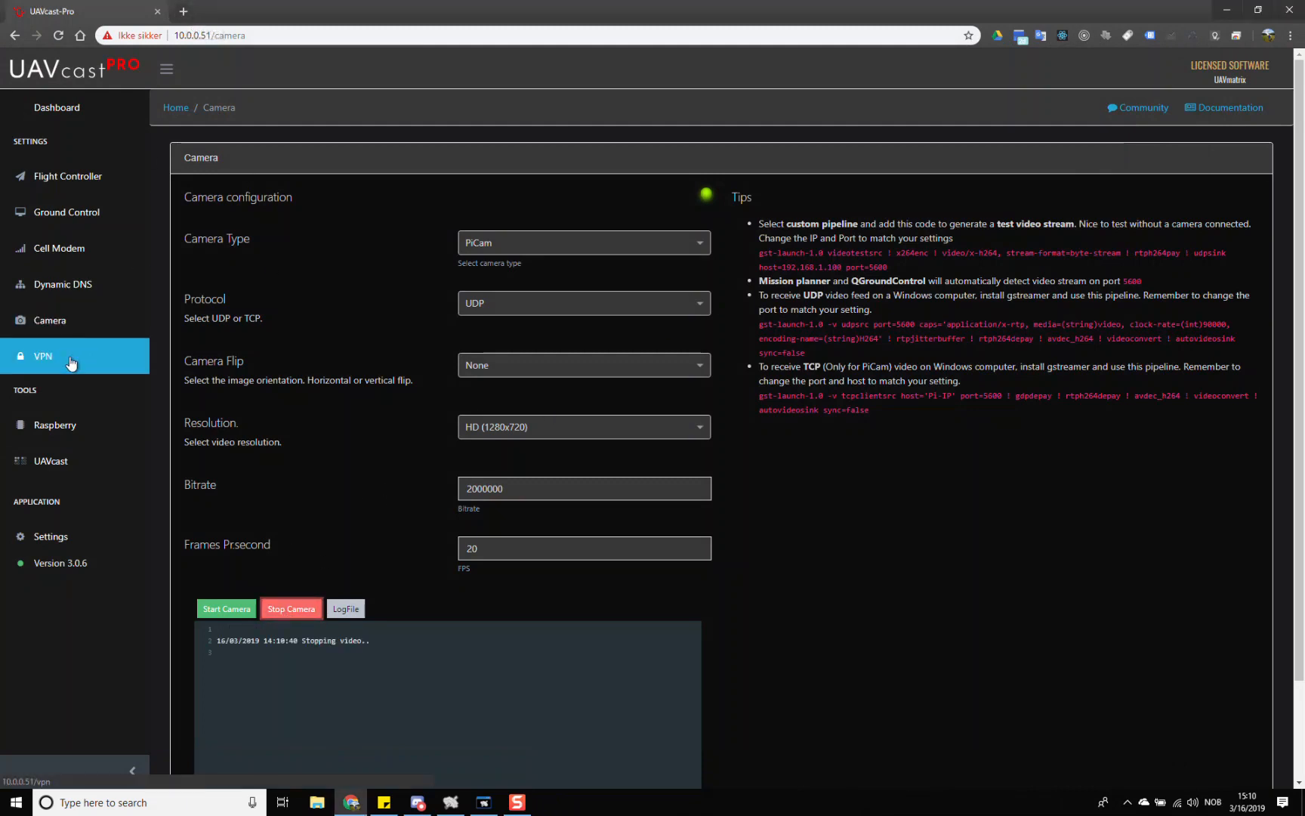
Set Enable VPN? to Yes on the VPN page and expand the Services list.
left_click(42, 356)
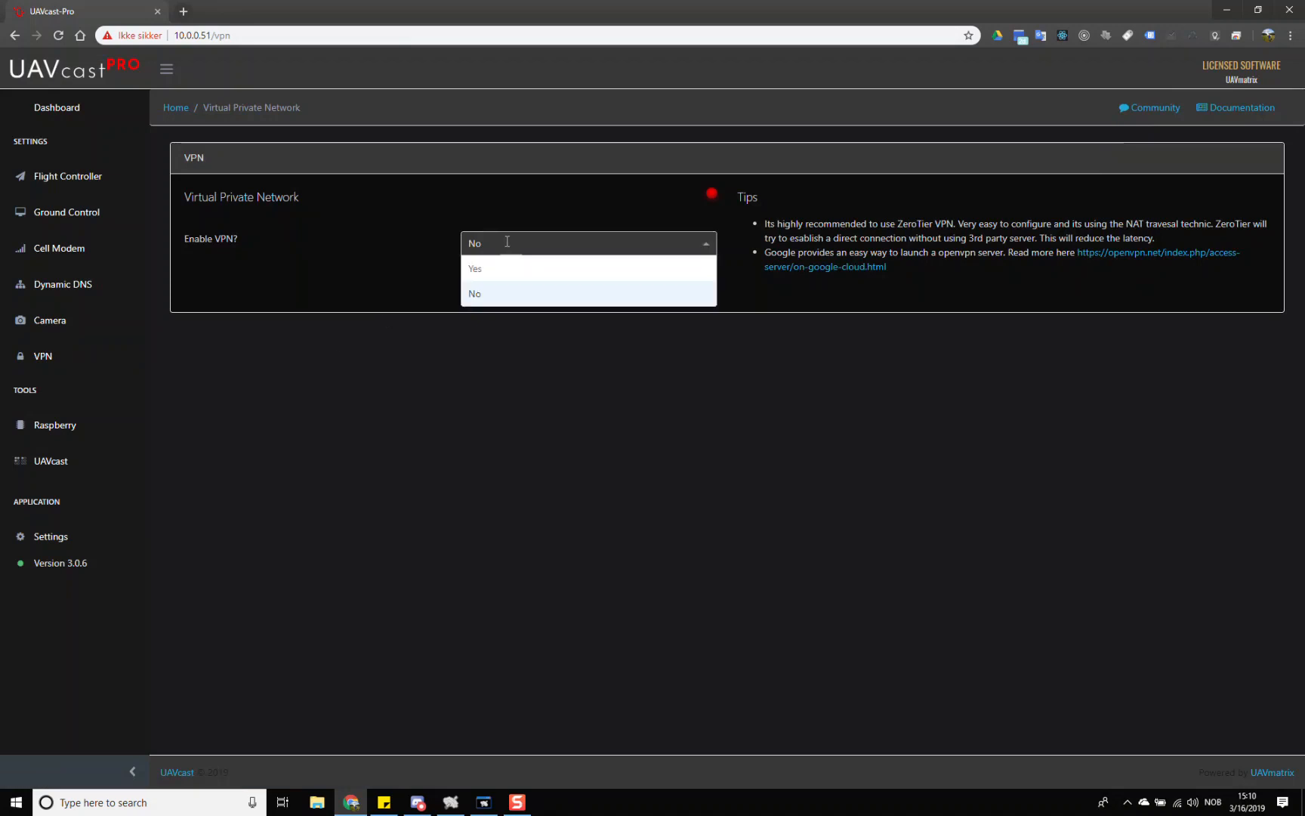
left_click(475, 268)
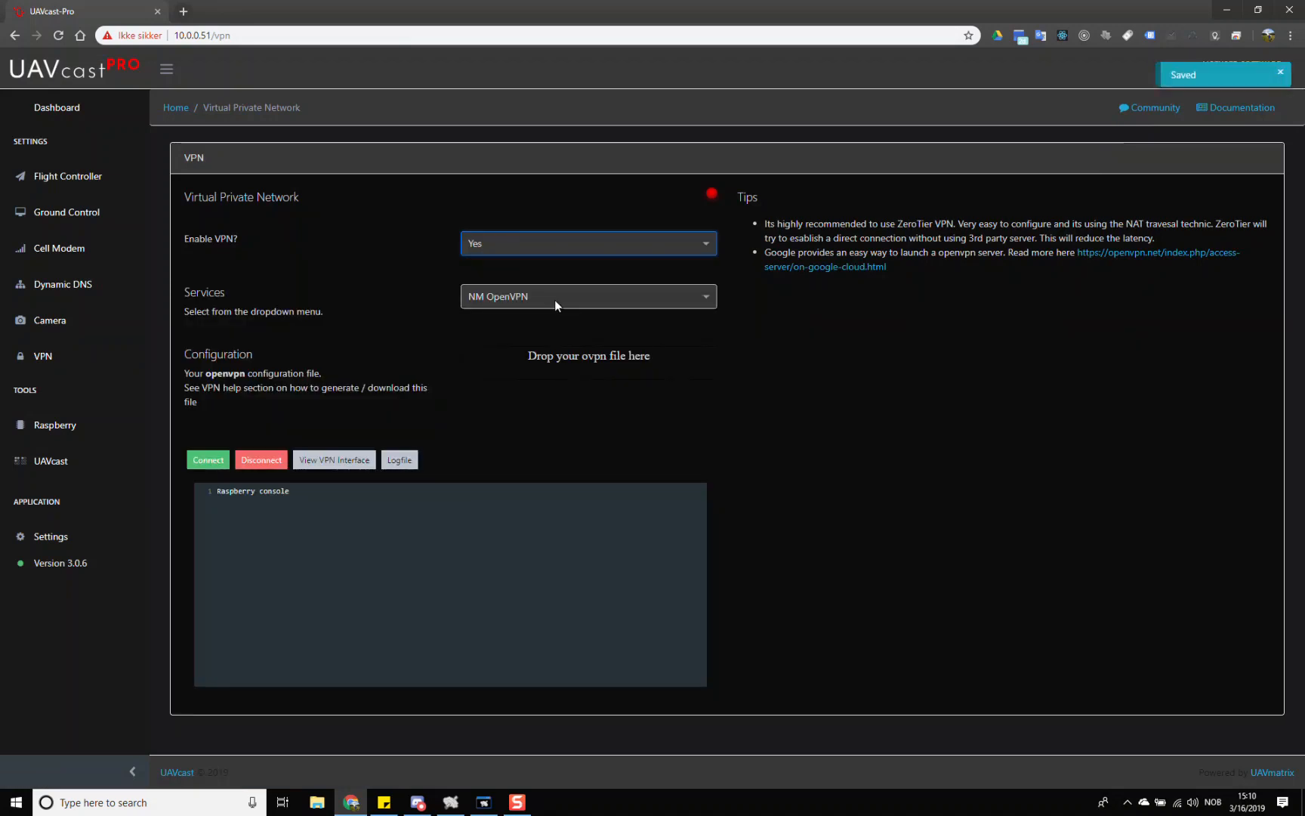
left_click(589, 296)
type("ze")
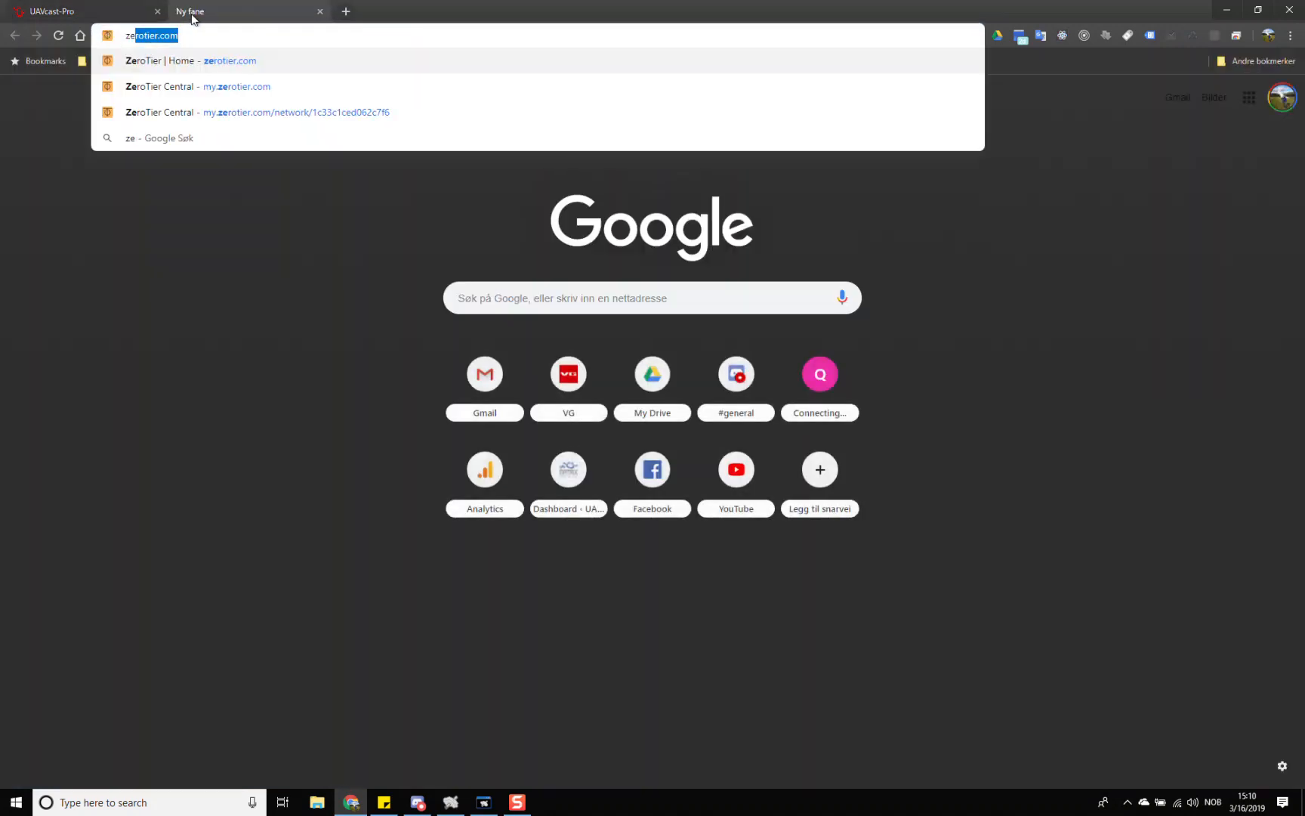
In ZeroTier Central, open the UAVcast-Pro network and select its ID 1c33c1ced062c7f6.
left_click(236, 87)
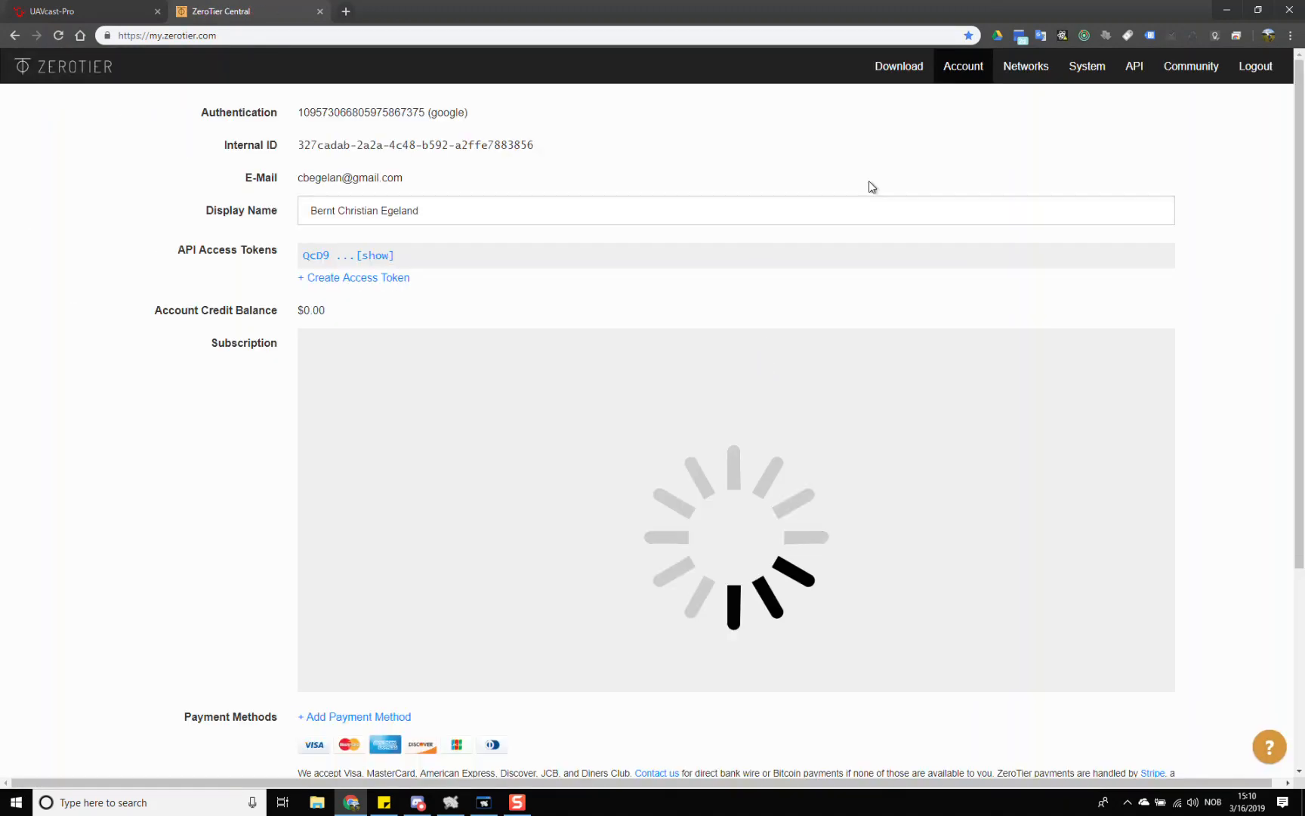
left_click(1036, 66)
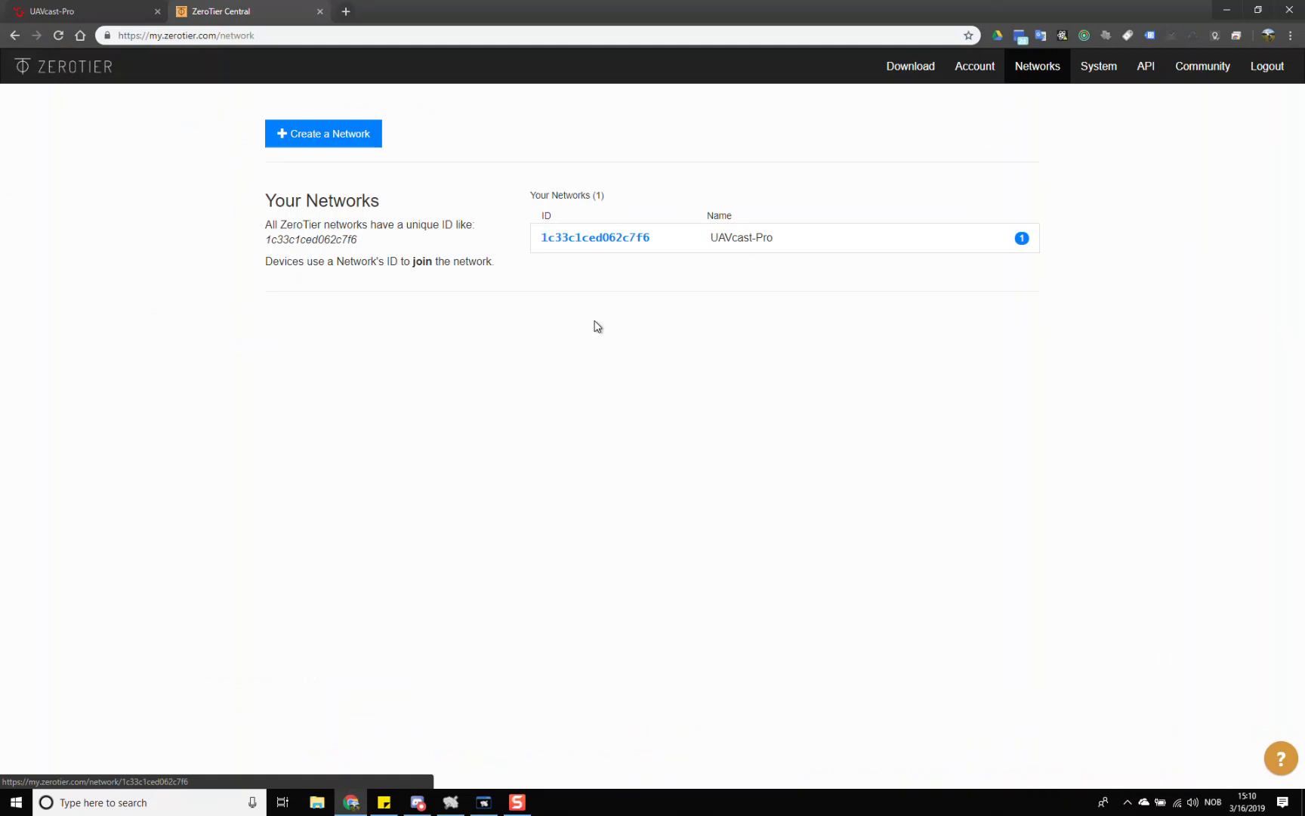
left_click(594, 237)
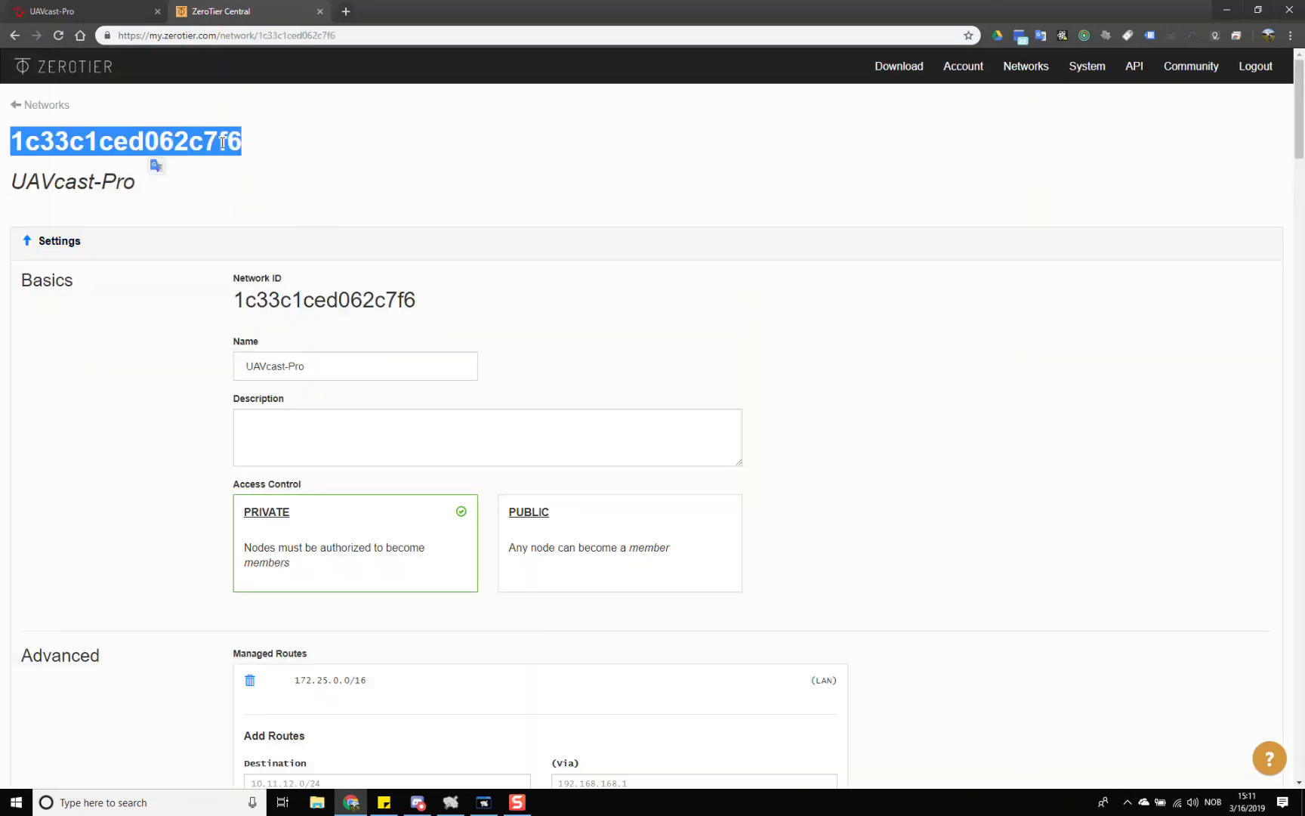
left_click(80, 11)
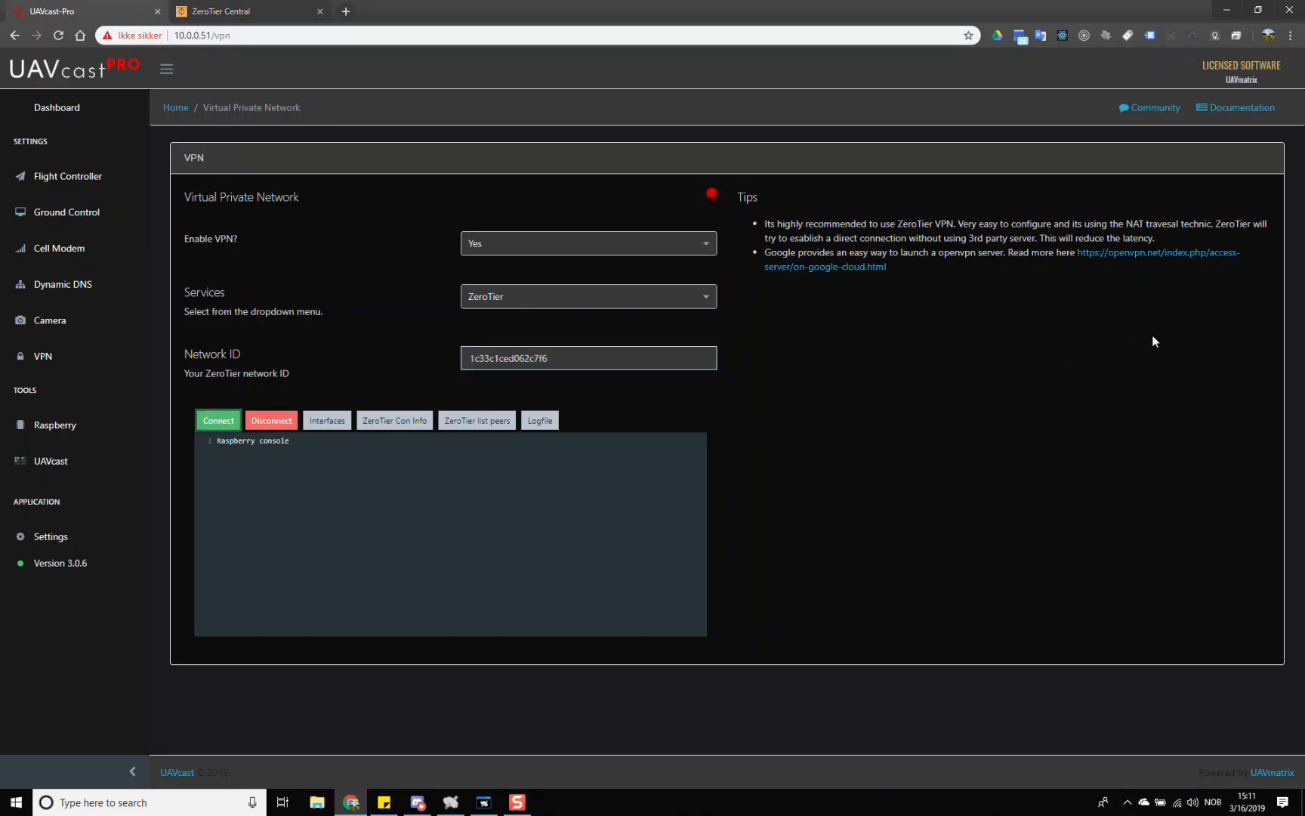
left_click(218, 421)
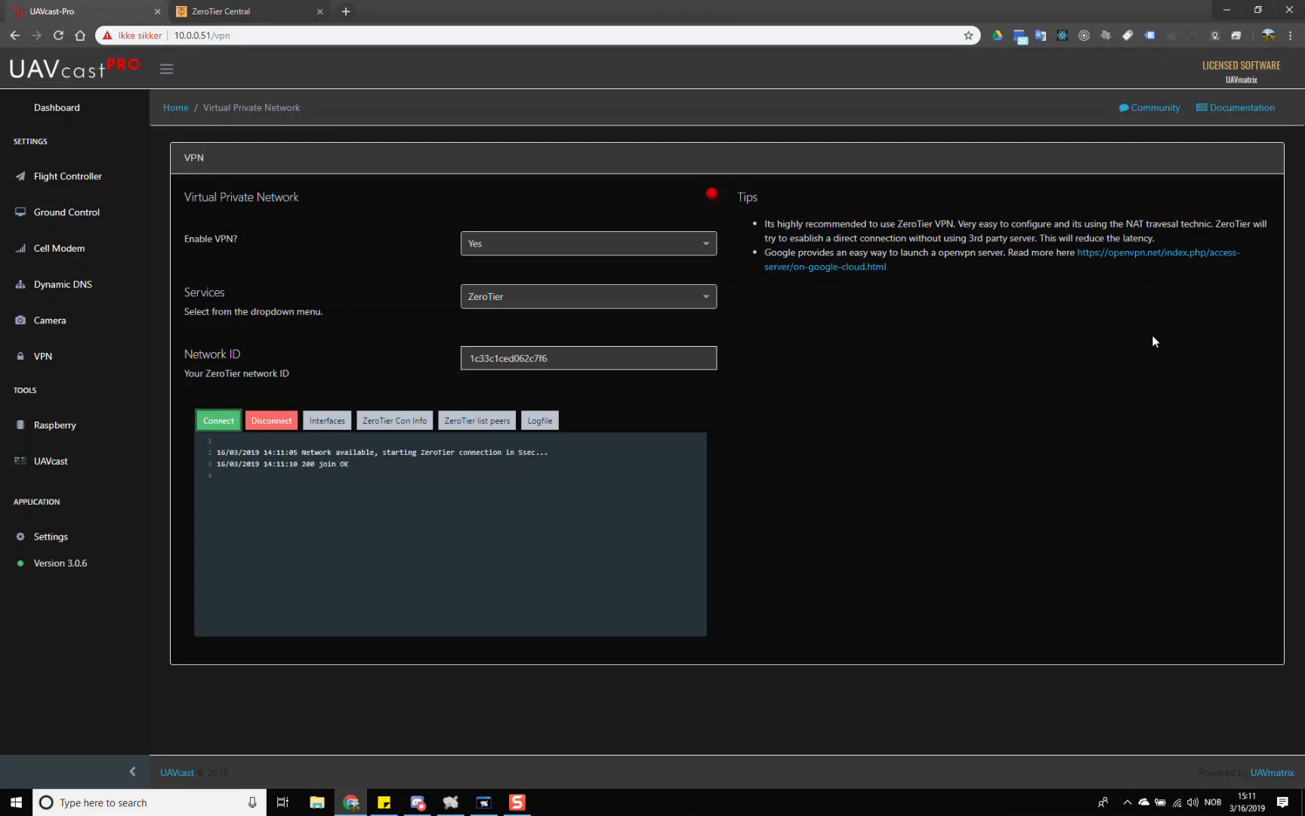
mouse_move(225, 10)
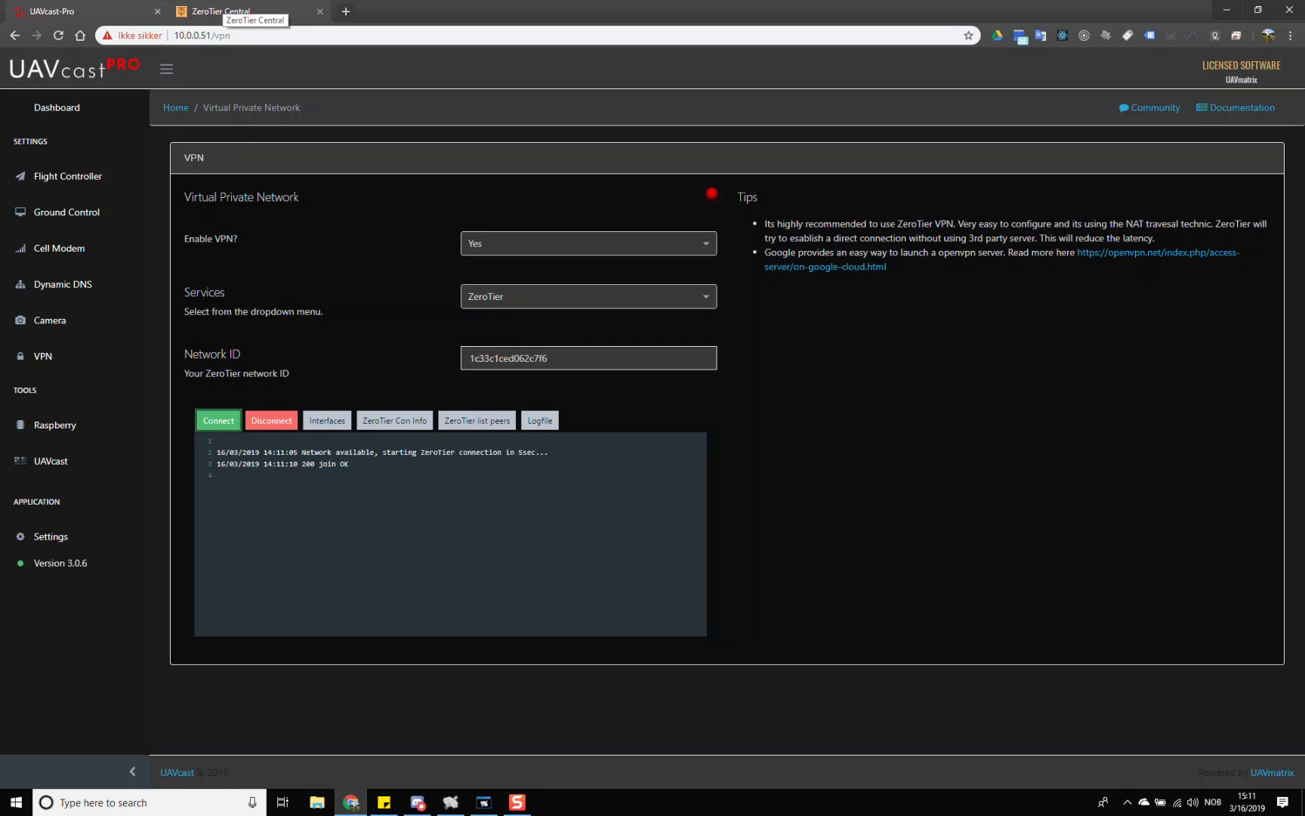
left_click(241, 10)
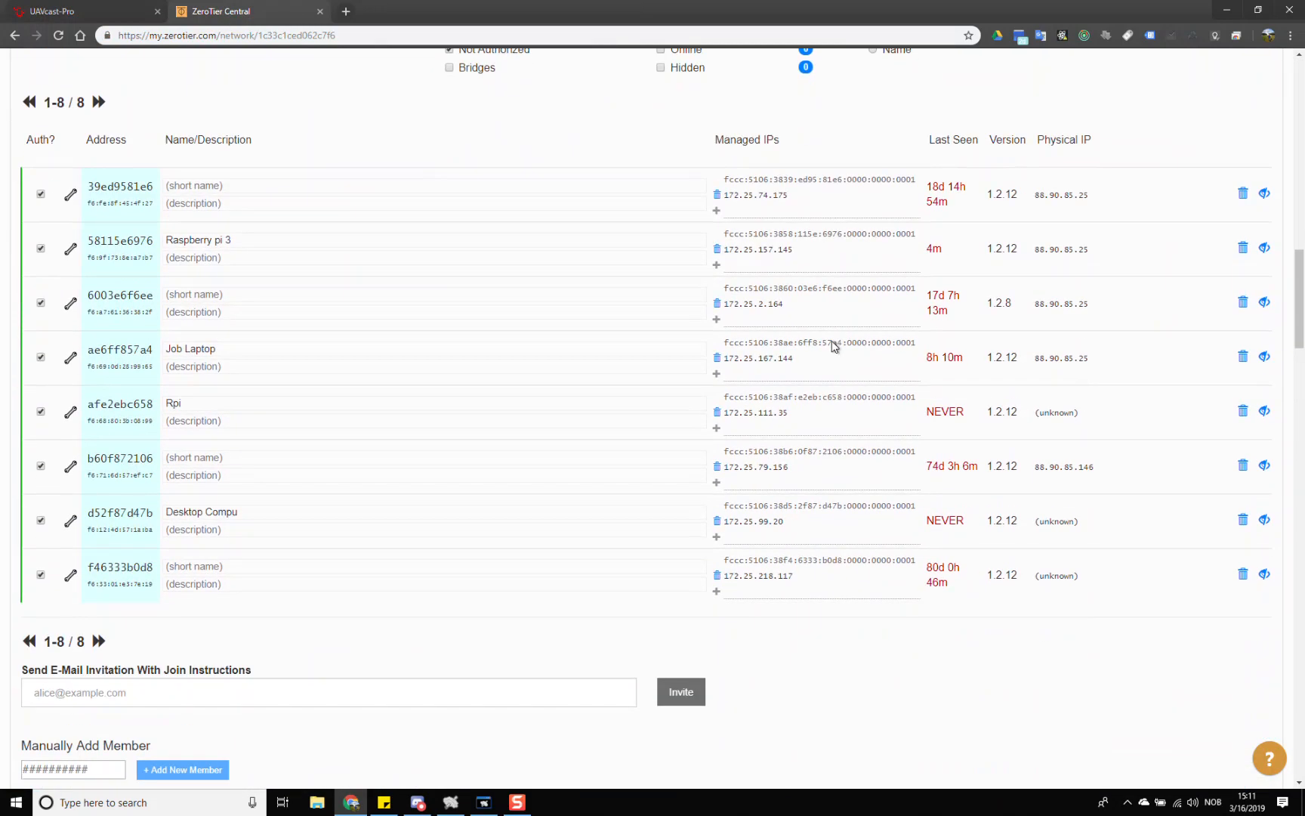
mouse_move(188, 231)
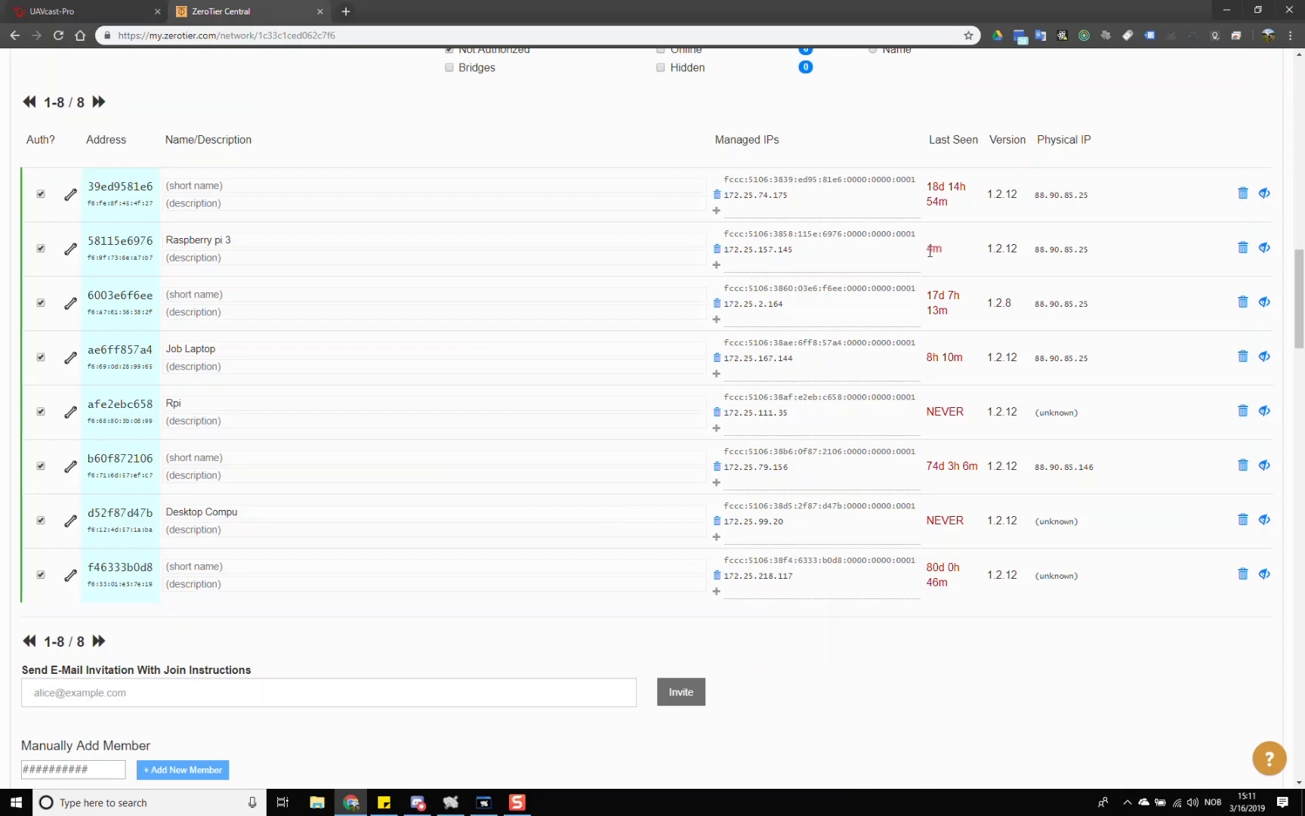
mouse_move(945, 280)
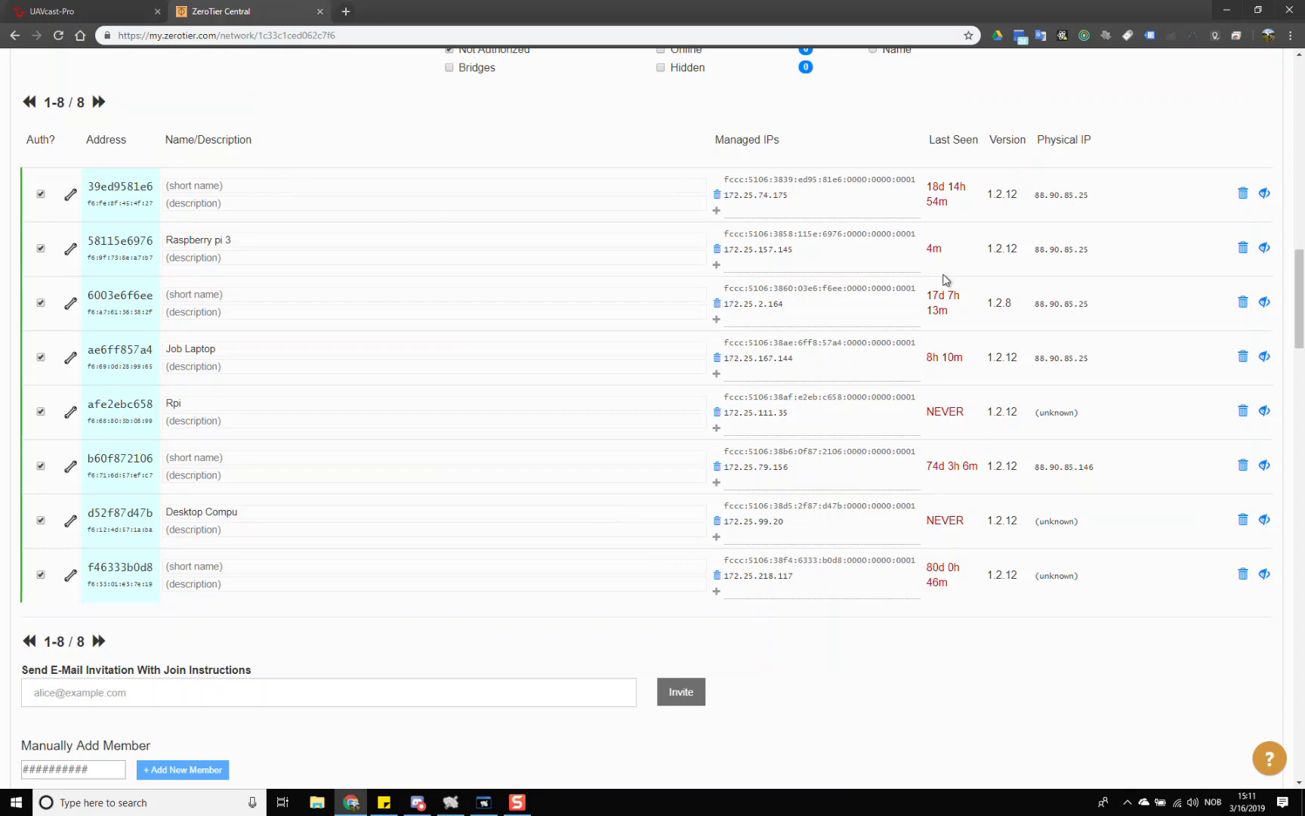
mouse_move(954, 257)
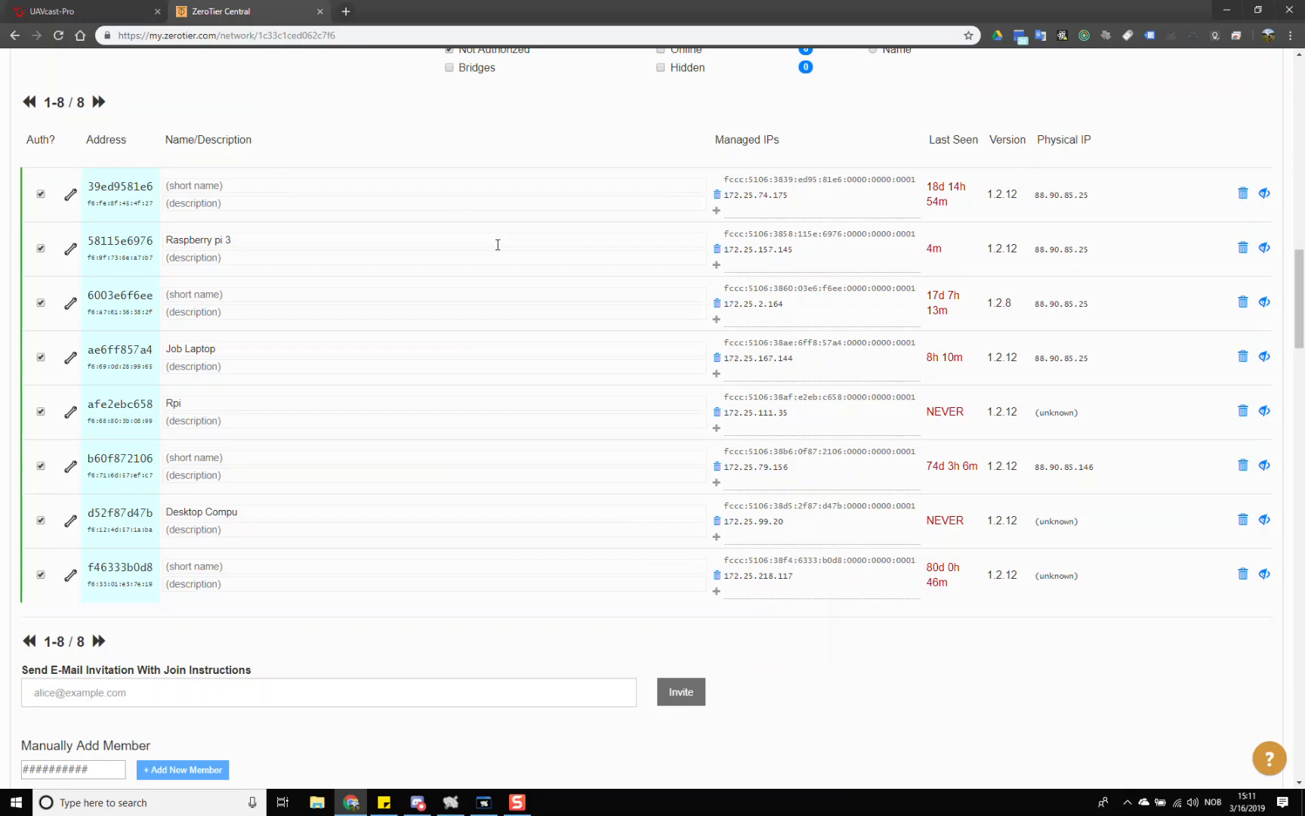
mouse_move(376, 228)
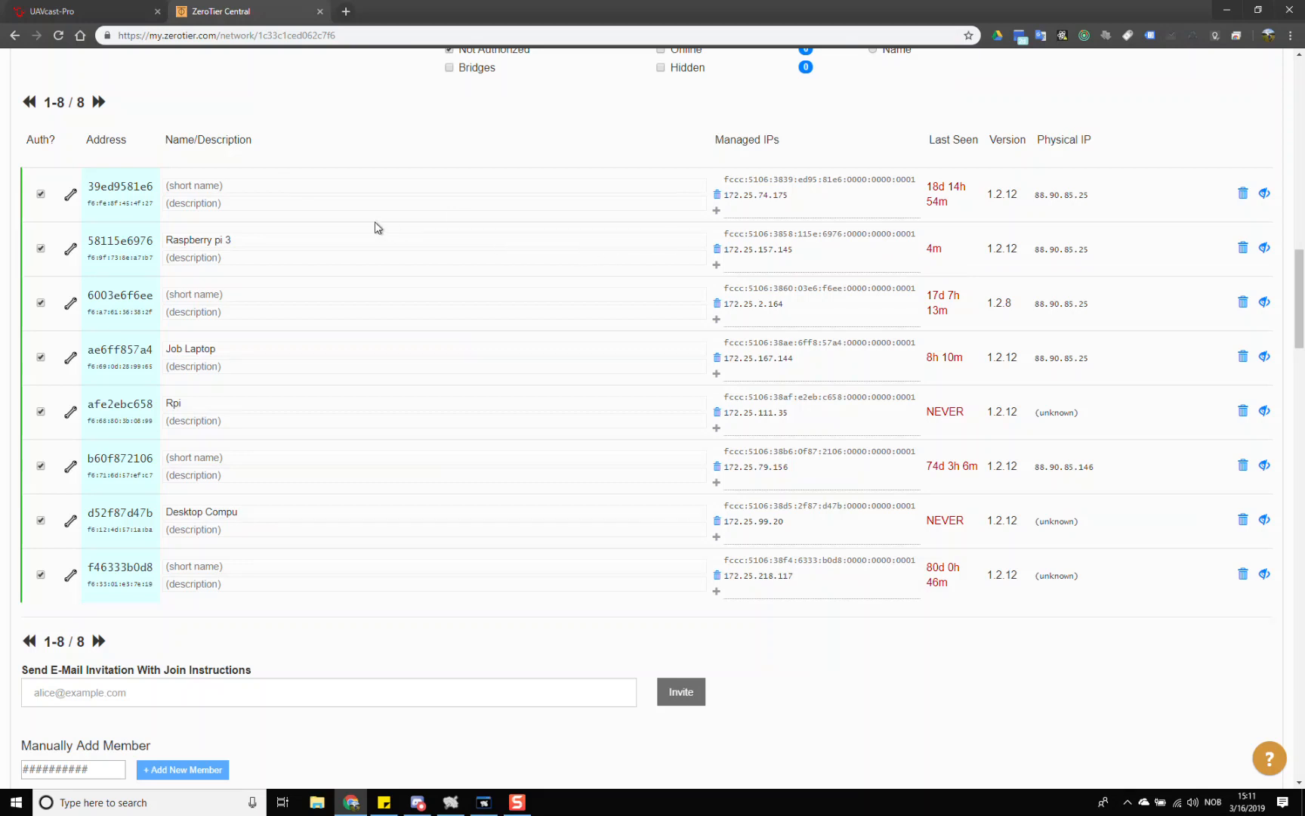
mouse_move(406, 243)
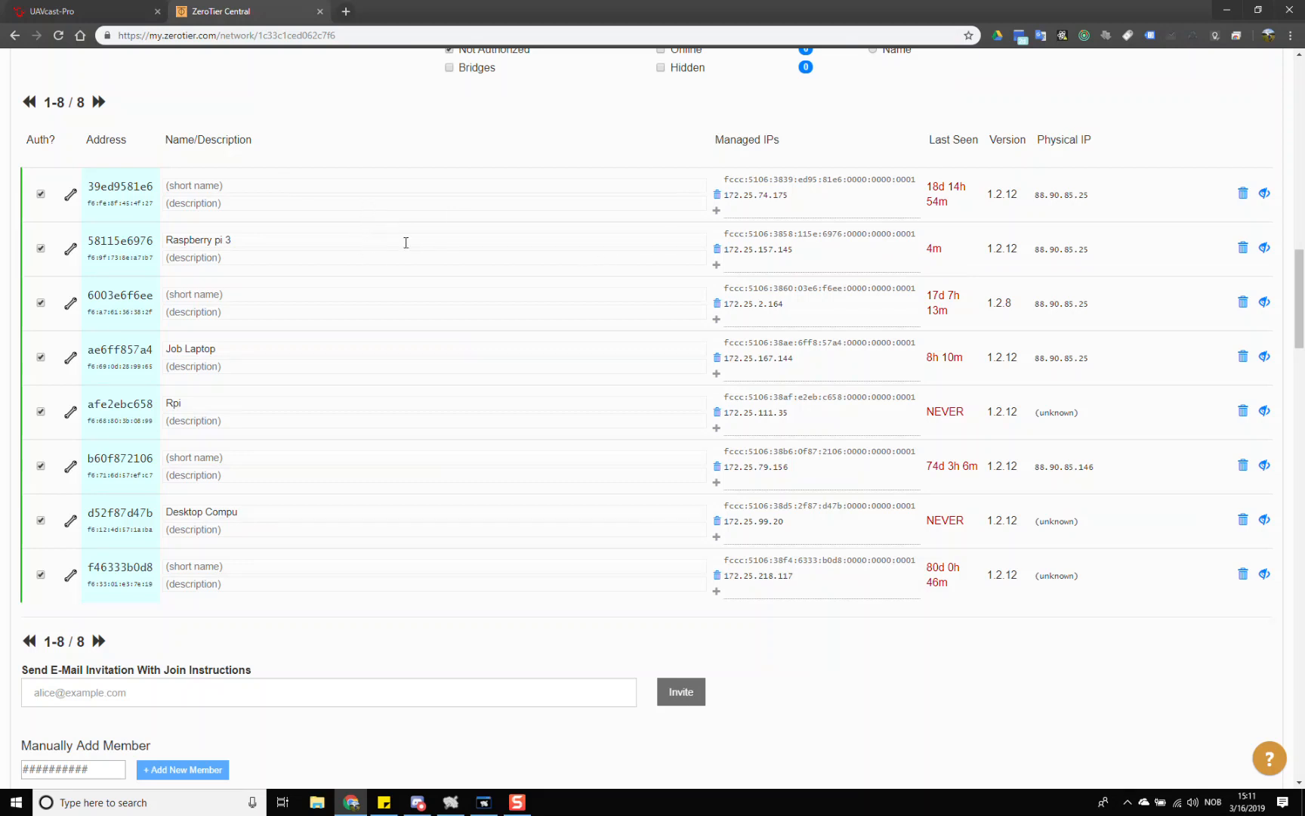
Review the network's eight authorized members and launch the ZeroTier One desktop client.
scroll("up", 3)
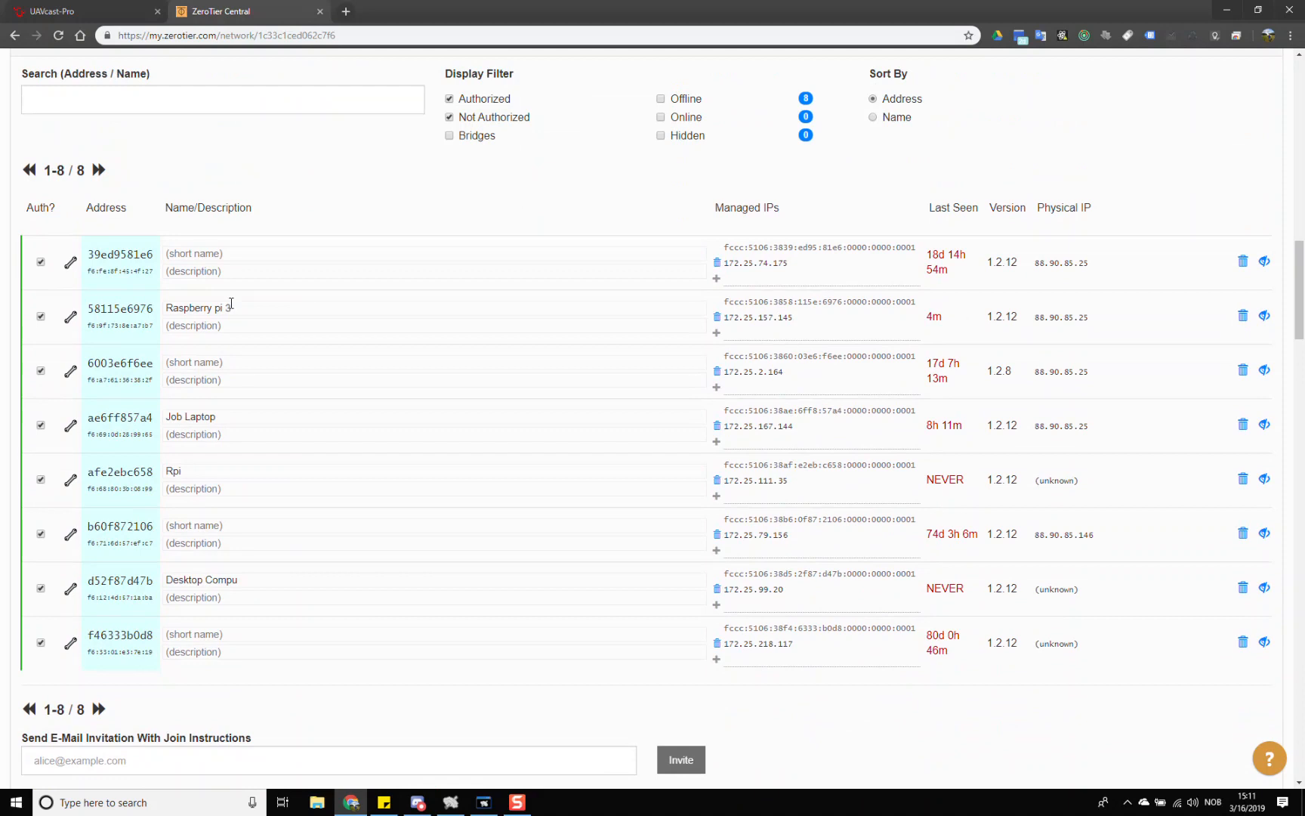
mouse_move(908, 324)
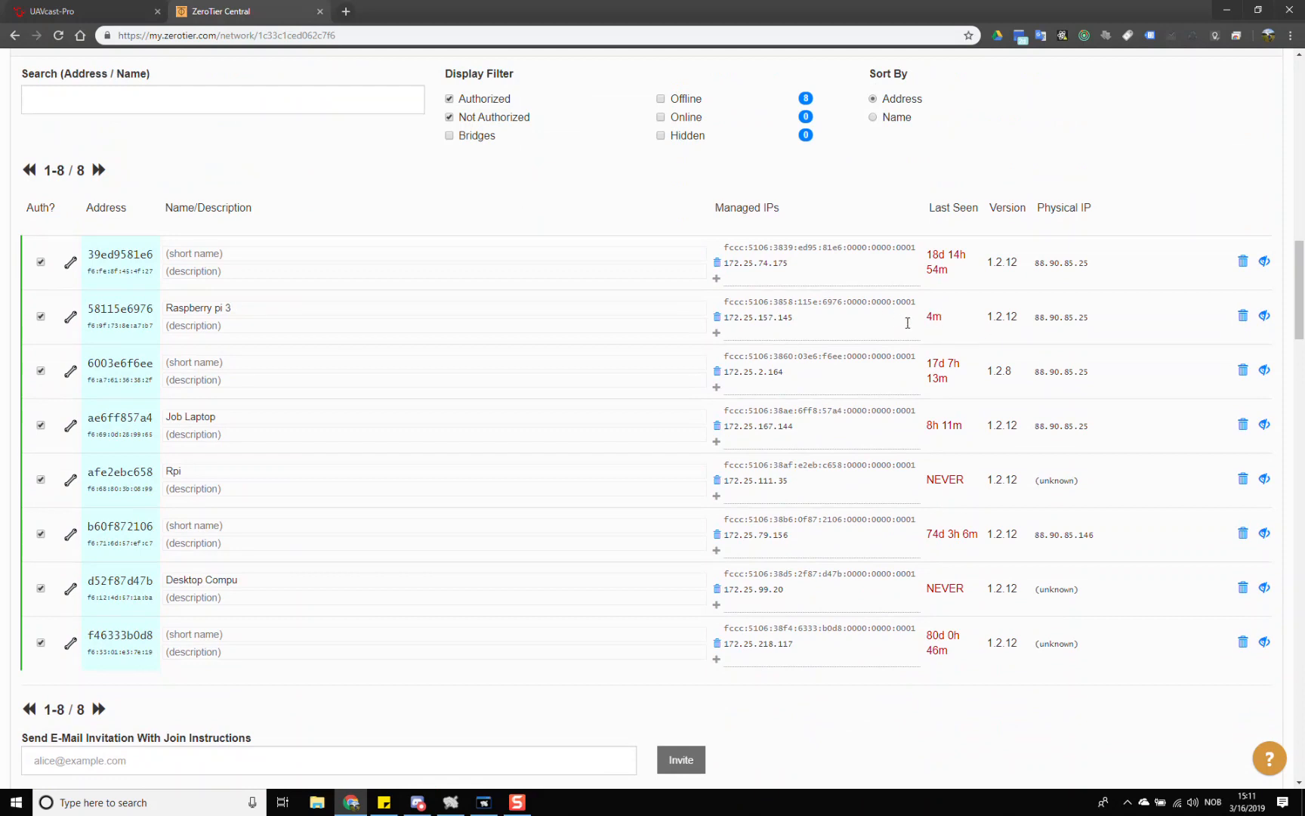
mouse_move(418, 386)
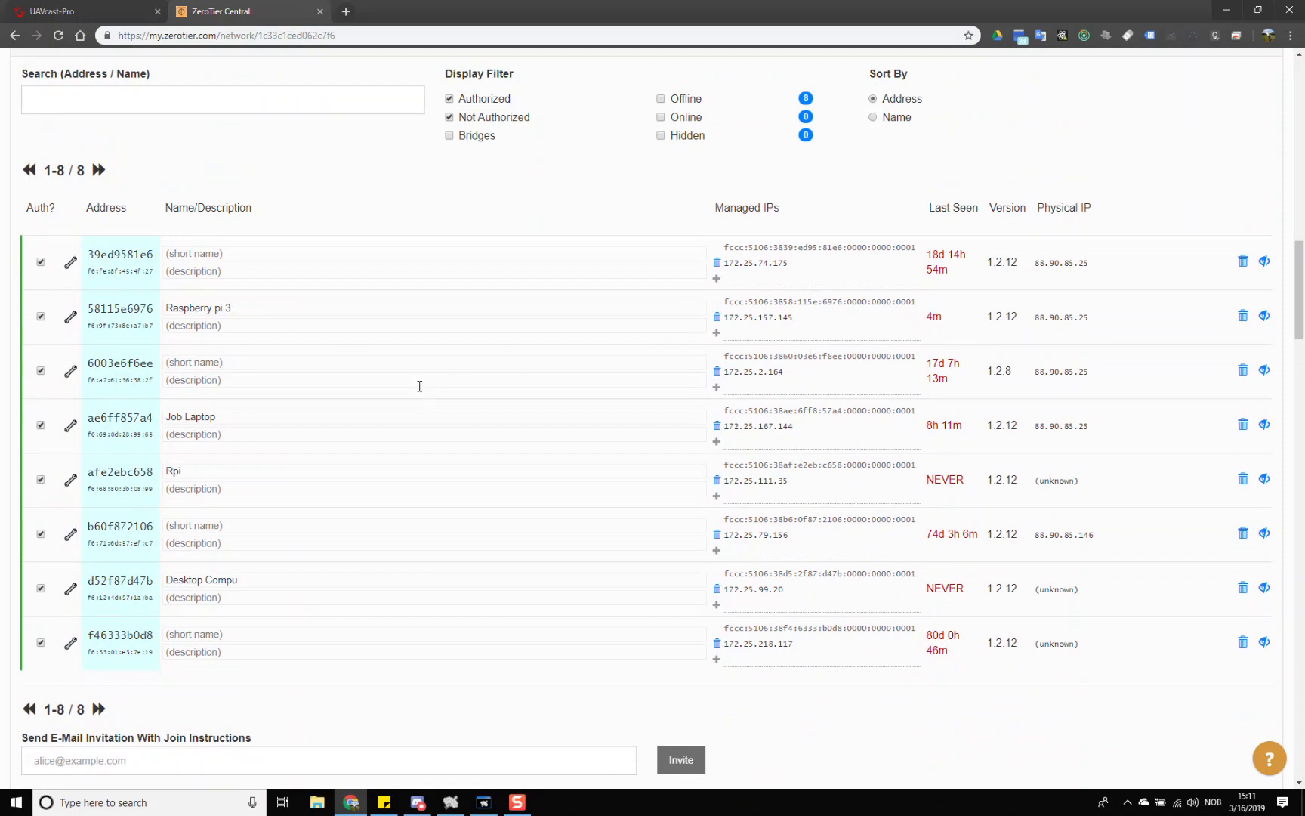
mouse_move(571, 324)
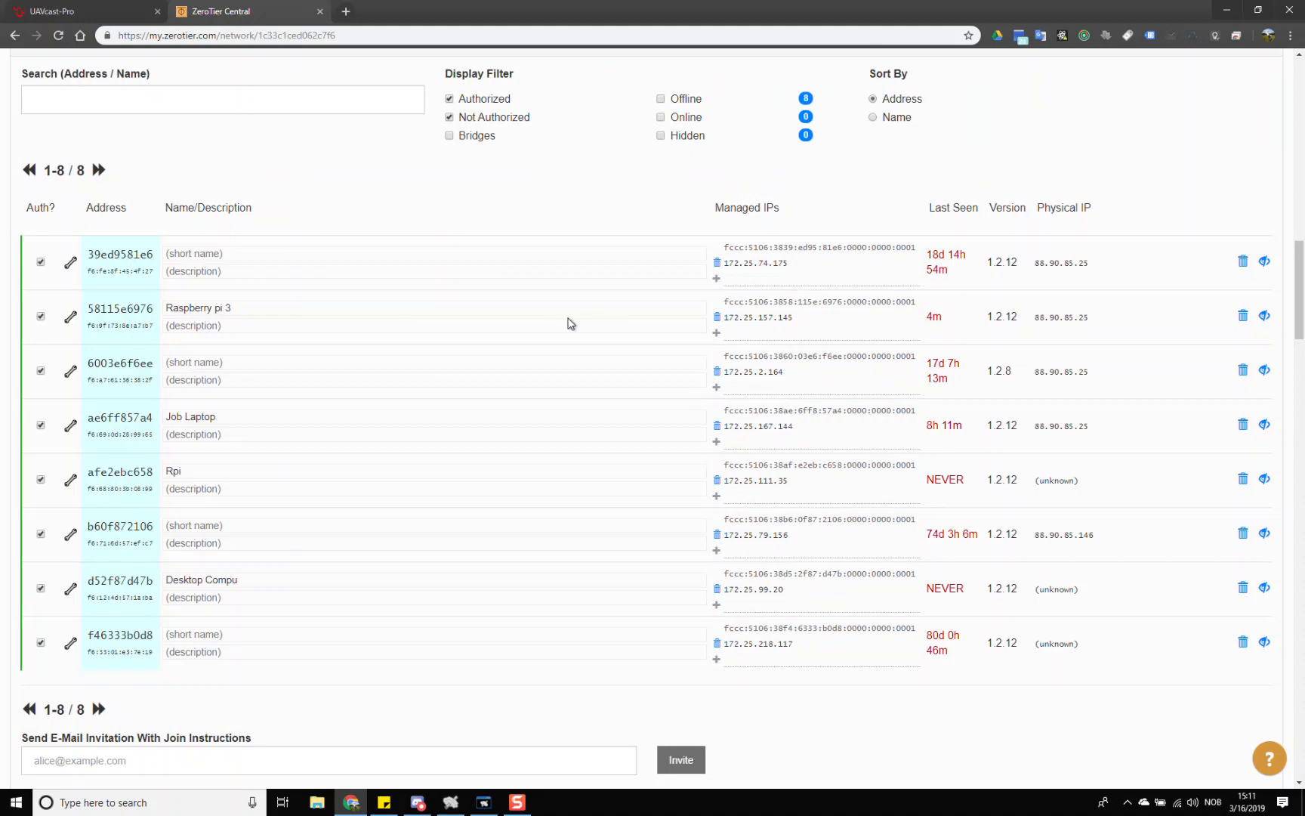
mouse_move(391, 378)
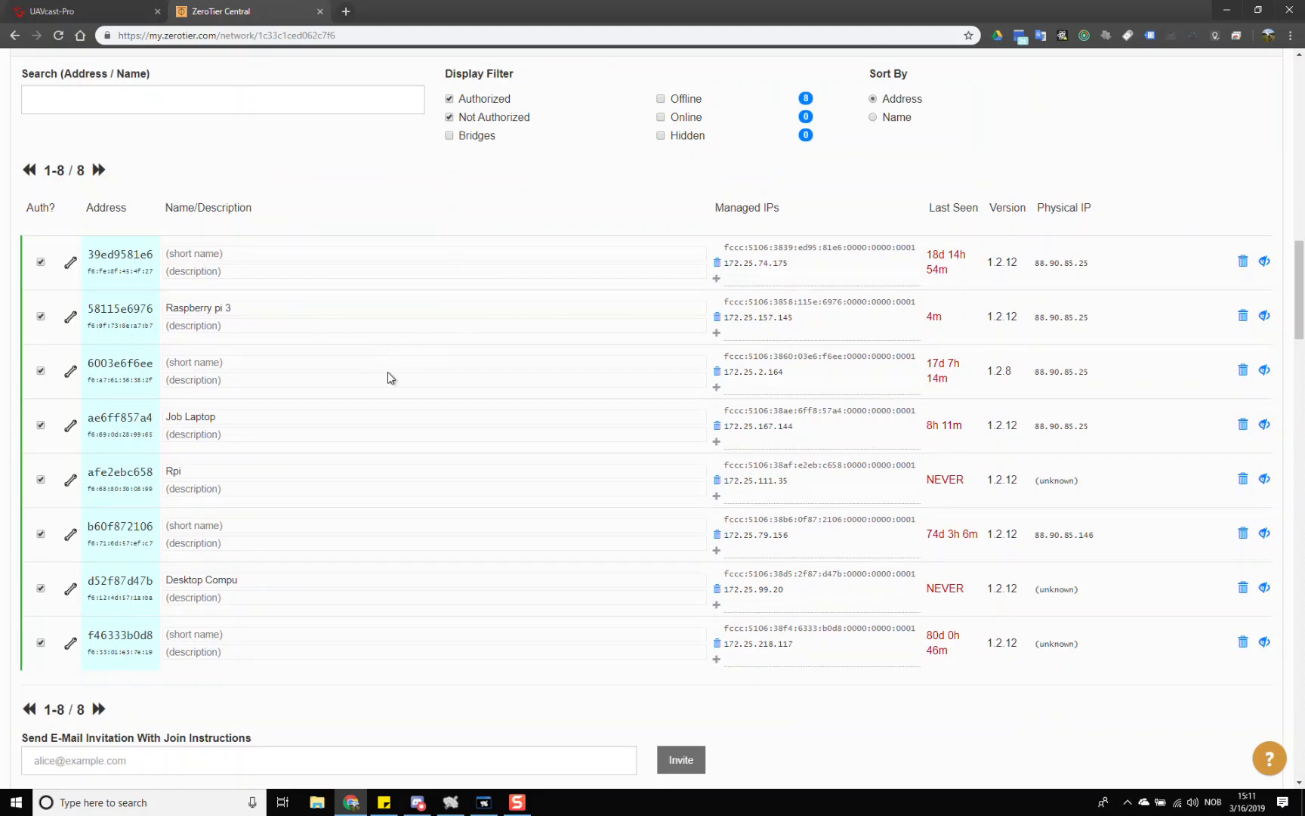
left_click(104, 803)
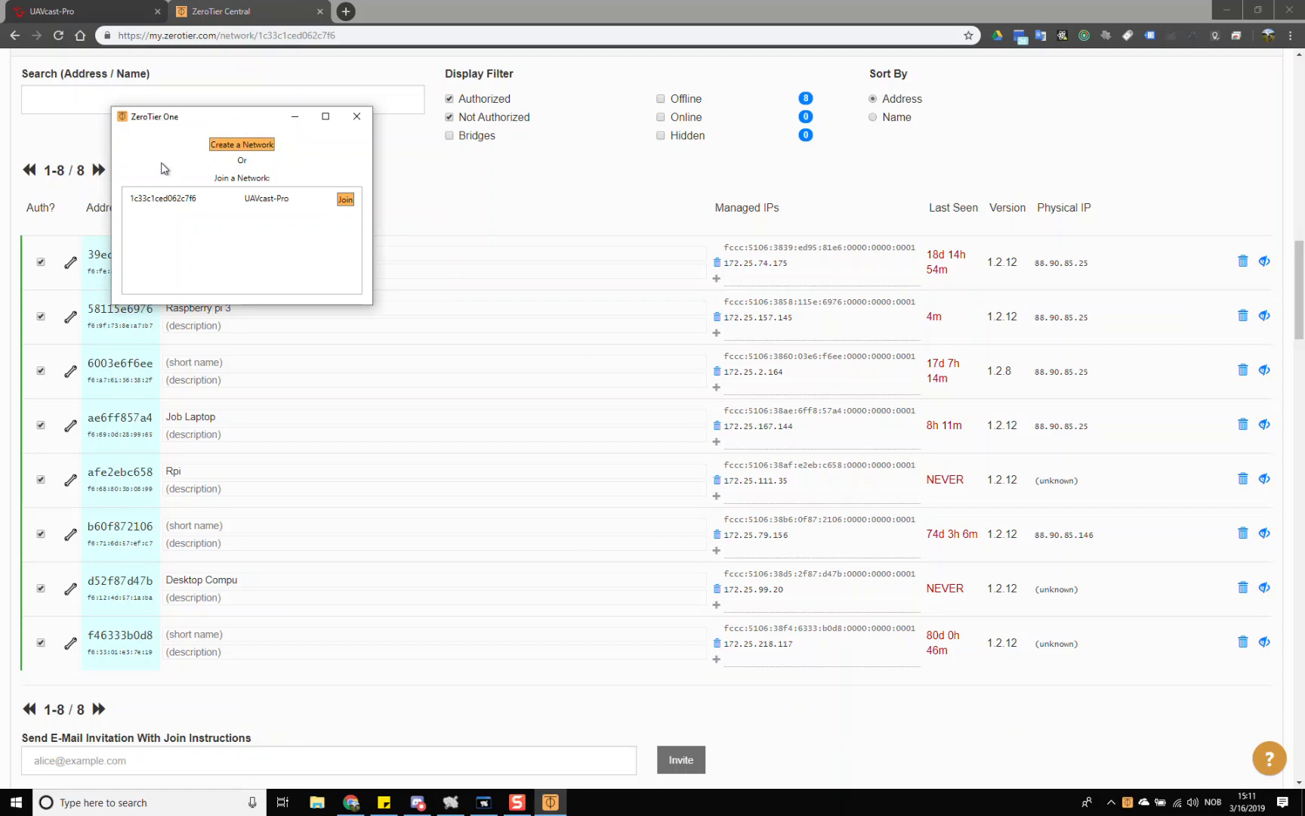
mouse_move(344, 198)
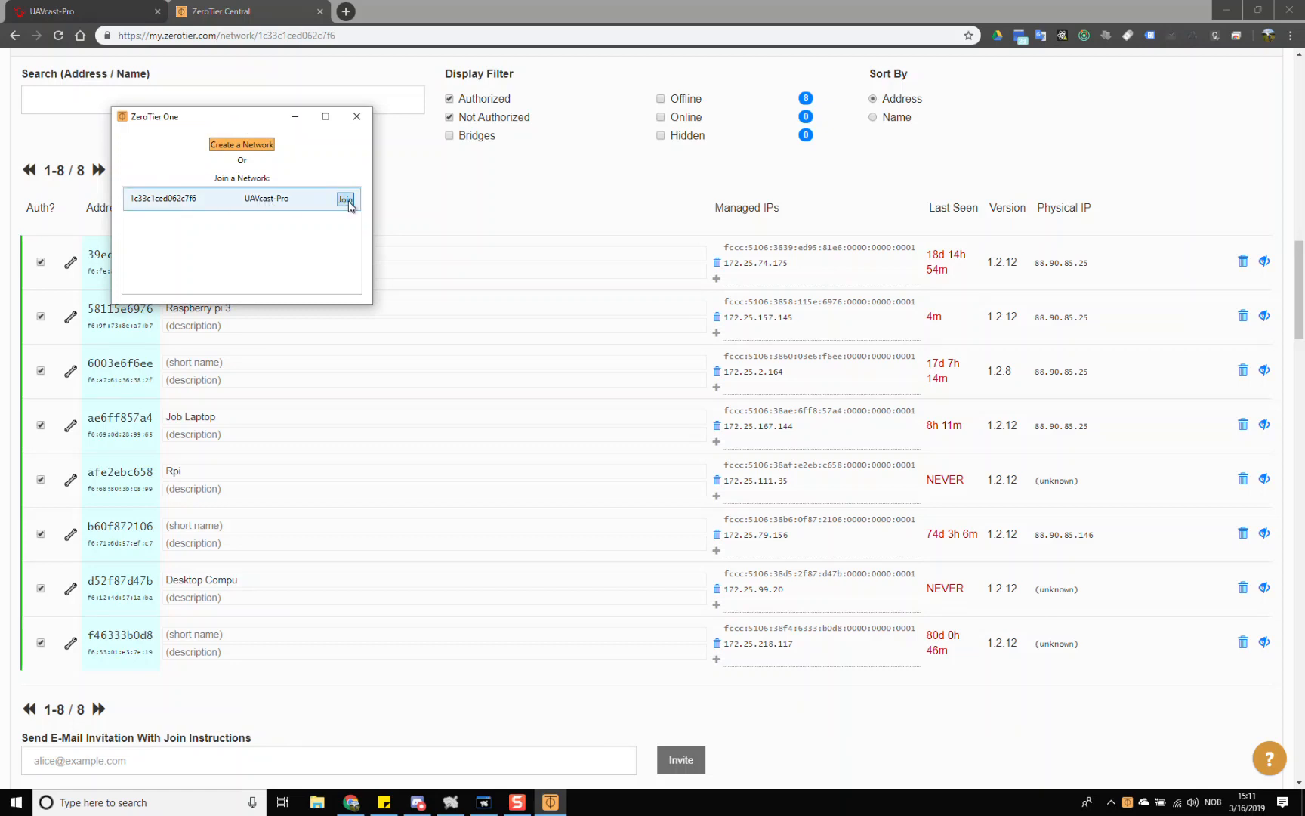
left_click(343, 198)
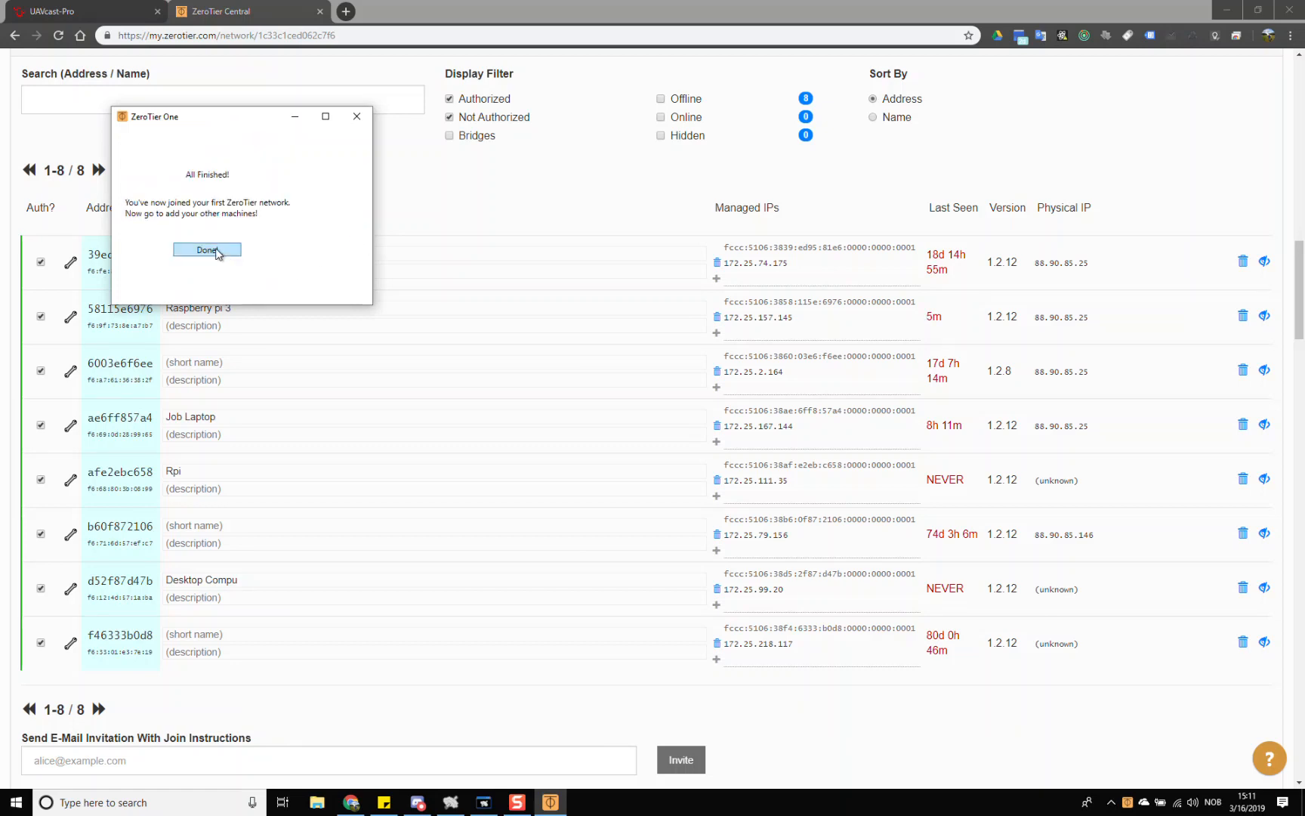
left_click(206, 250)
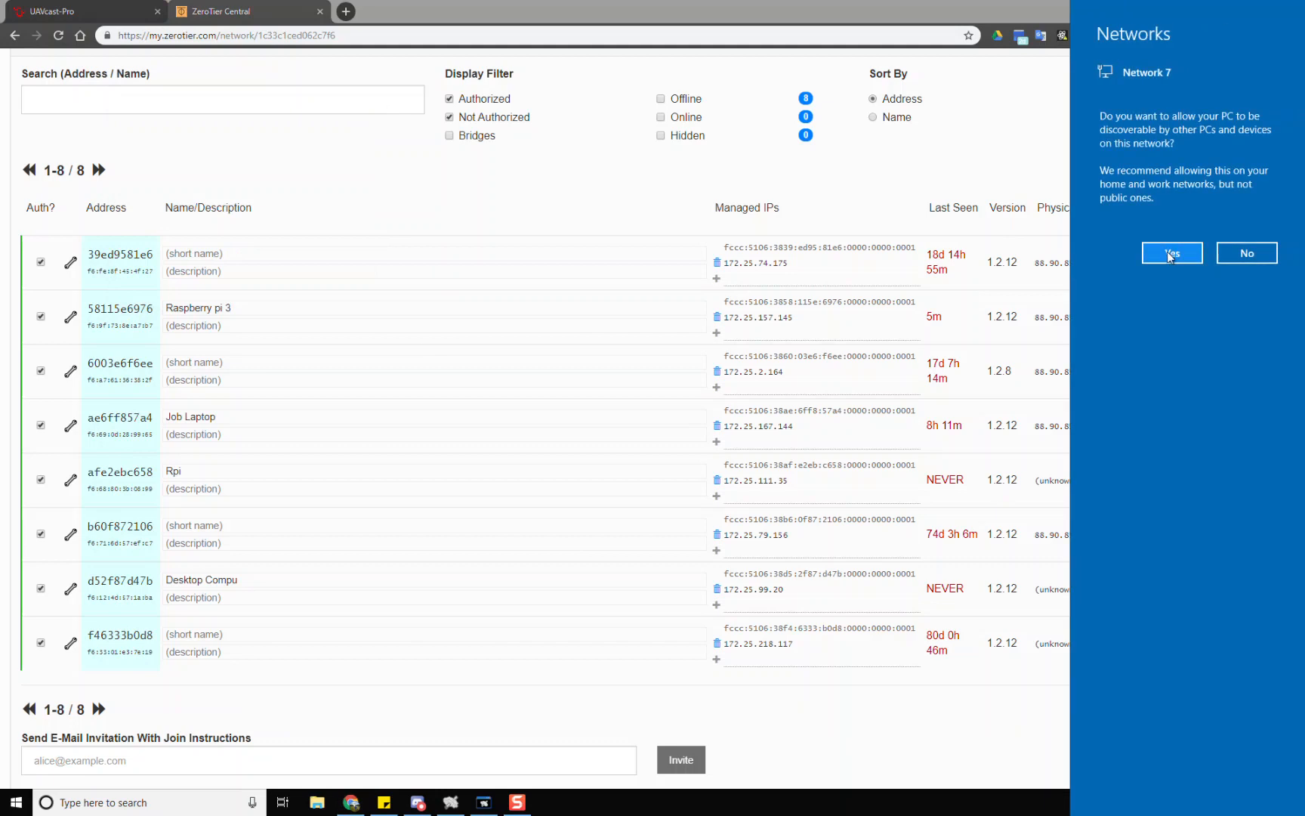
left_click(1170, 253)
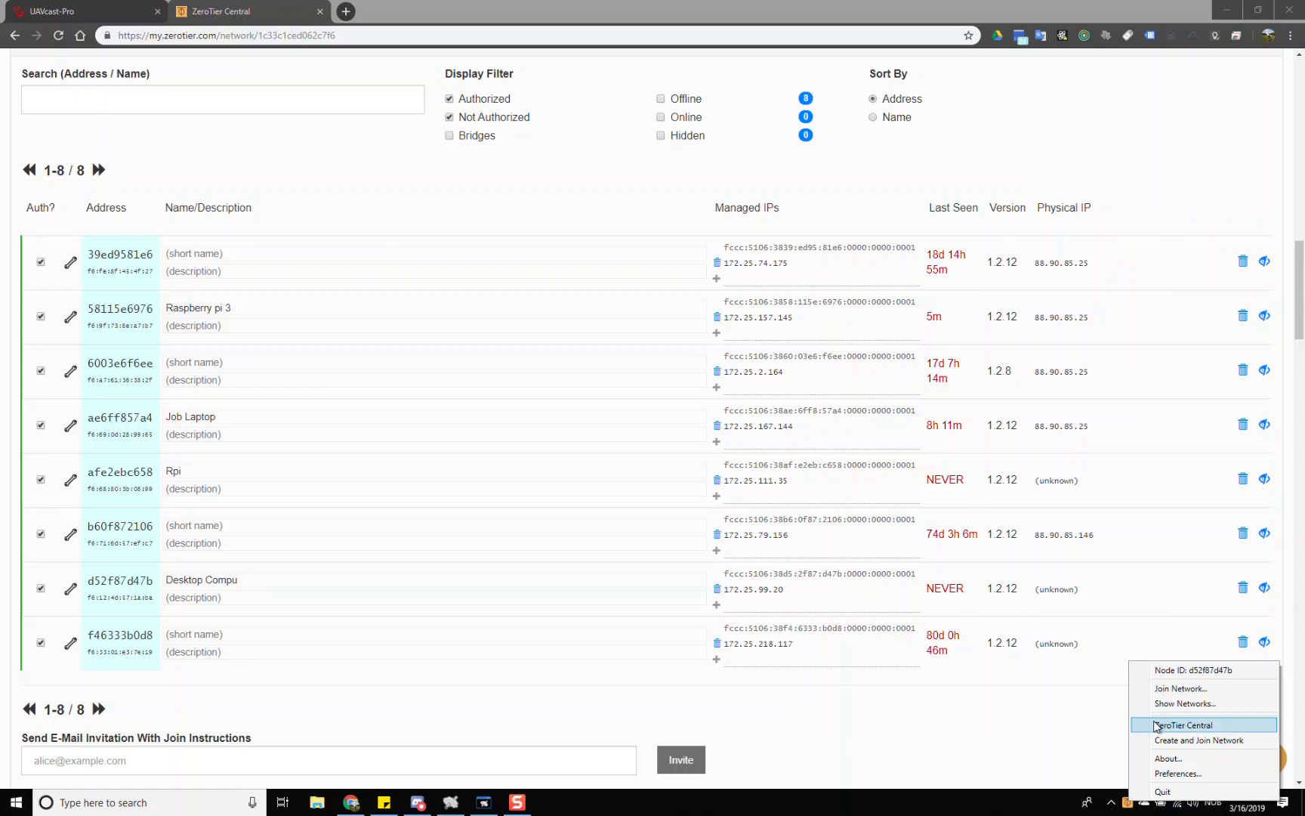
left_click(1183, 725)
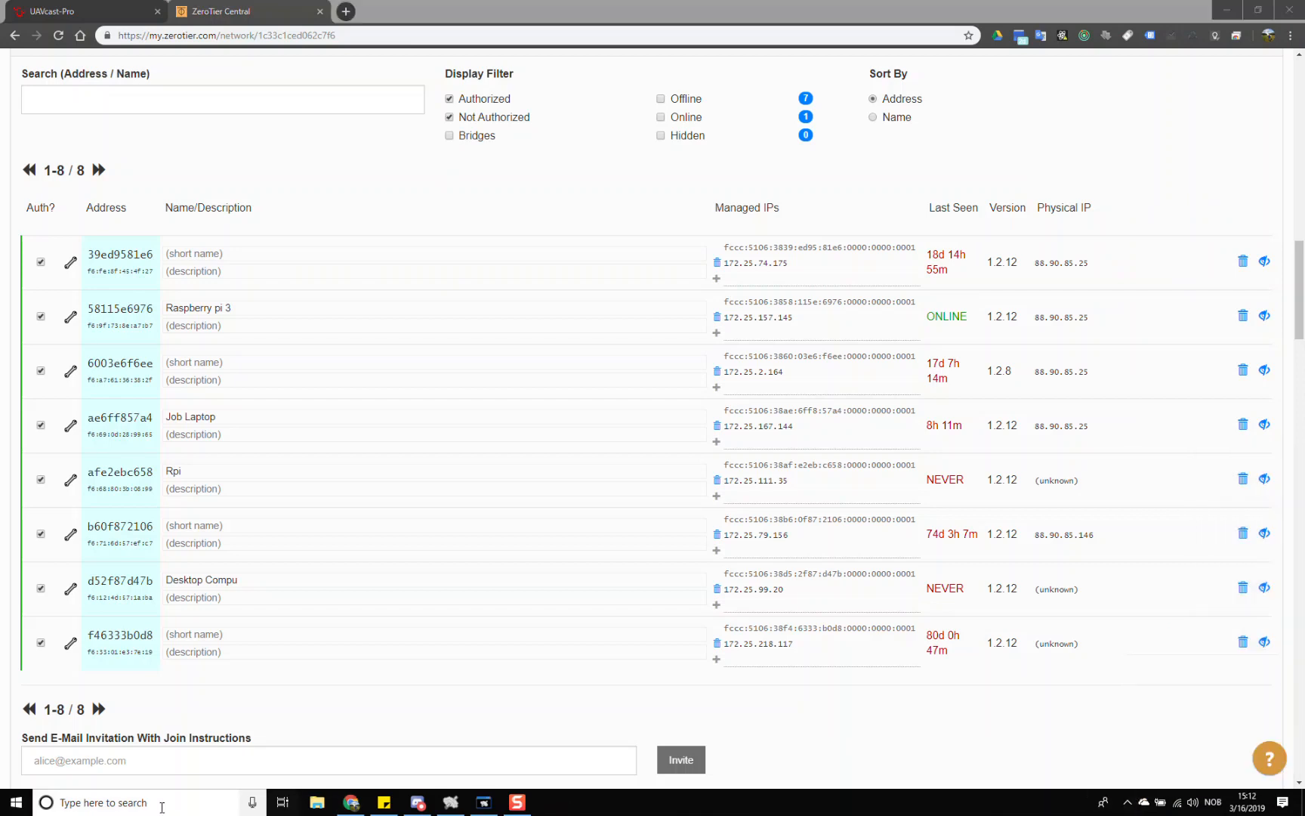
Check this PC's ZeroTier One network status from the system tray, then close it.
type("zero")
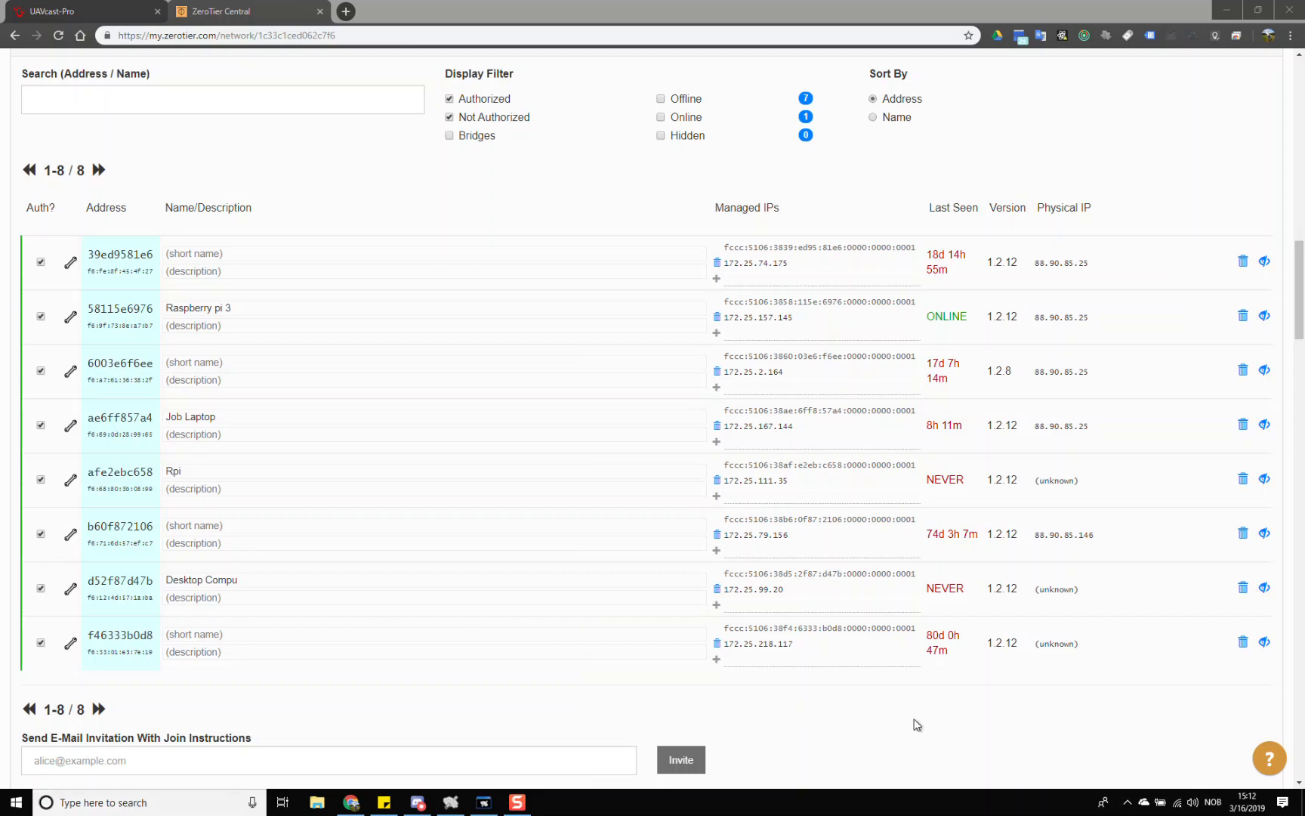
left_click(1128, 802)
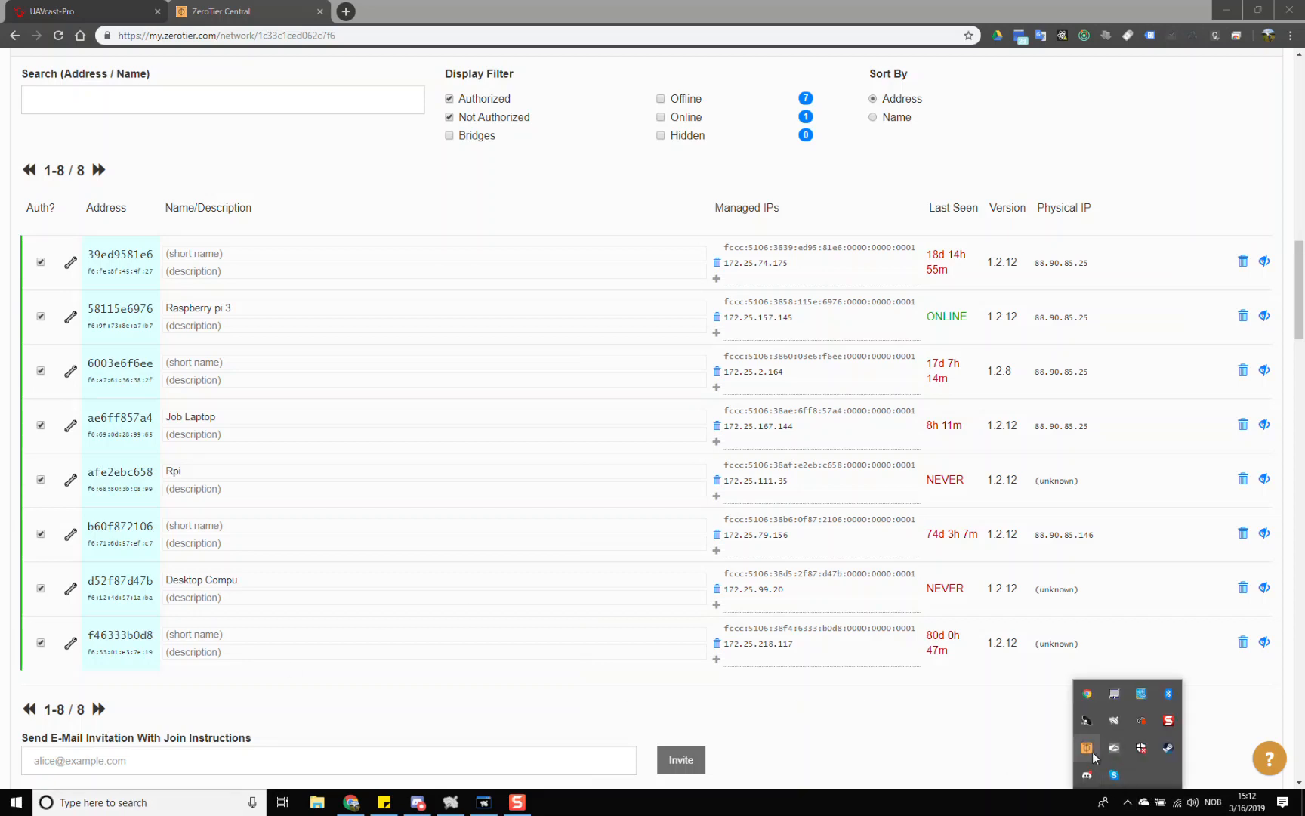
left_click(1086, 748)
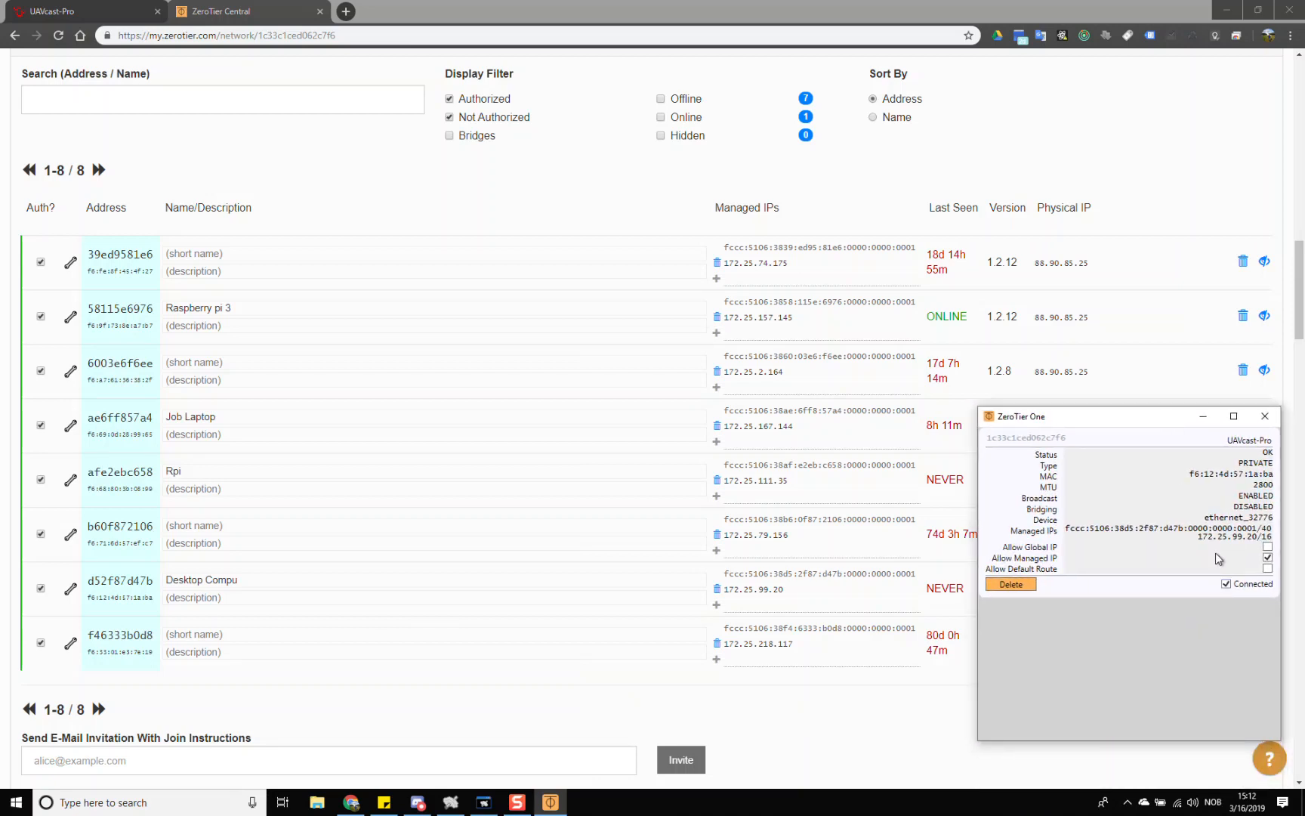
left_click(1265, 417)
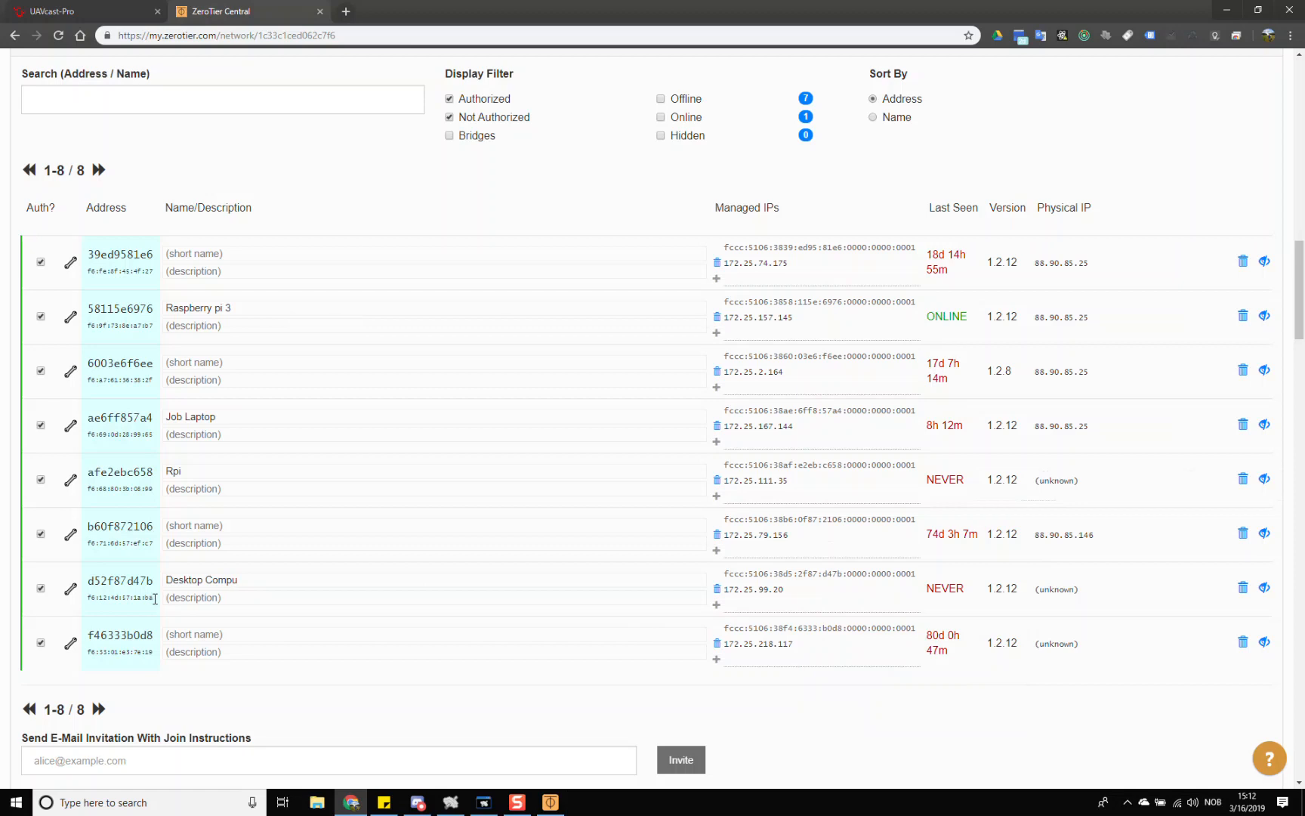
mouse_move(133, 155)
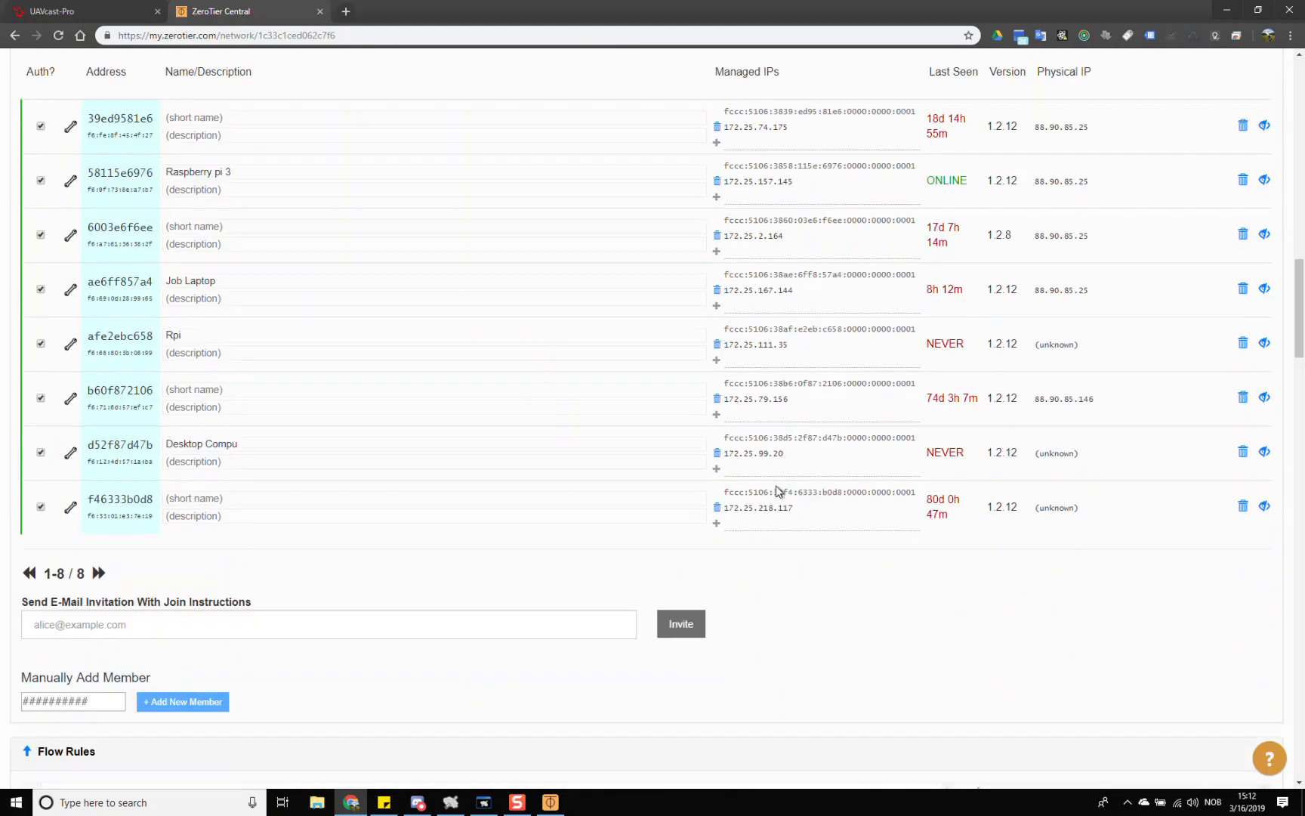
Reload ZeroTier Central and select the Raspberry pi 3's managed IP 172.25.157.145.
scroll("up", 3)
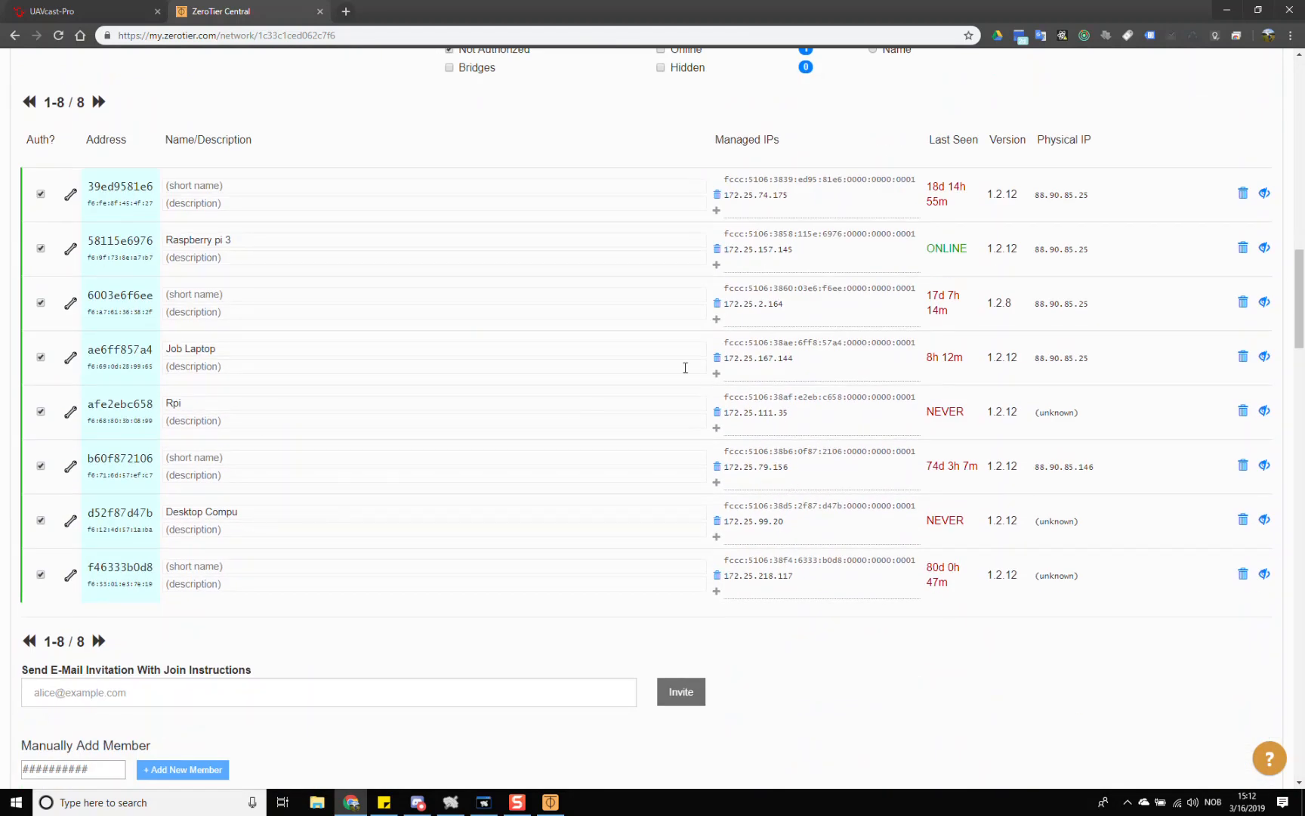
mouse_move(80, 46)
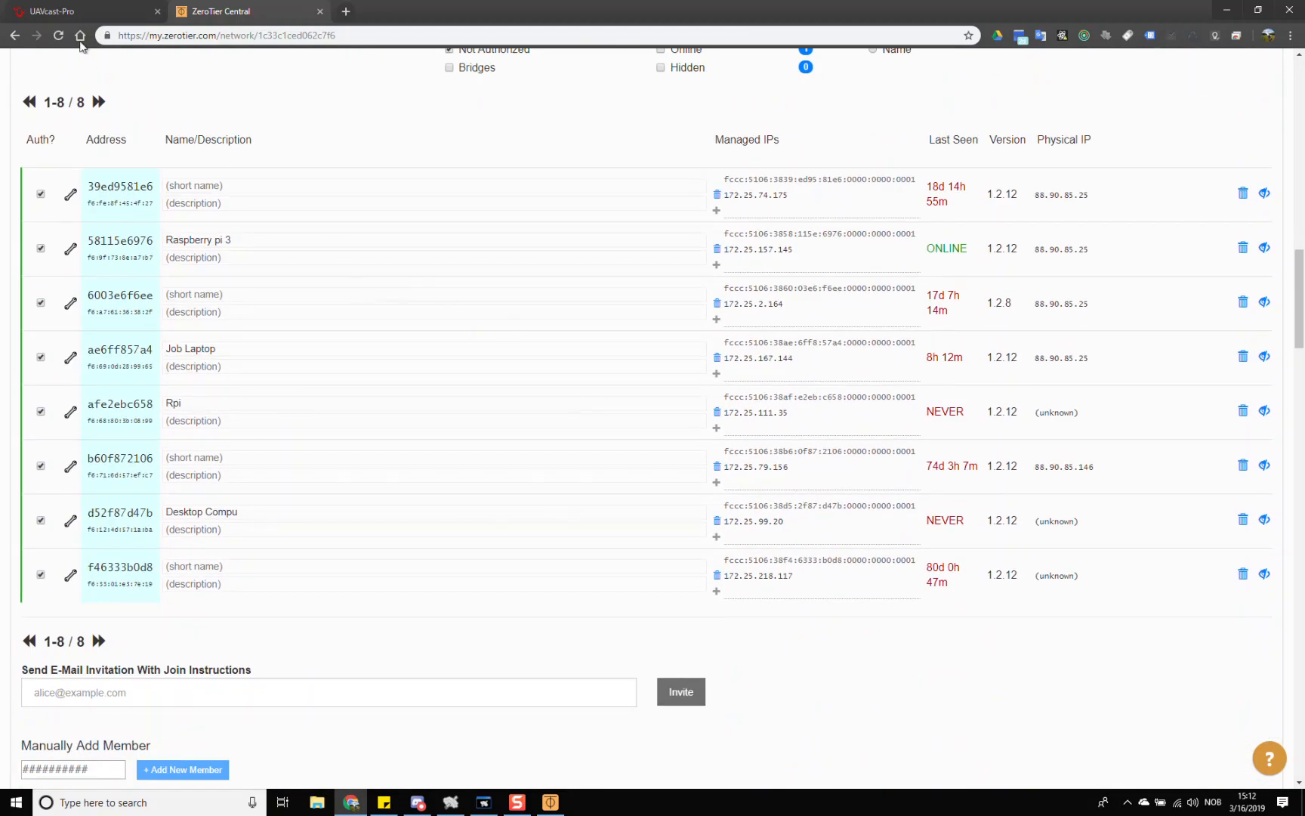
mouse_move(58, 35)
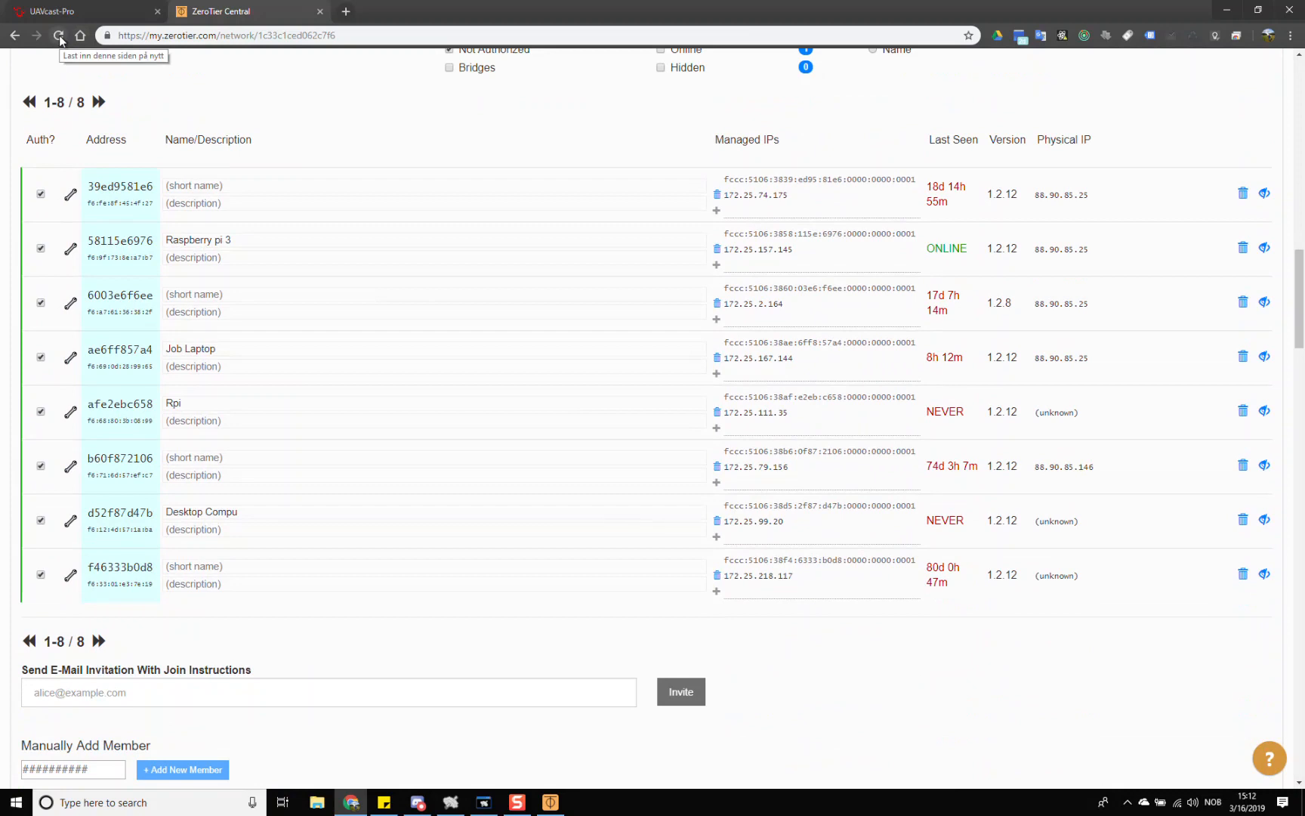
left_click(58, 35)
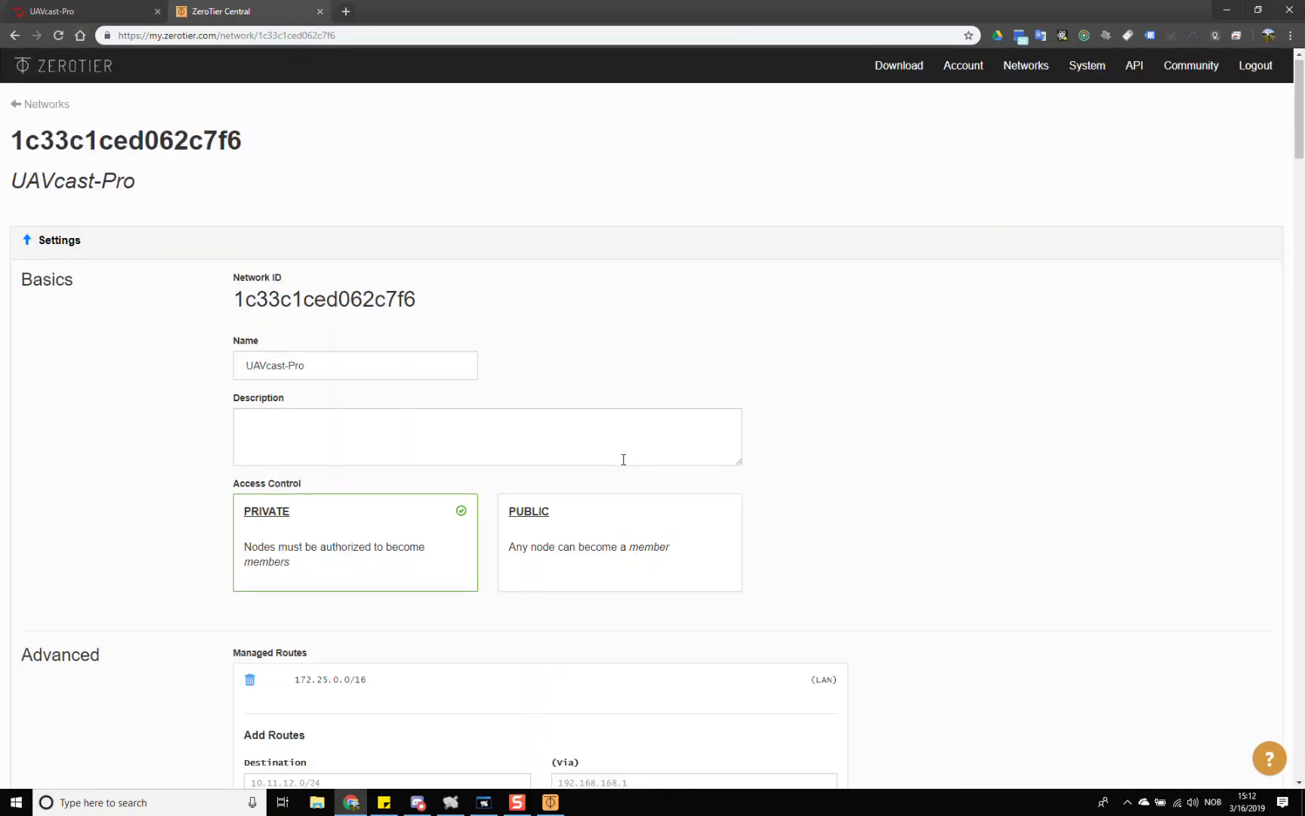
scroll("down", 3)
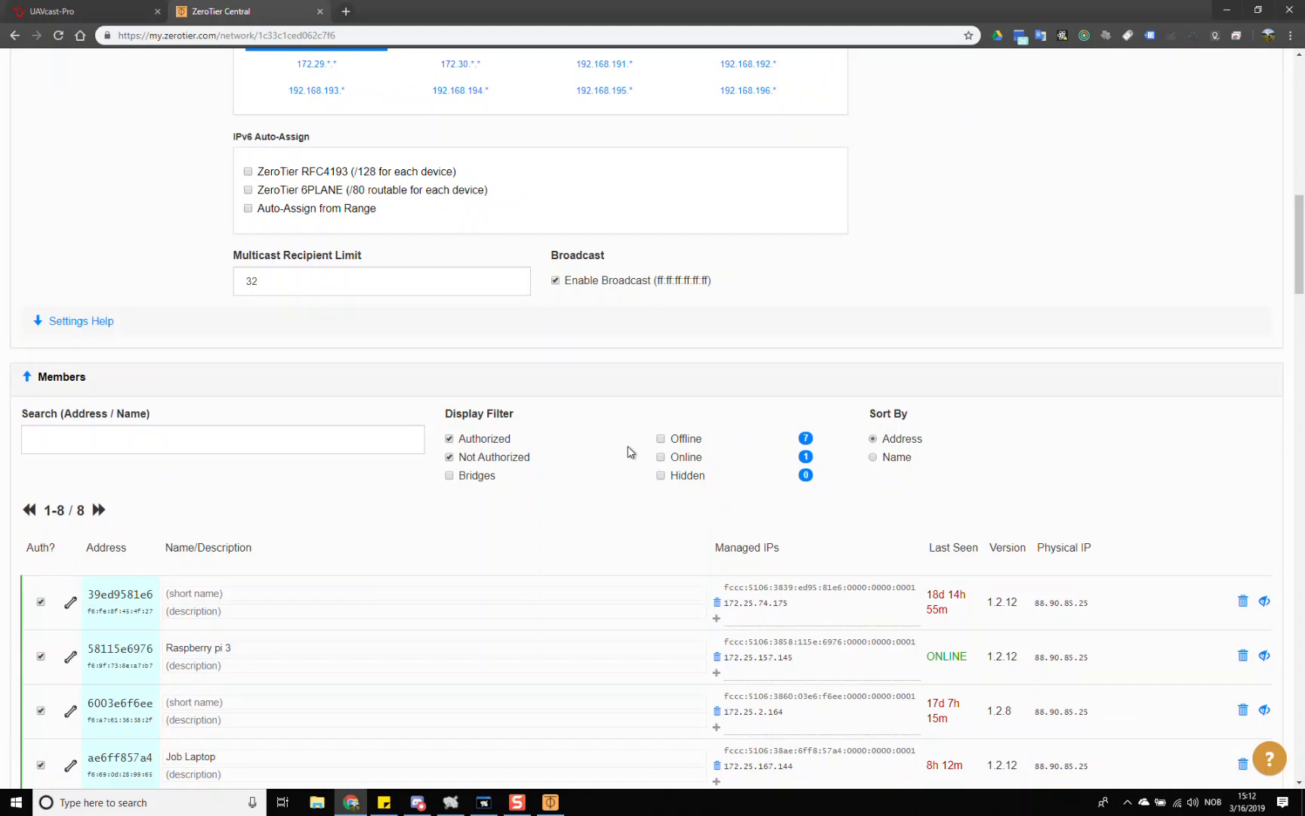
scroll("down", 3)
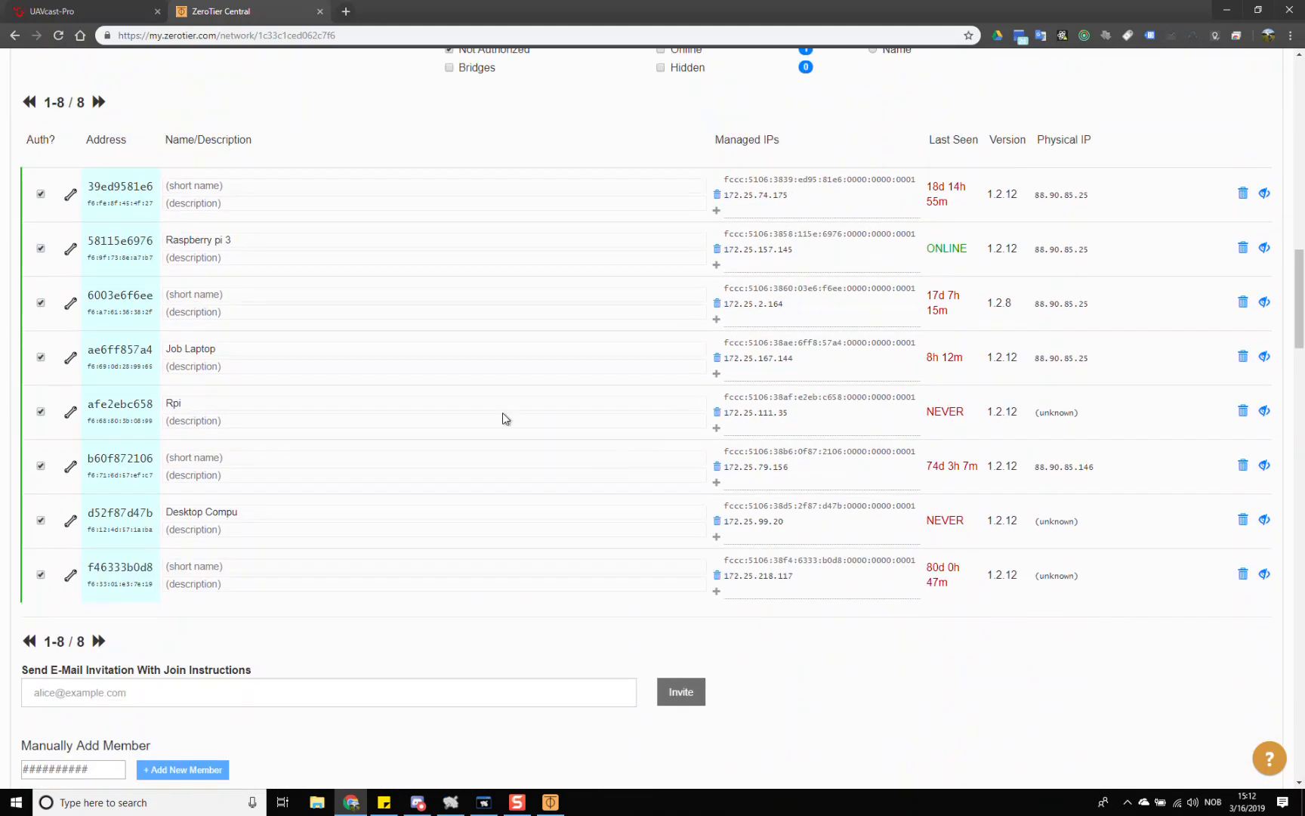
mouse_move(398, 234)
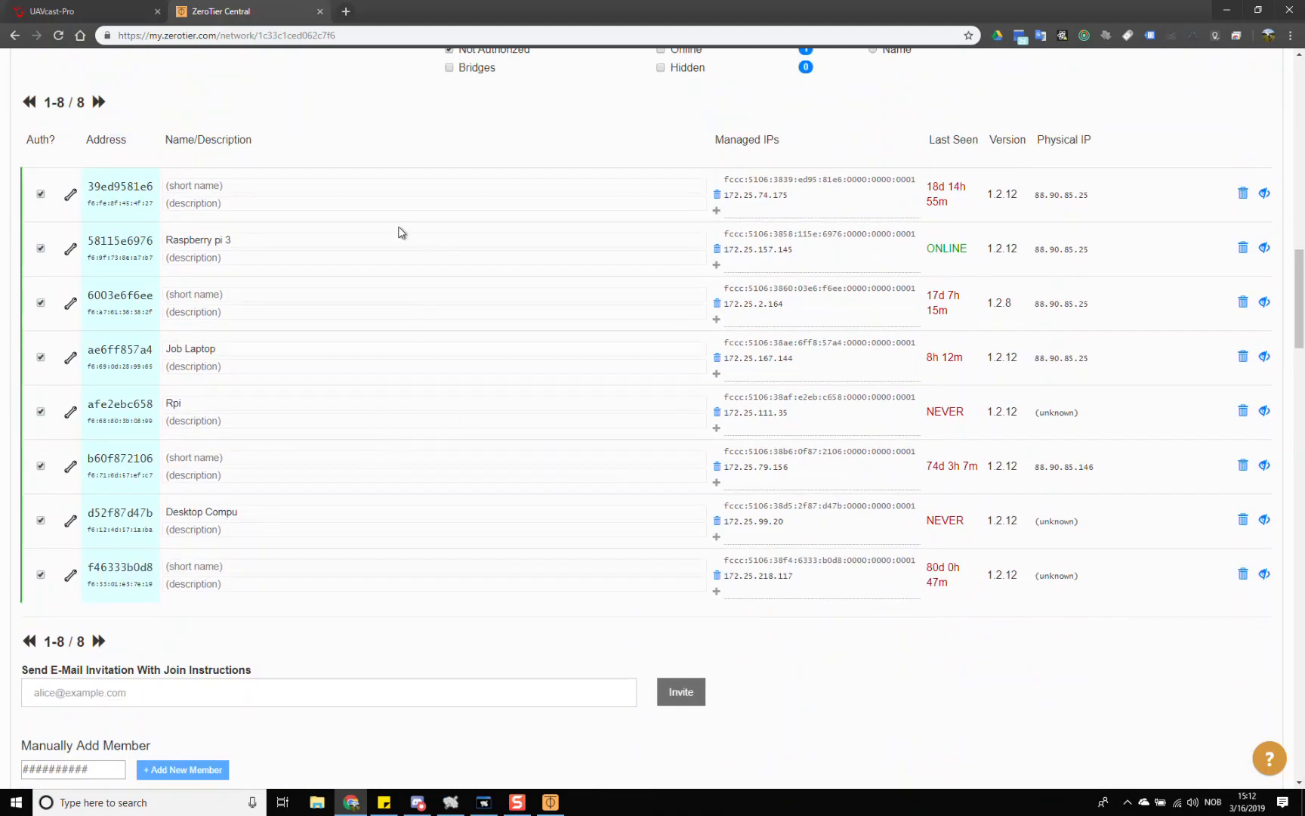
double_click(783, 249)
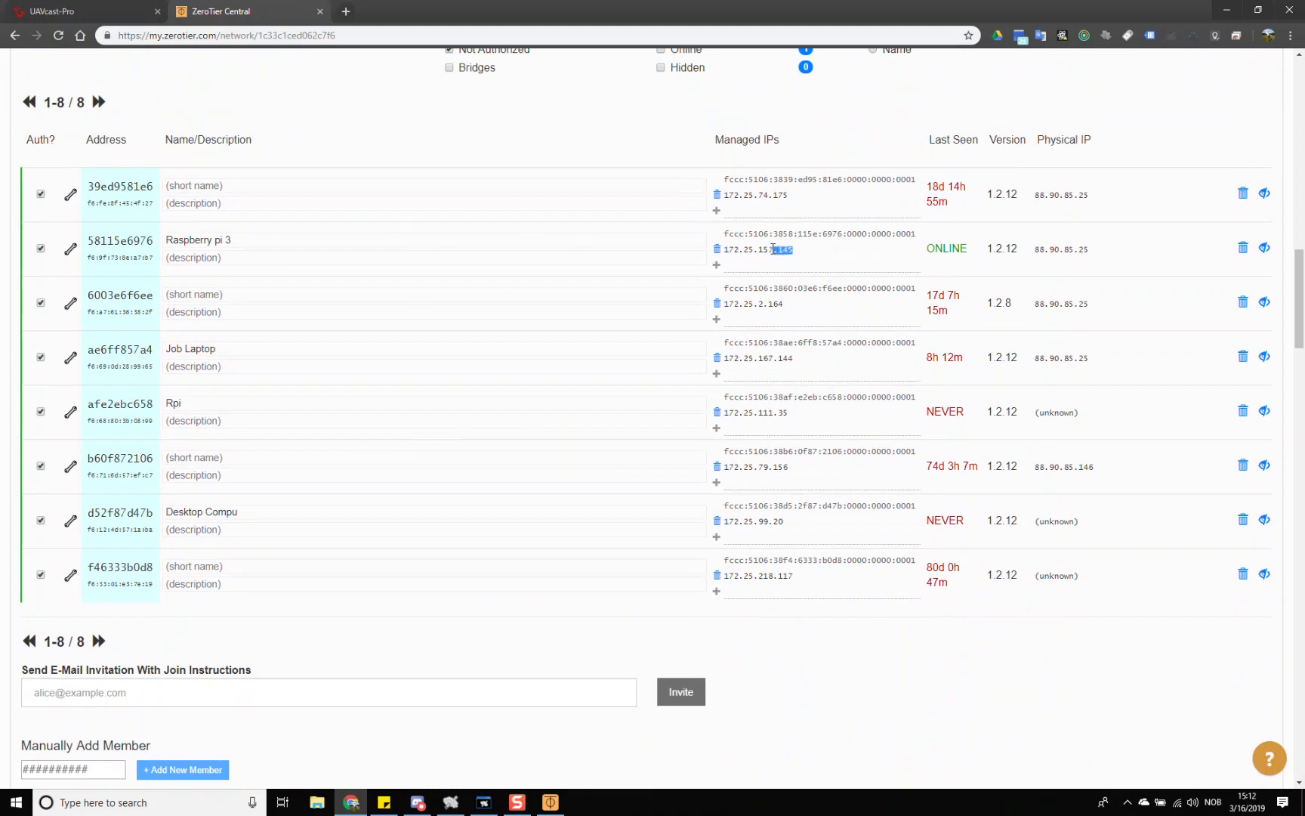
double_click(753, 249)
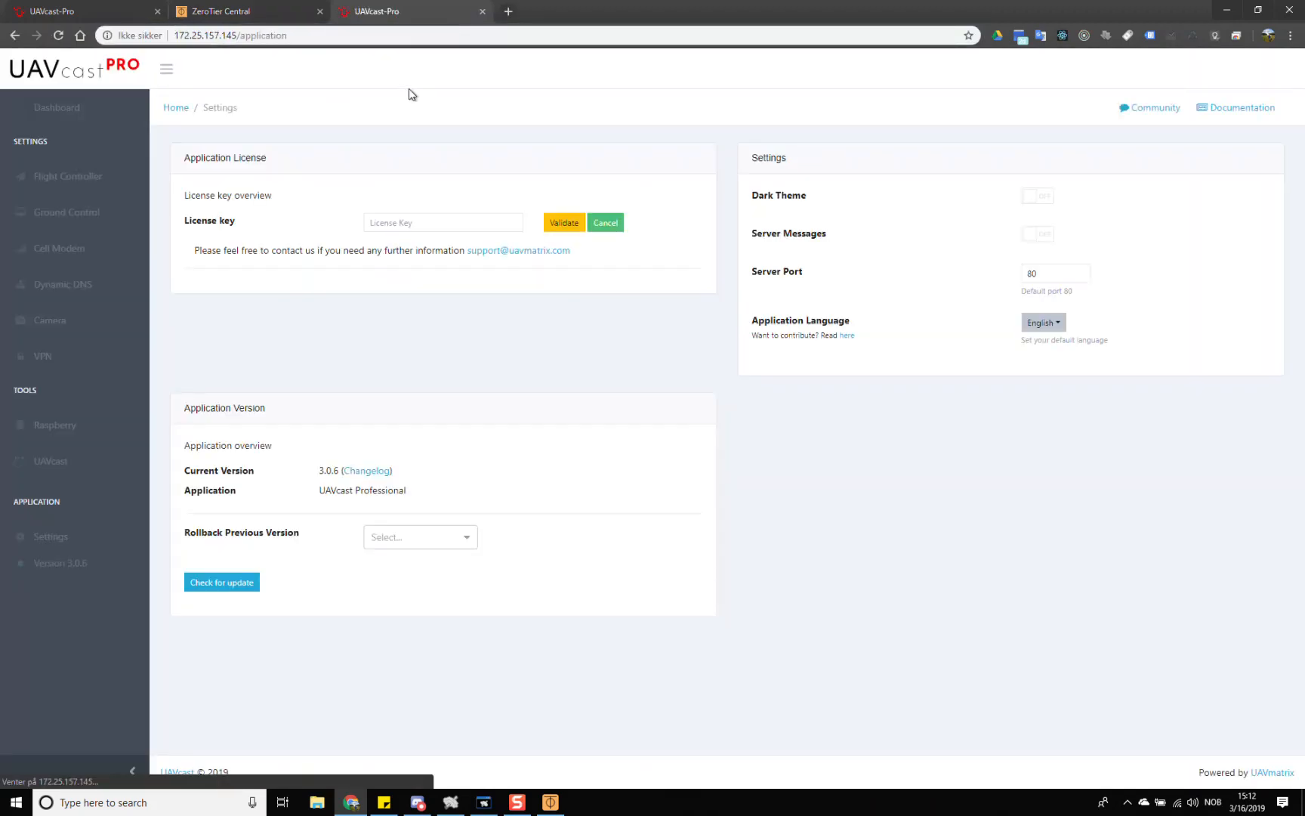
Switch to the UAVcast-Pro tab, enable Dark Theme, and open the Camera page.
left_click(225, 11)
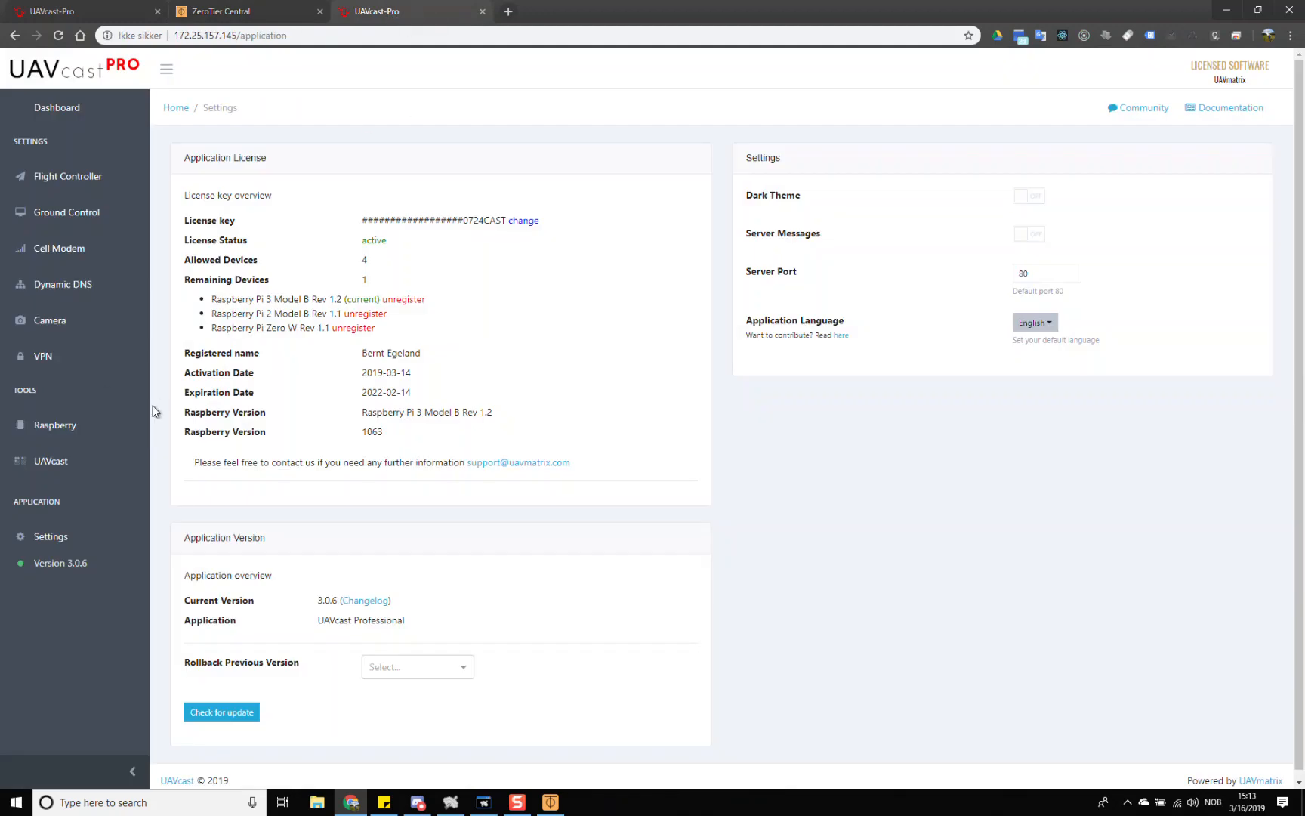
mouse_move(157, 524)
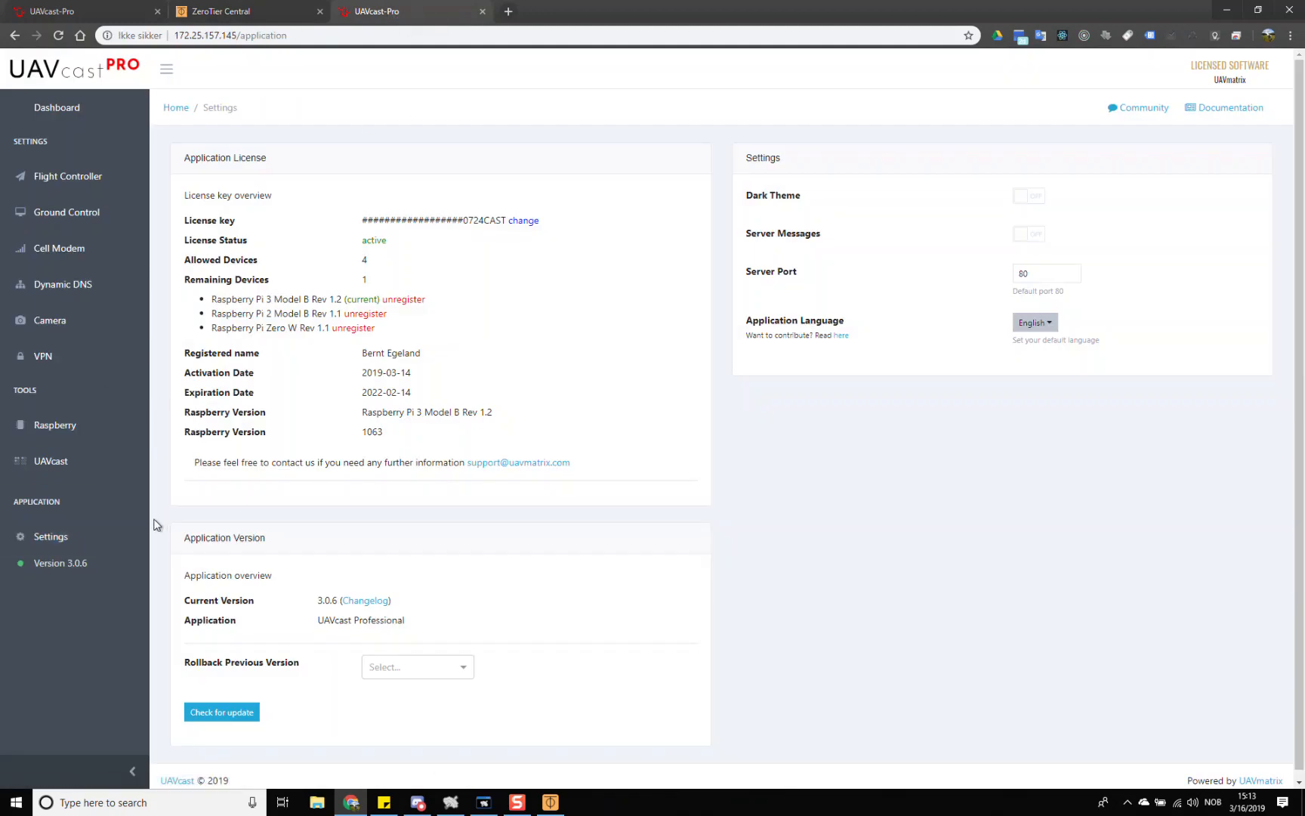
mouse_move(1064, 245)
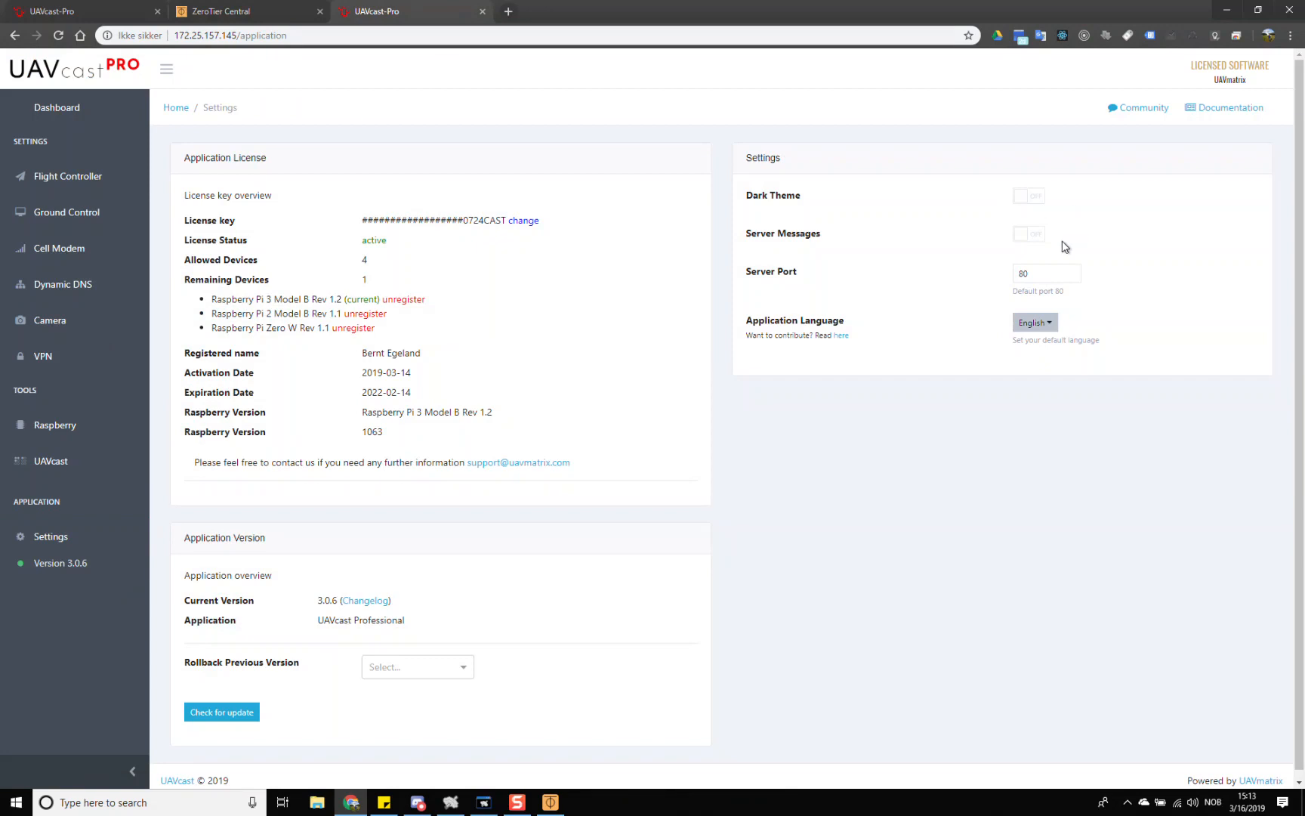
left_click(1029, 195)
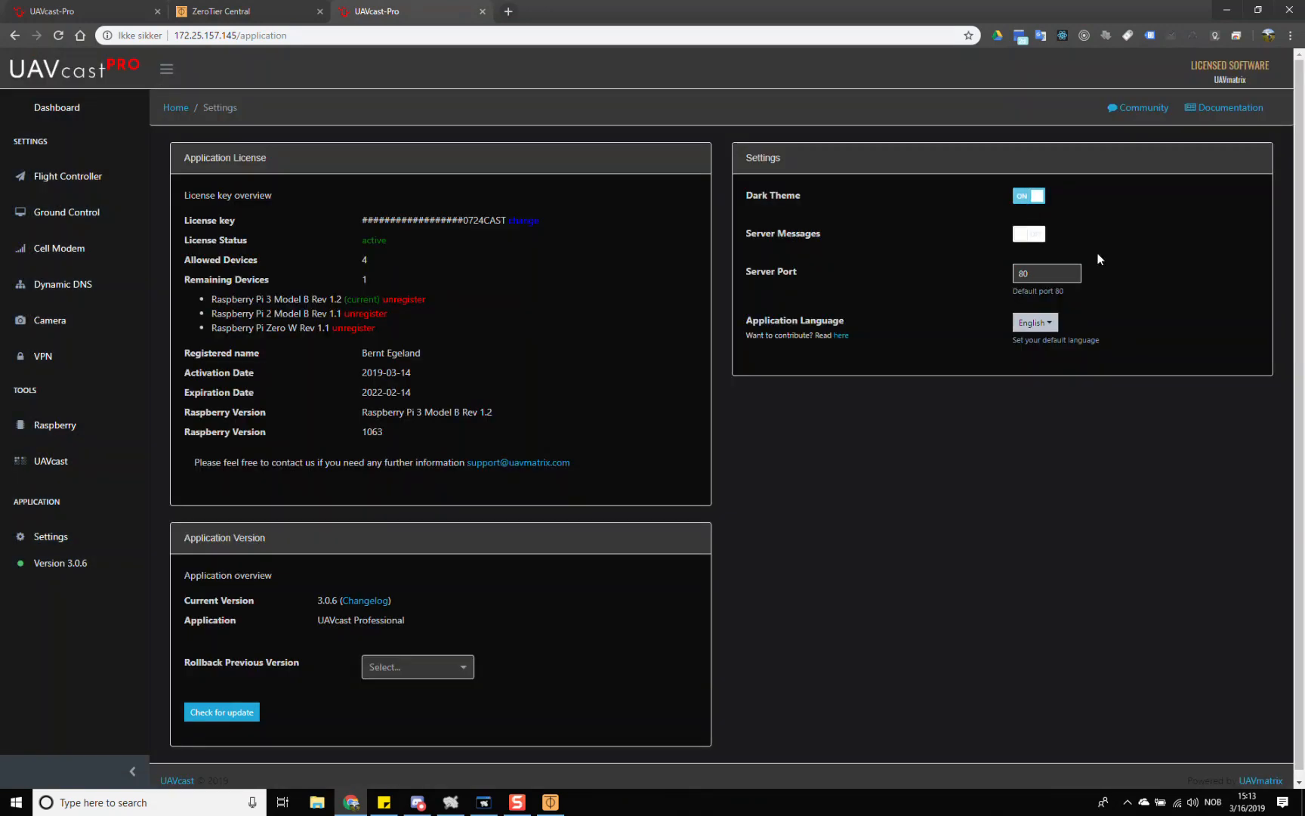
mouse_move(66, 212)
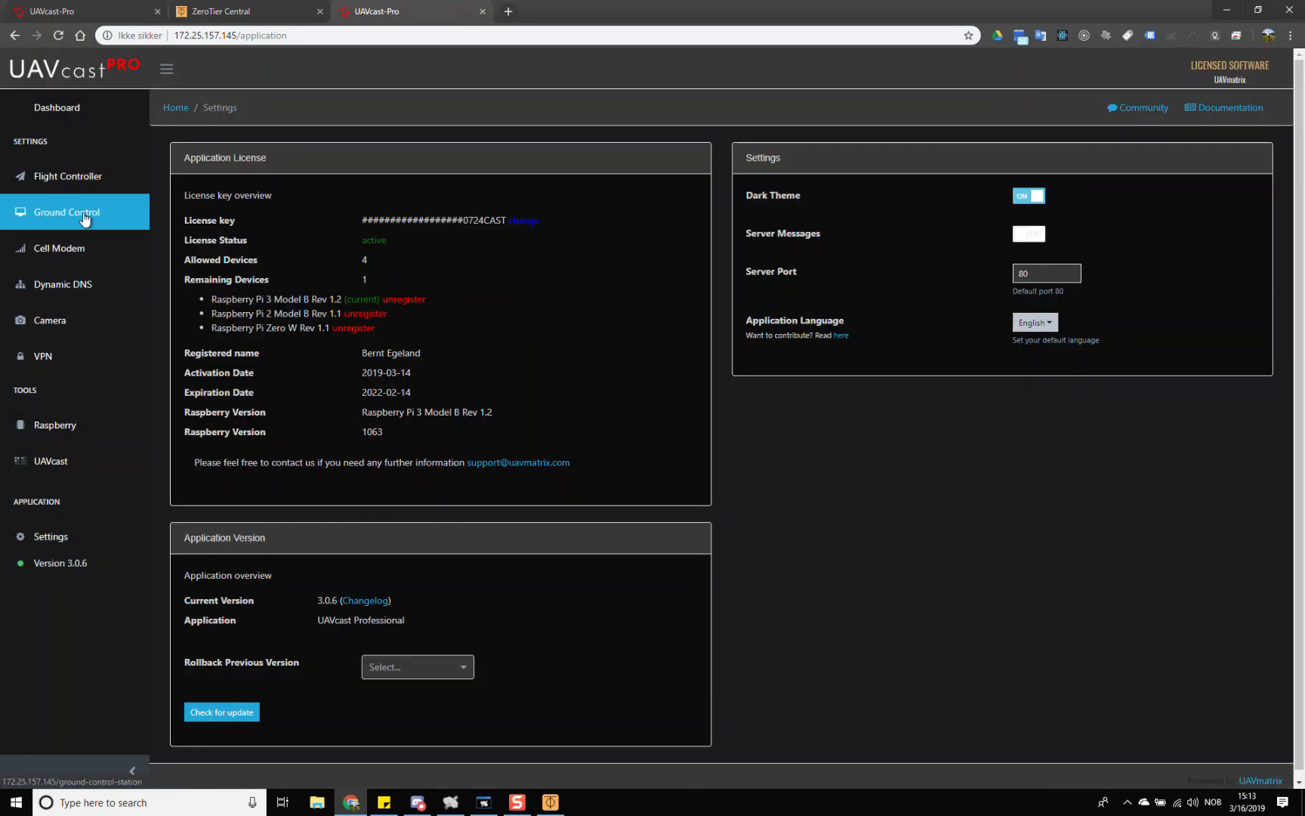
mouse_move(42, 356)
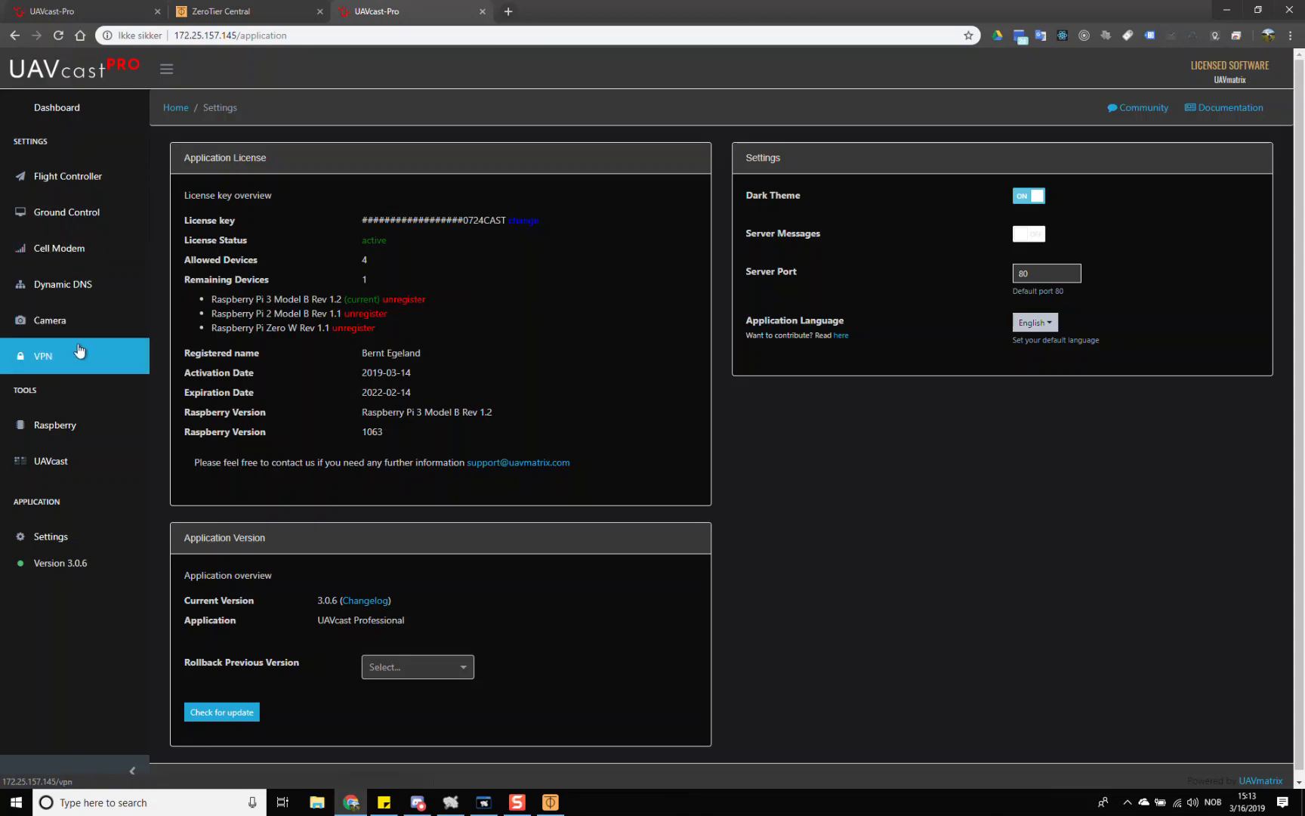
mouse_move(49, 320)
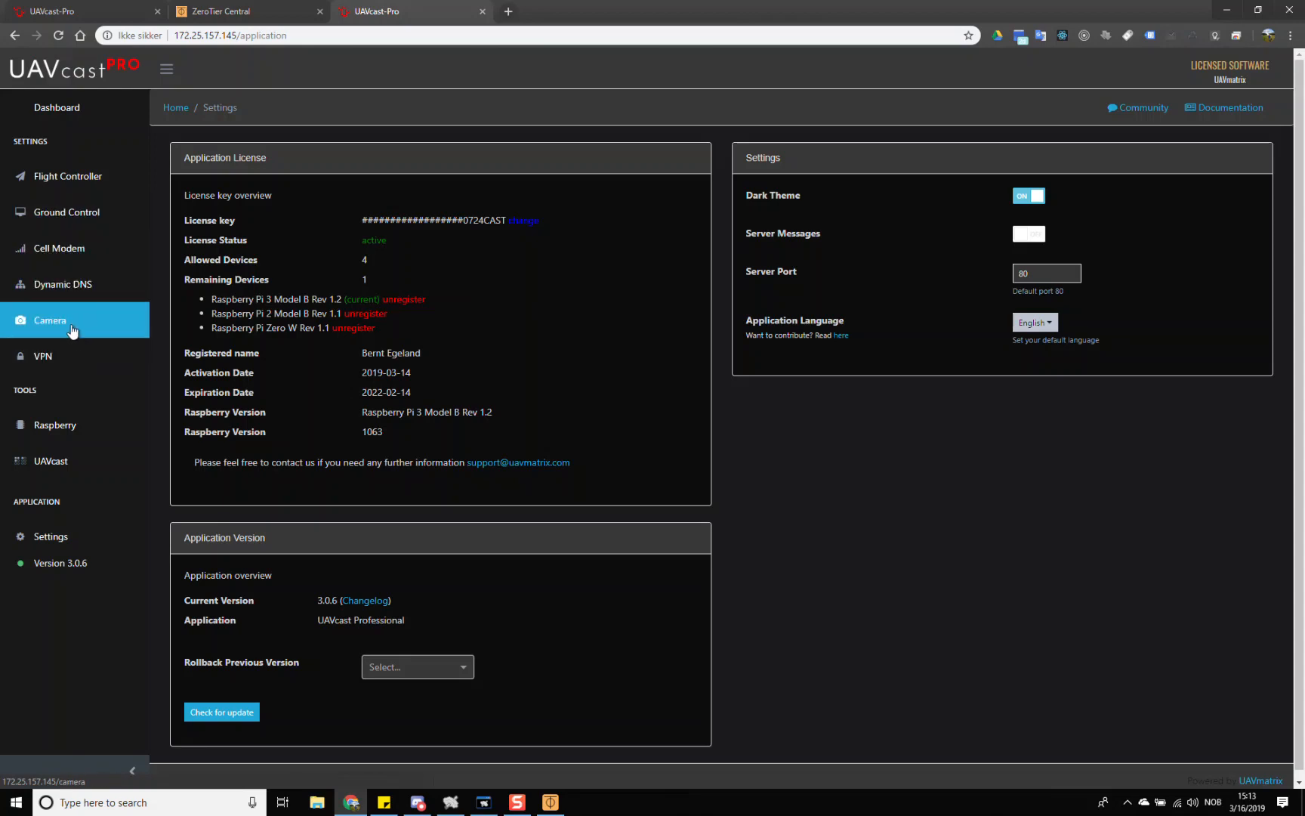
left_click(49, 320)
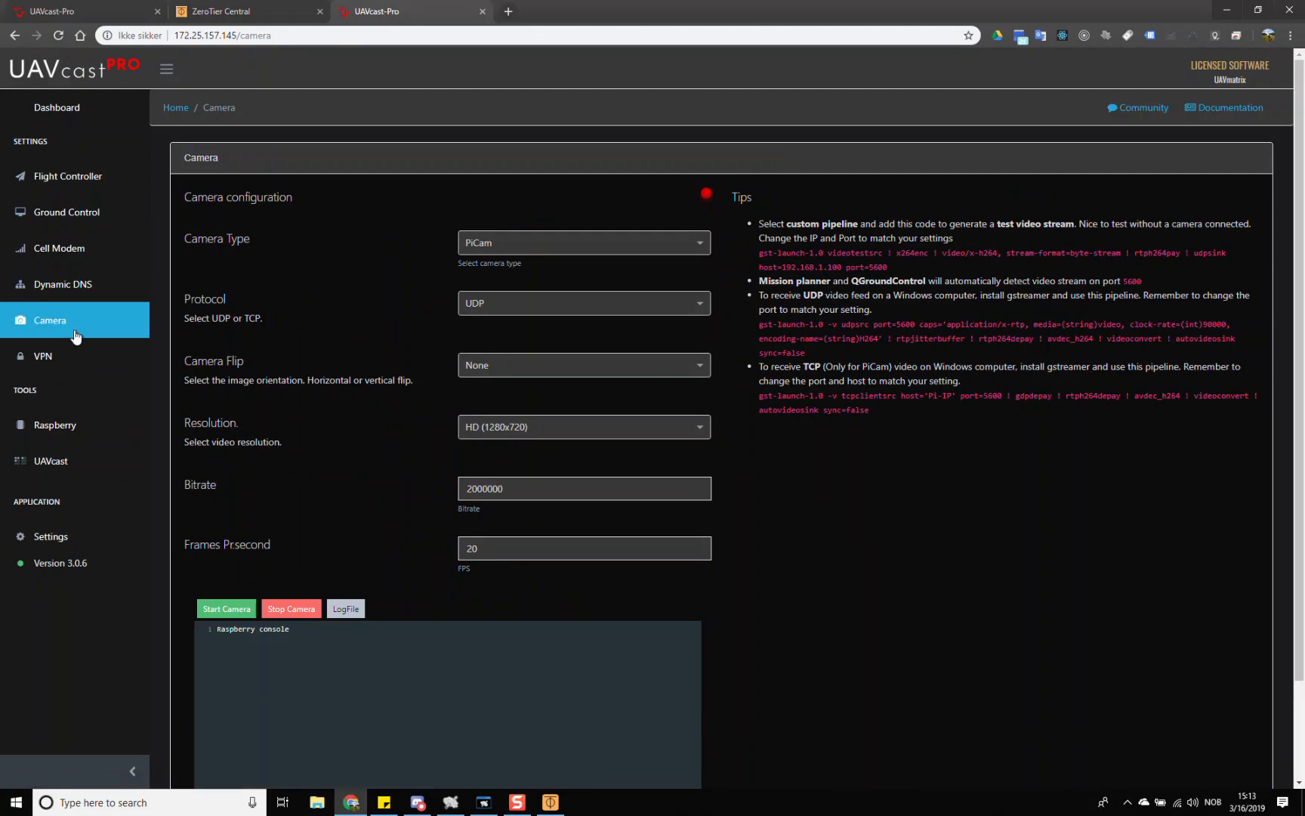
mouse_move(67, 212)
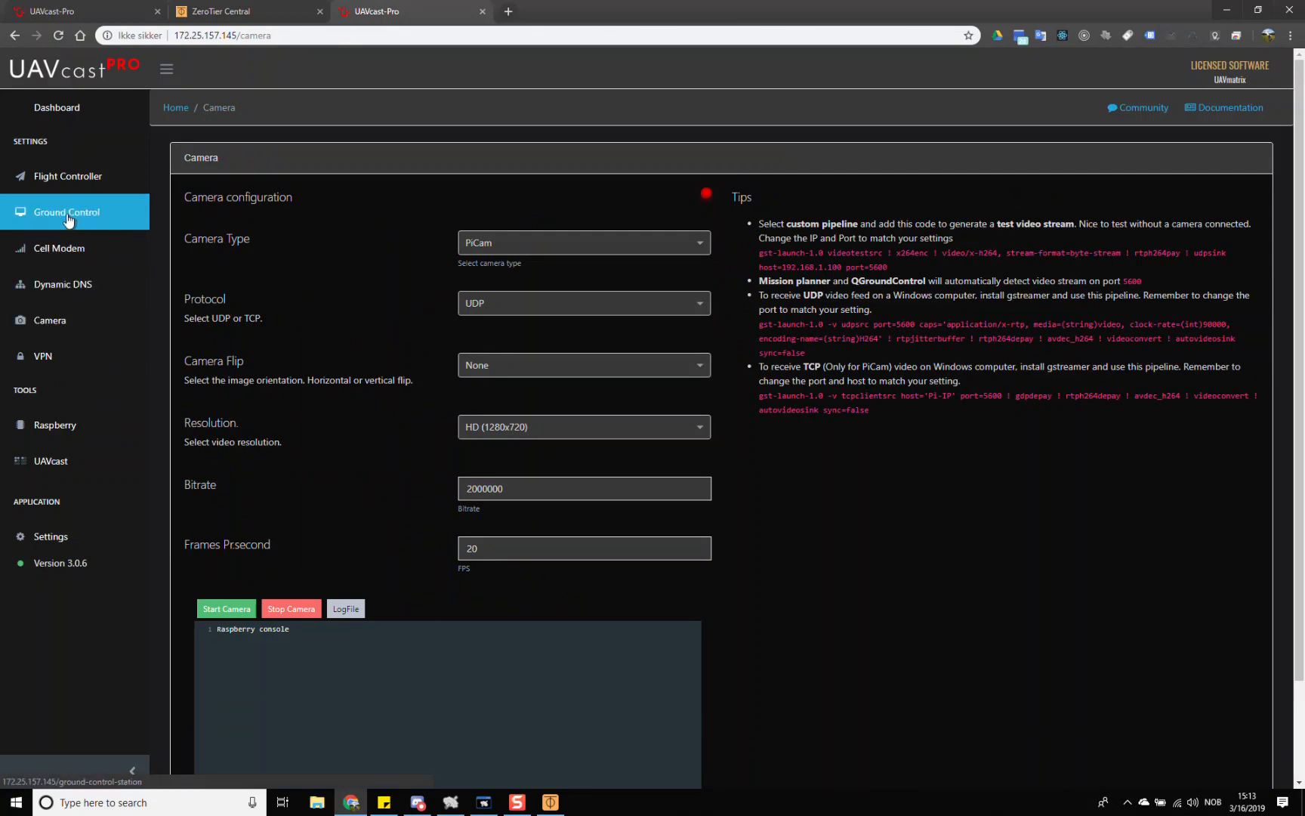
View the laptop Ground Control destination, then return to the ZeroTier Central tab.
left_click(66, 213)
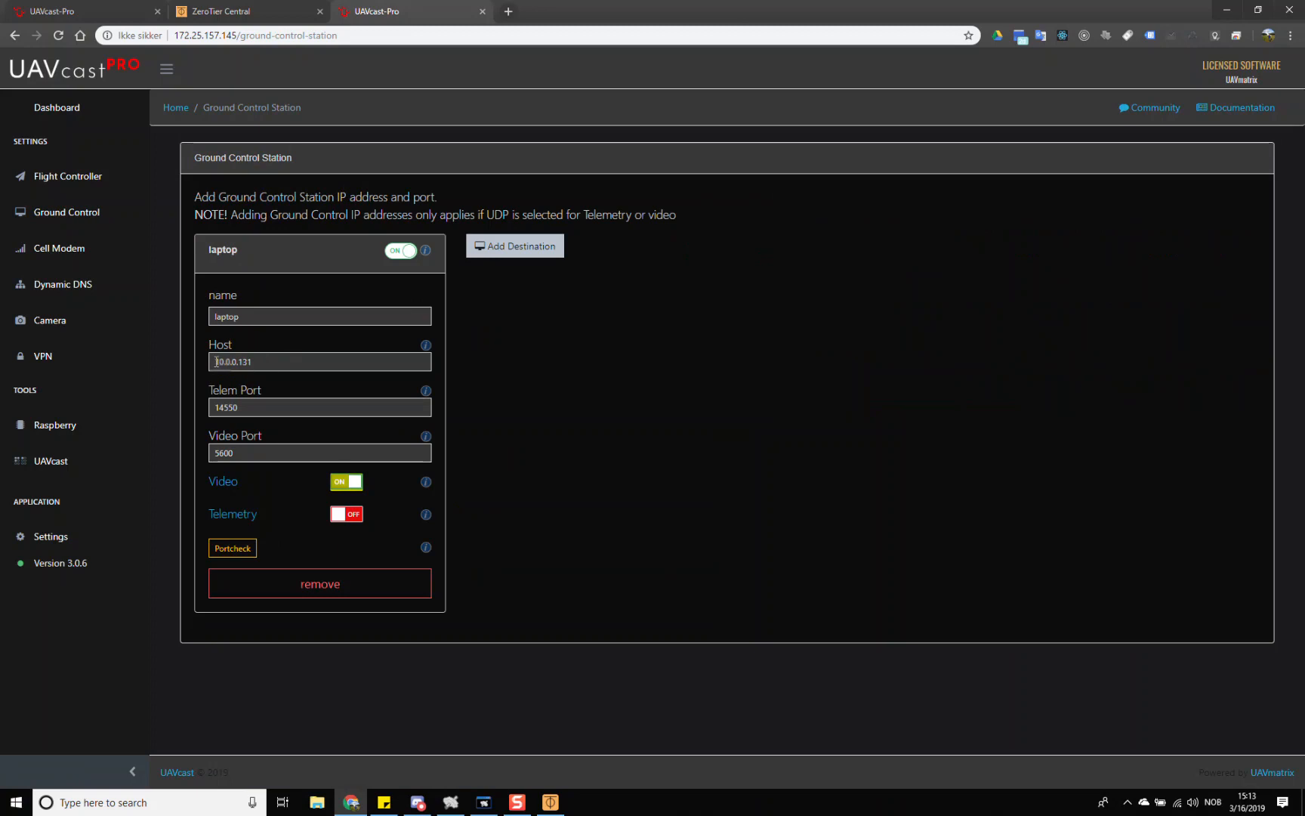
left_click(220, 11)
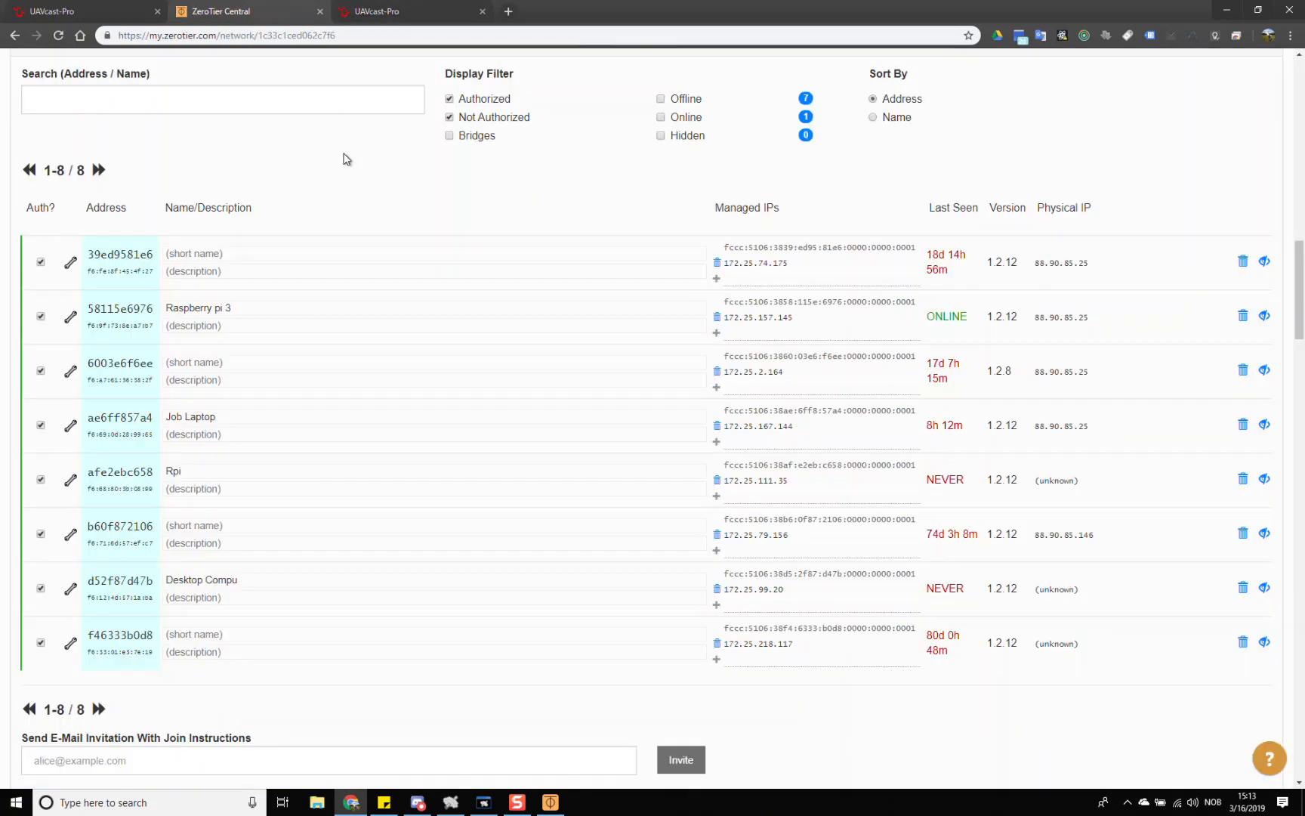
Check this computer's ZeroTier One network status.
scroll("up", 3)
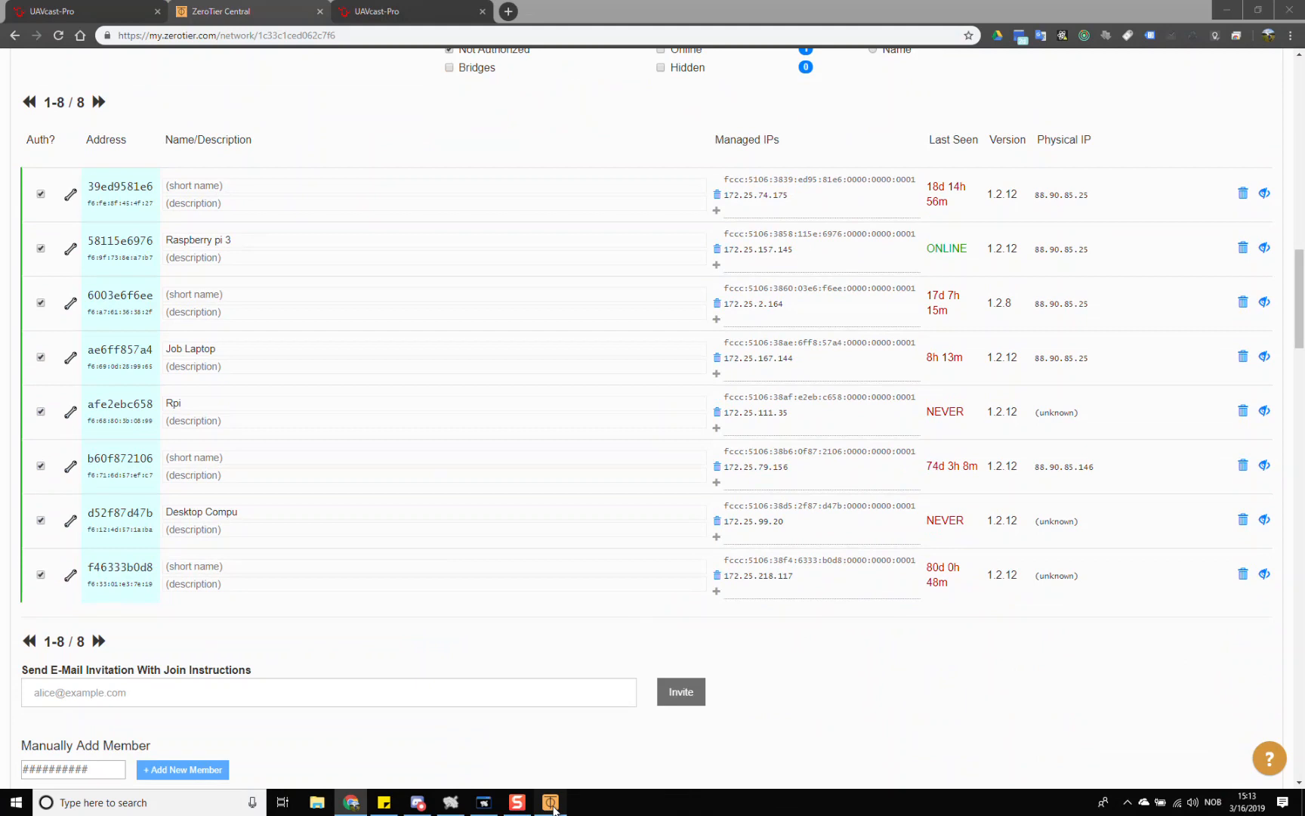
left_click(549, 802)
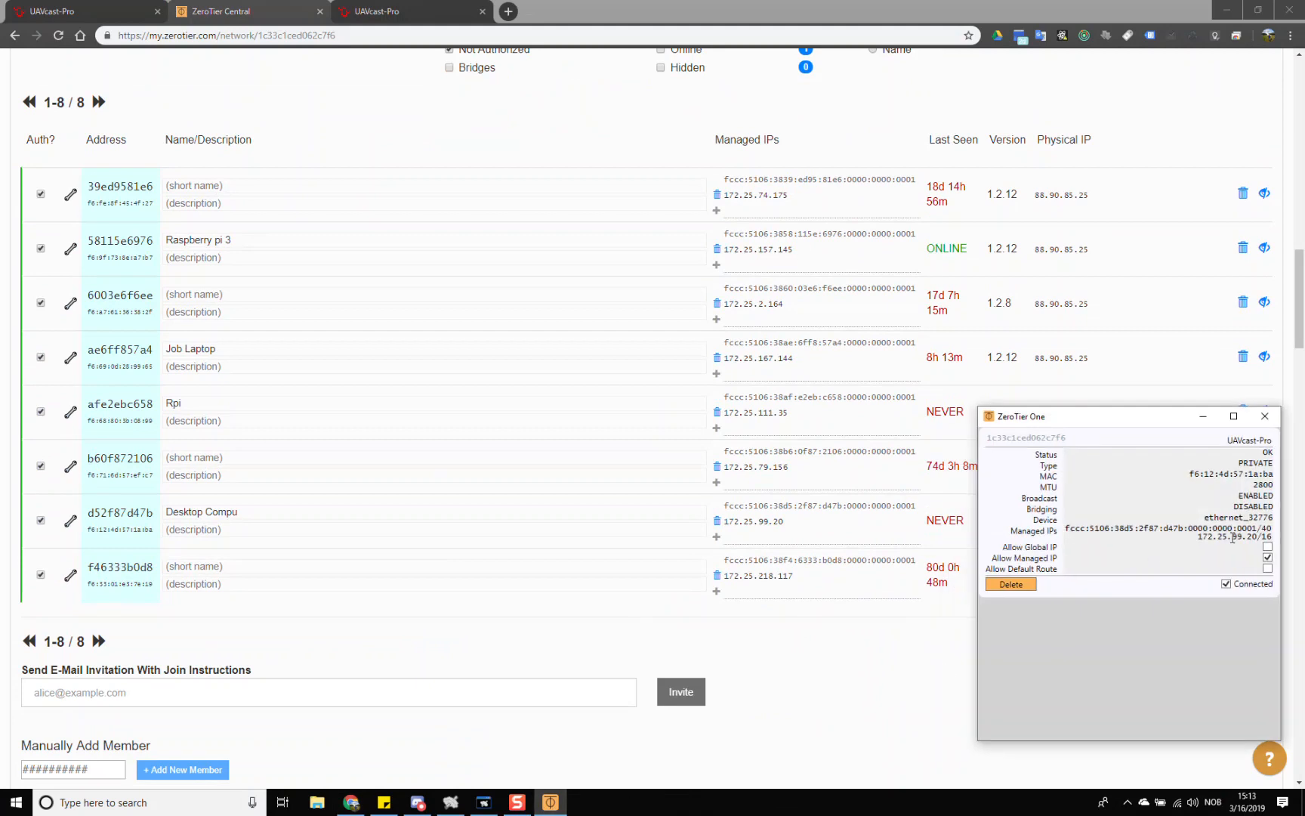
double_click(1234, 537)
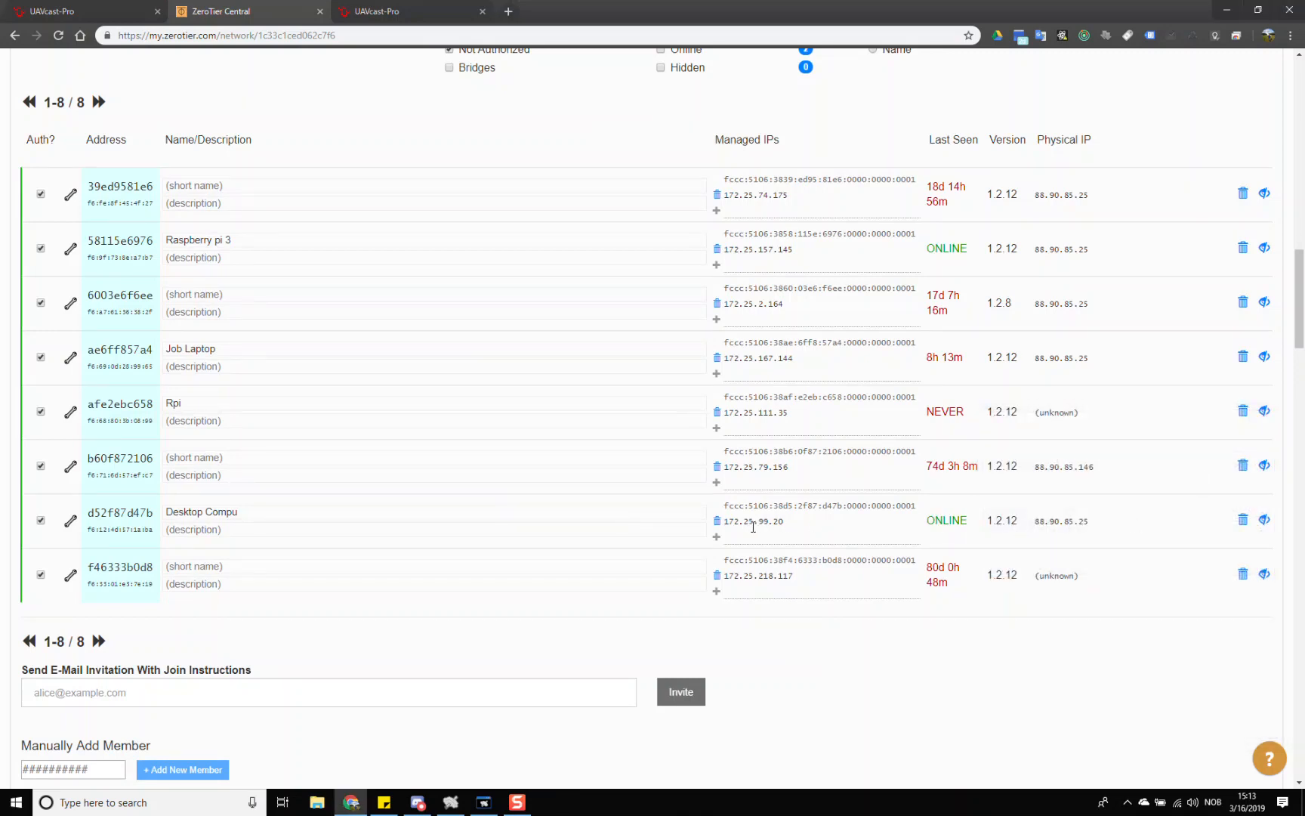
Rename member d52f87d47b to 'Laptop Computer' and select its IP 172.25.99.20.
double_click(218, 512)
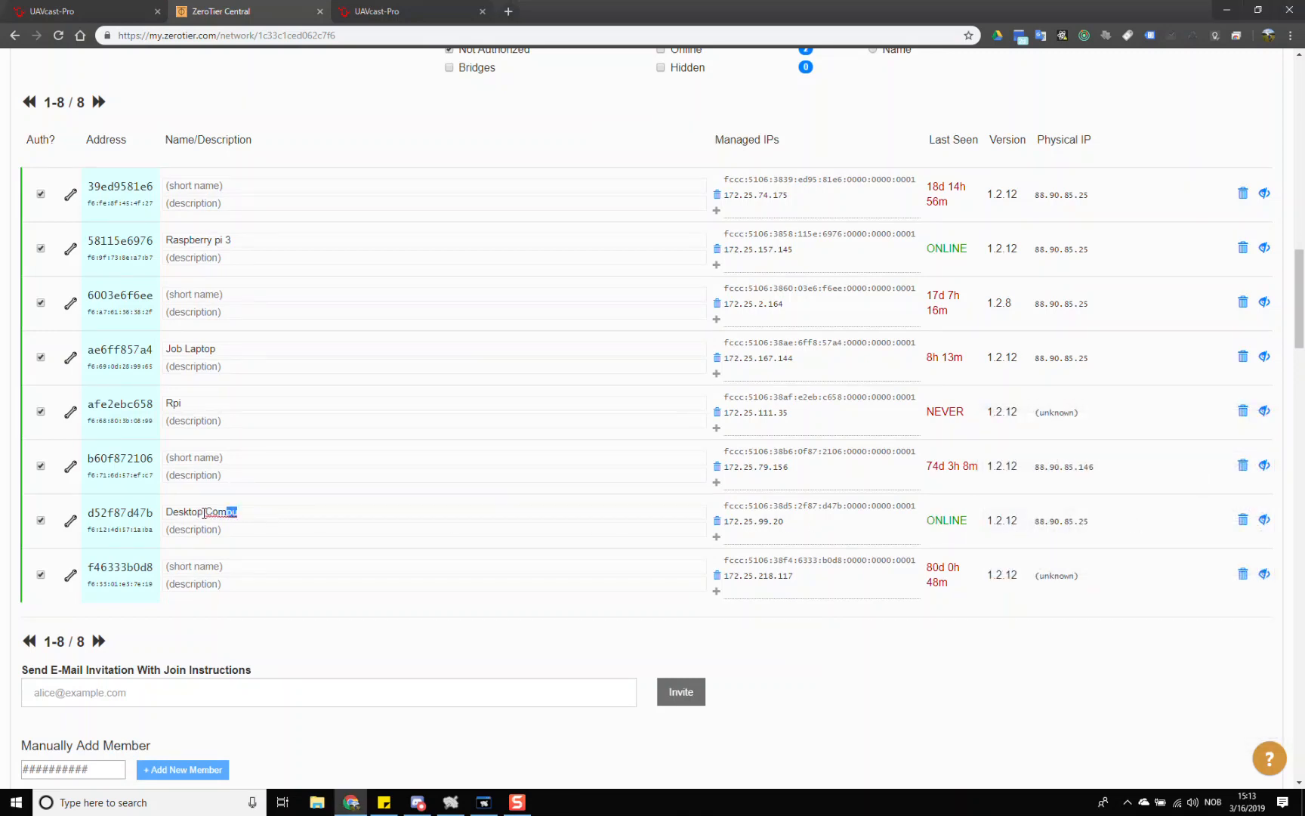
type("Laptop")
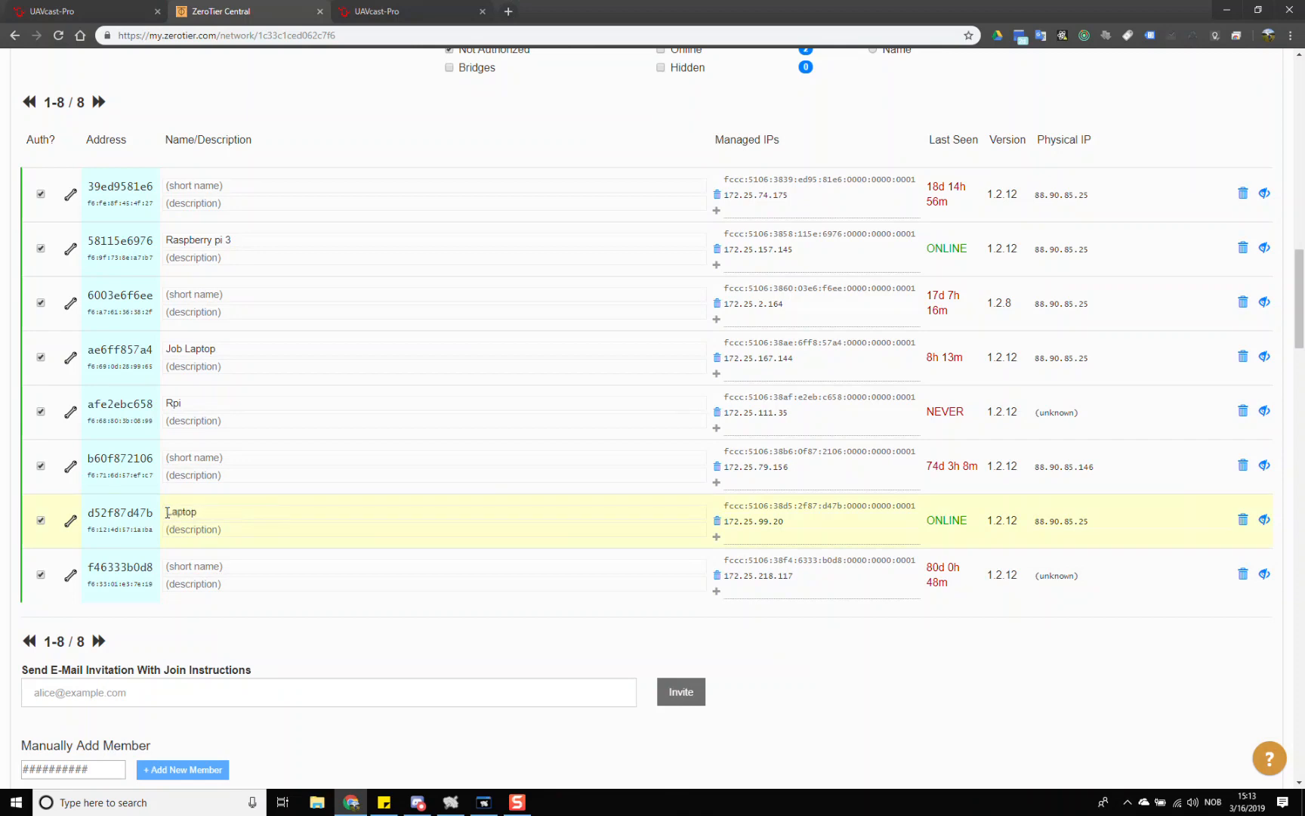
type("Computer")
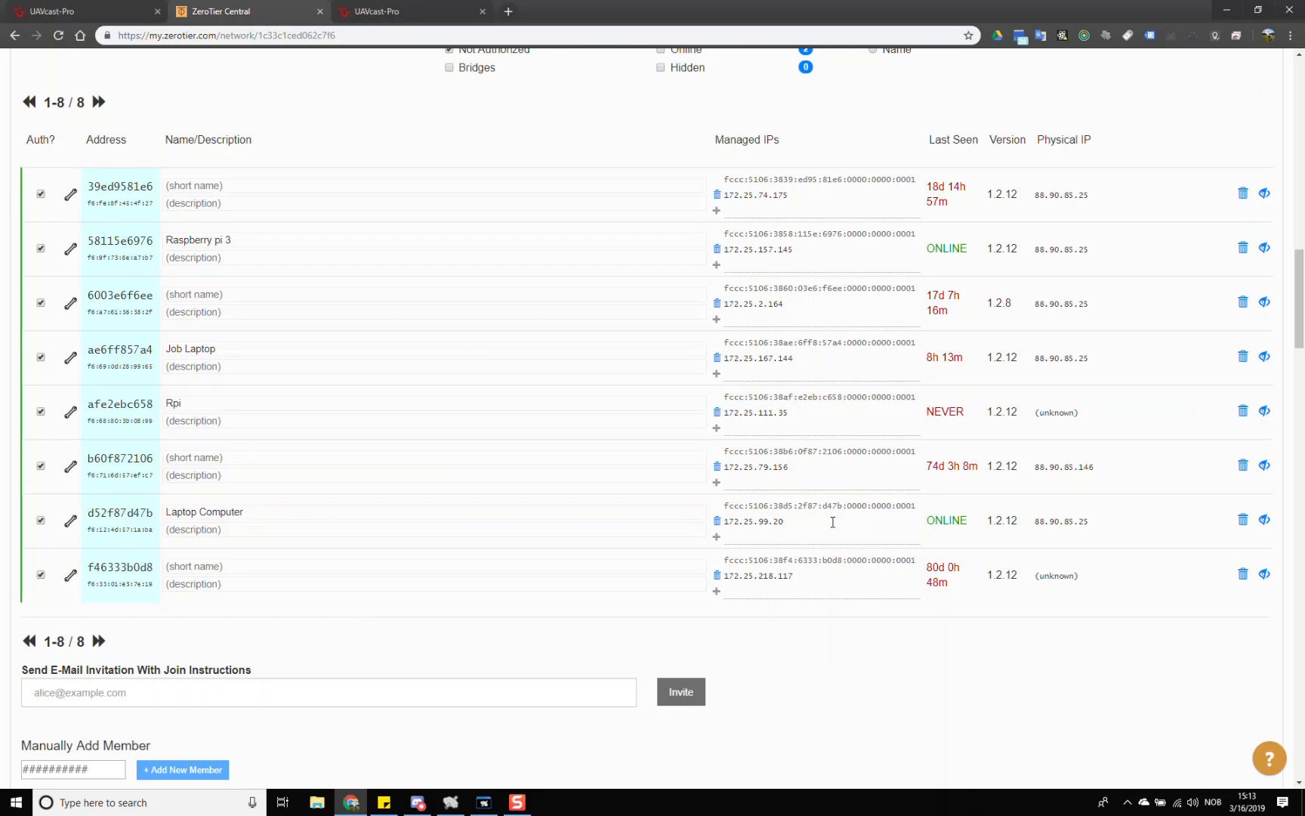
double_click(753, 521)
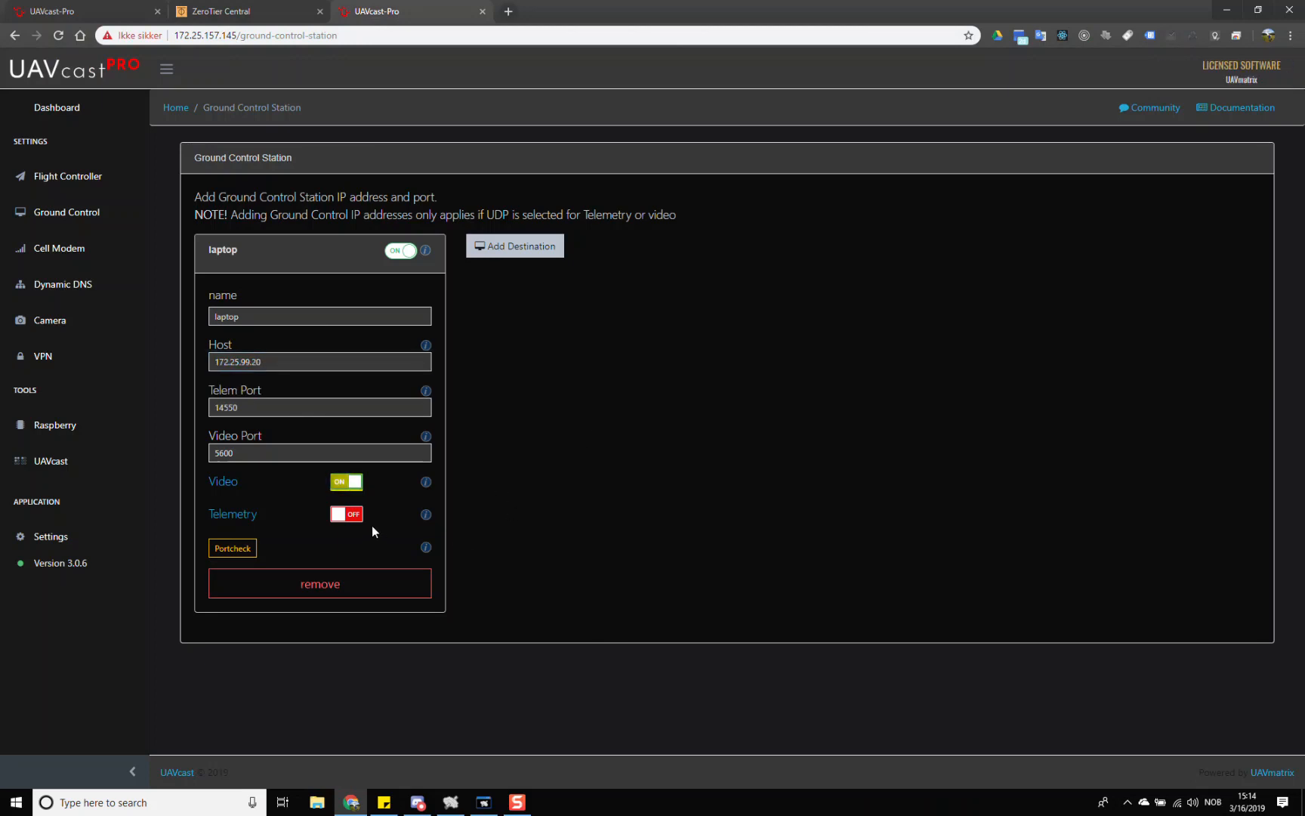
Toggle the laptop destination's video off and back on to restart the stream.
left_click(346, 481)
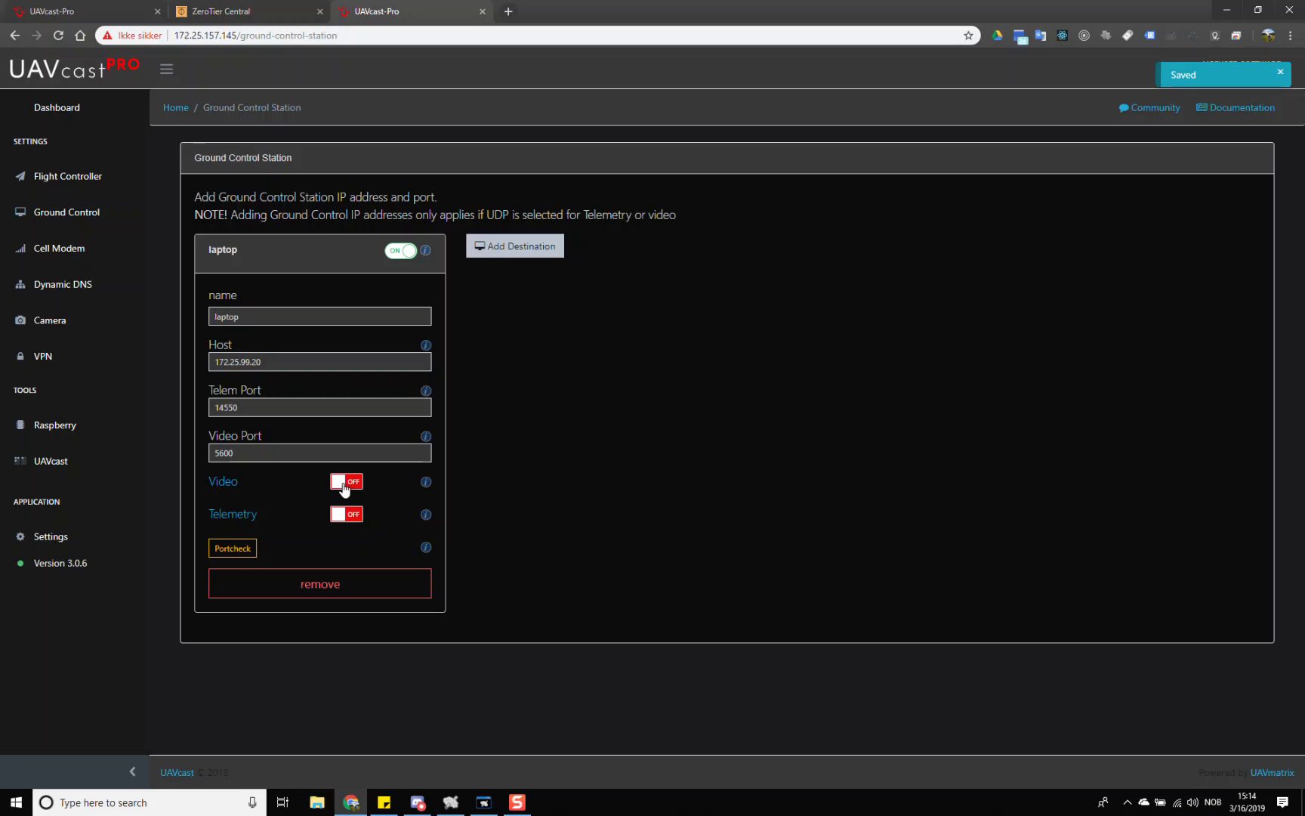
left_click(346, 481)
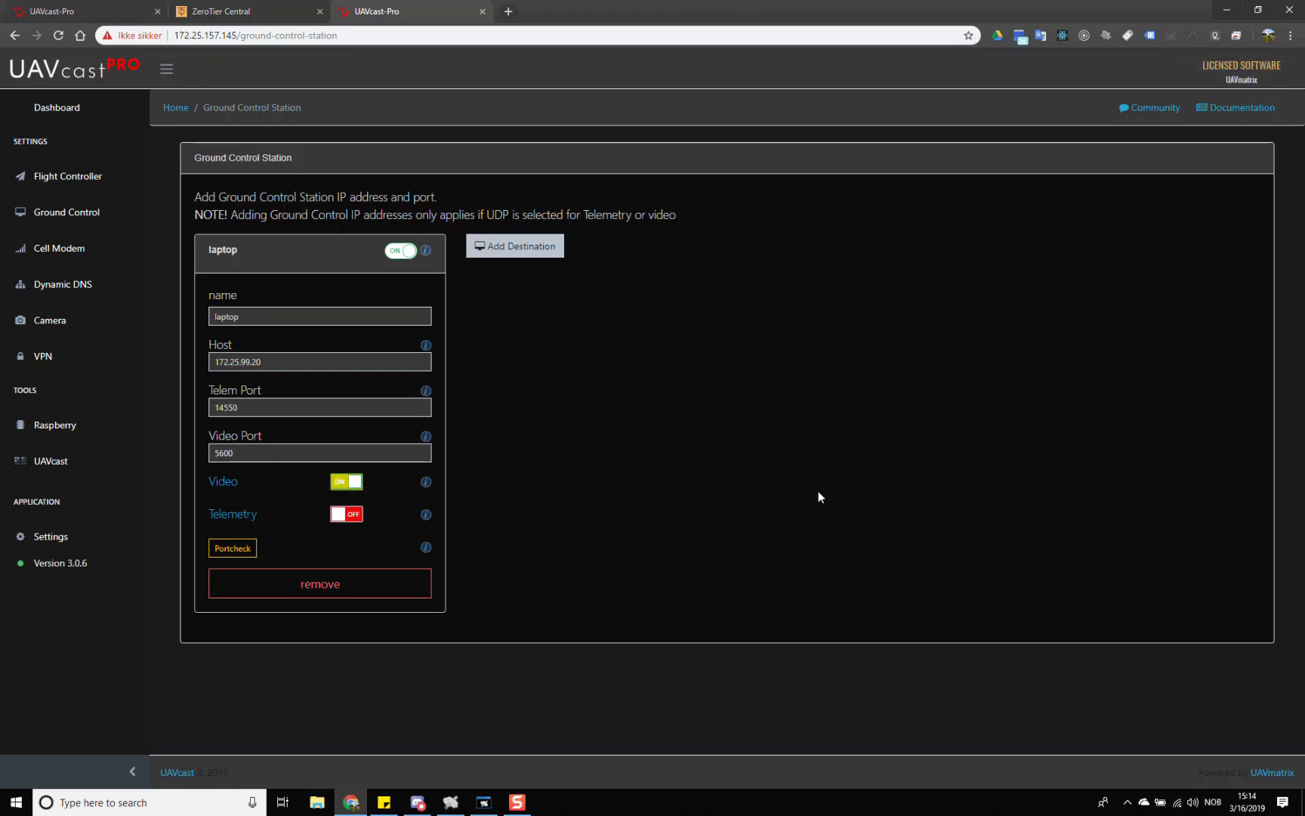
mouse_move(755, 500)
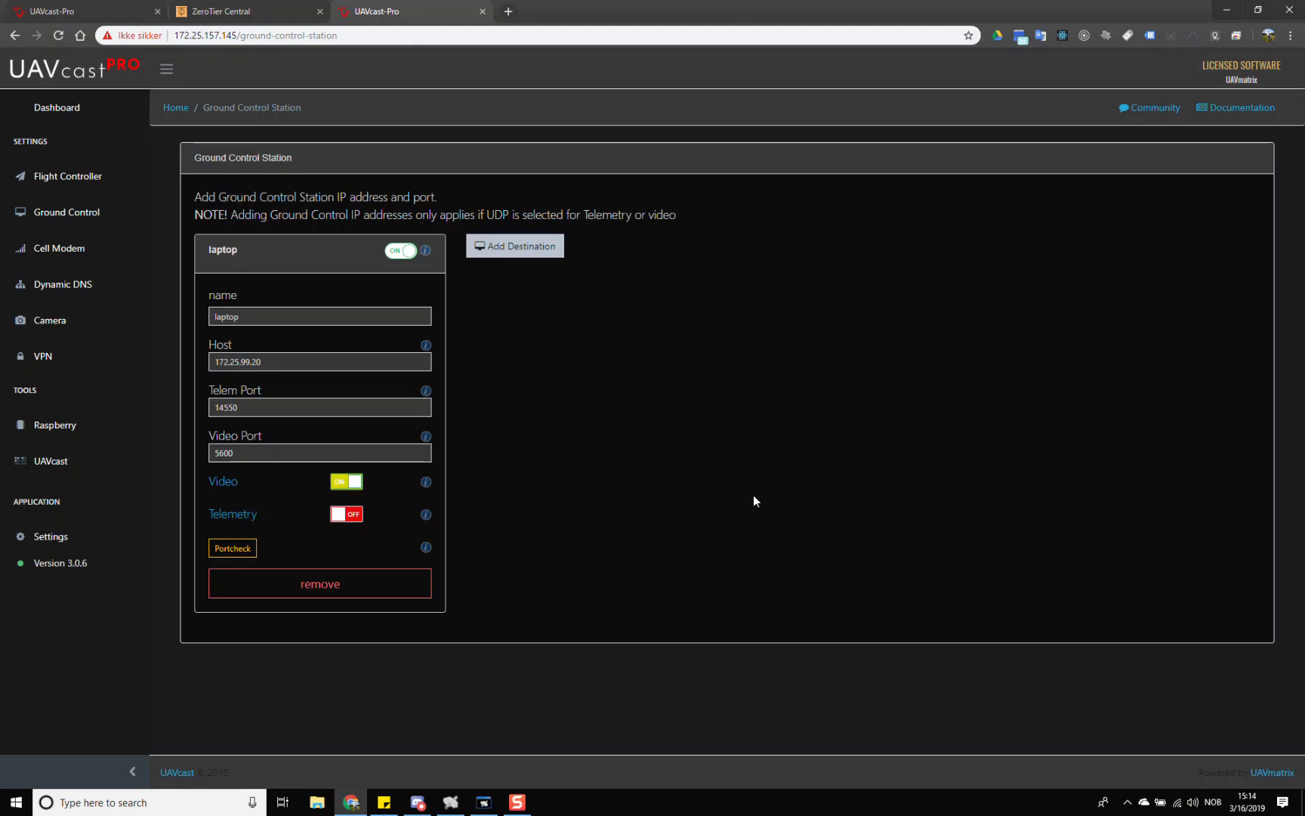
left_click(346, 481)
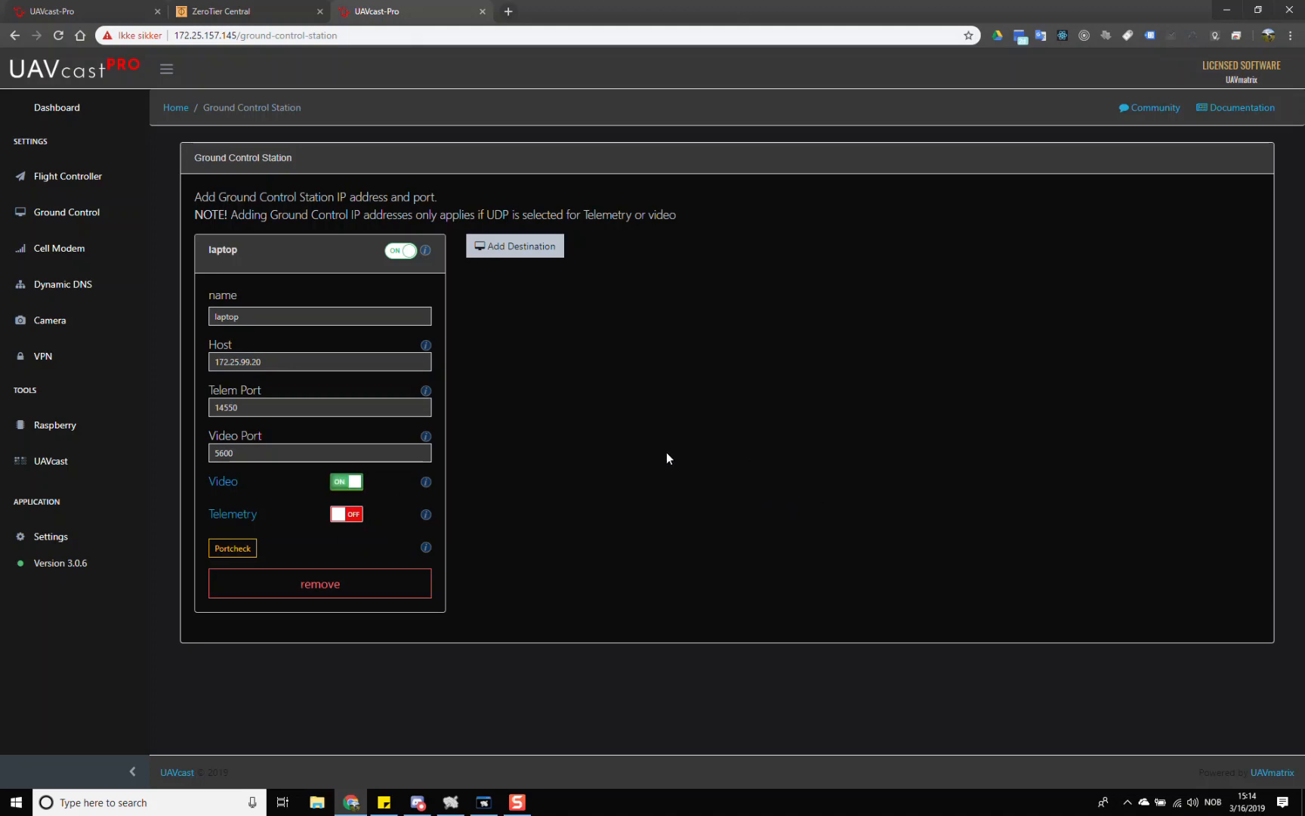
left_click(108, 801)
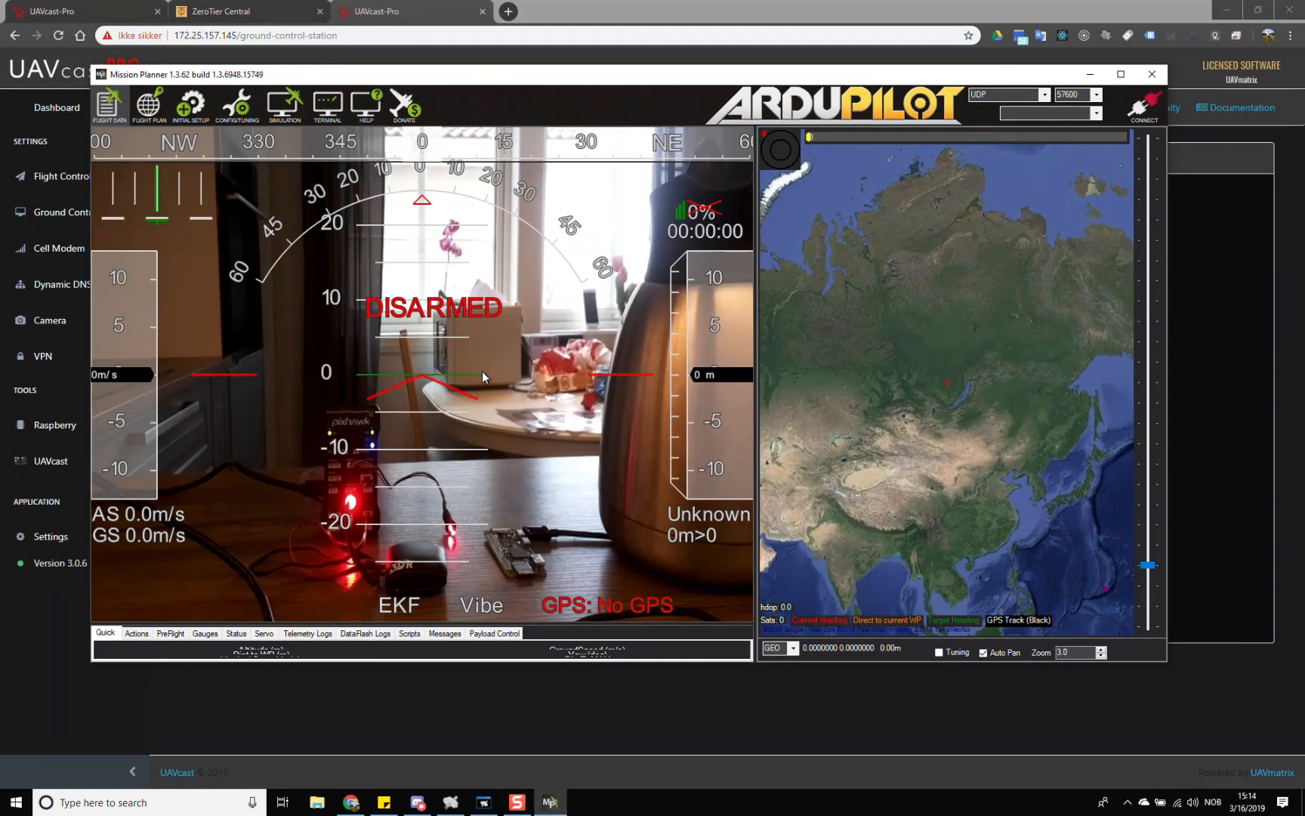
left_click(1120, 74)
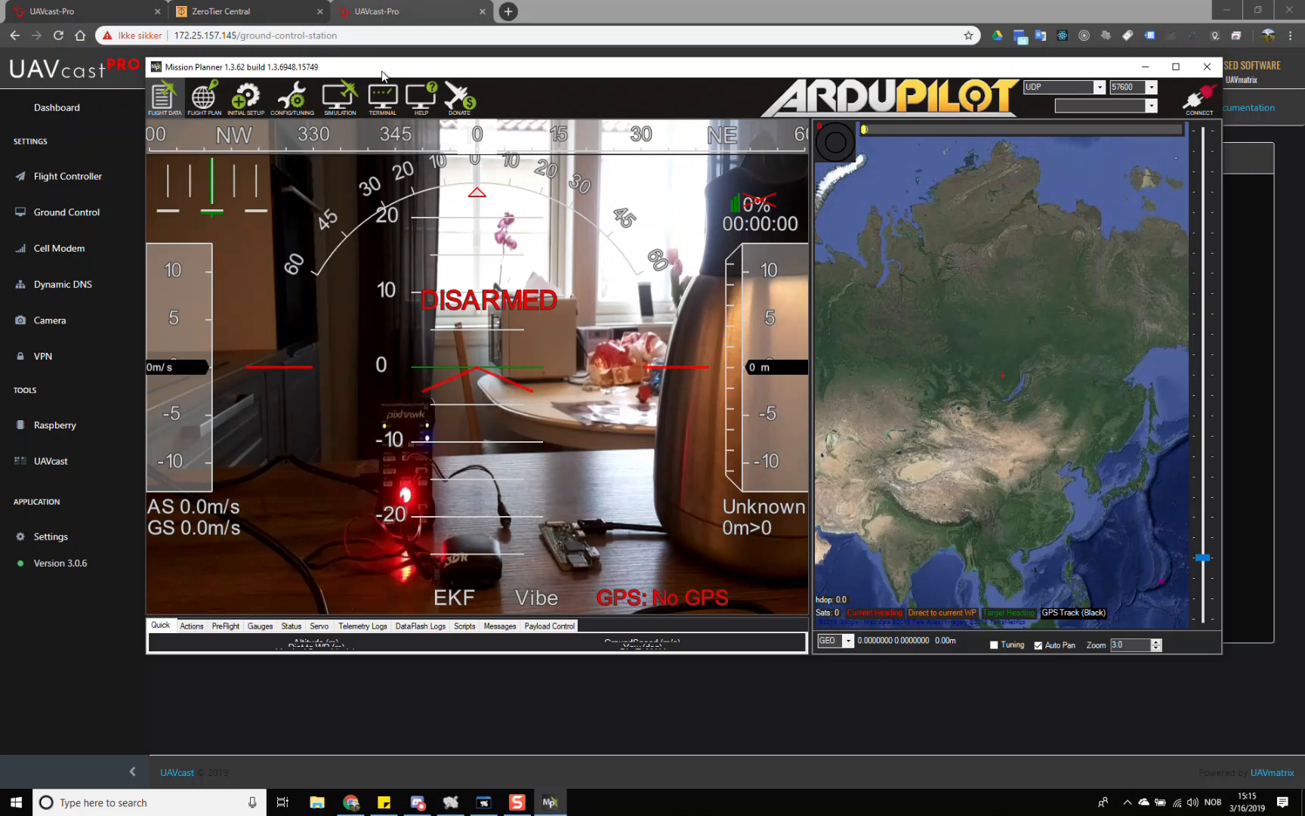
mouse_move(1038, 56)
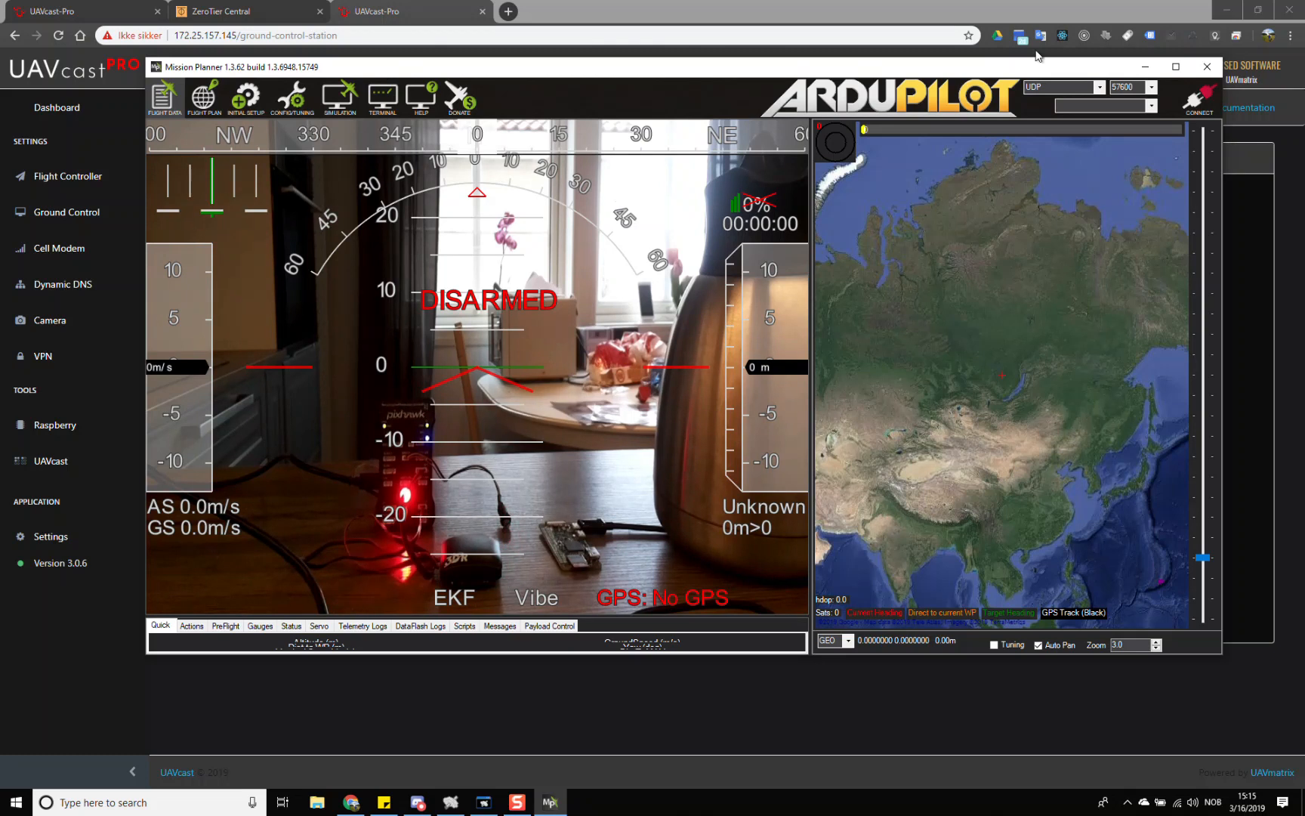
mouse_move(1207, 66)
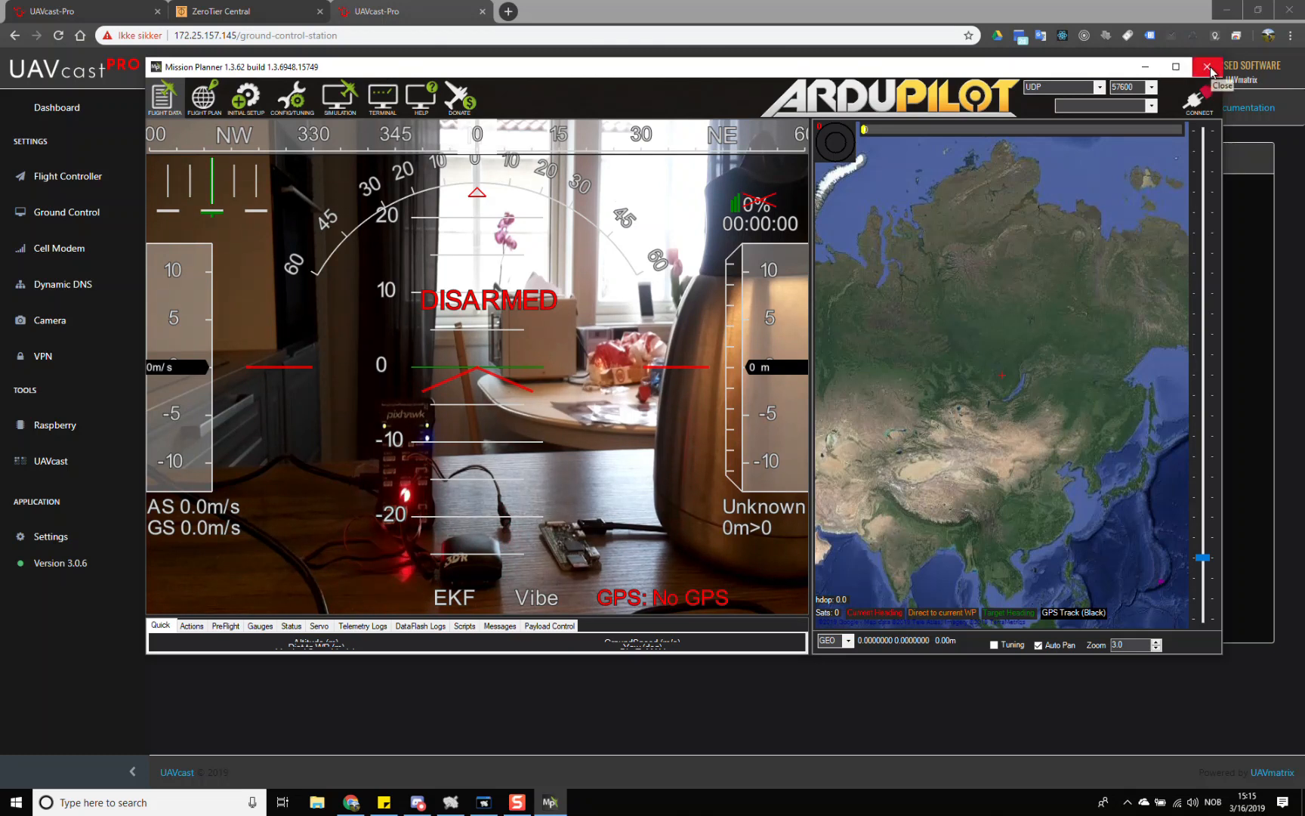
left_click(1210, 66)
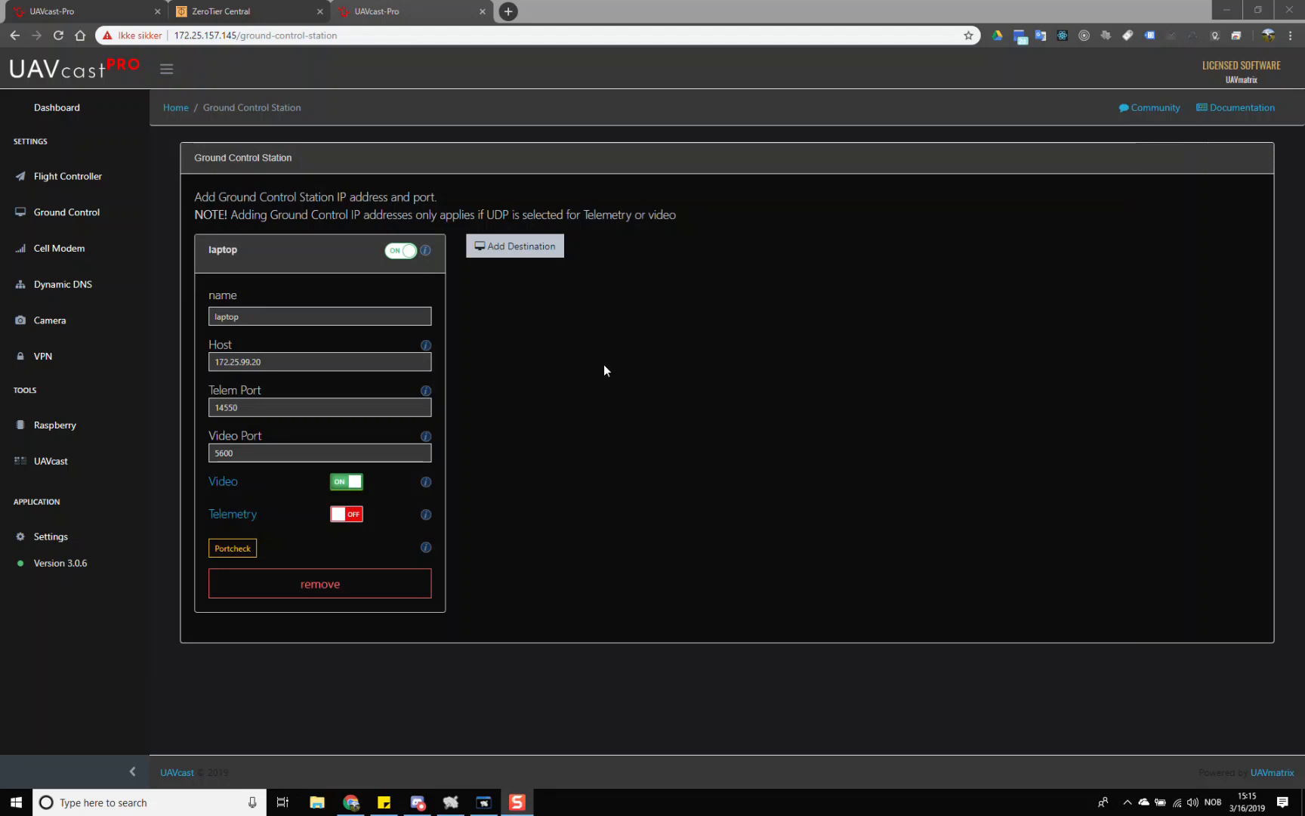
mouse_move(687, 68)
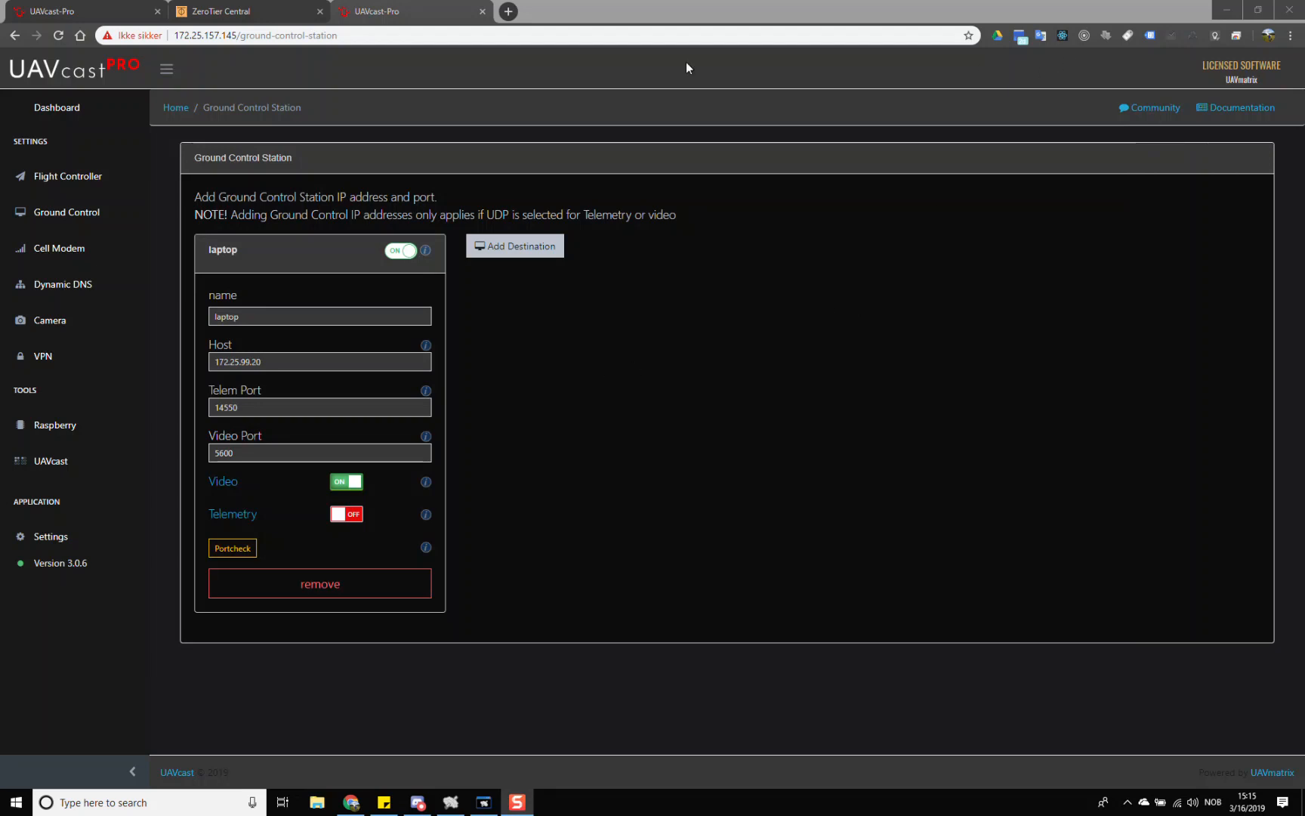
left_click(506, 11)
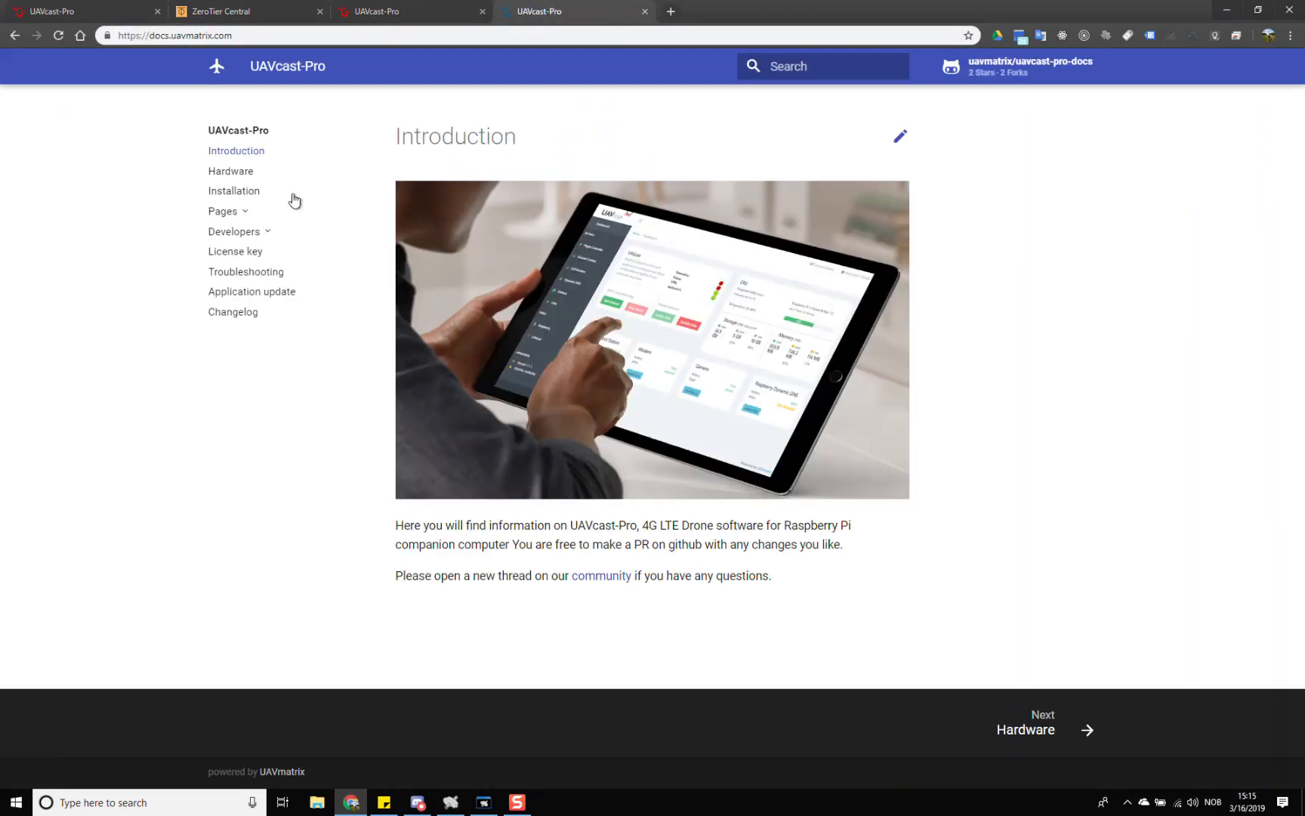
Open the docs' Camera page and scroll to the Windows gstreamer section.
left_click(234, 332)
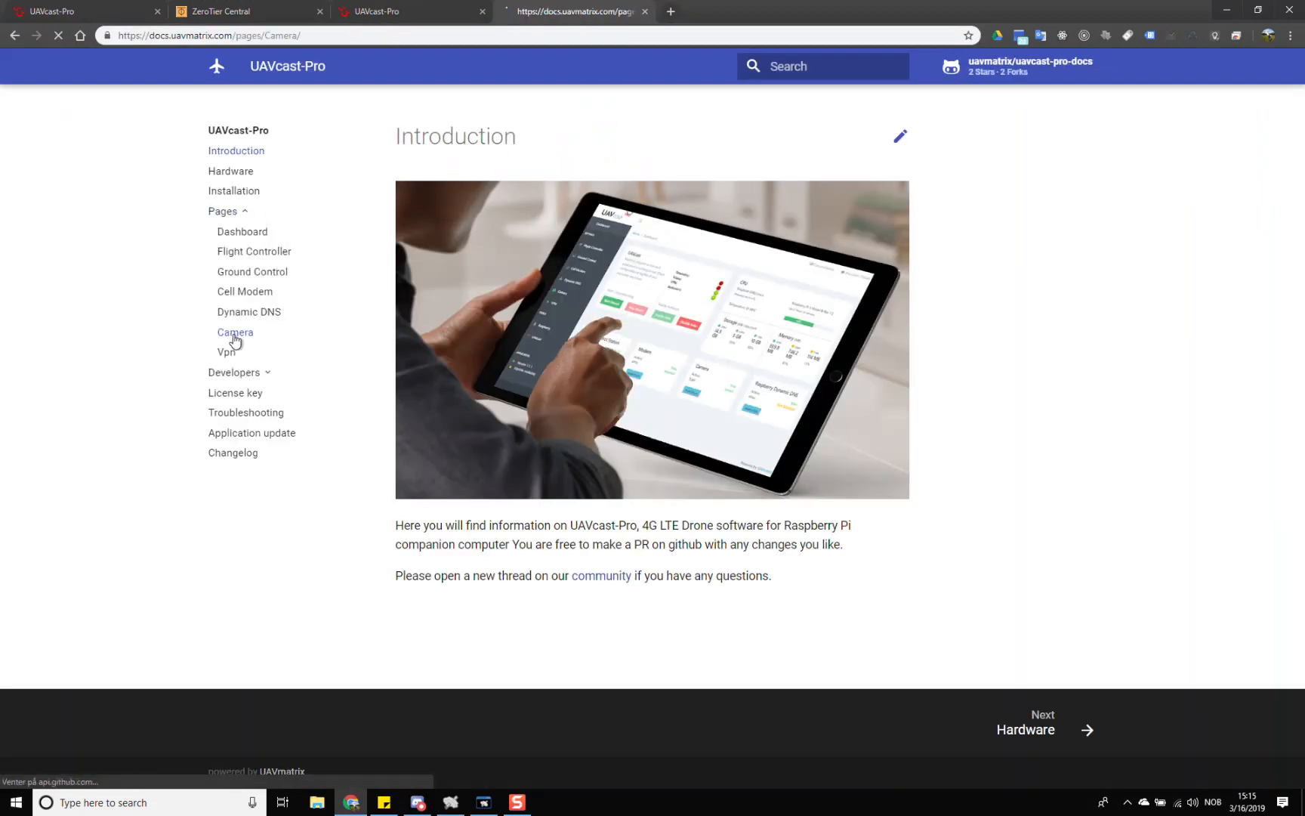
left_click(235, 333)
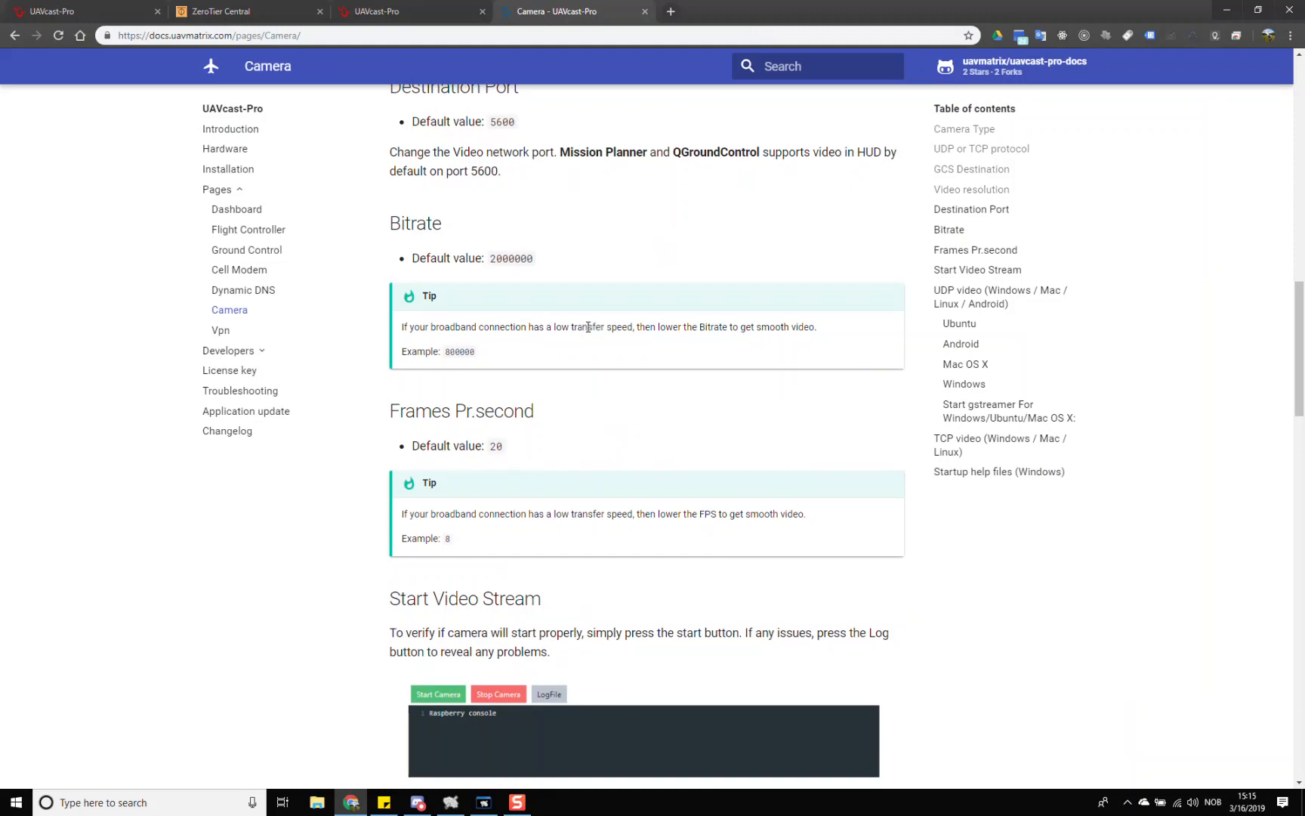
scroll("down", 3)
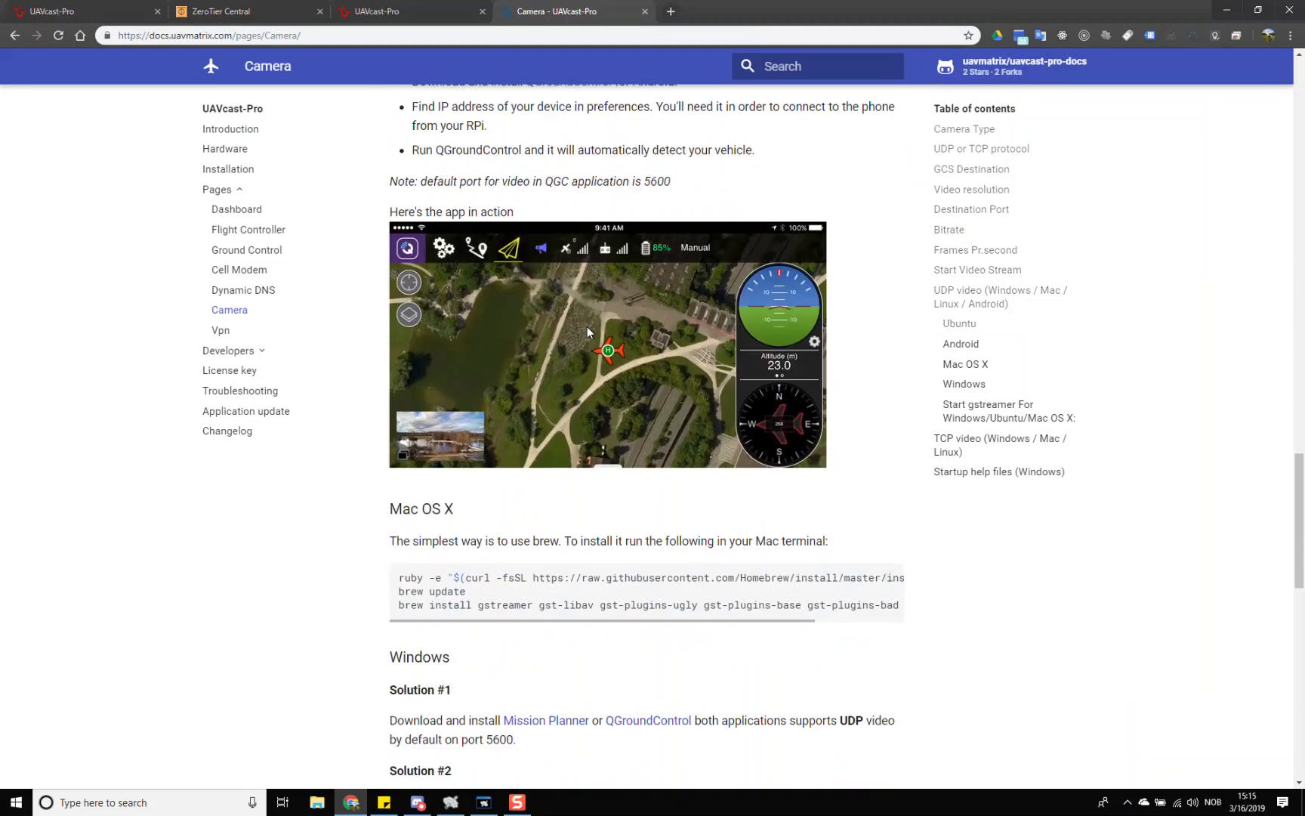
scroll("down", 3)
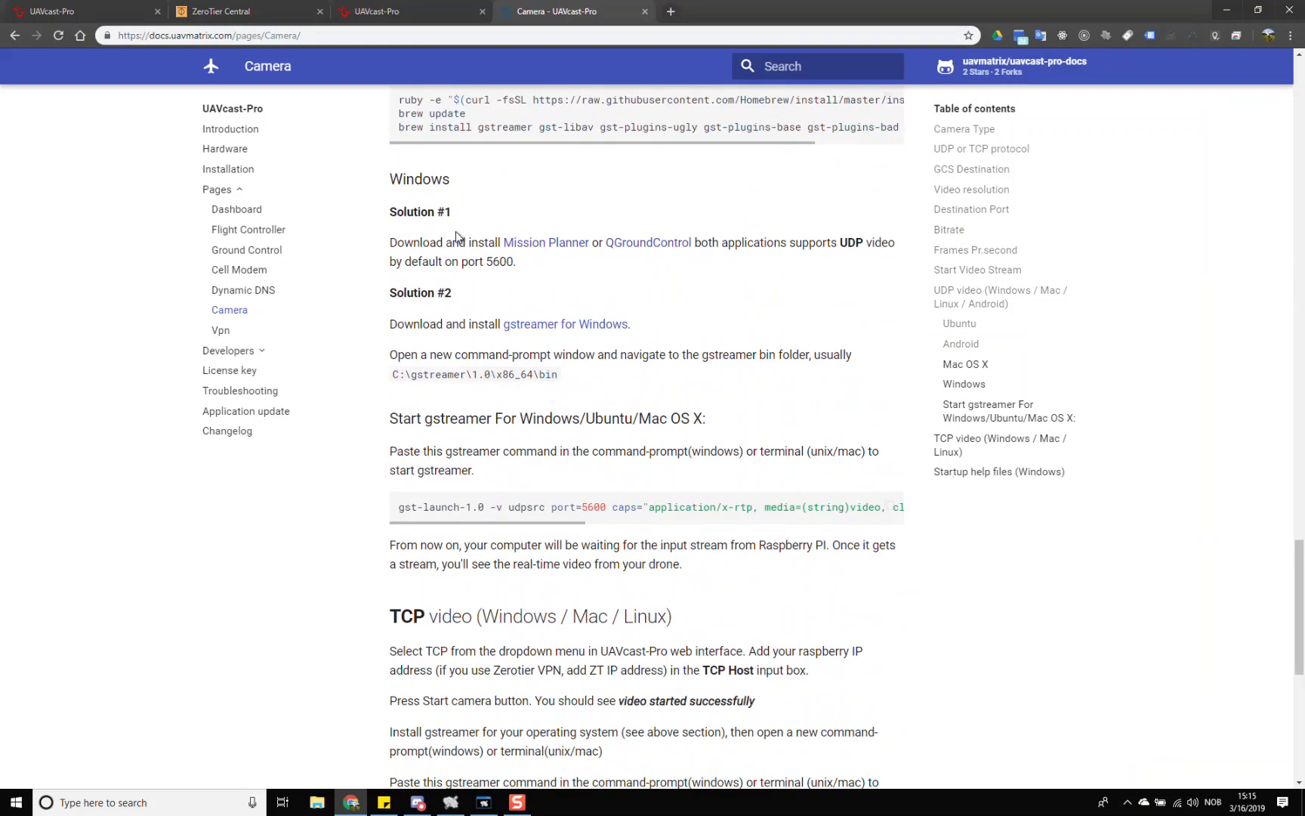
scroll("down", 3)
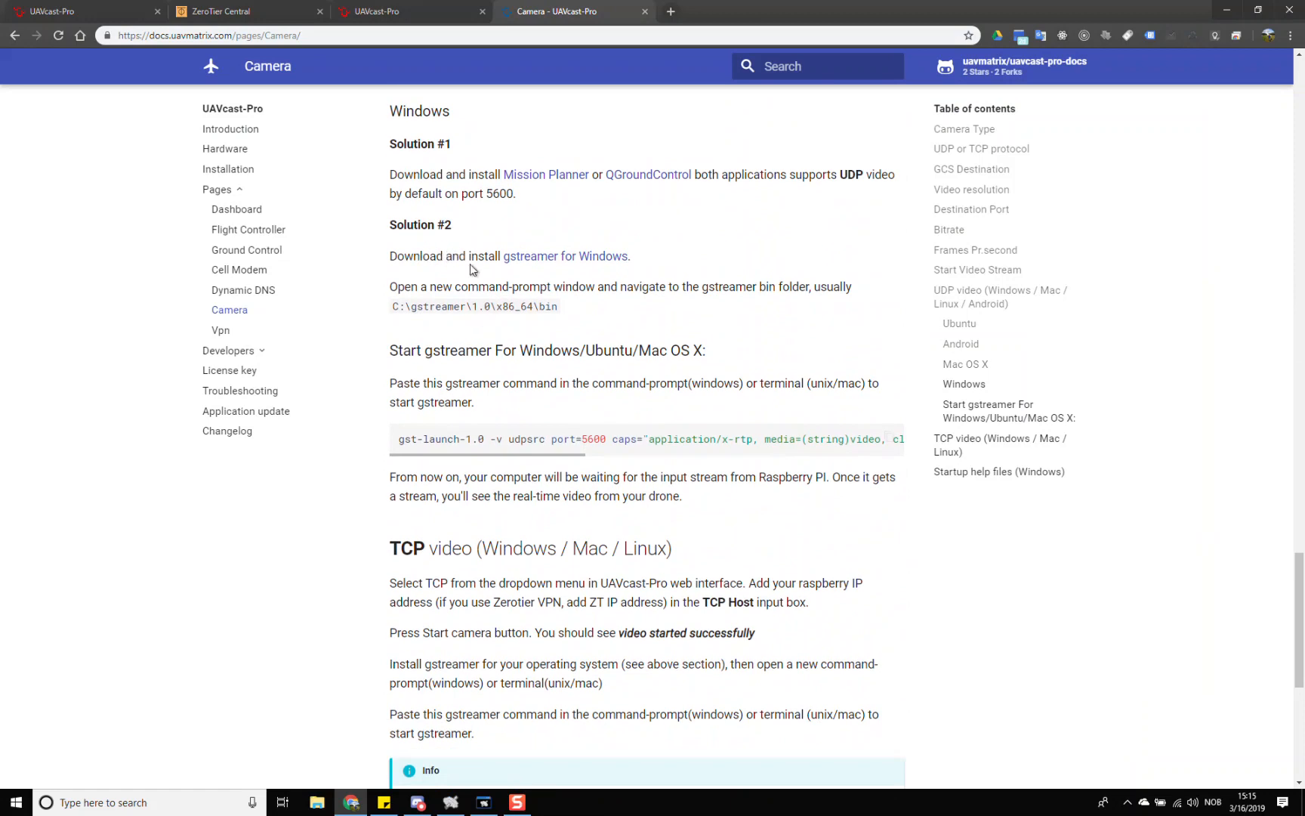
Start downloading the GStreamer for Windows installer, then cancel the download.
right_click(565, 256)
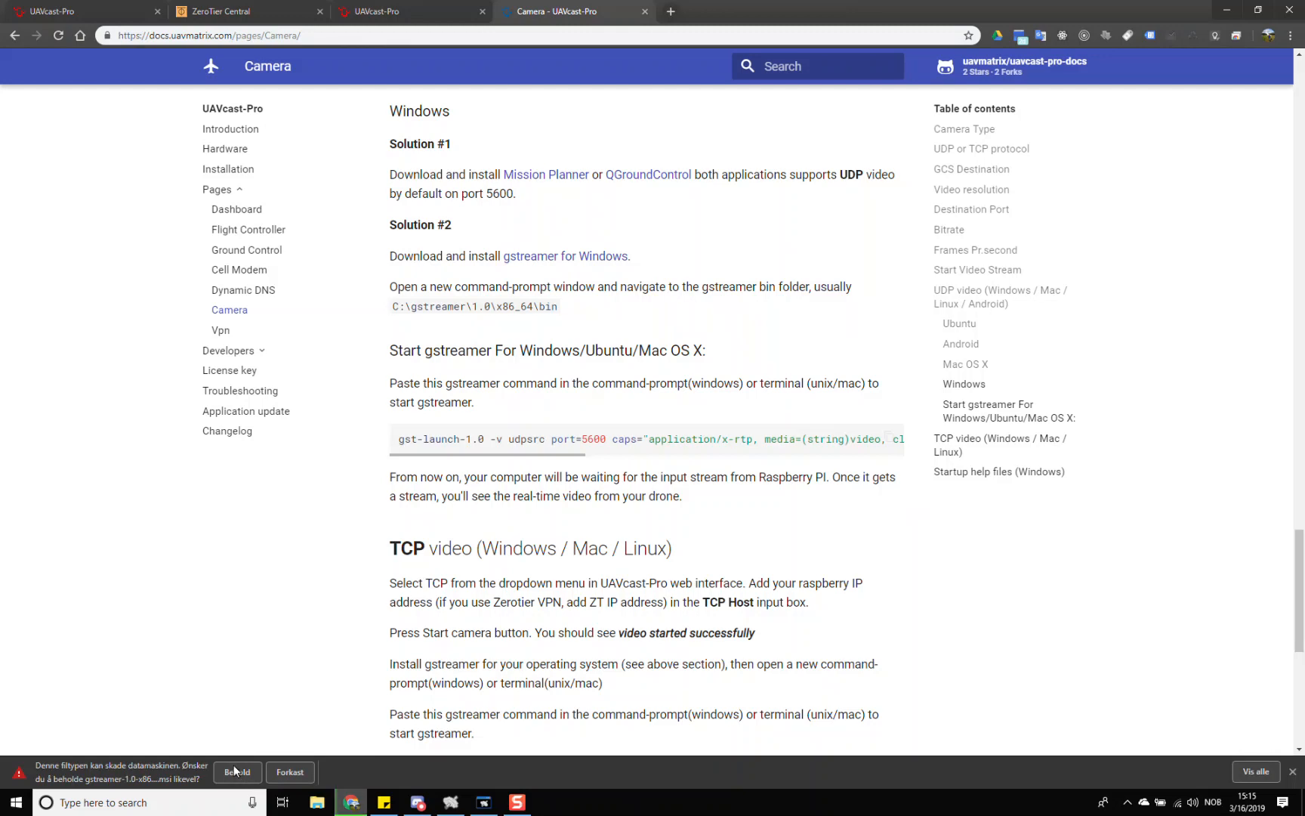
left_click(236, 772)
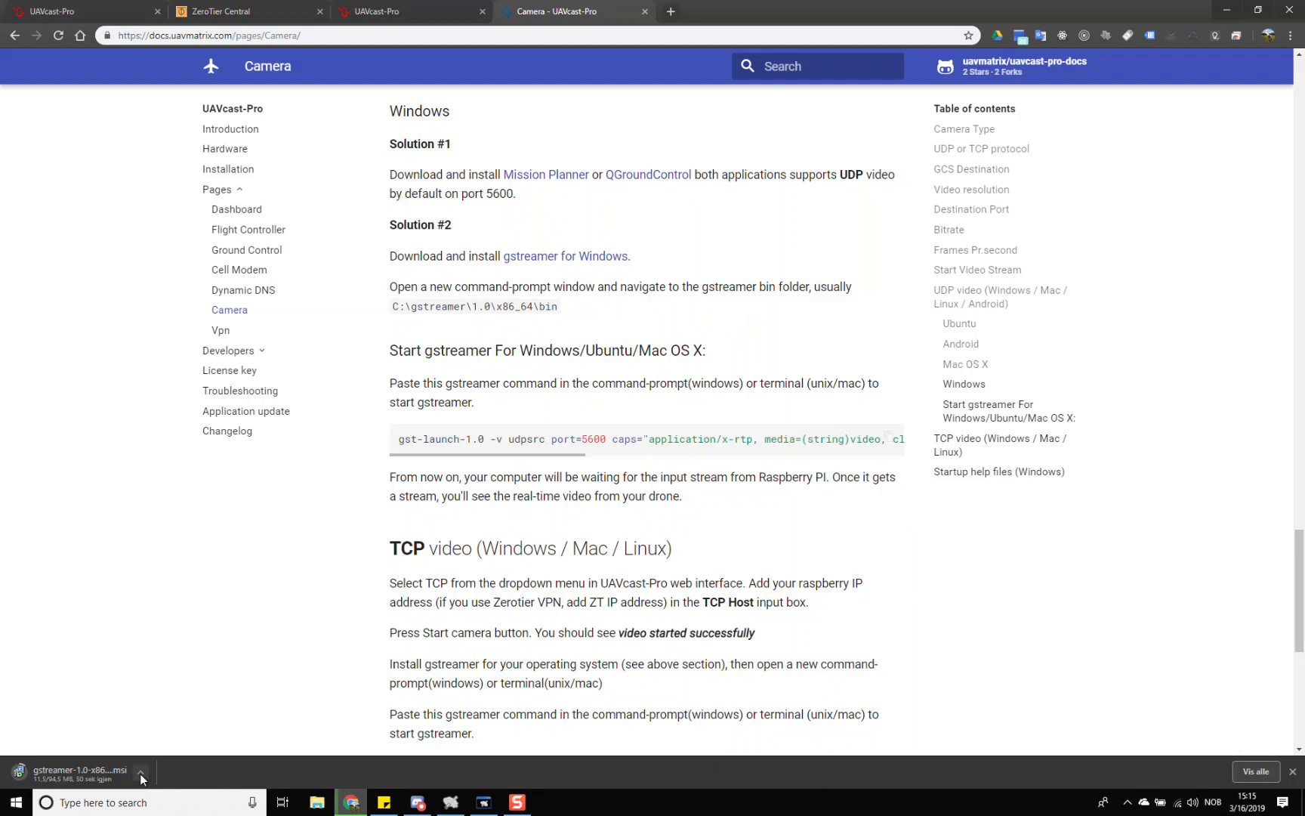
left_click(140, 775)
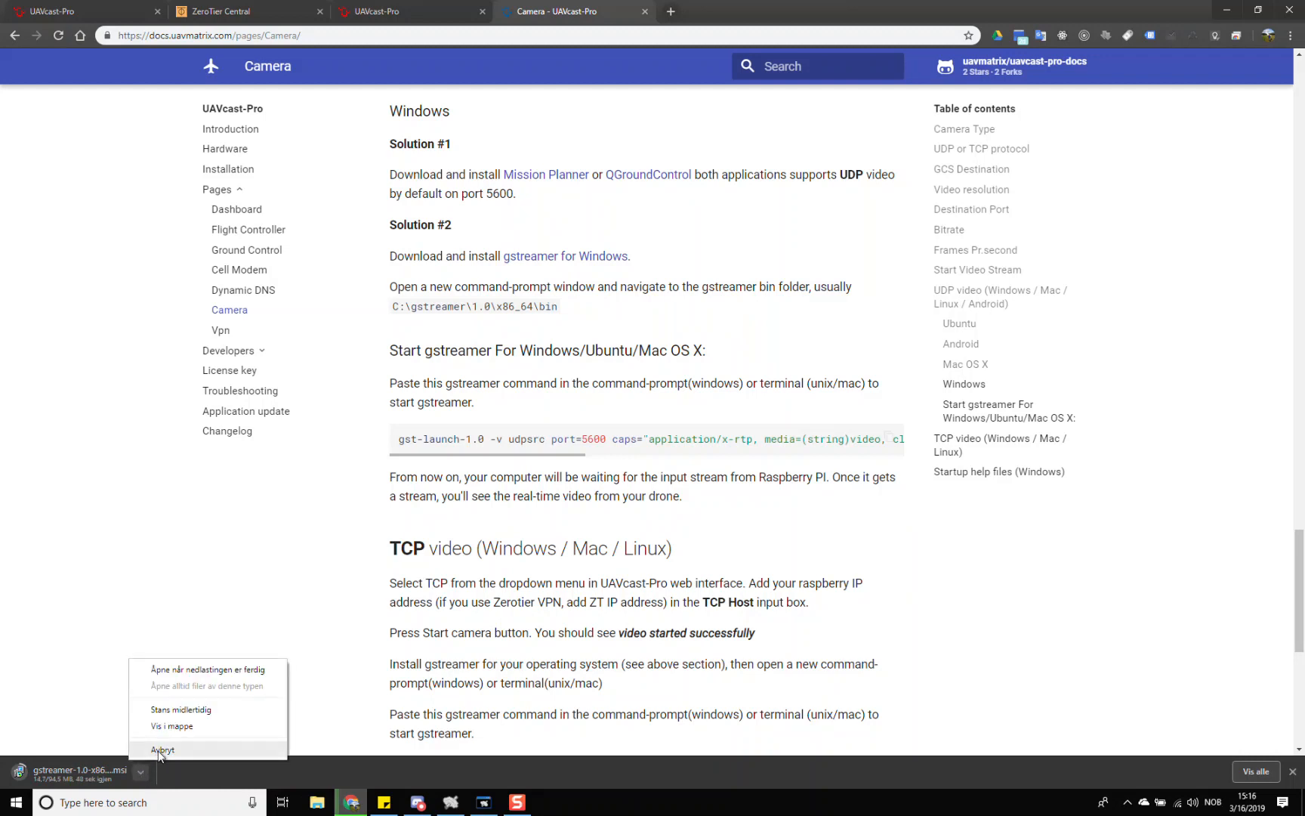
left_click(163, 750)
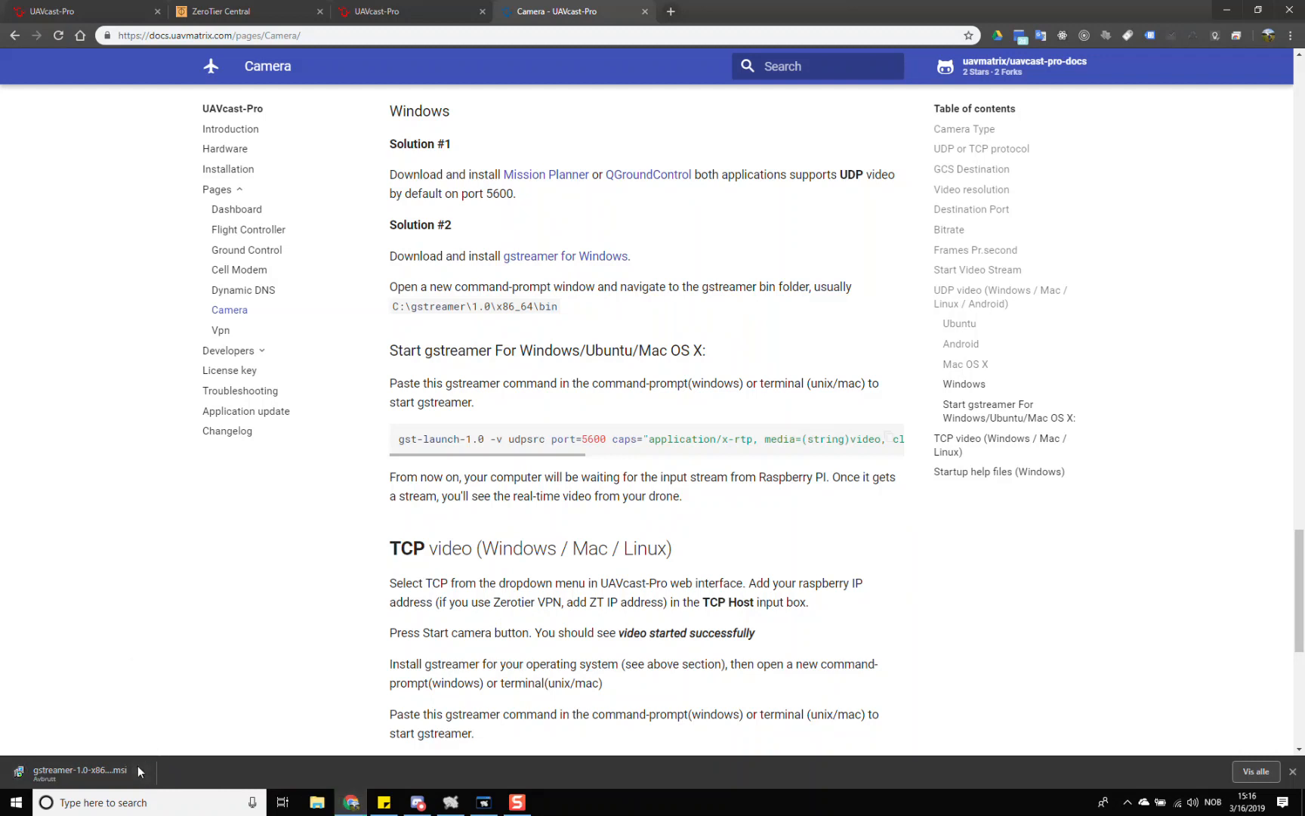
mouse_move(74, 770)
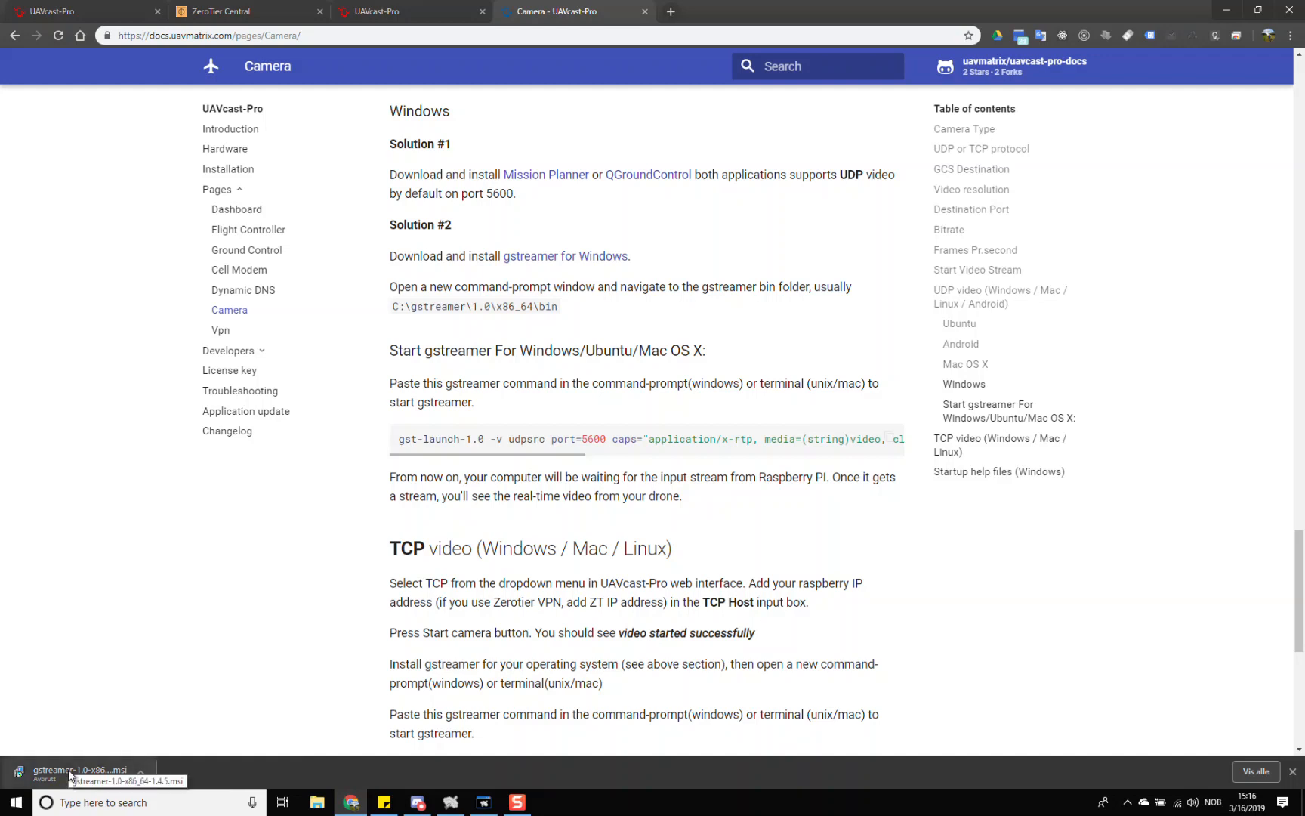
mouse_move(89, 773)
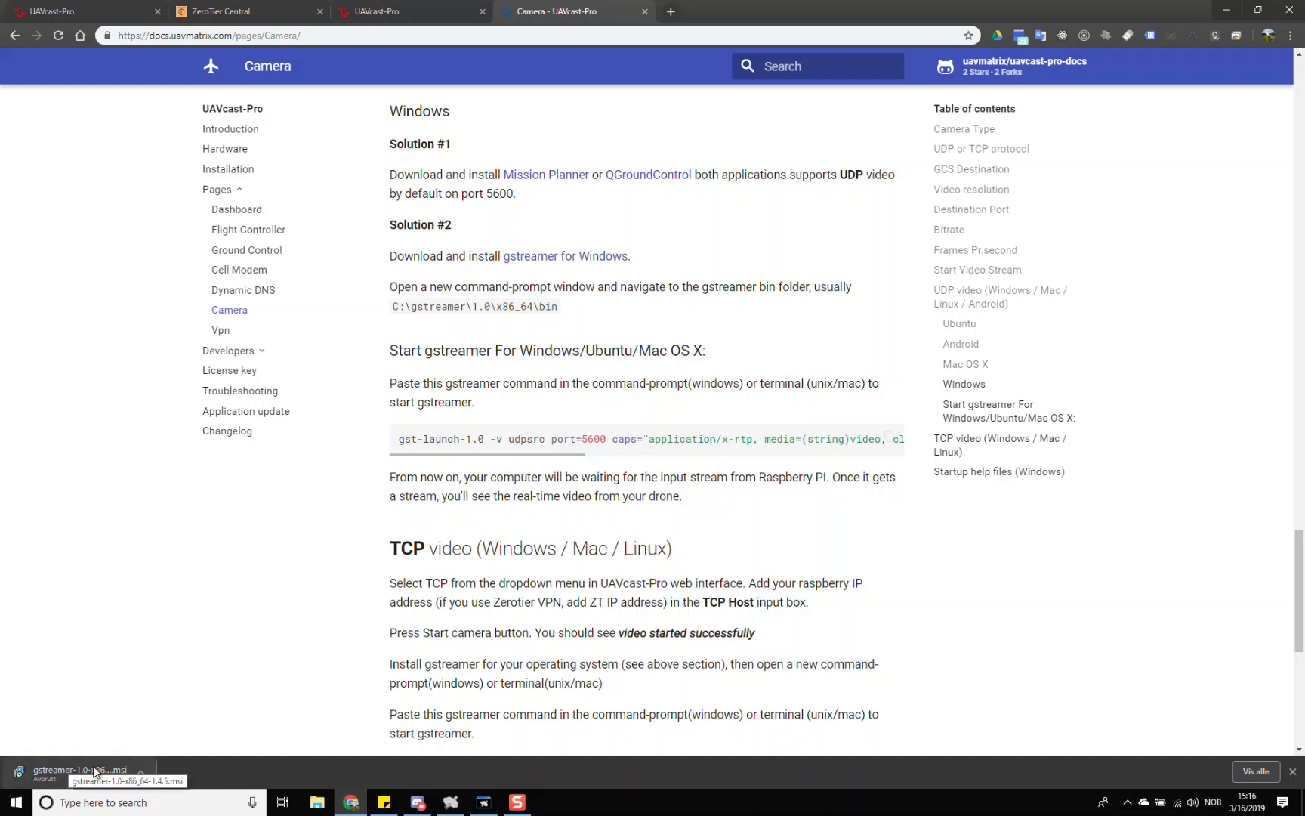
mouse_move(237, 504)
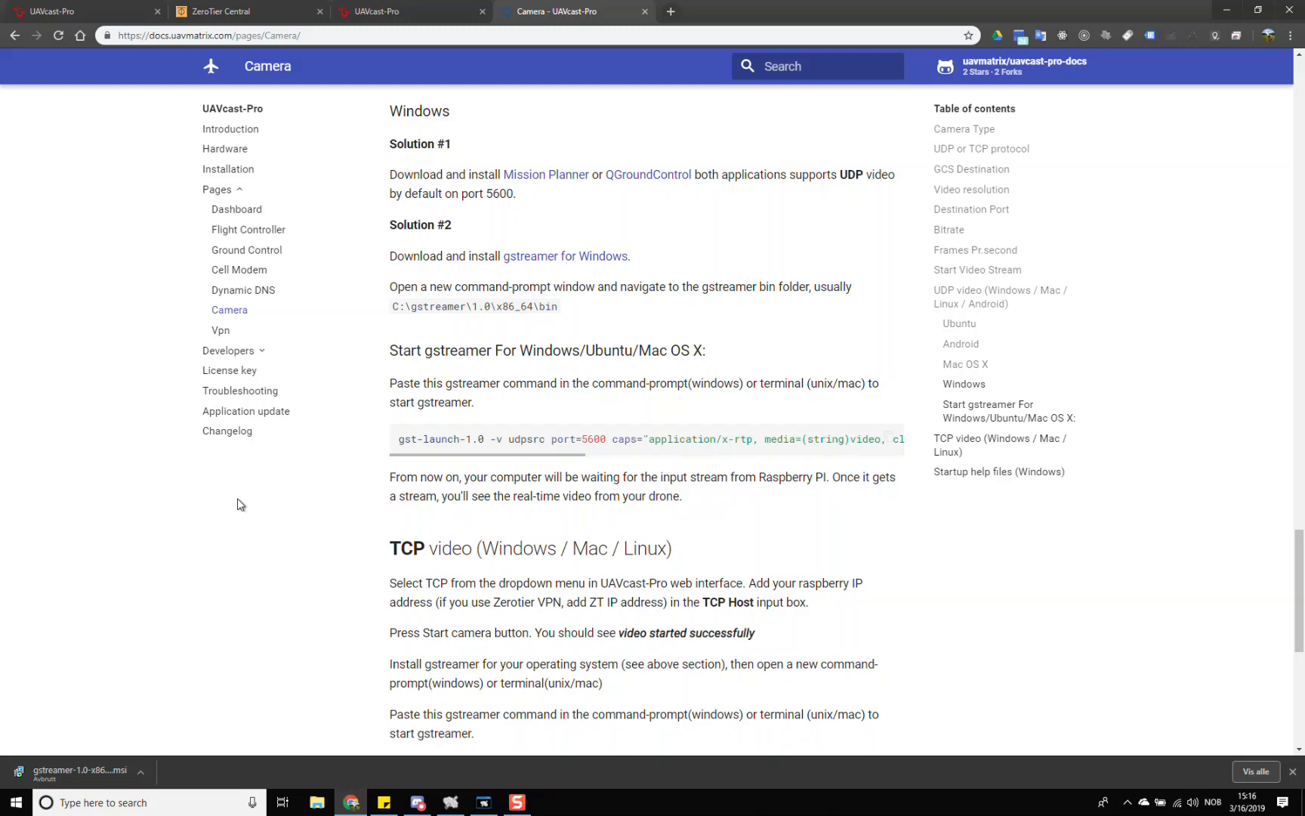
mouse_move(277, 493)
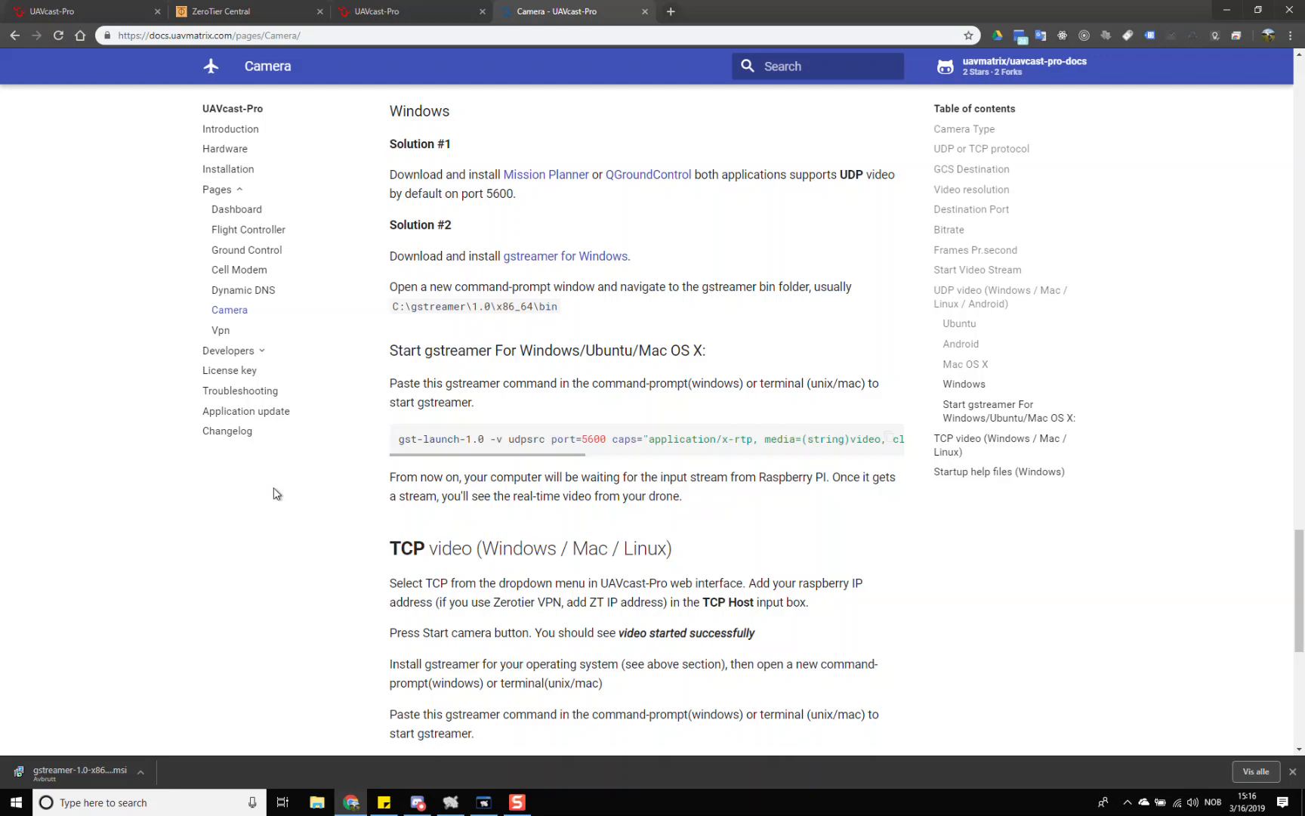
mouse_move(298, 489)
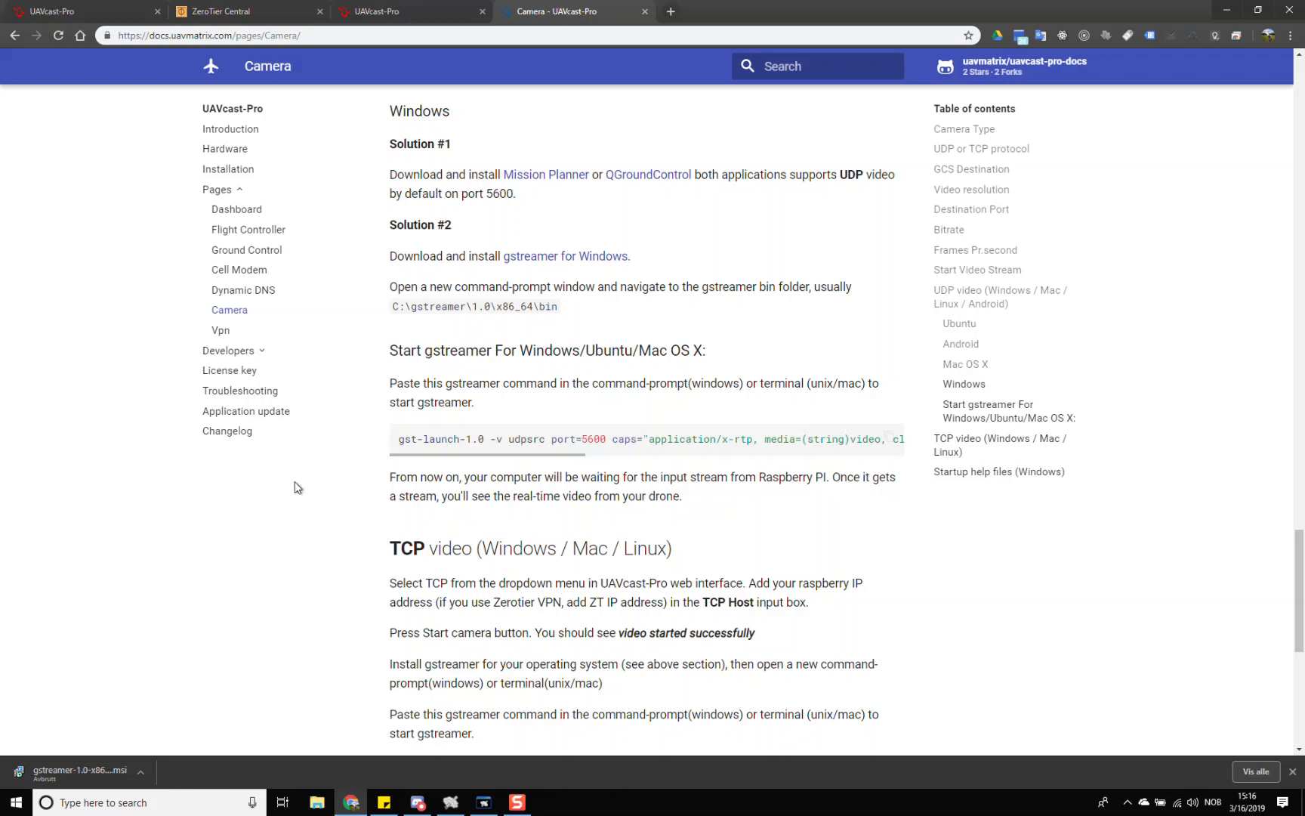
mouse_move(1238, 772)
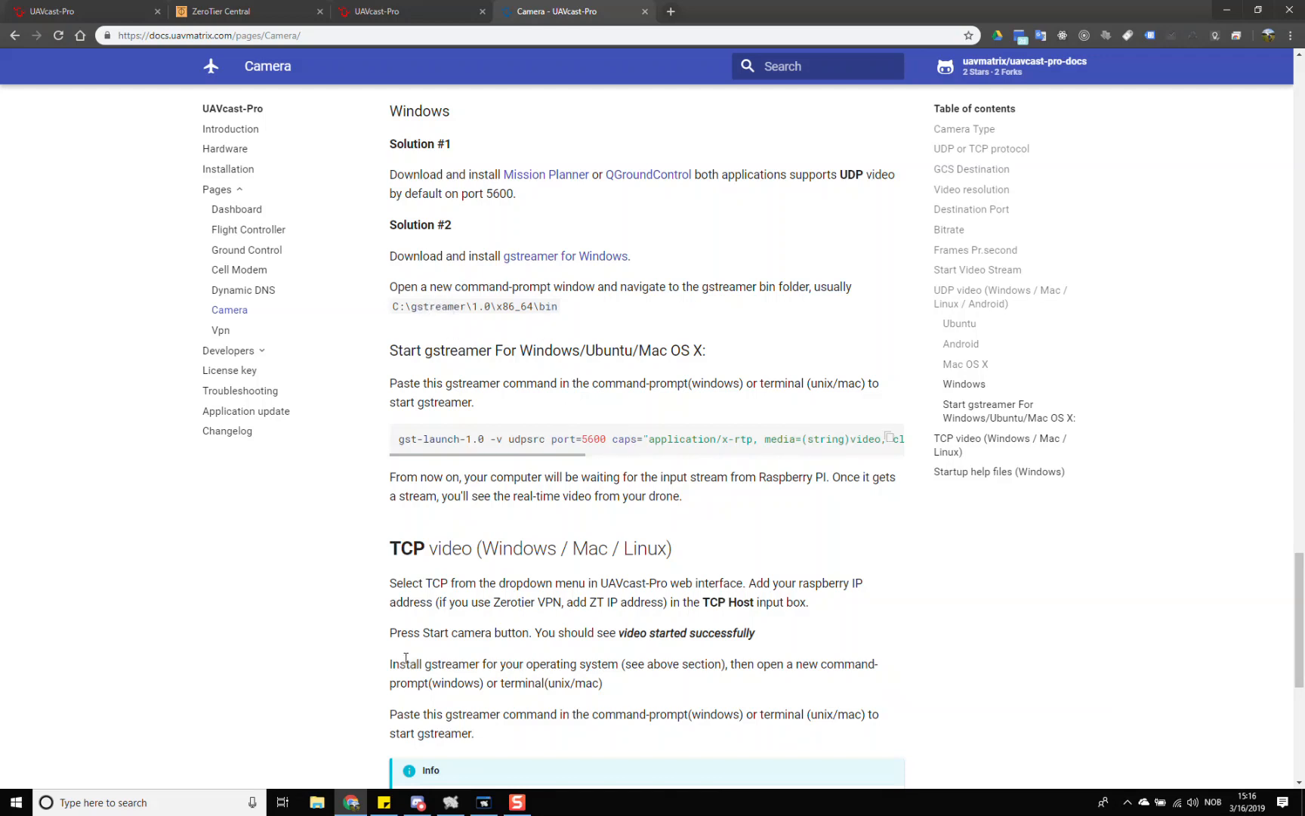
Open Command Prompt, go to the drive root, and cd into gstreamer.
left_click(125, 801)
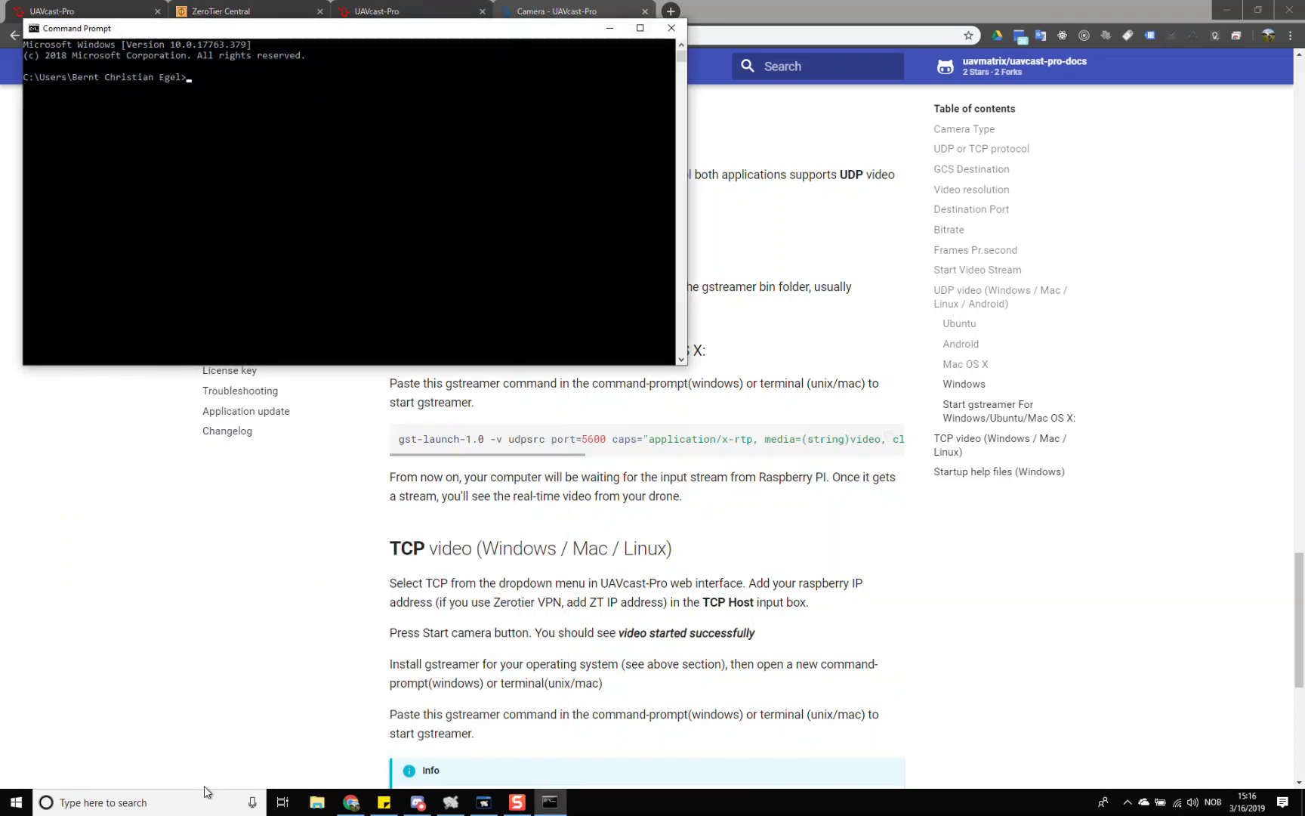
key("Return")
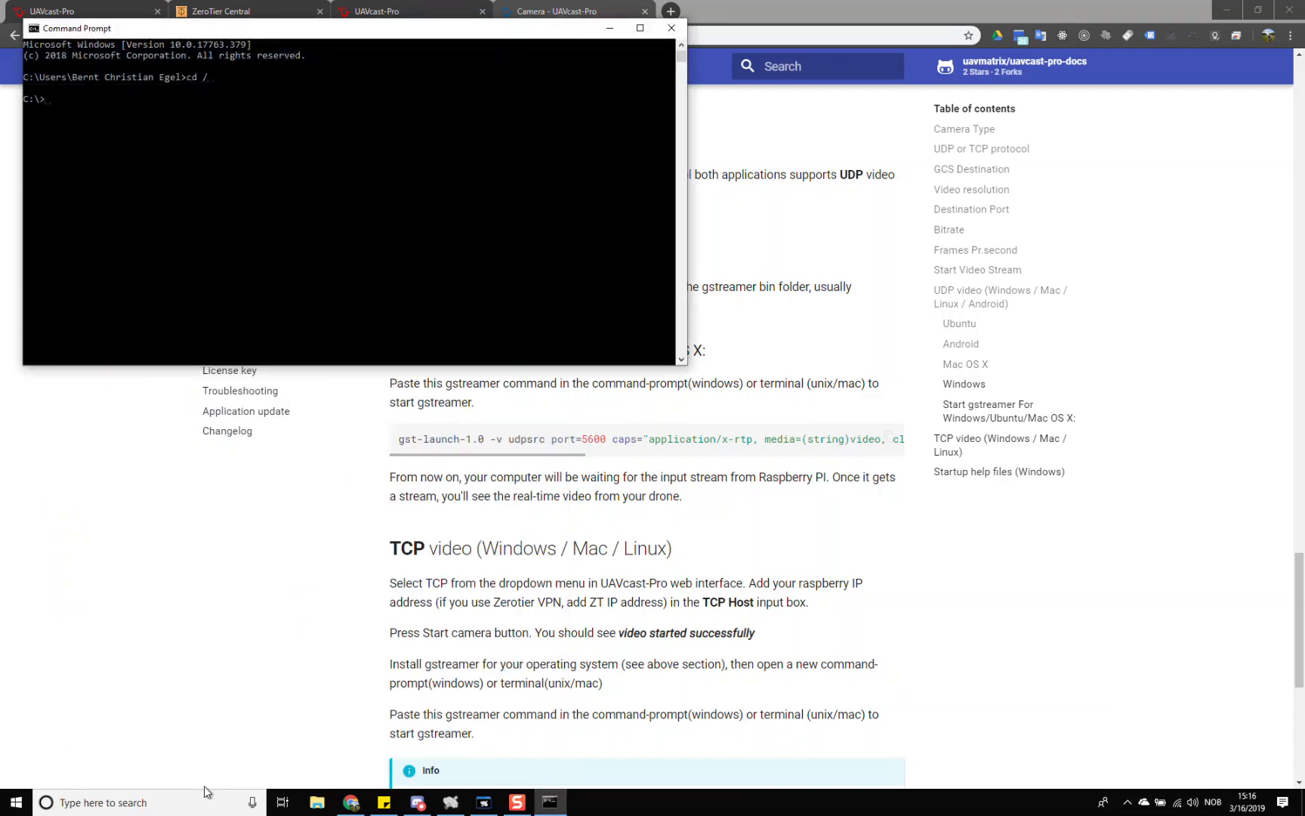
type("cd gstreamer")
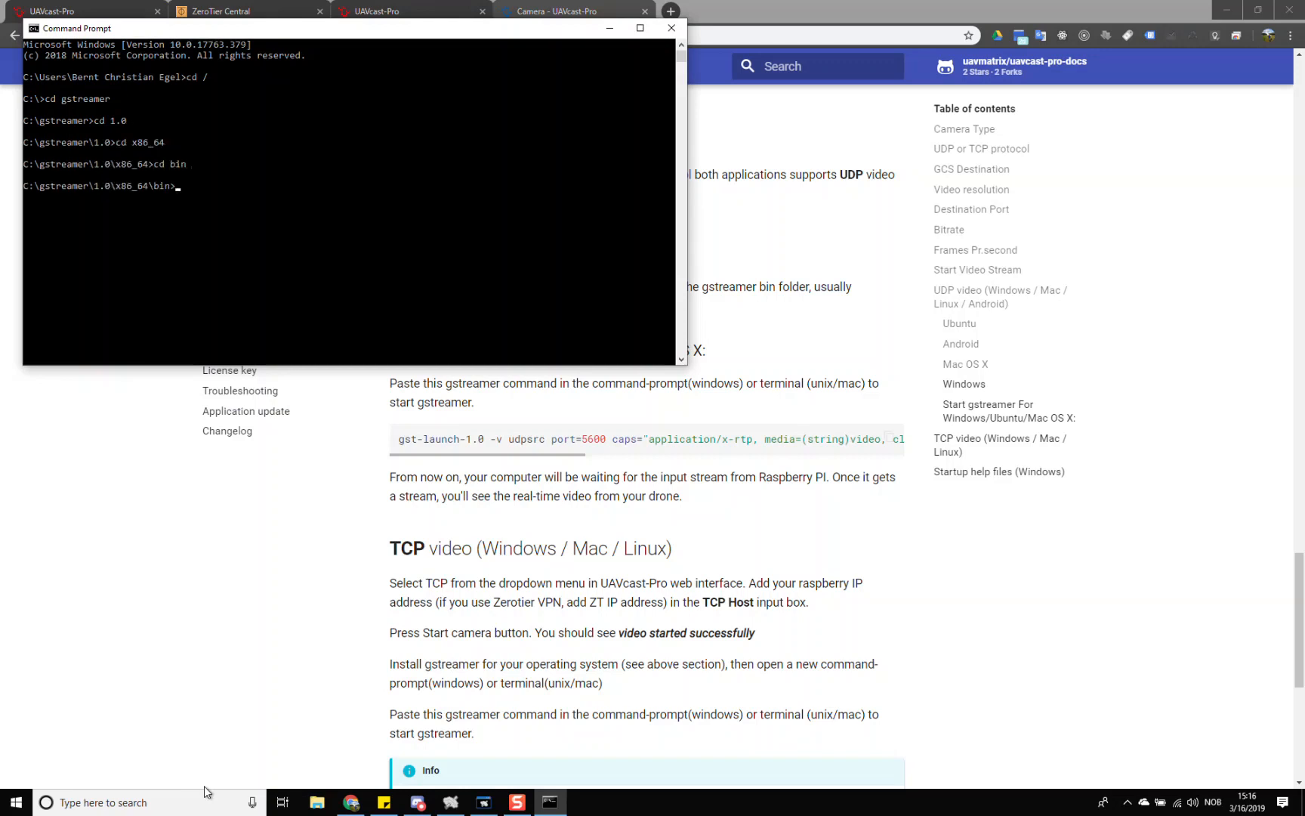
mouse_move(238, 40)
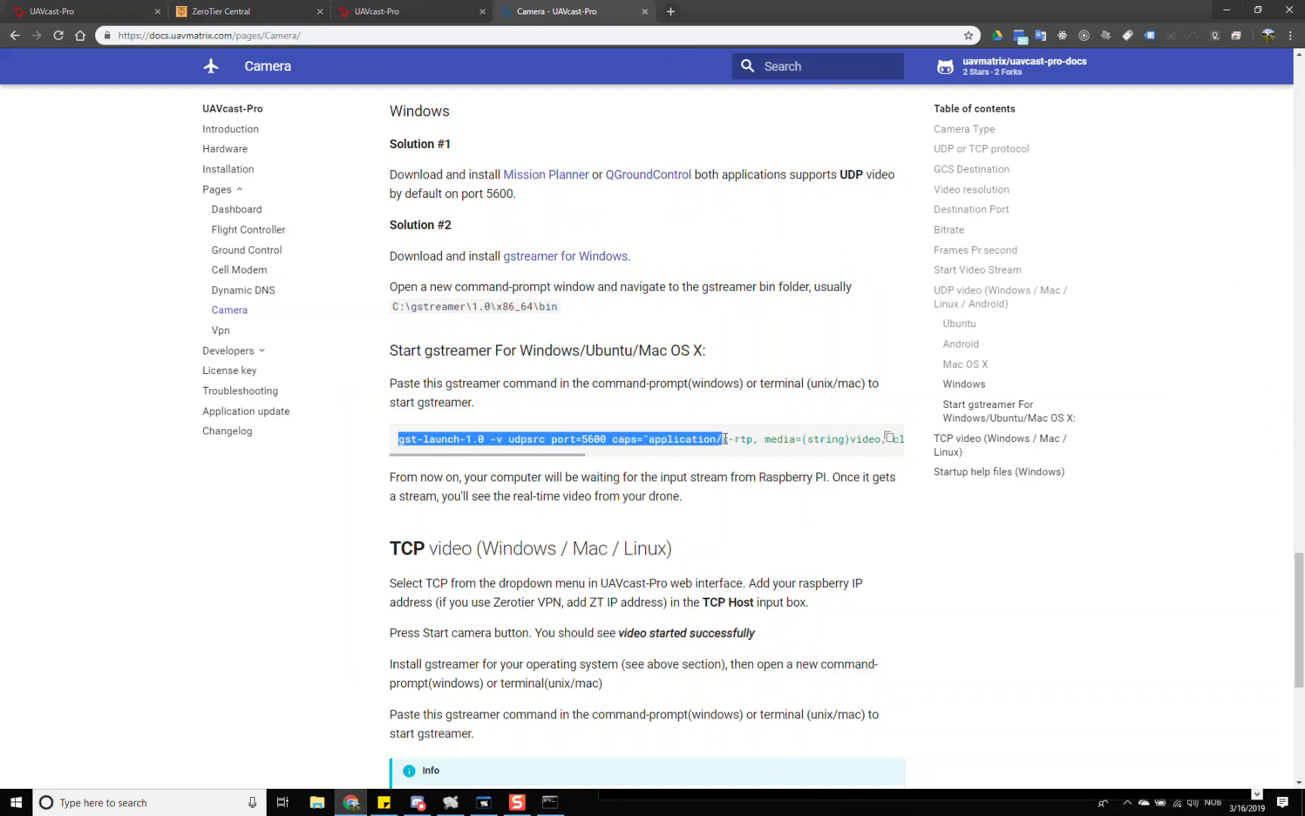
Copy the gst-launch-1.0 UDP receive command and bring Command Prompt forward to paste it.
left_click(891, 439)
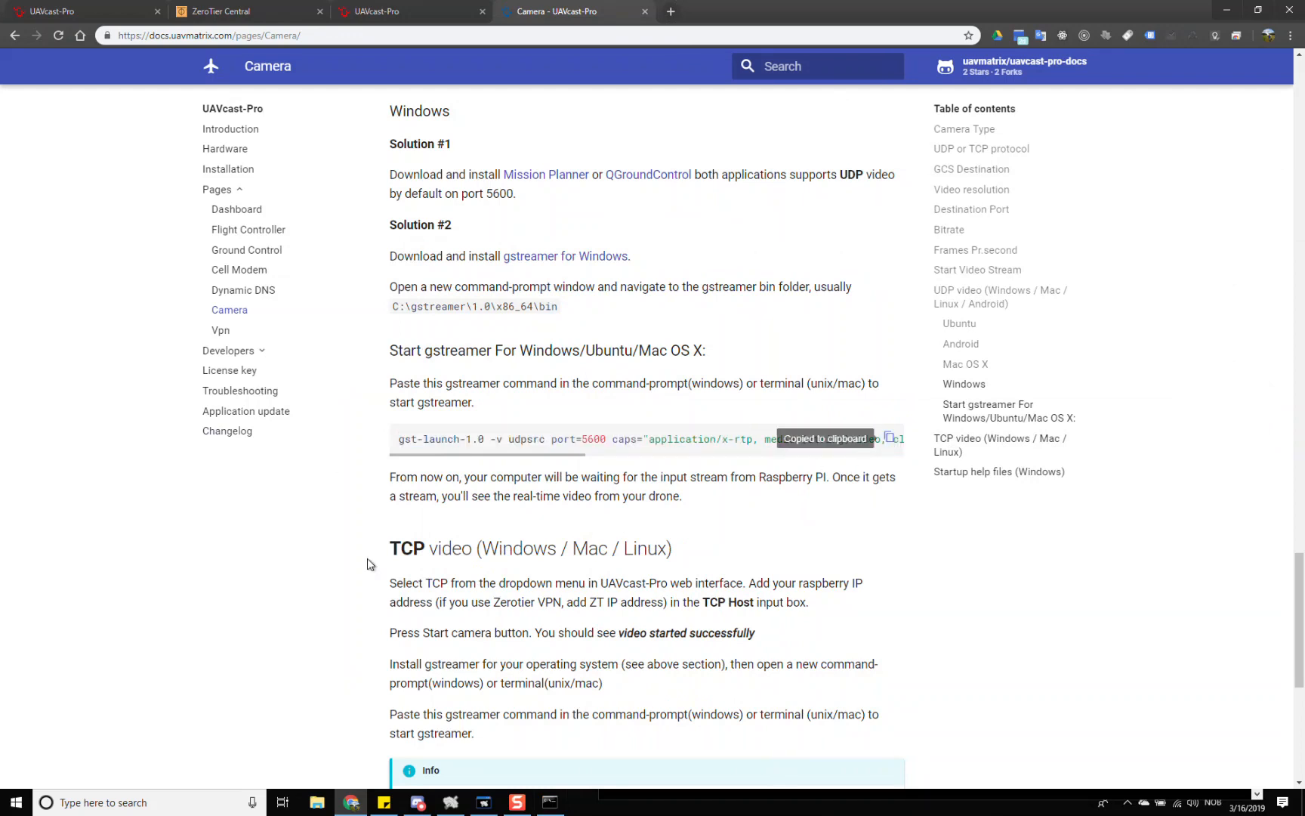
left_click(549, 802)
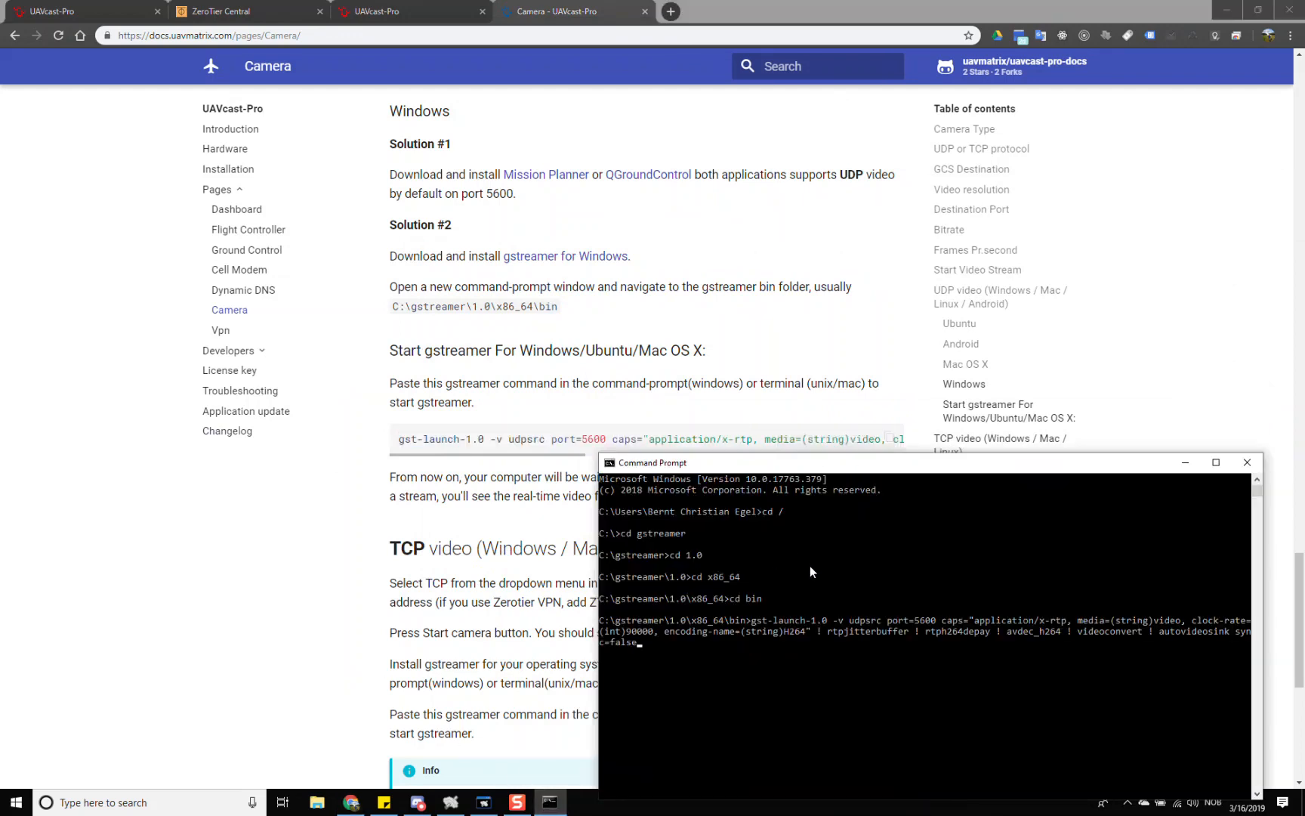
mouse_move(720, 639)
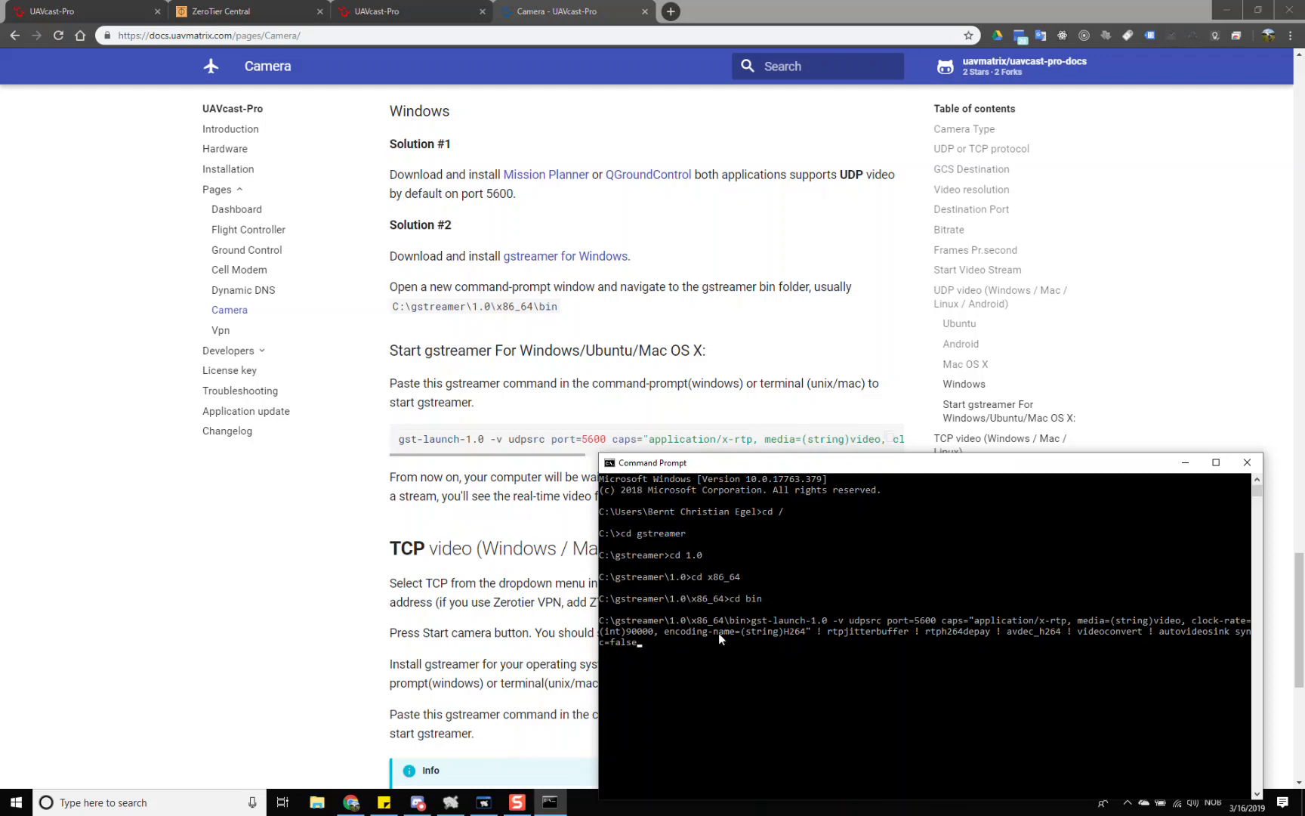
mouse_move(1028, 643)
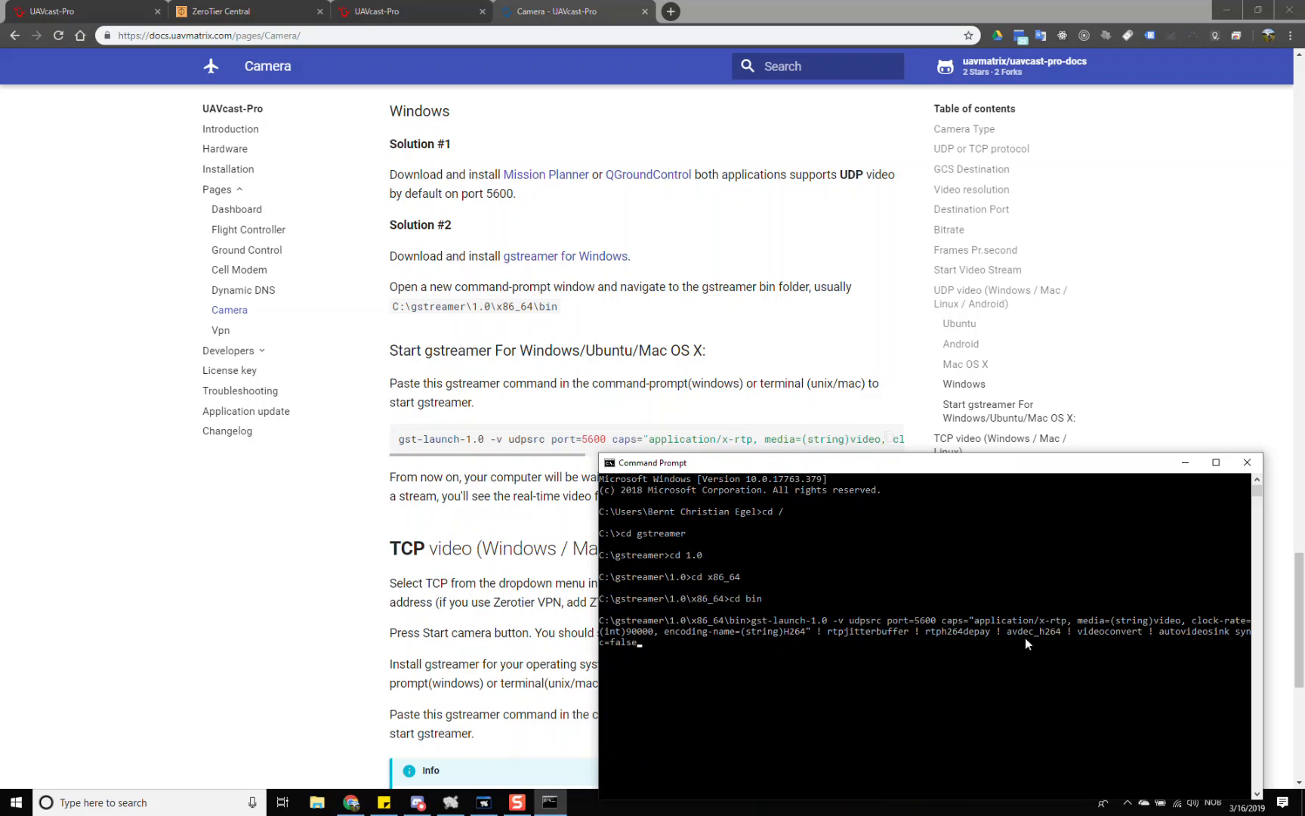
mouse_move(914, 632)
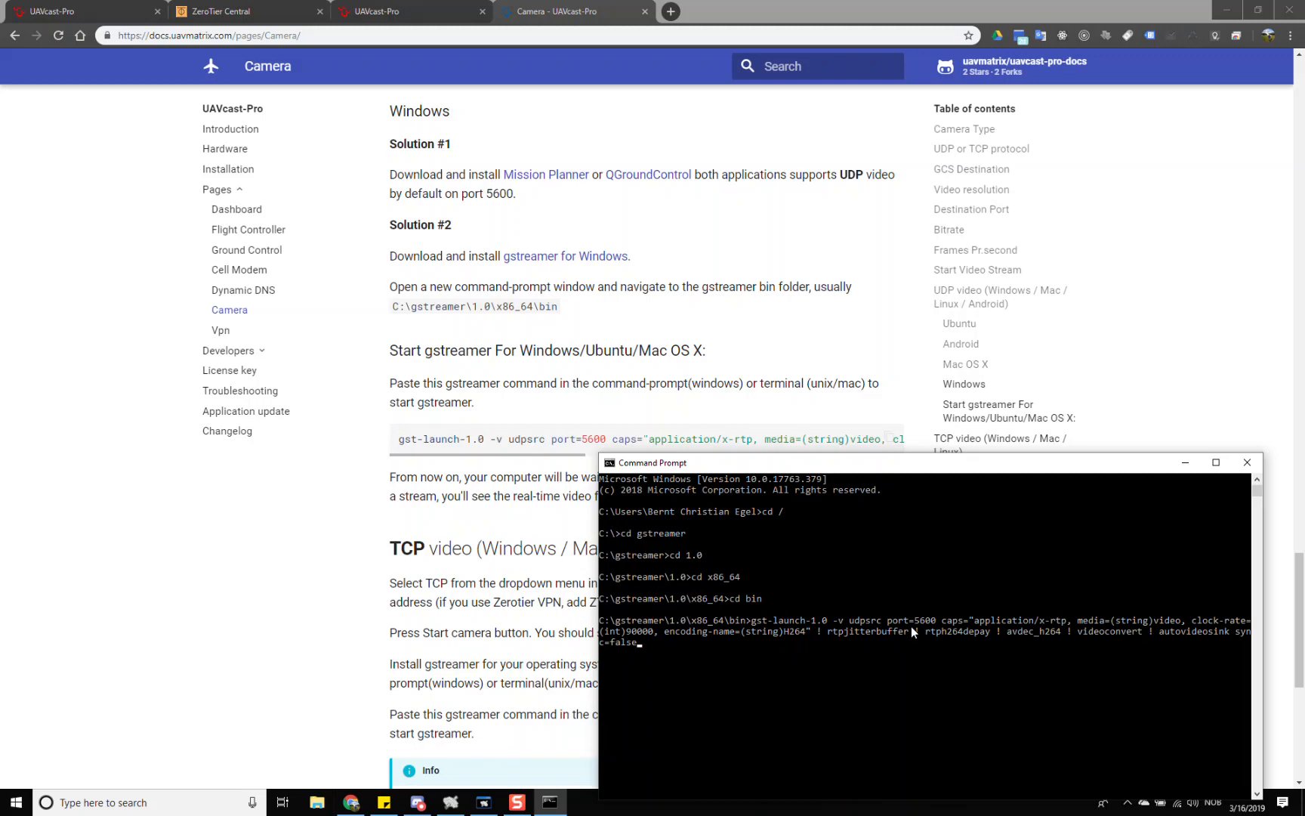
mouse_move(790, 636)
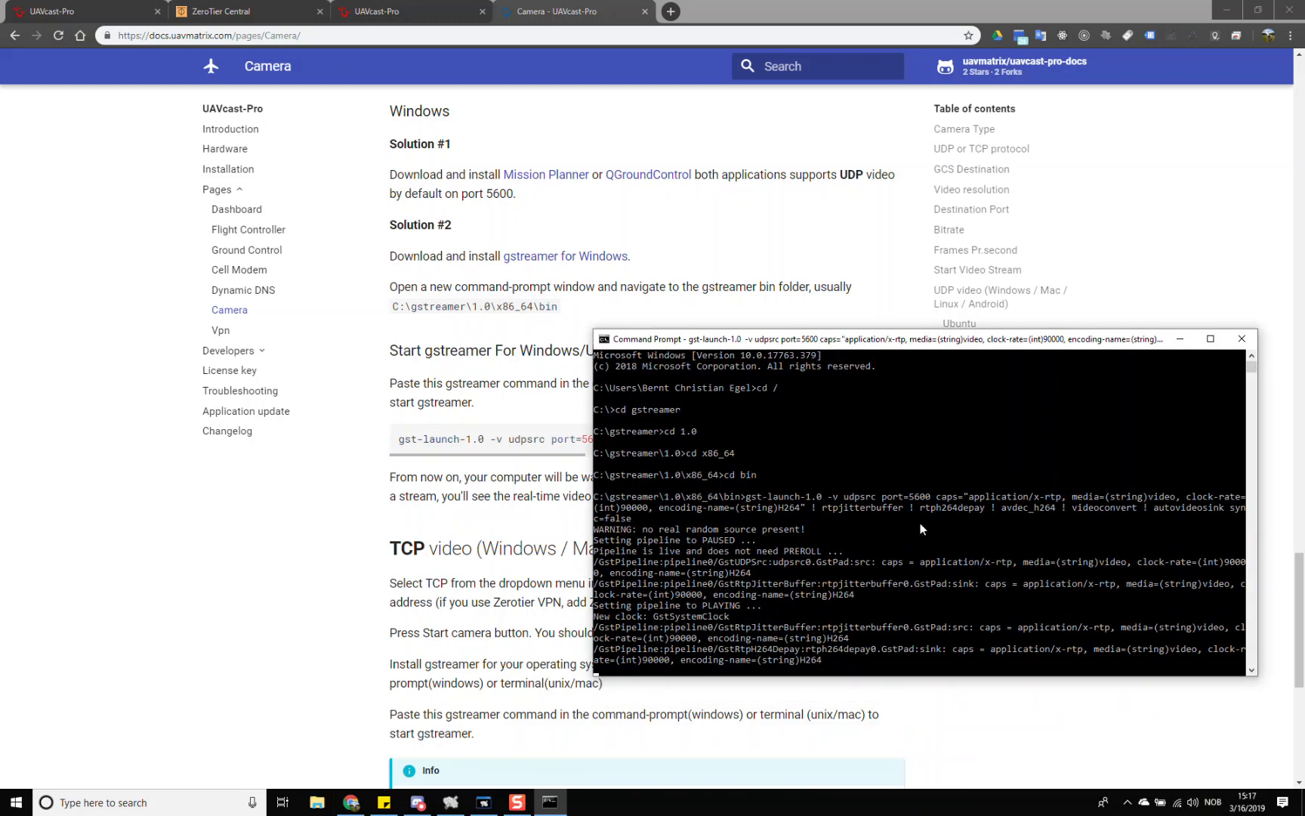
mouse_move(912, 523)
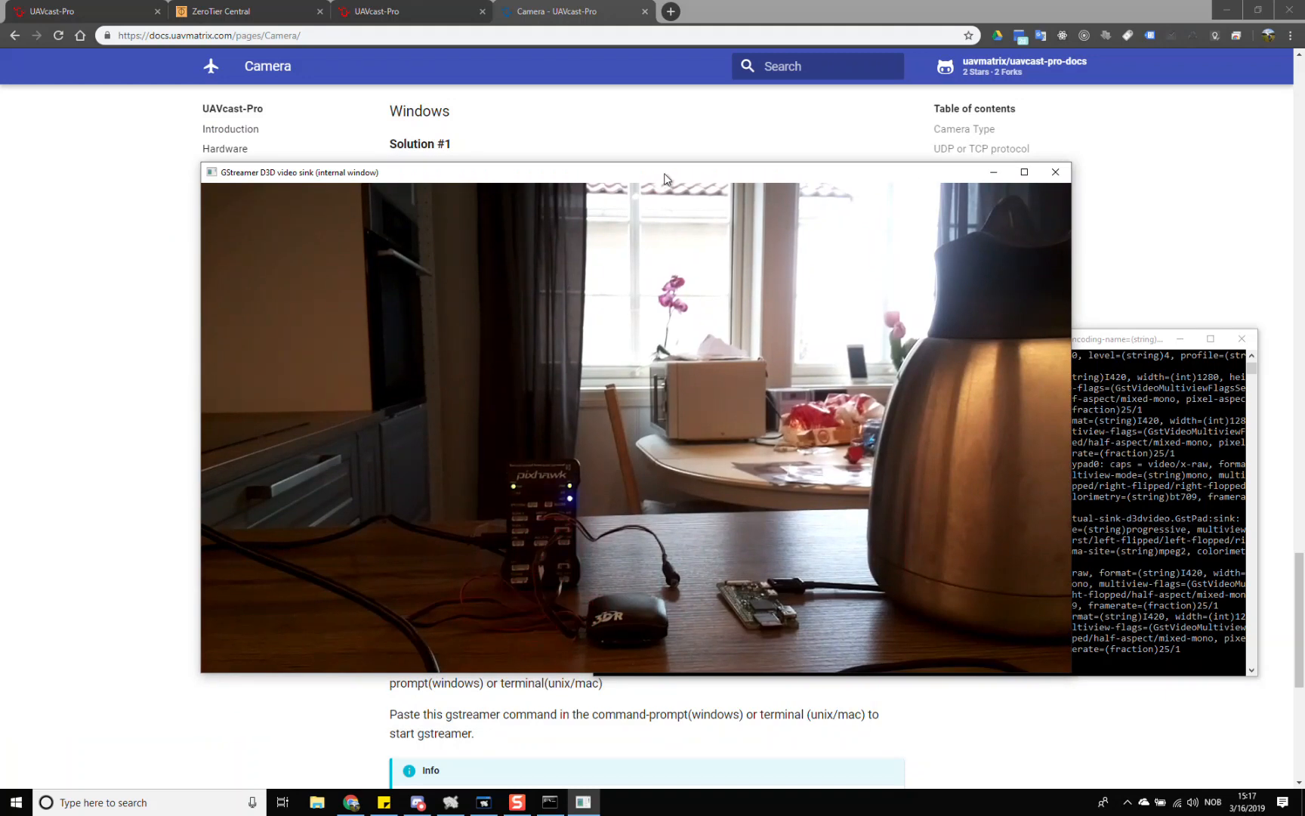
mouse_move(1056, 172)
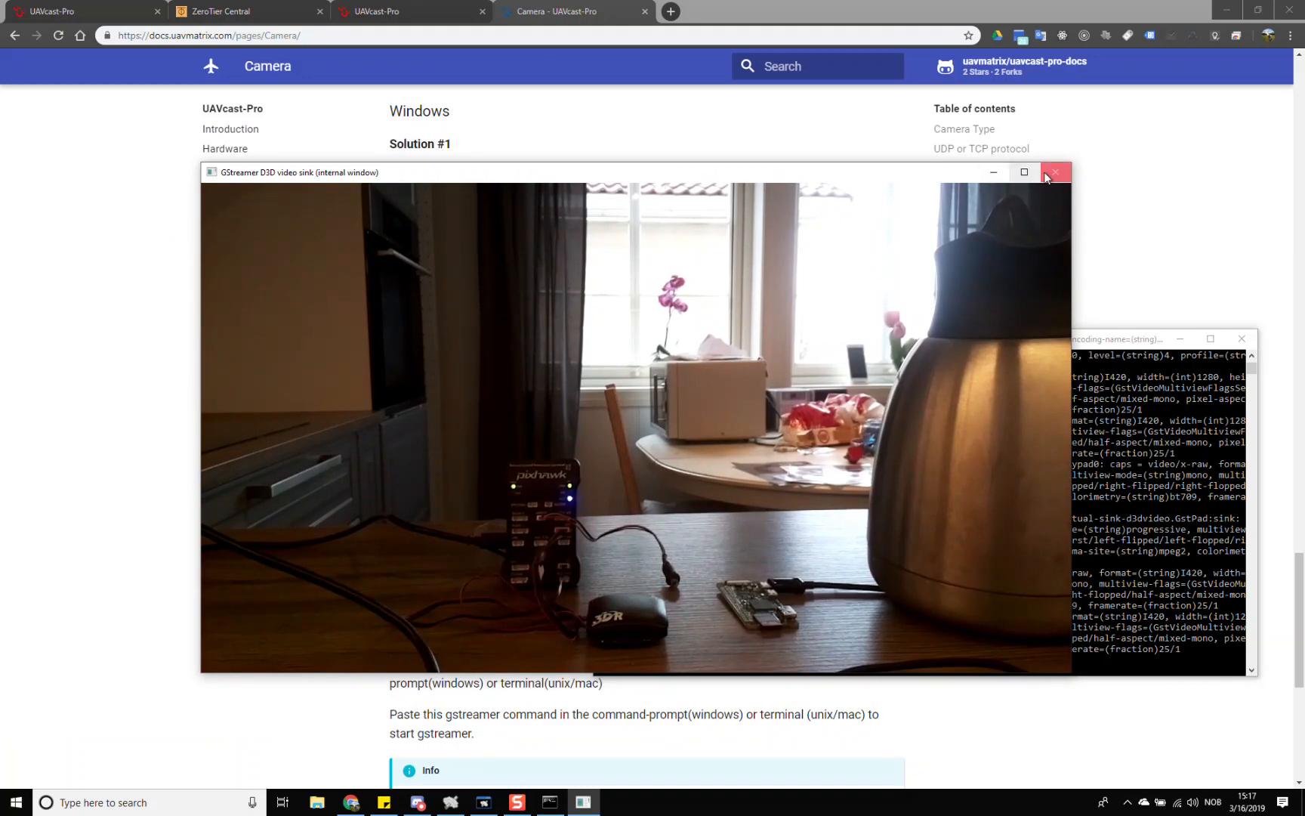
Close the video window and Command Prompt, then download the gstreamer UDP start file.
left_click(1057, 172)
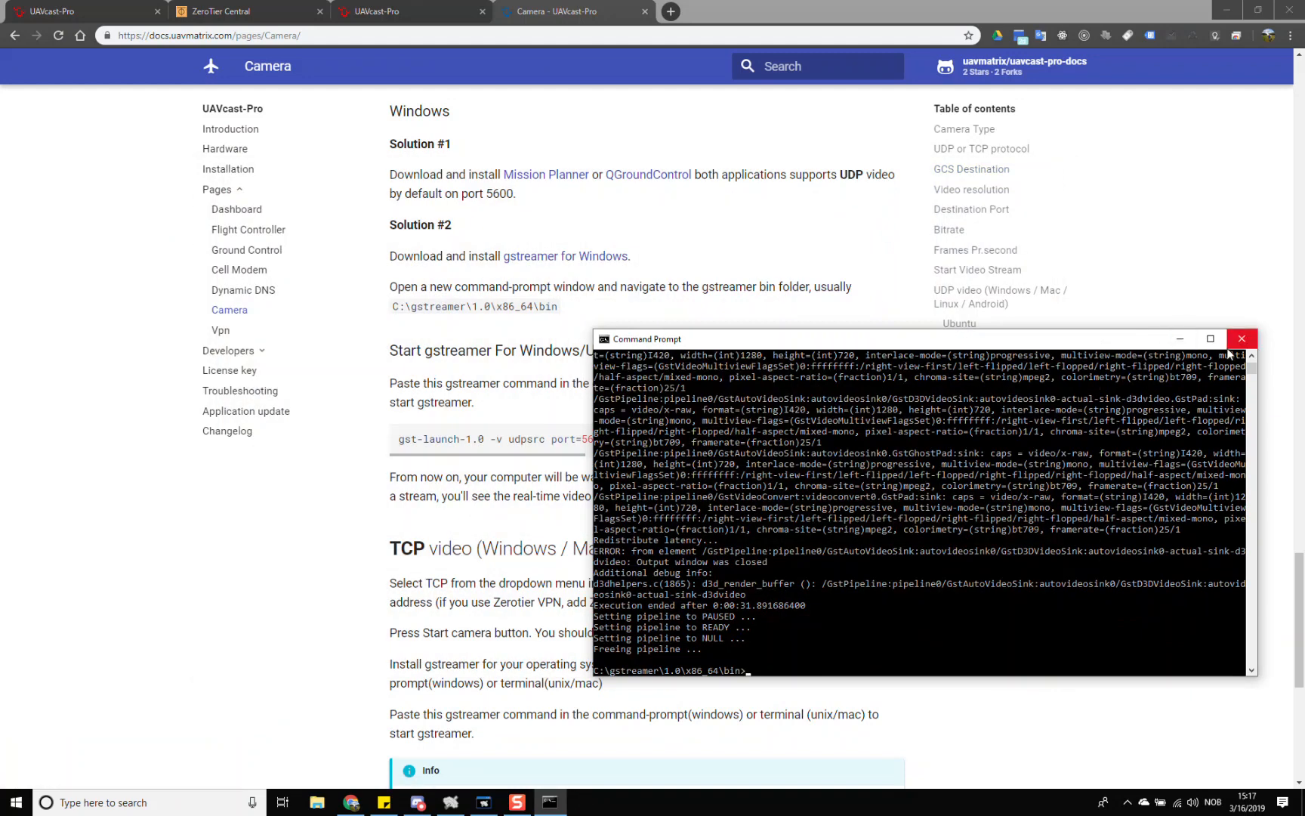
left_click(1241, 339)
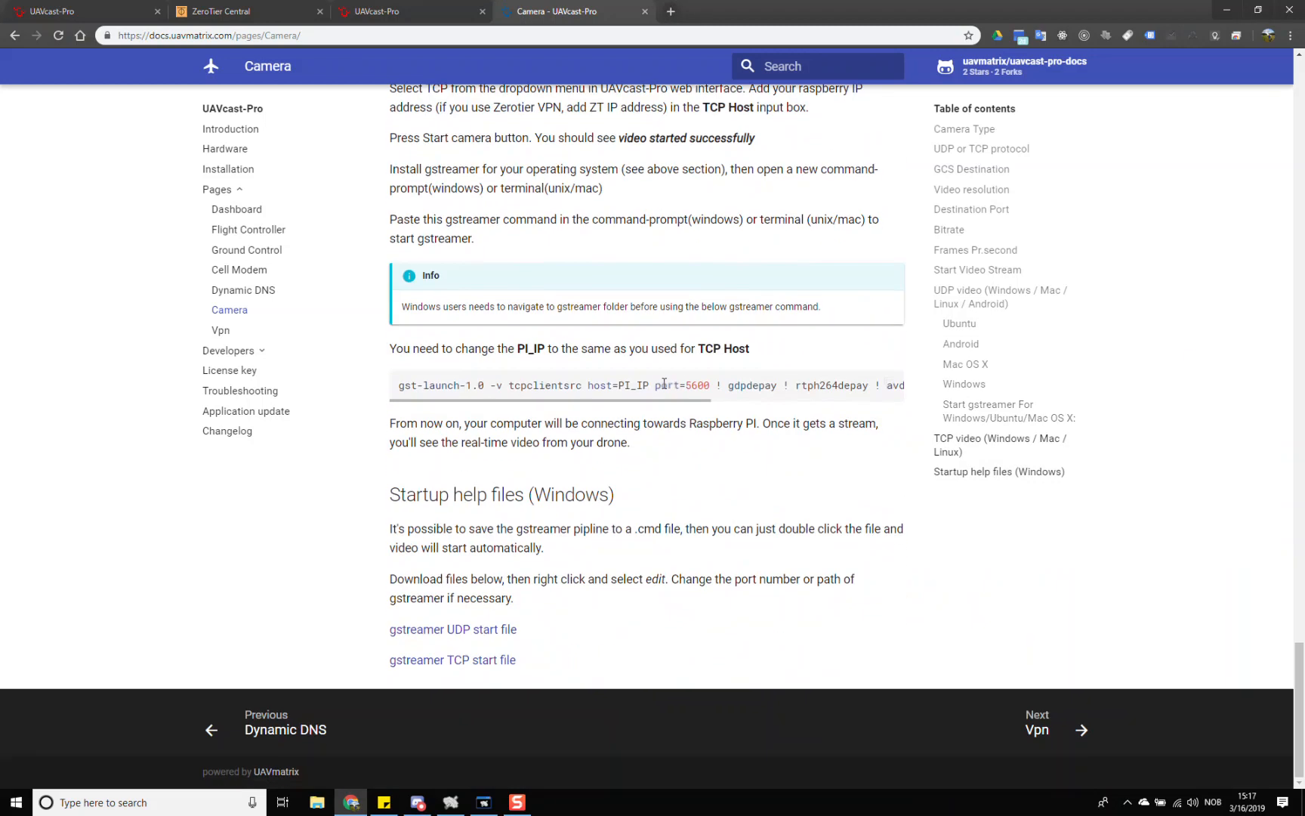
mouse_move(487, 517)
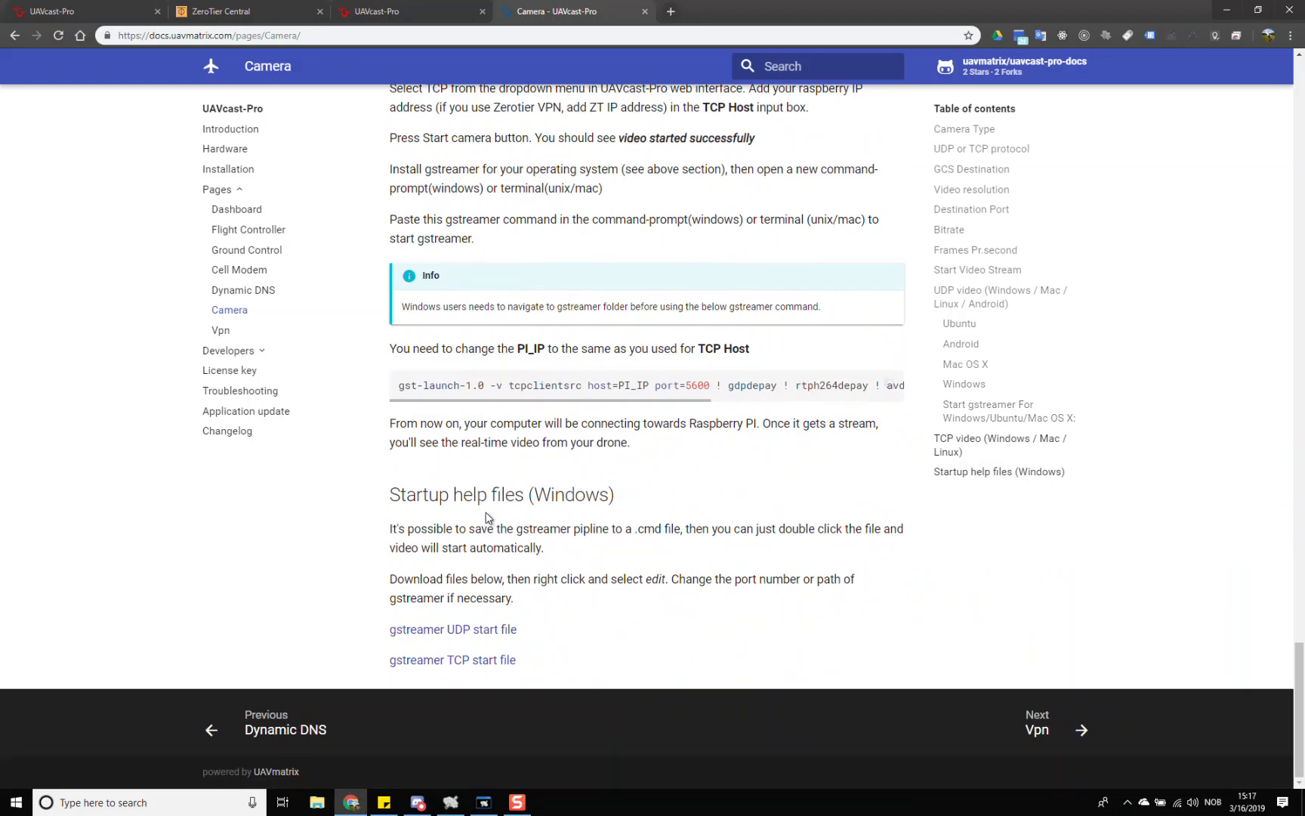
left_click(453, 629)
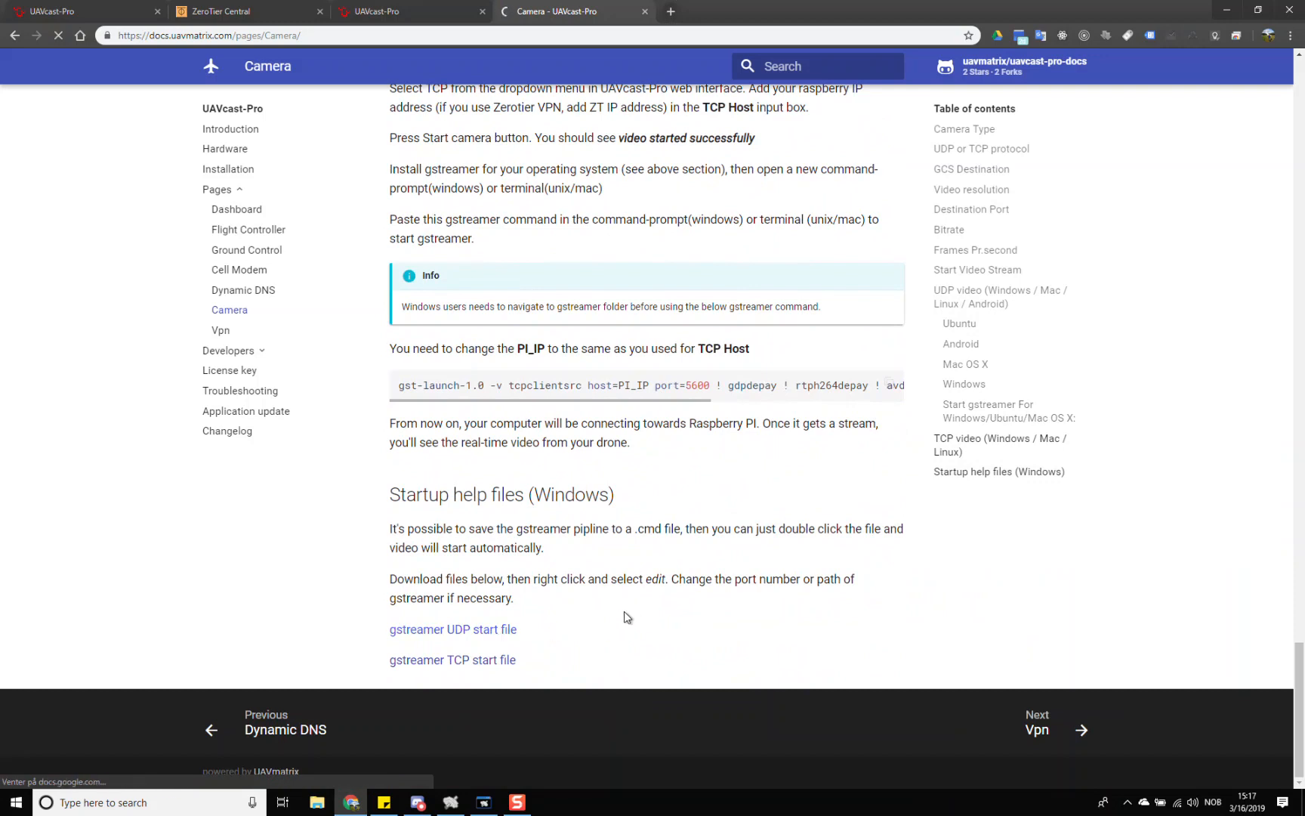
left_click(454, 628)
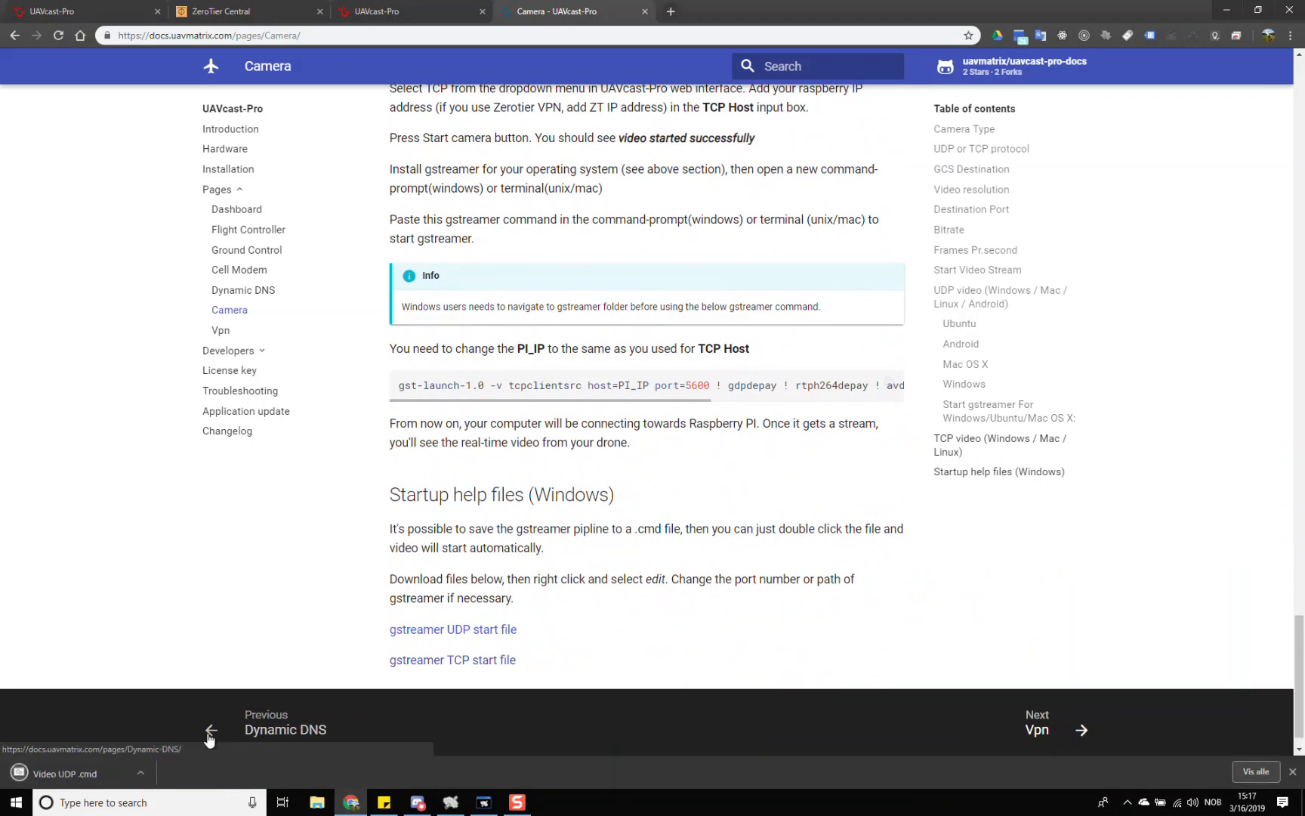
mouse_move(71, 773)
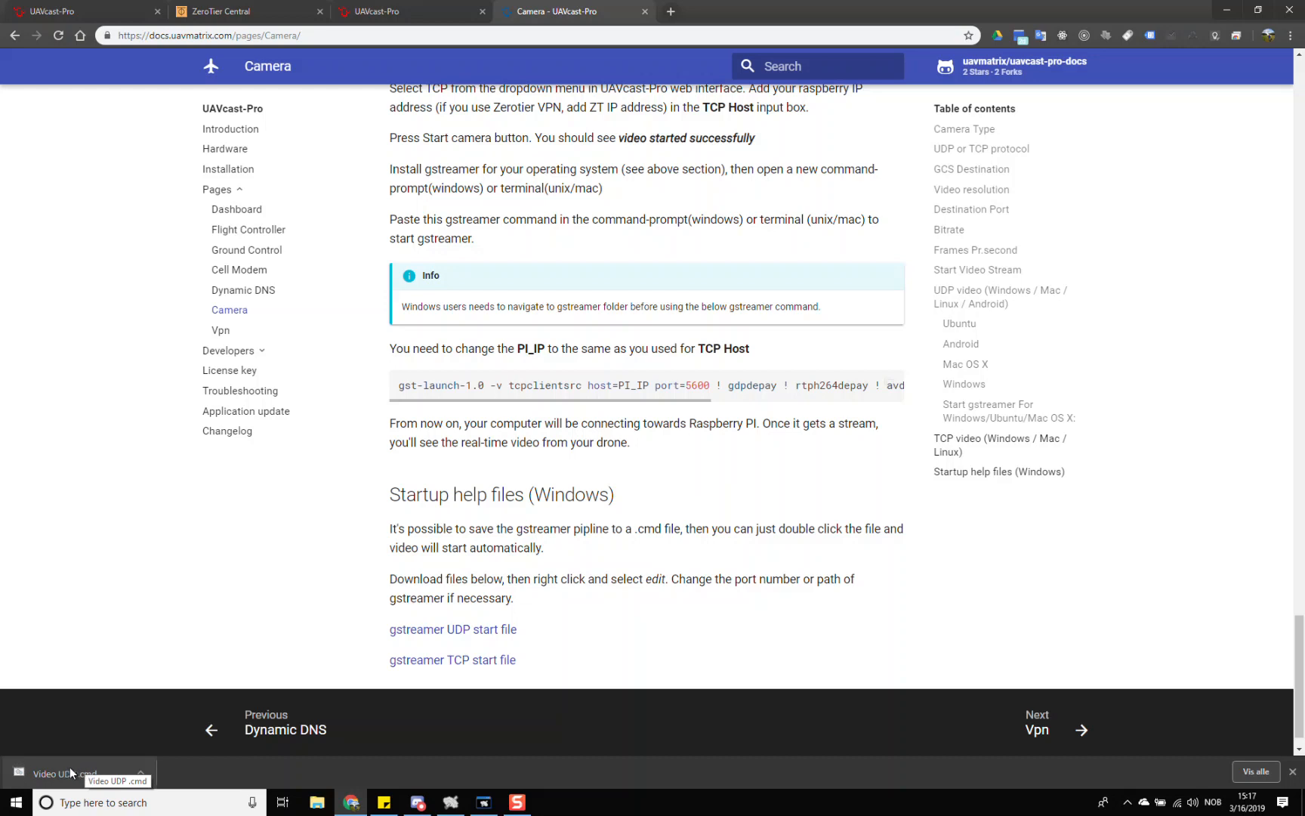
mouse_move(165, 630)
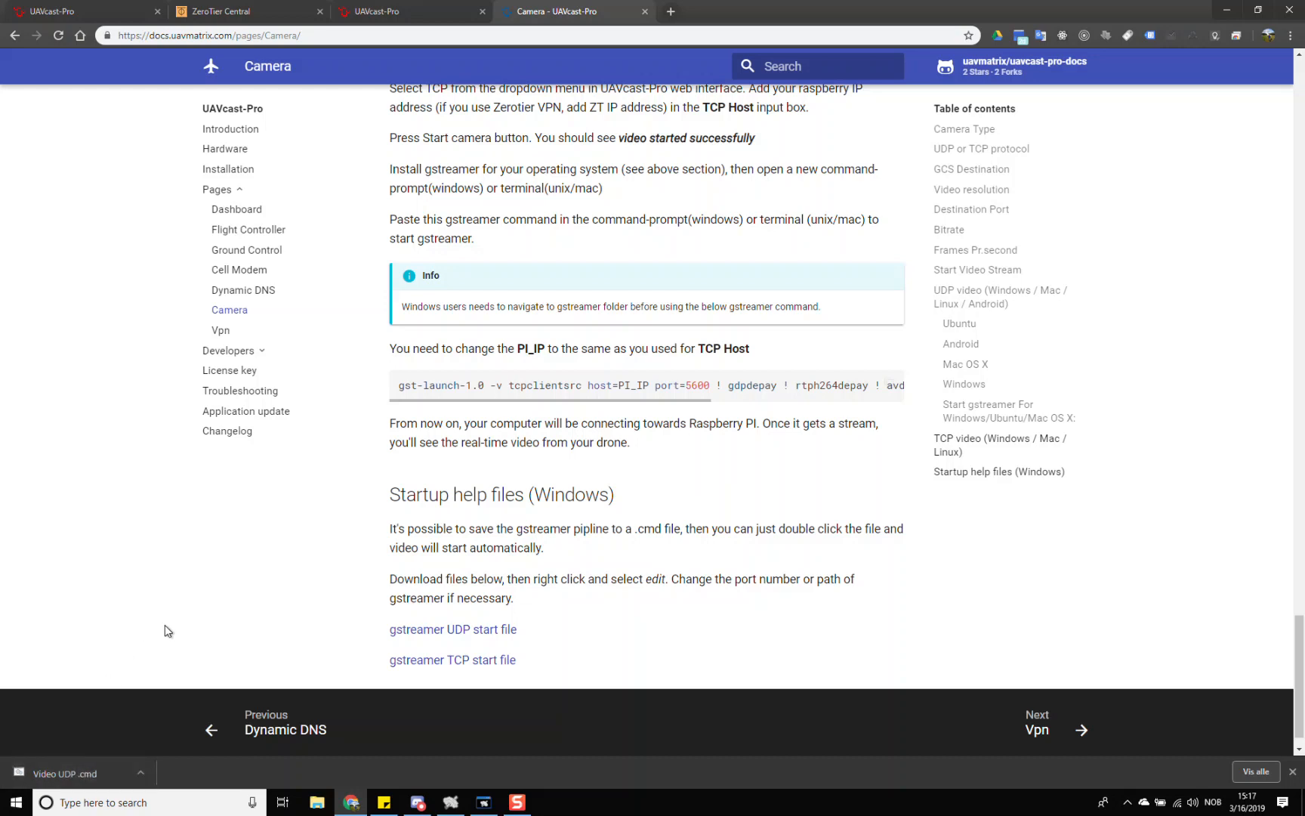
mouse_move(906, 169)
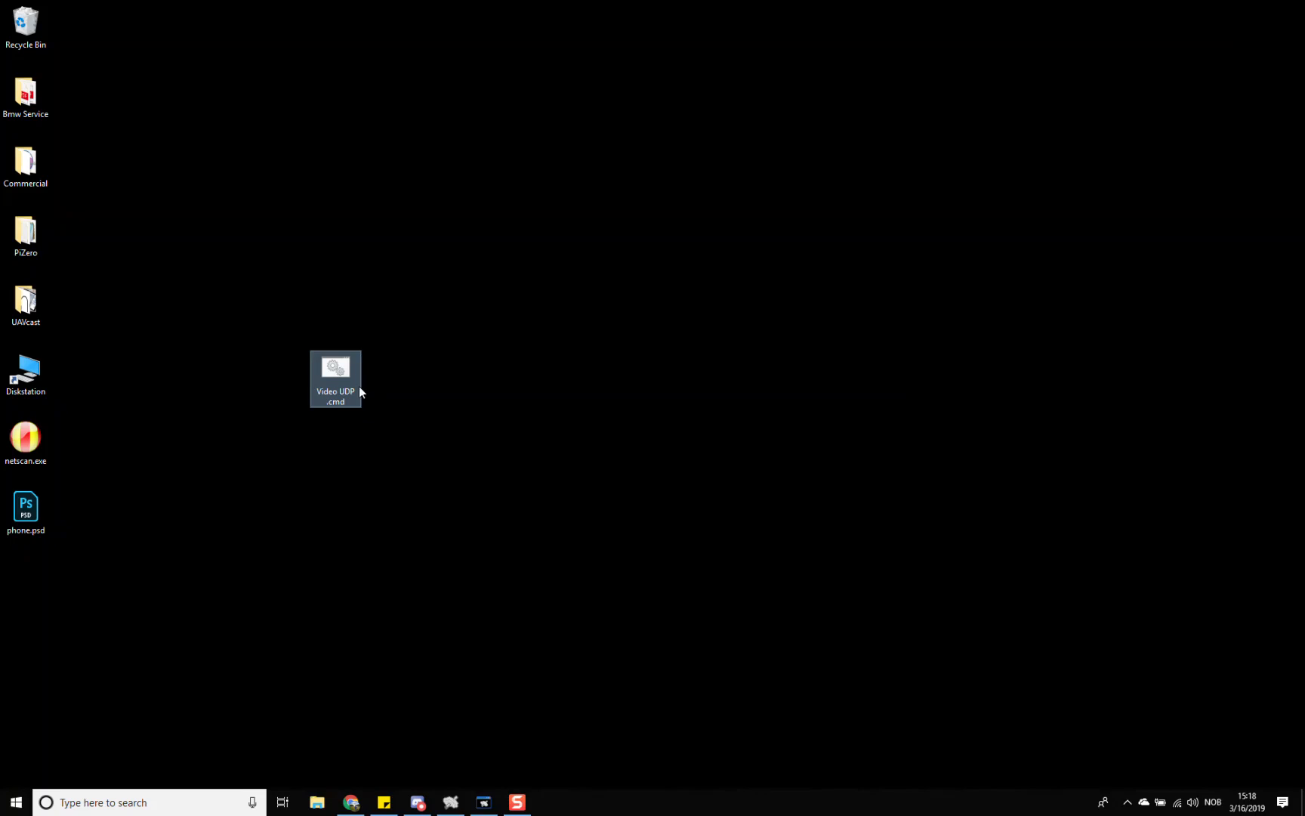
right_click(335, 378)
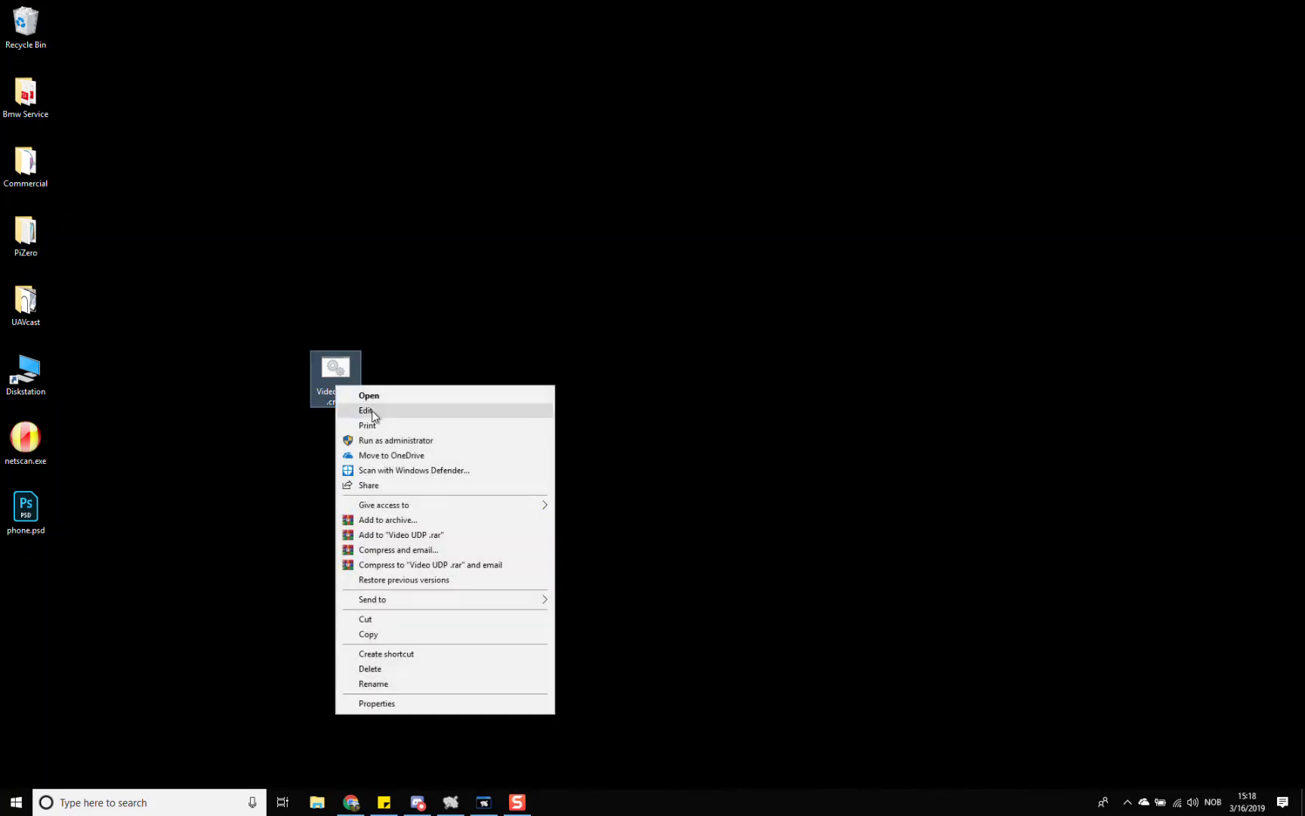
left_click(369, 394)
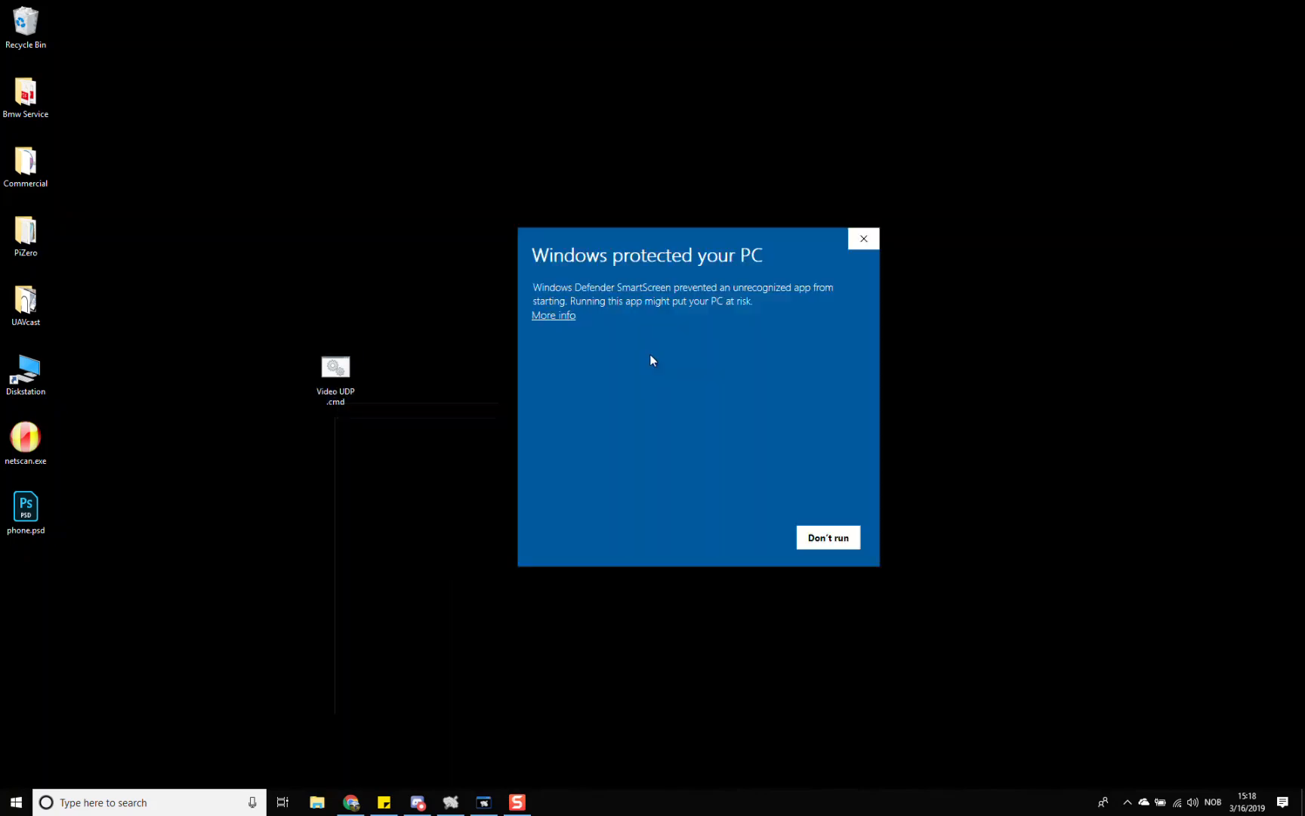
left_click(554, 315)
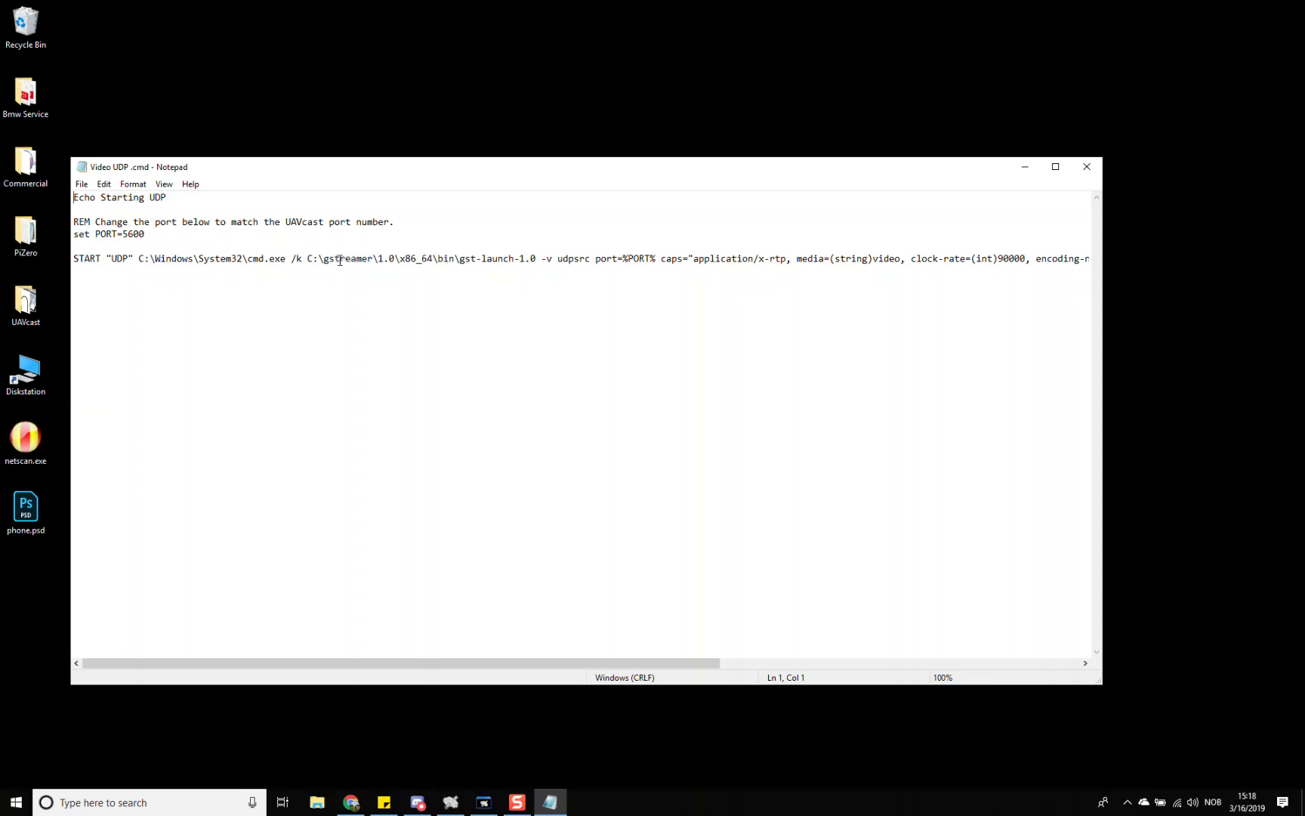
mouse_move(869, 242)
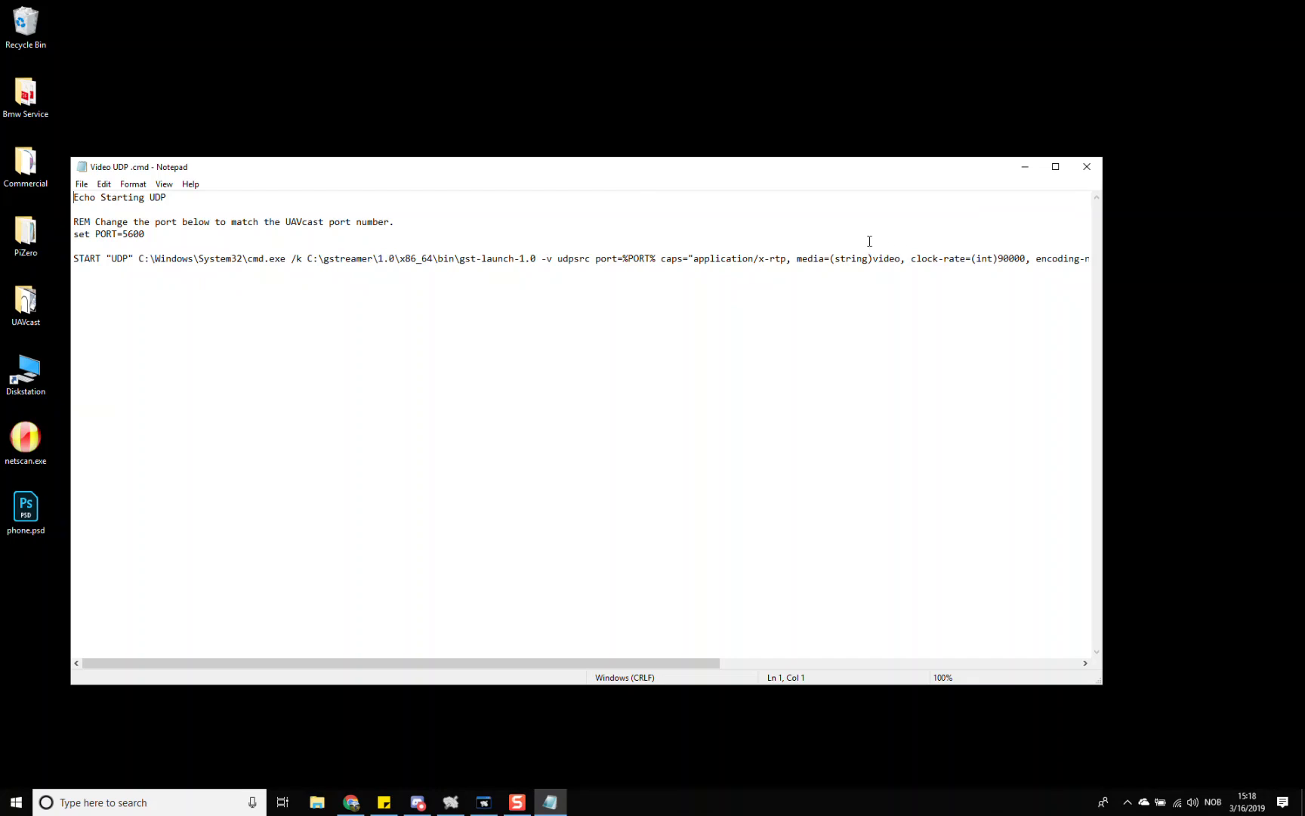
left_click(1086, 166)
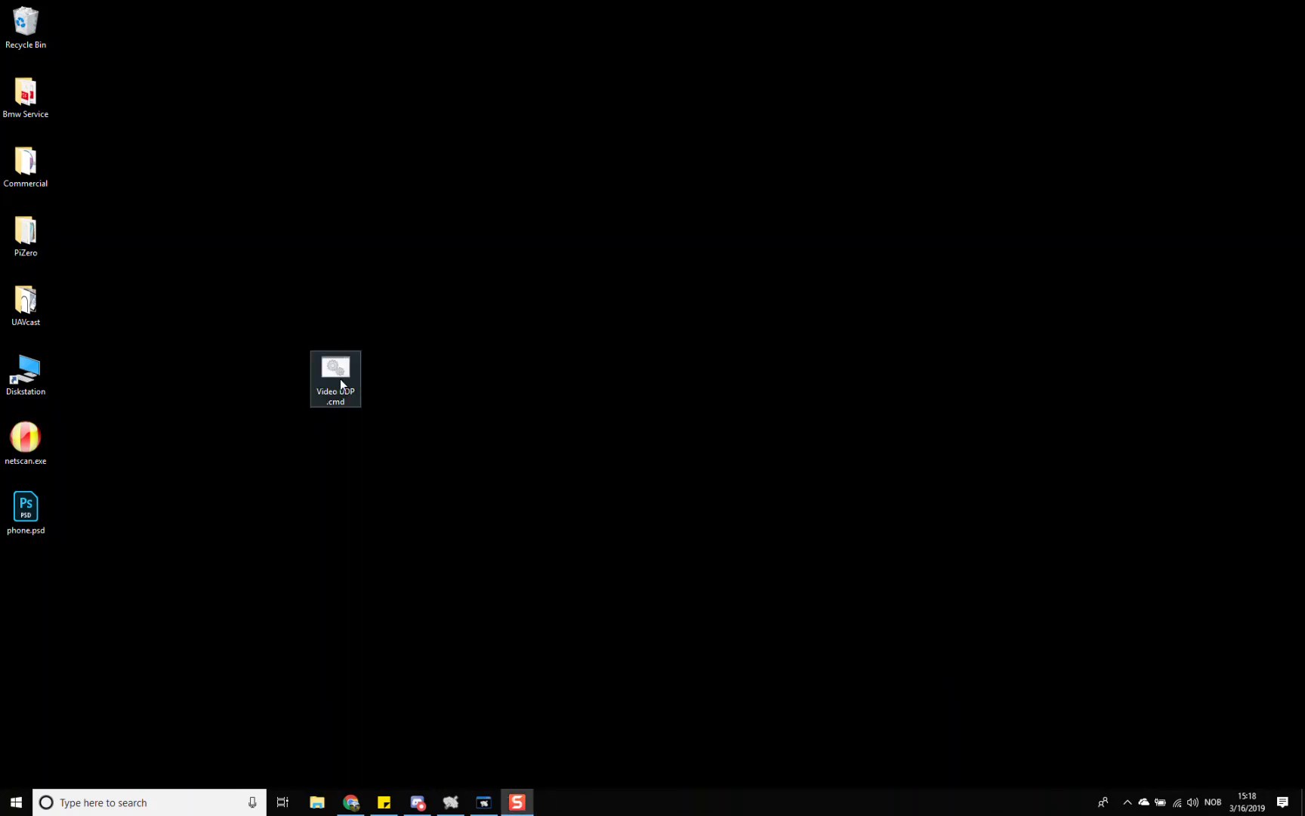
Run Video UDP .cmd from the desktop and centre the live video window.
double_click(335, 378)
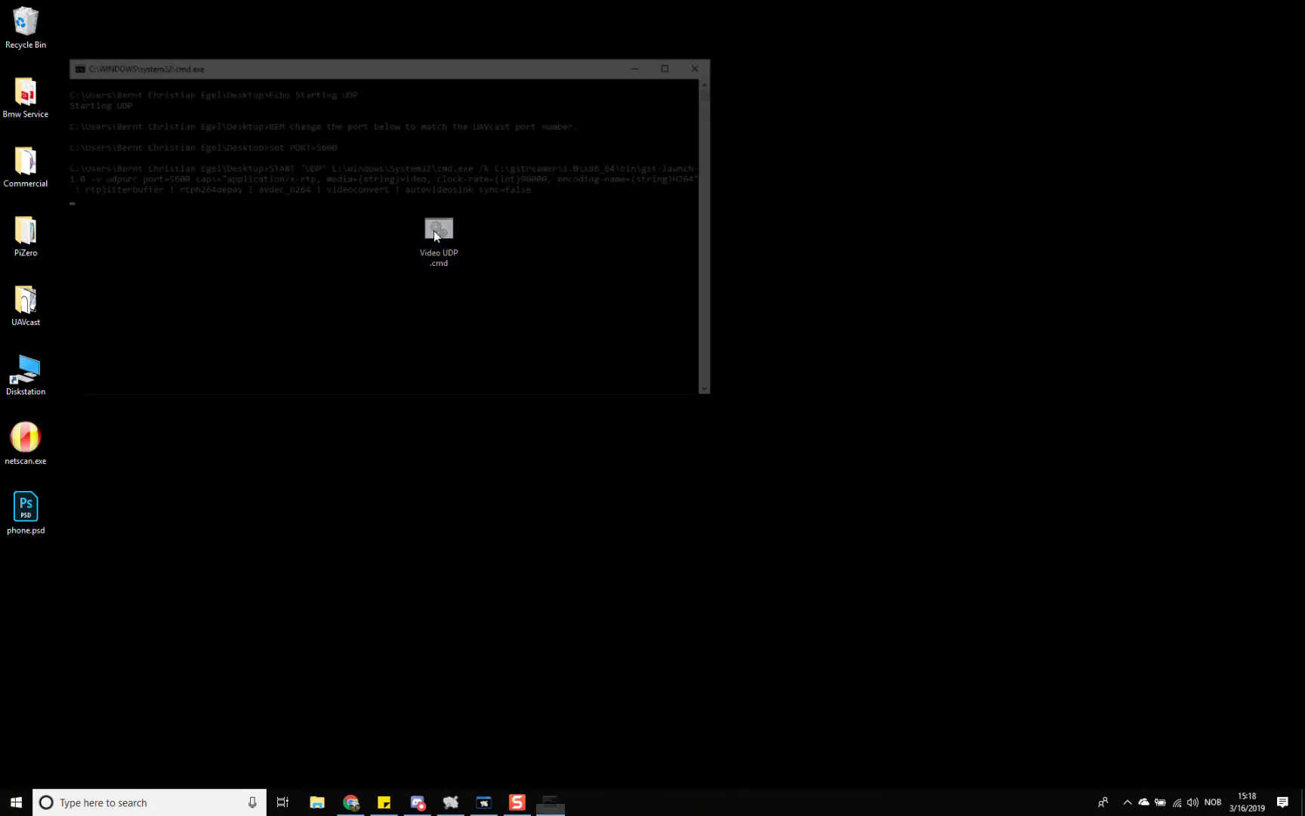
double_click(438, 233)
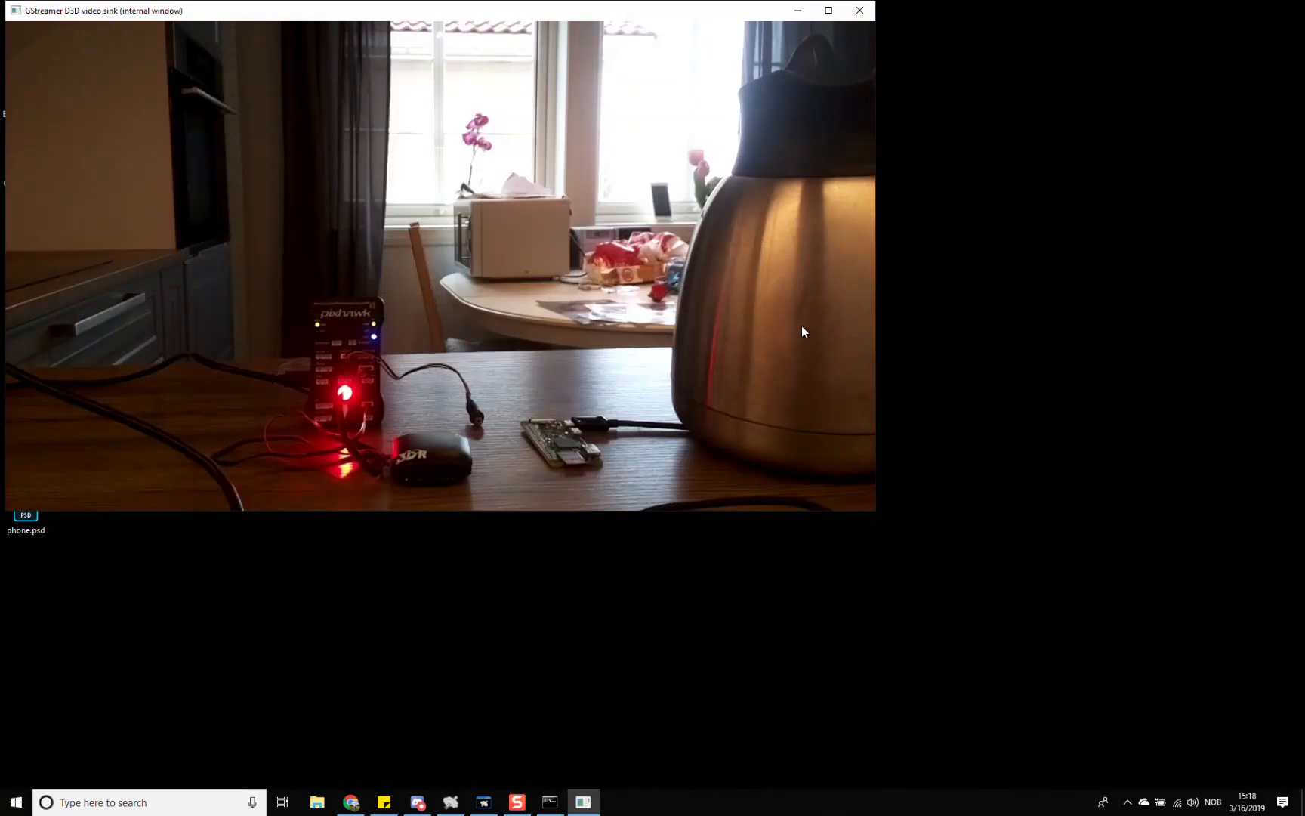
left_click_drag(100, 10, 329, 138)
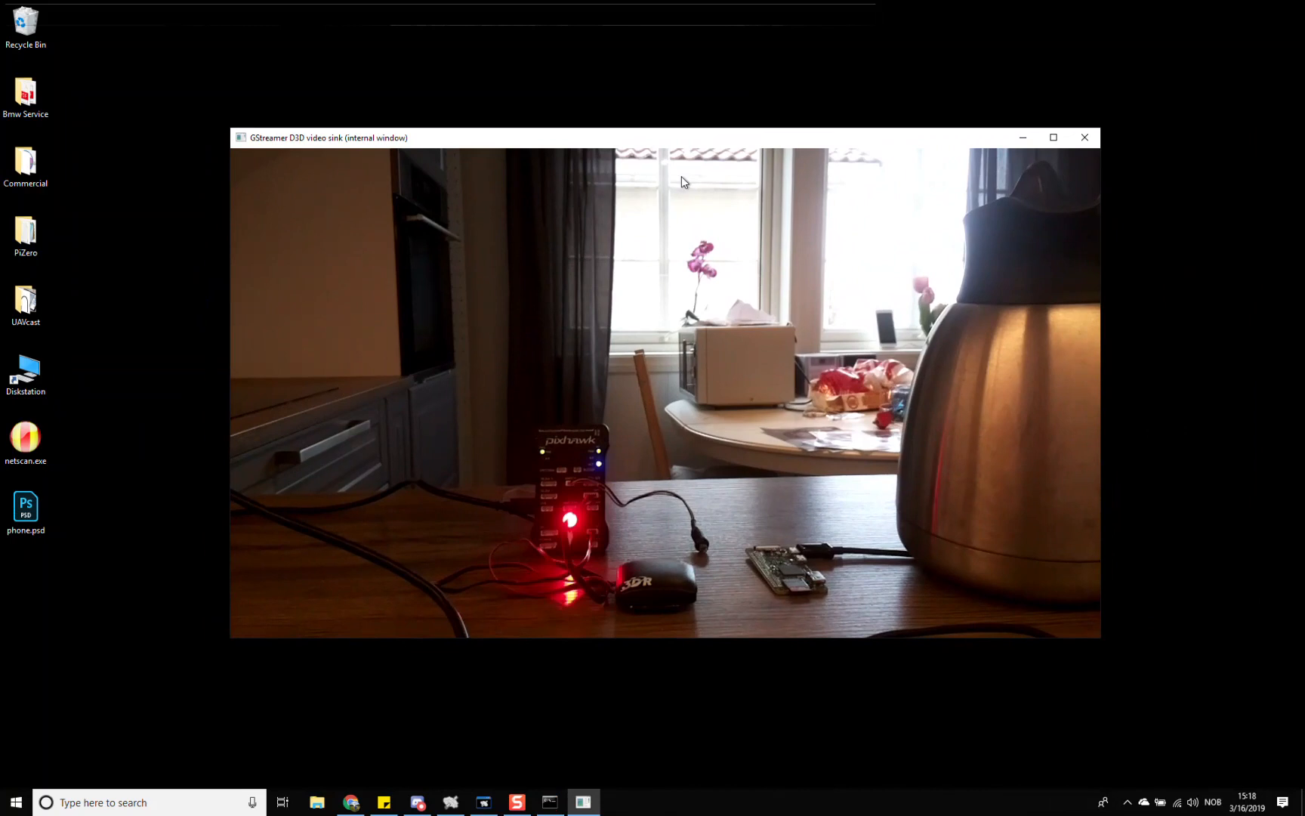
mouse_move(891, 315)
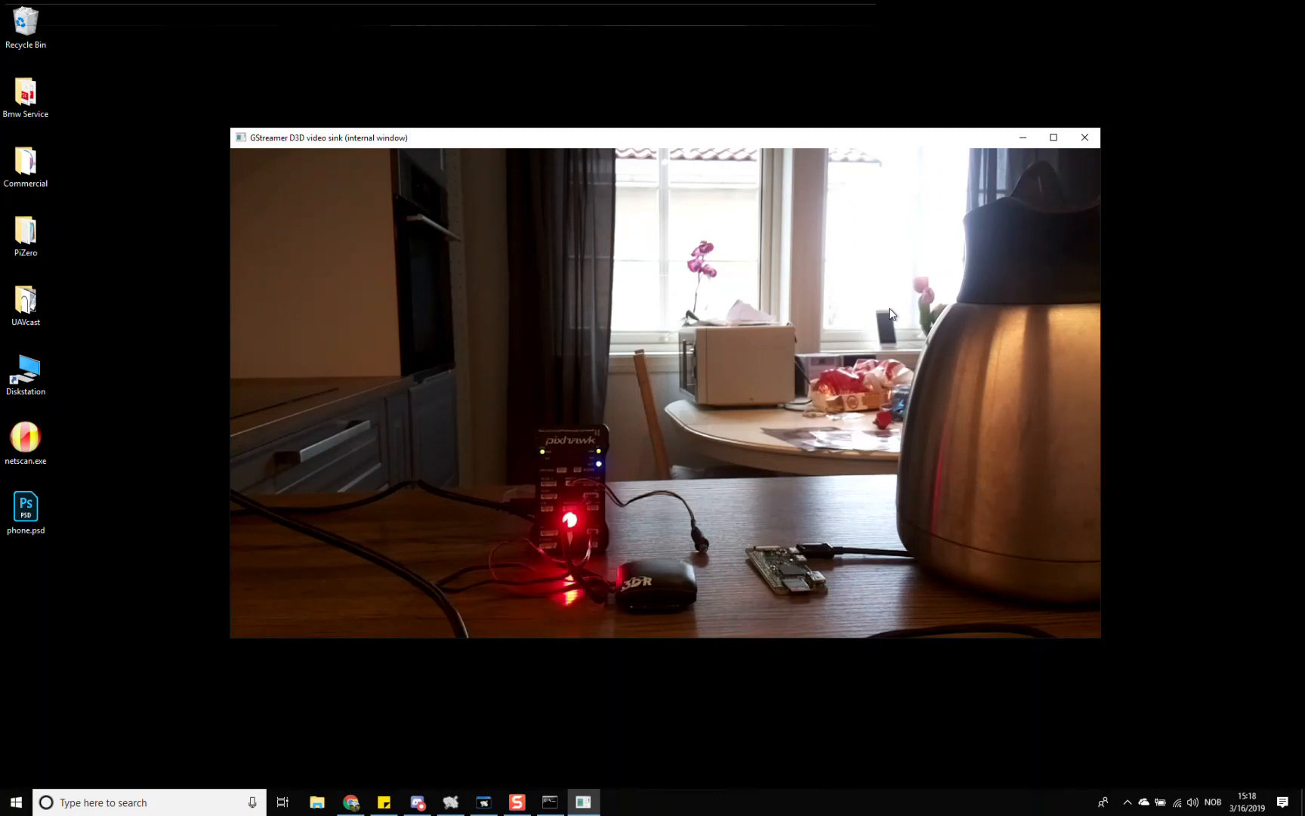
mouse_move(892, 311)
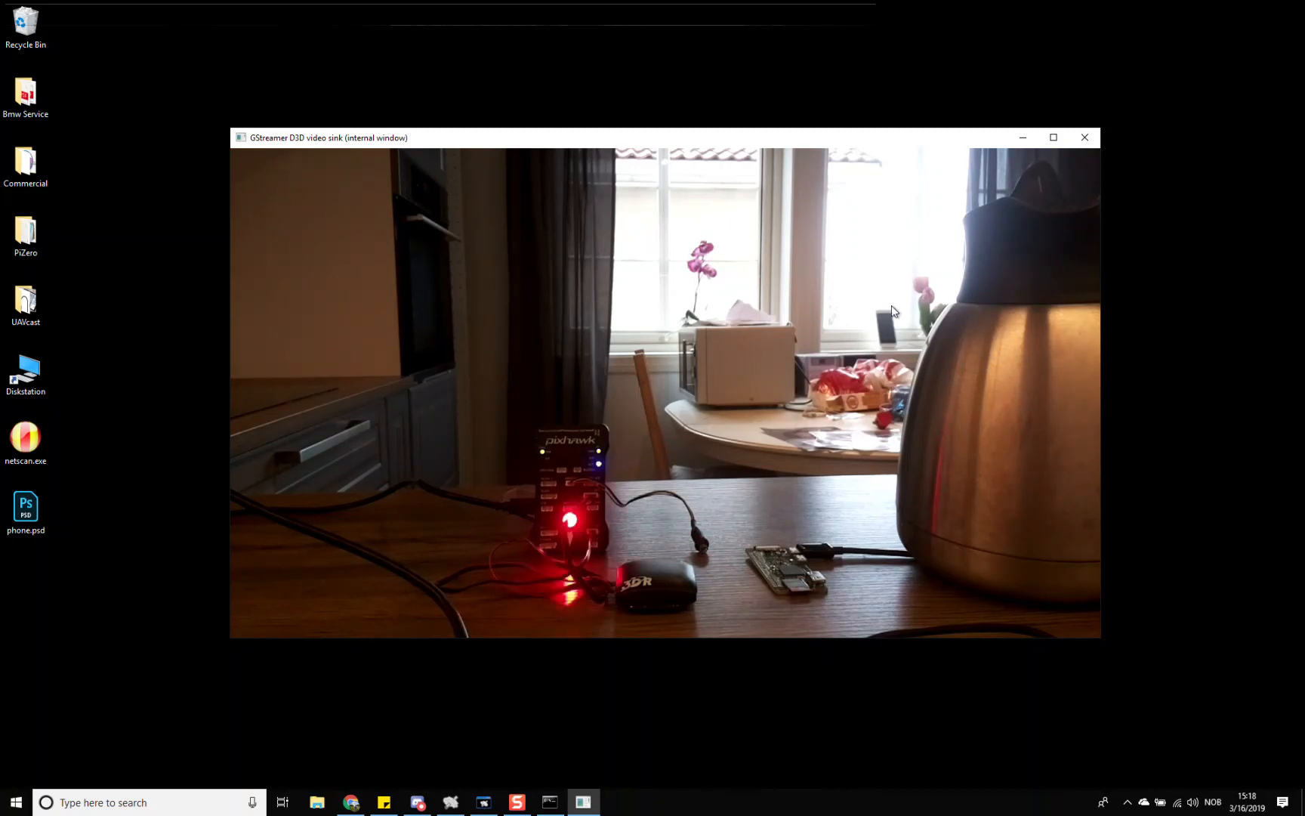